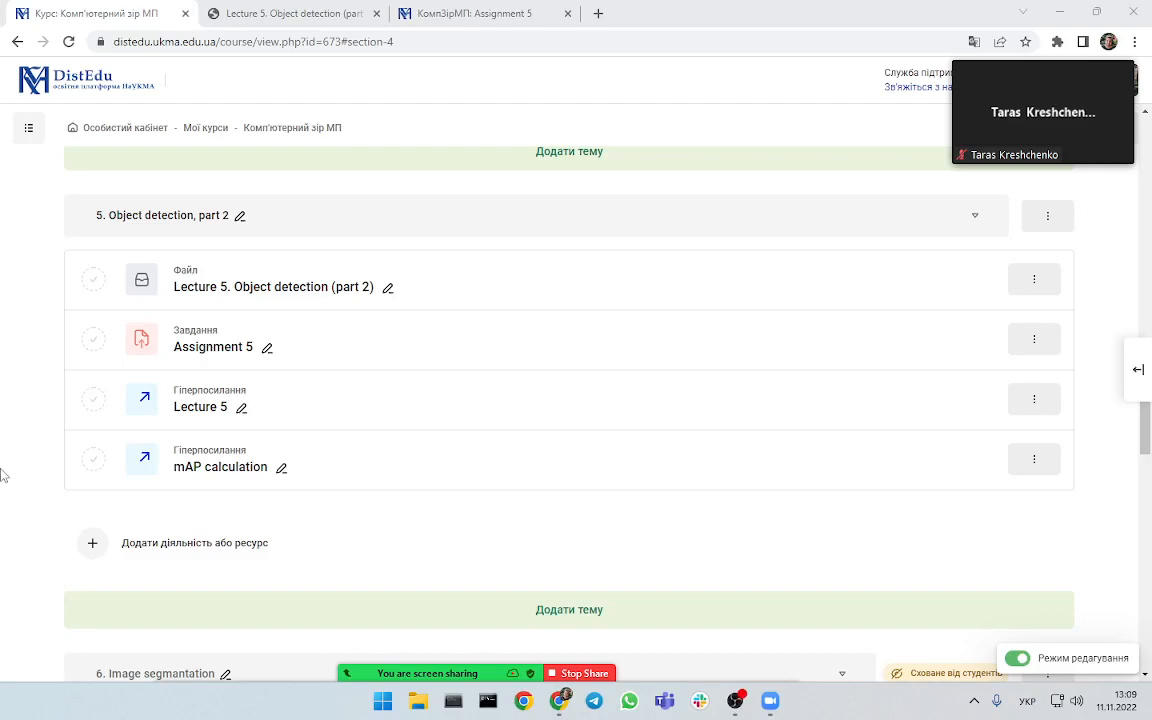
mouse_move(16, 474)
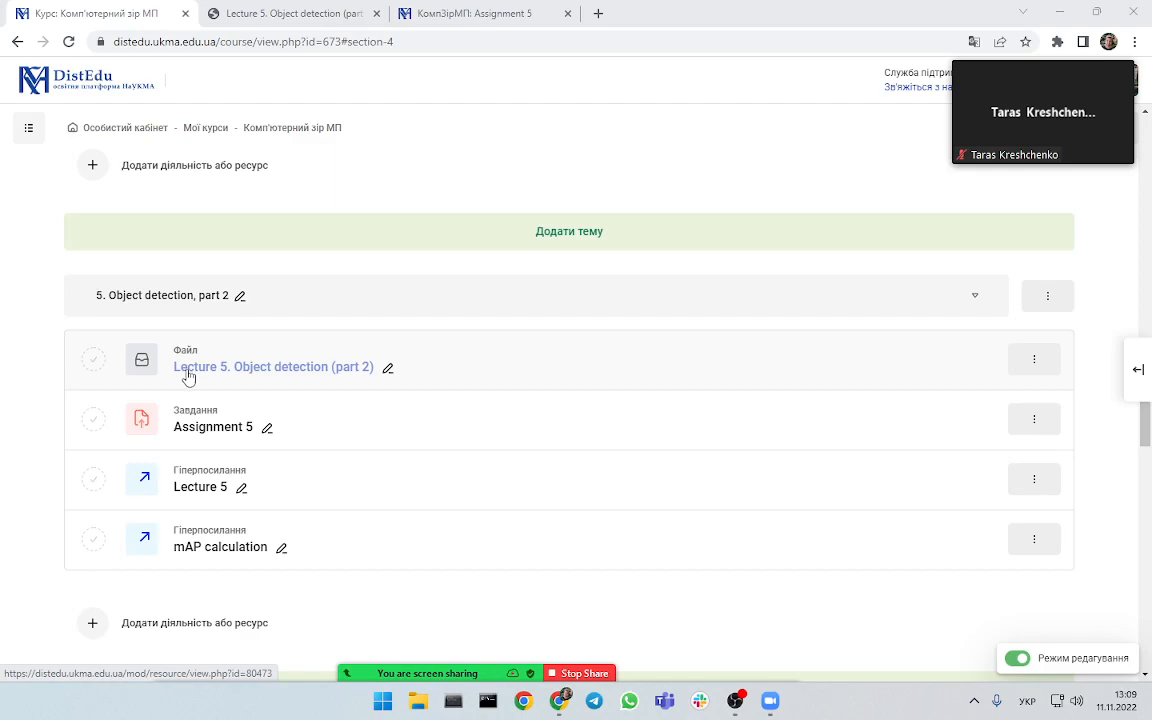
mouse_move(194, 376)
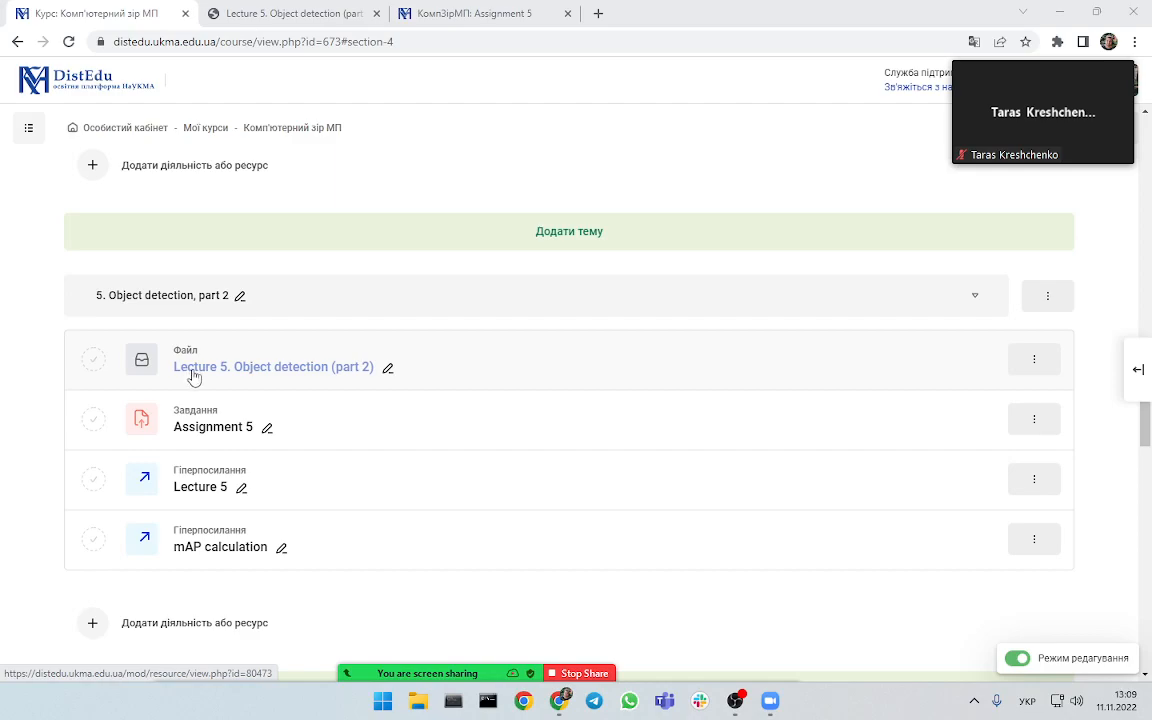
mouse_move(416, 368)
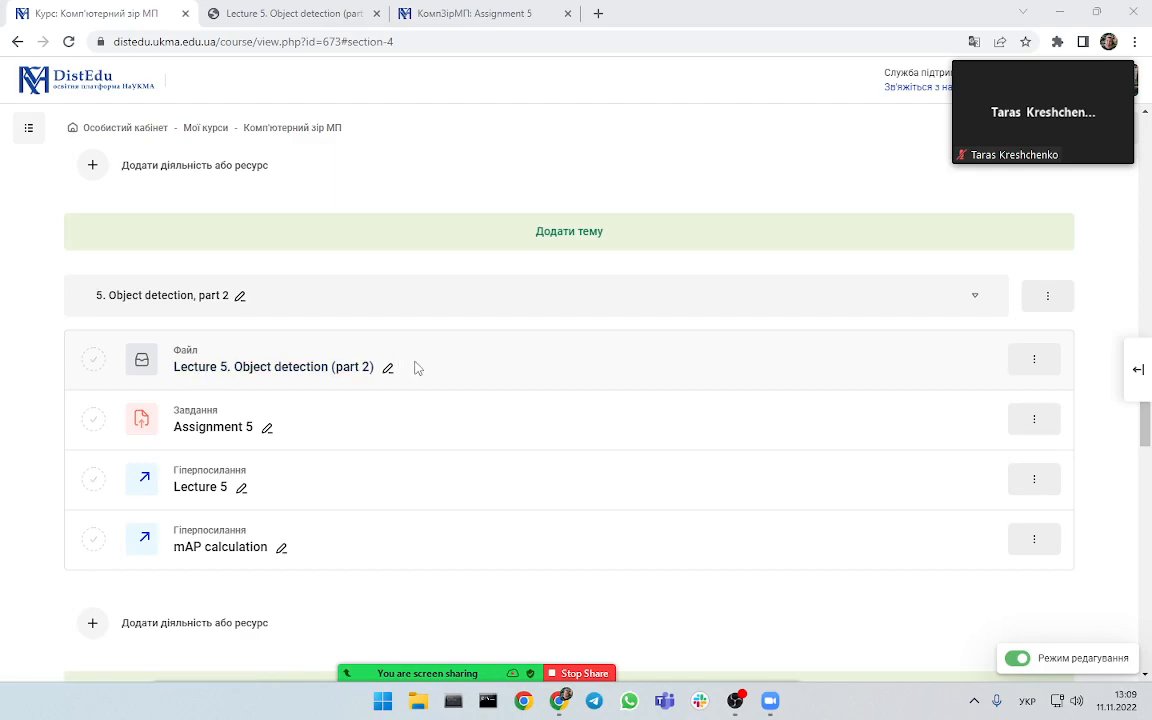
mouse_move(490, 368)
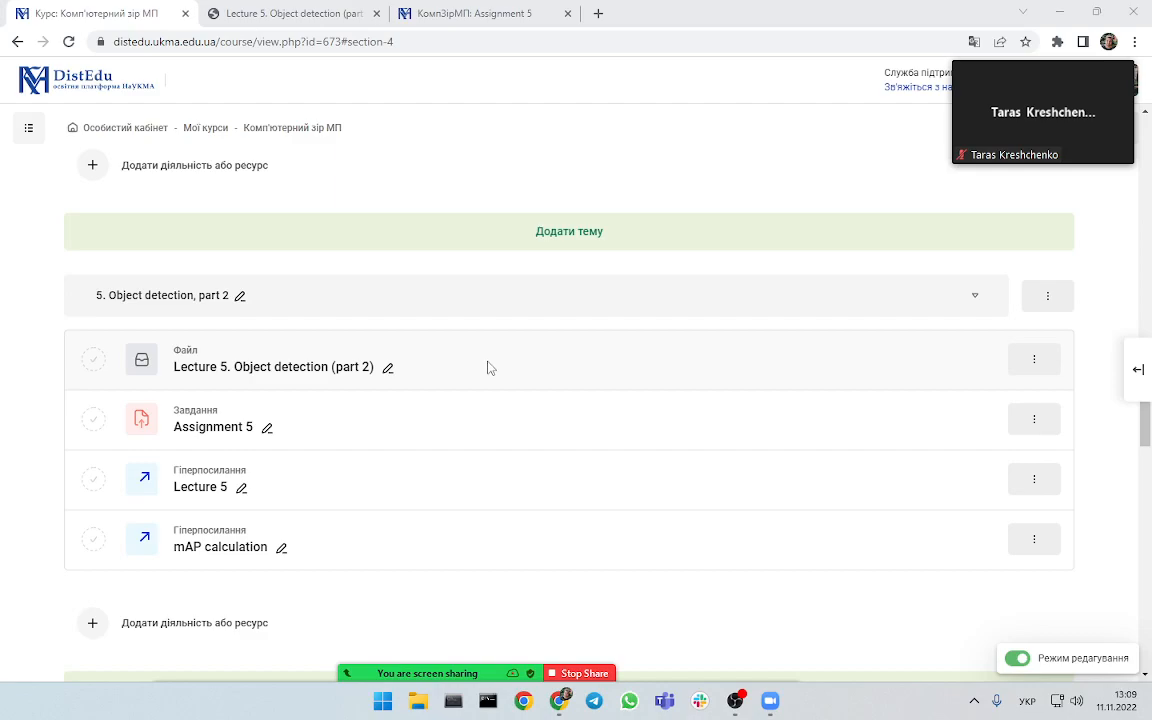
mouse_move(488, 372)
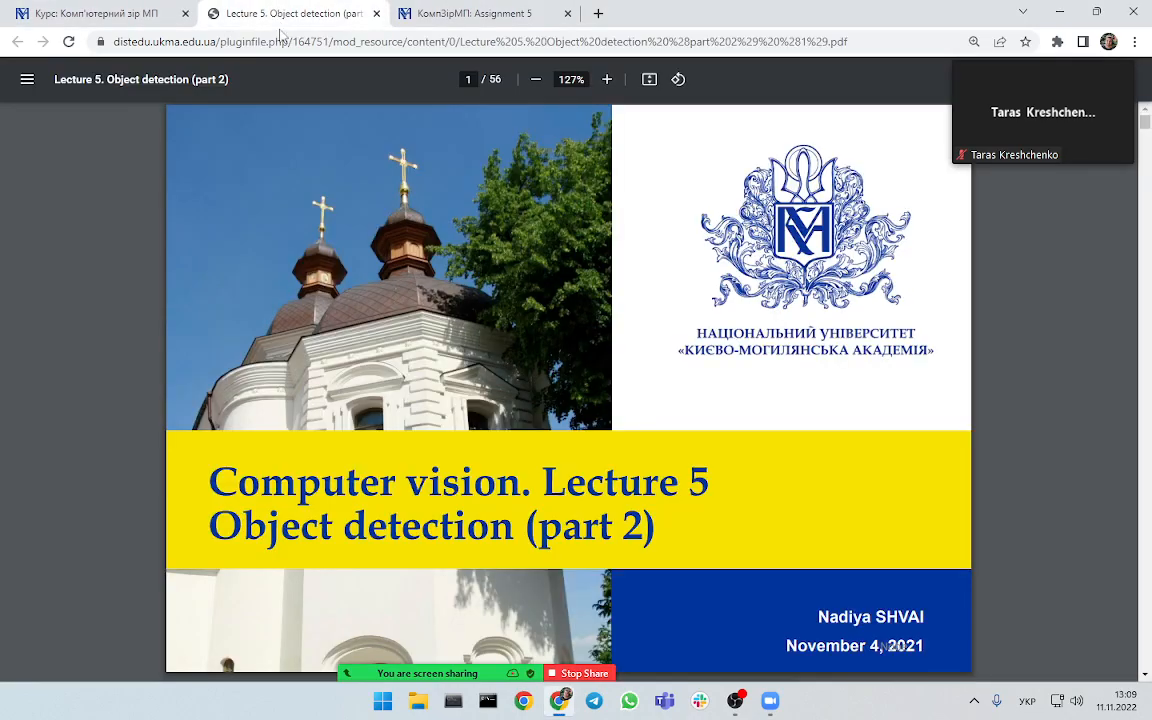
mouse_move(1050, 360)
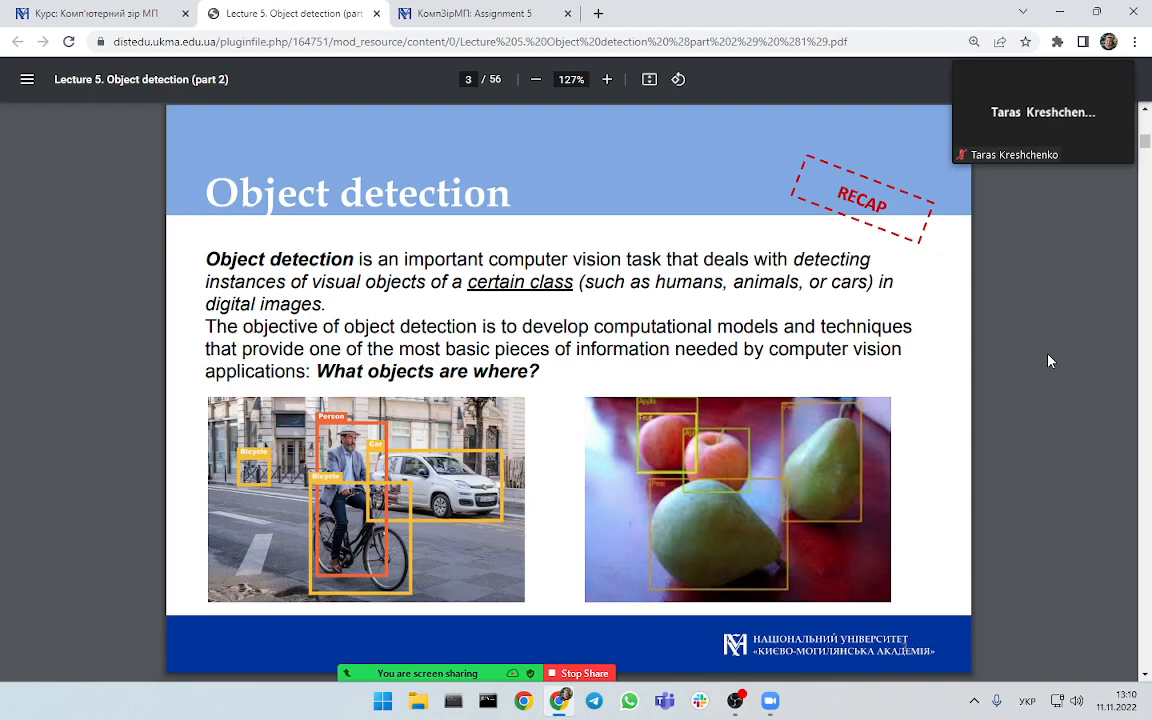
mouse_move(964, 348)
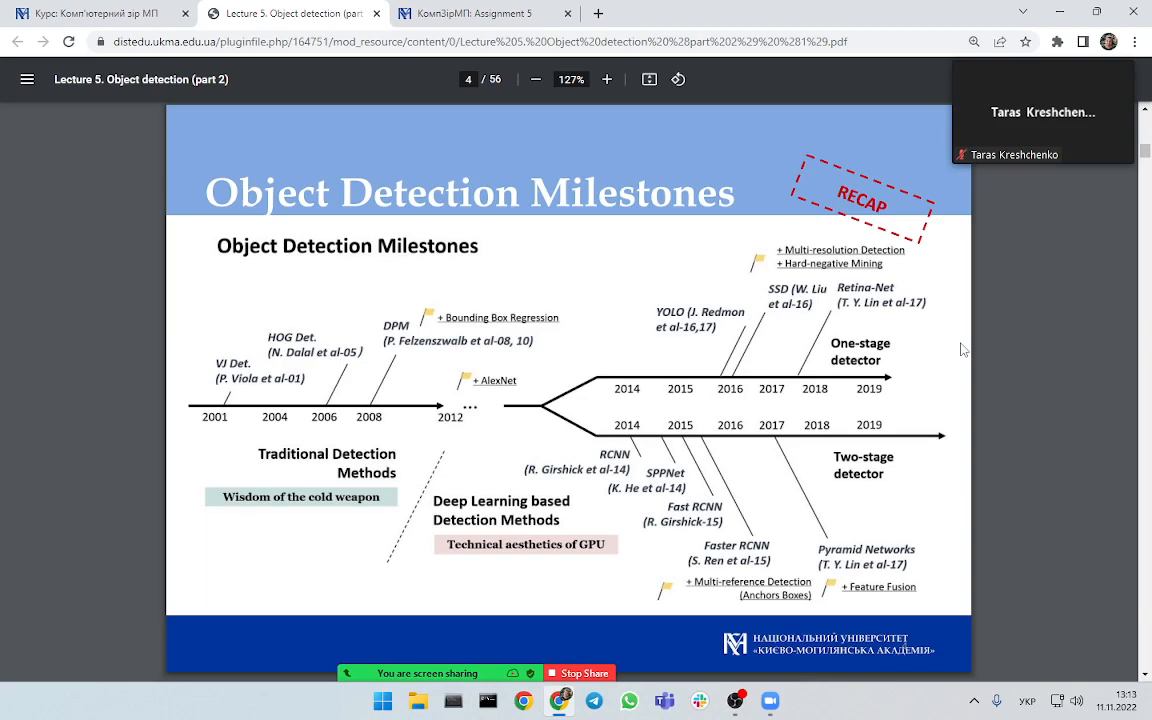
mouse_move(866, 360)
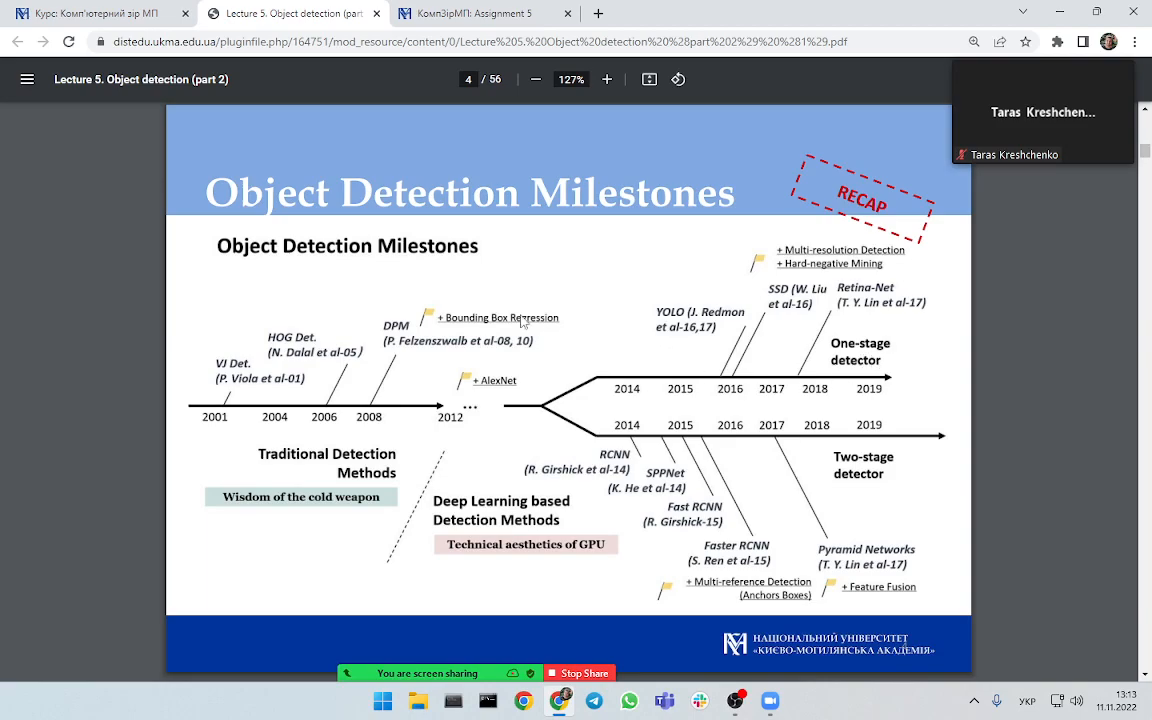
mouse_move(216, 290)
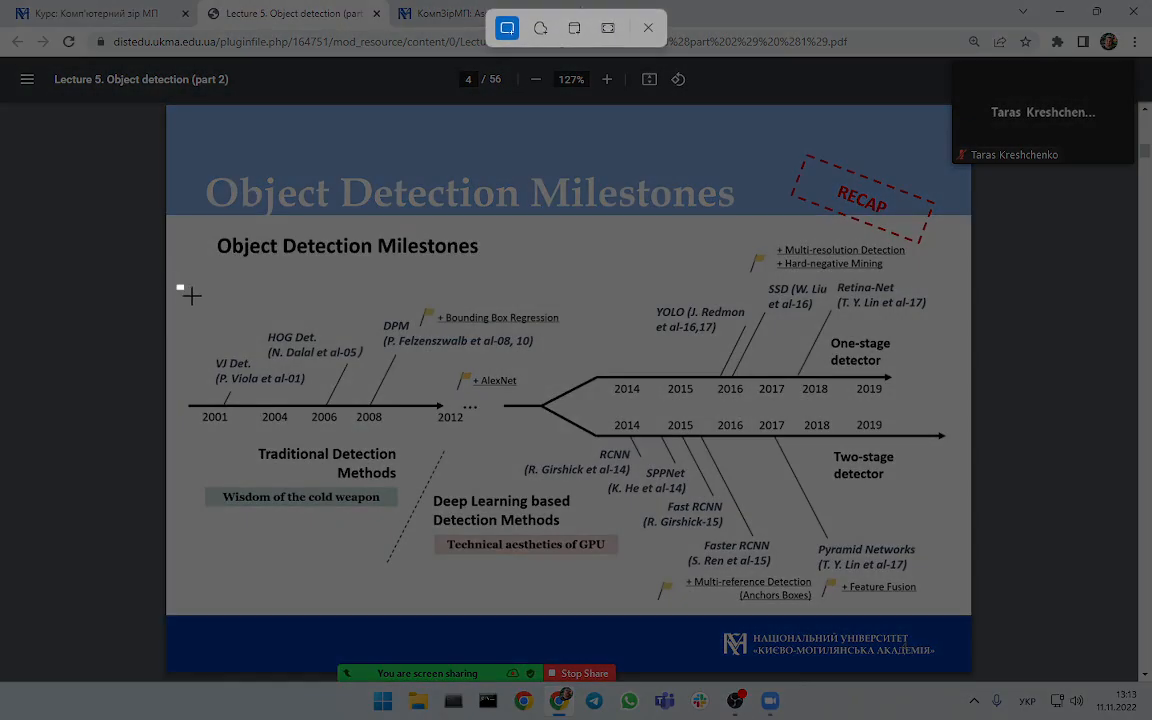
- Snip a rectangular region of the Object Detection Milestones timeline
drag(180, 288, 570, 436)
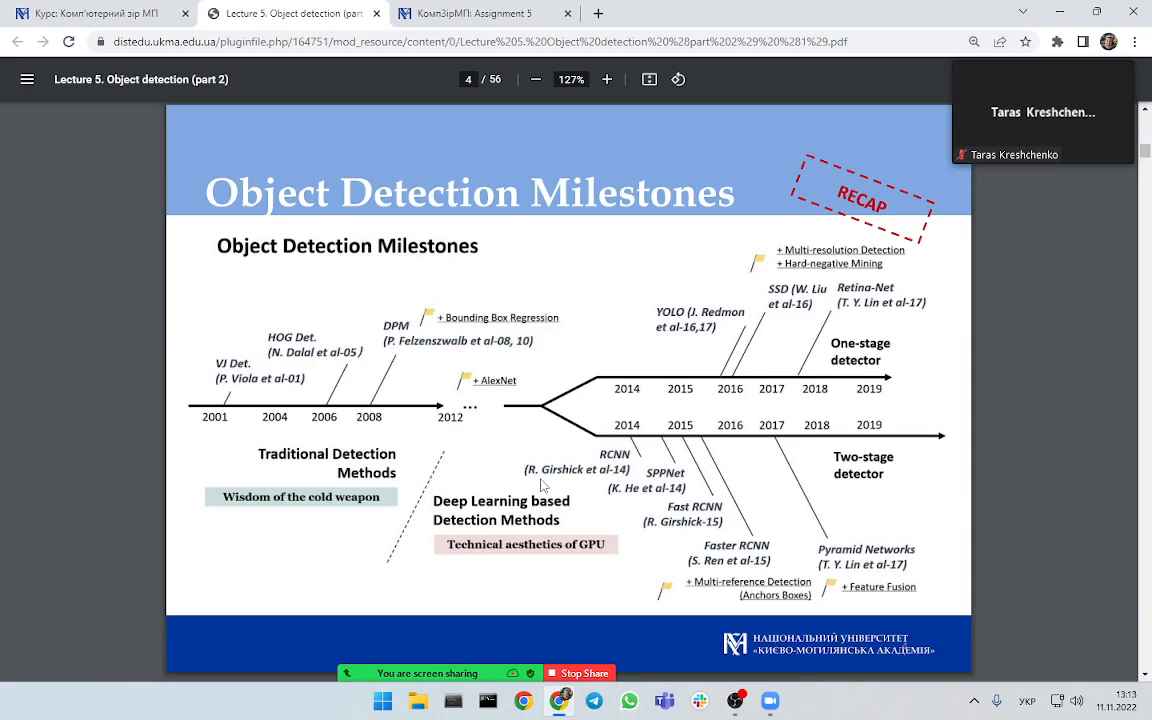
mouse_move(532, 452)
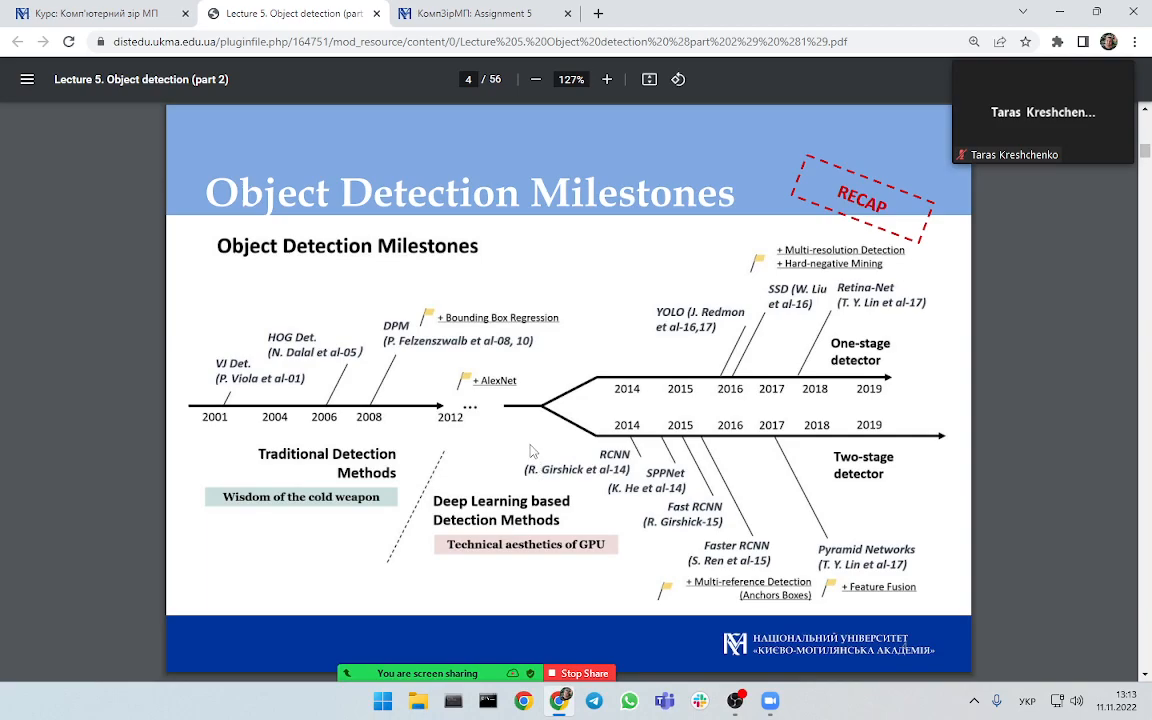
mouse_move(540, 374)
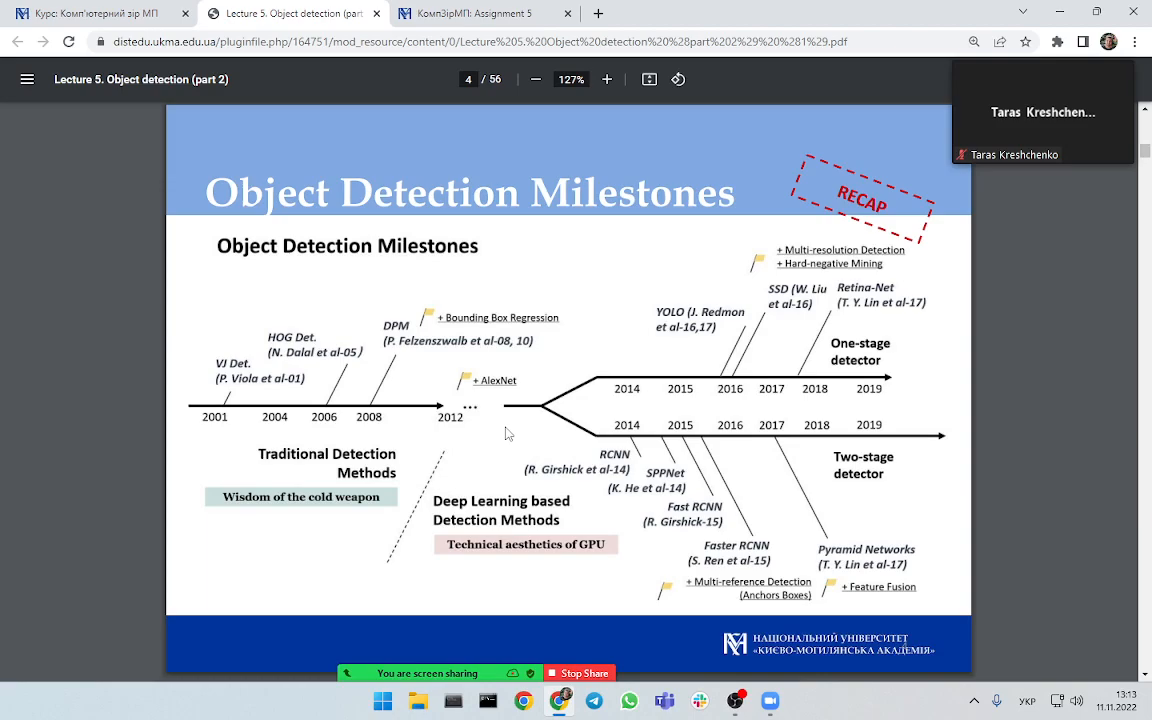
mouse_move(532, 444)
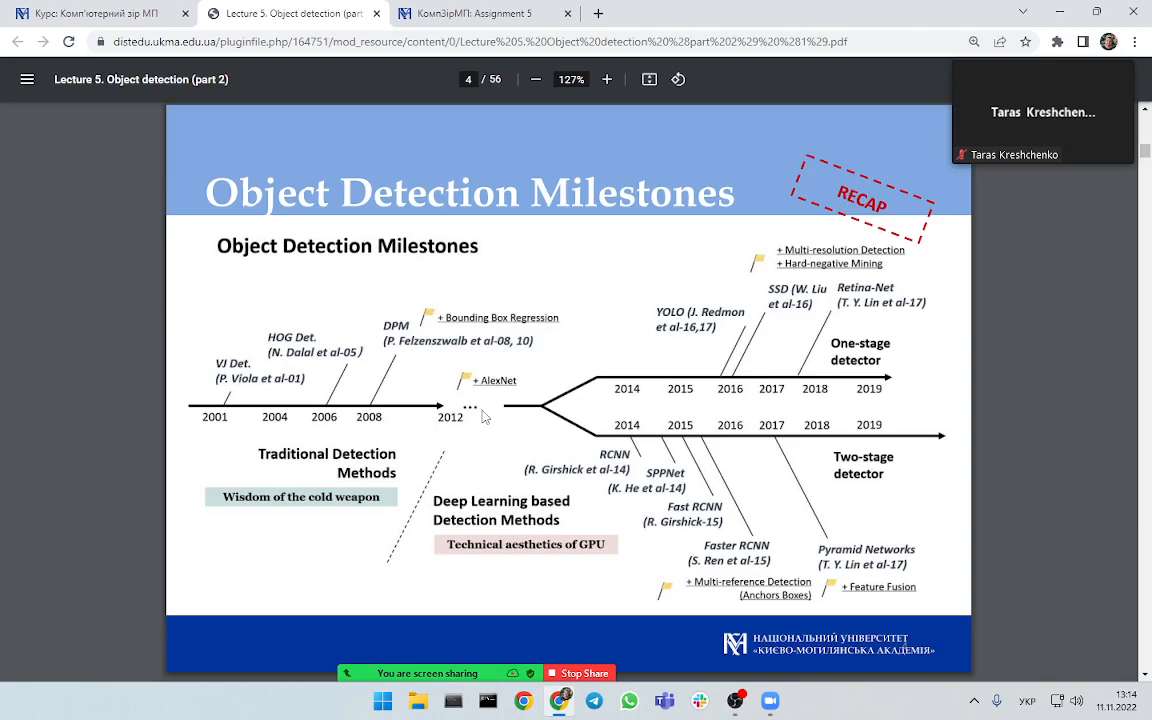
mouse_move(458, 486)
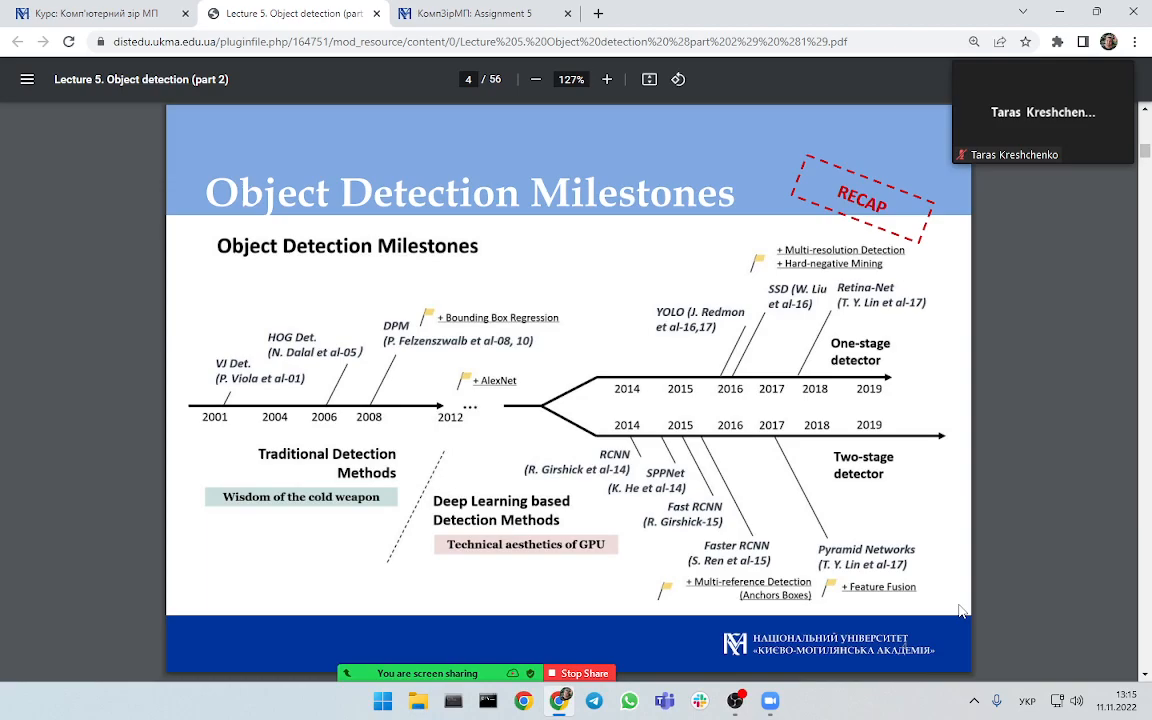
mouse_move(880, 526)
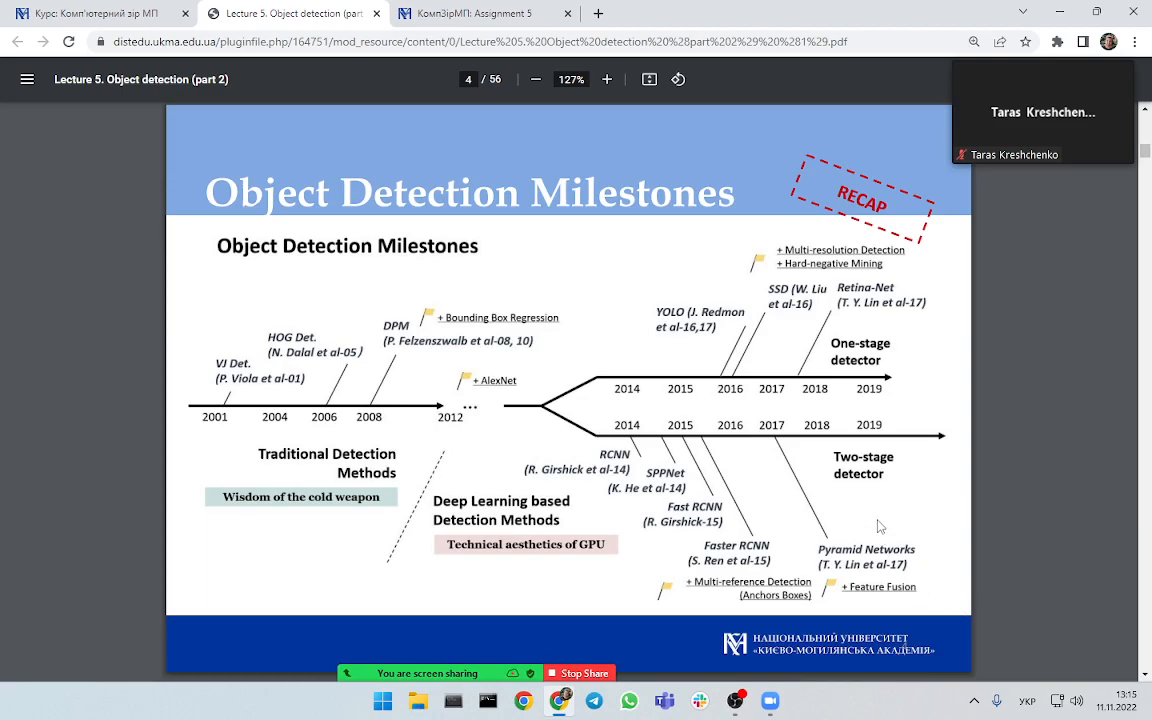
mouse_move(934, 512)
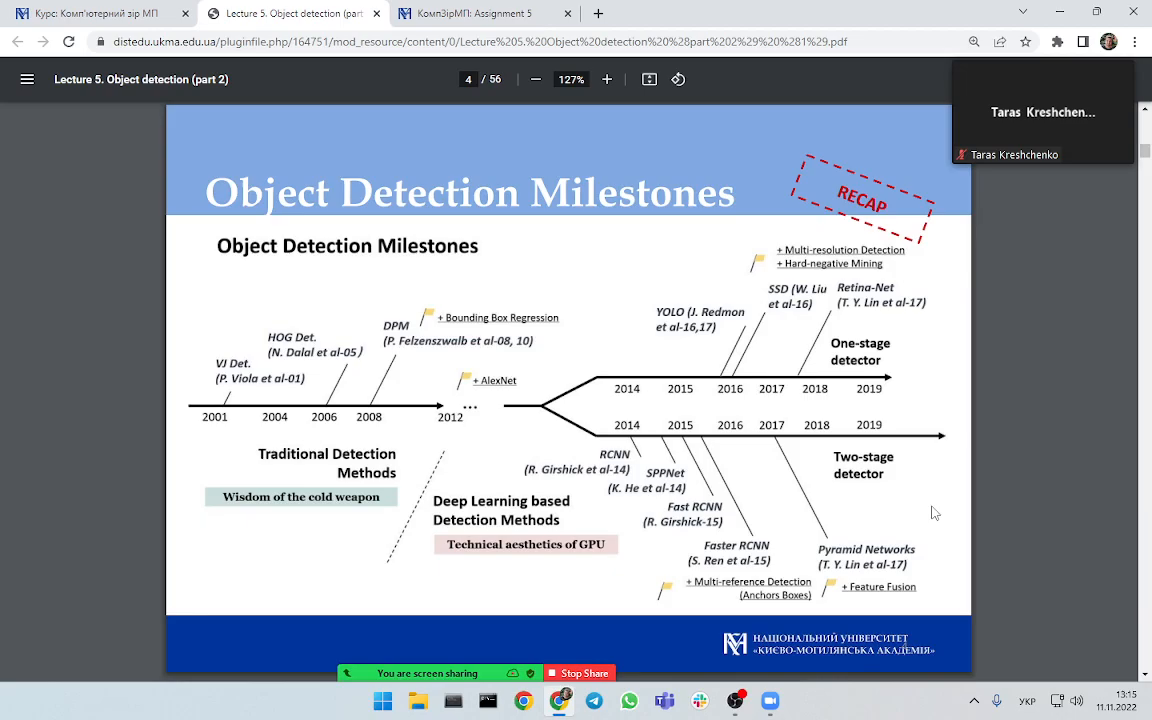
mouse_move(828, 292)
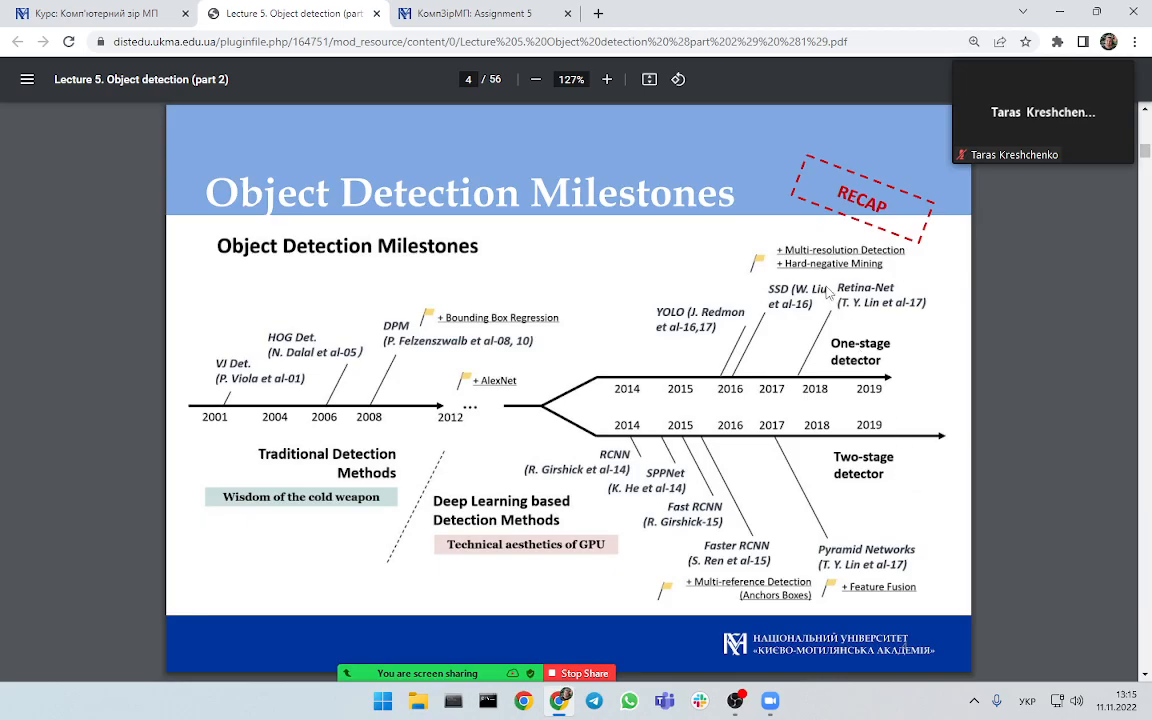
key(Win+Shift+S)
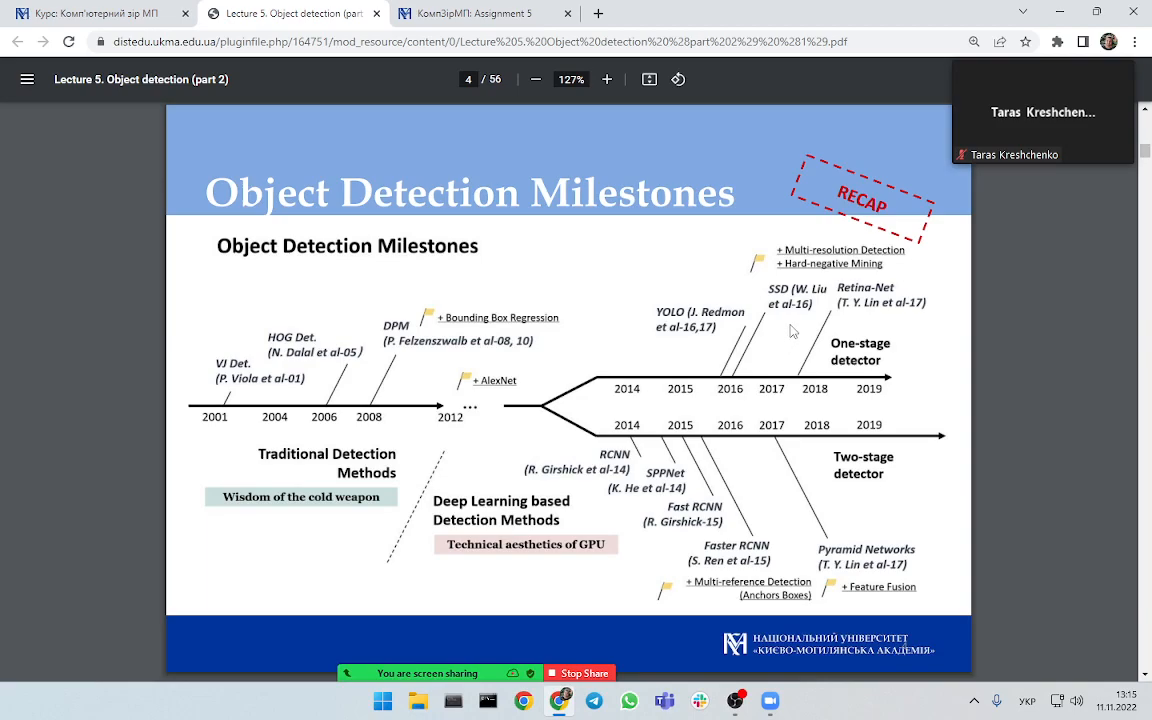
mouse_move(778, 328)
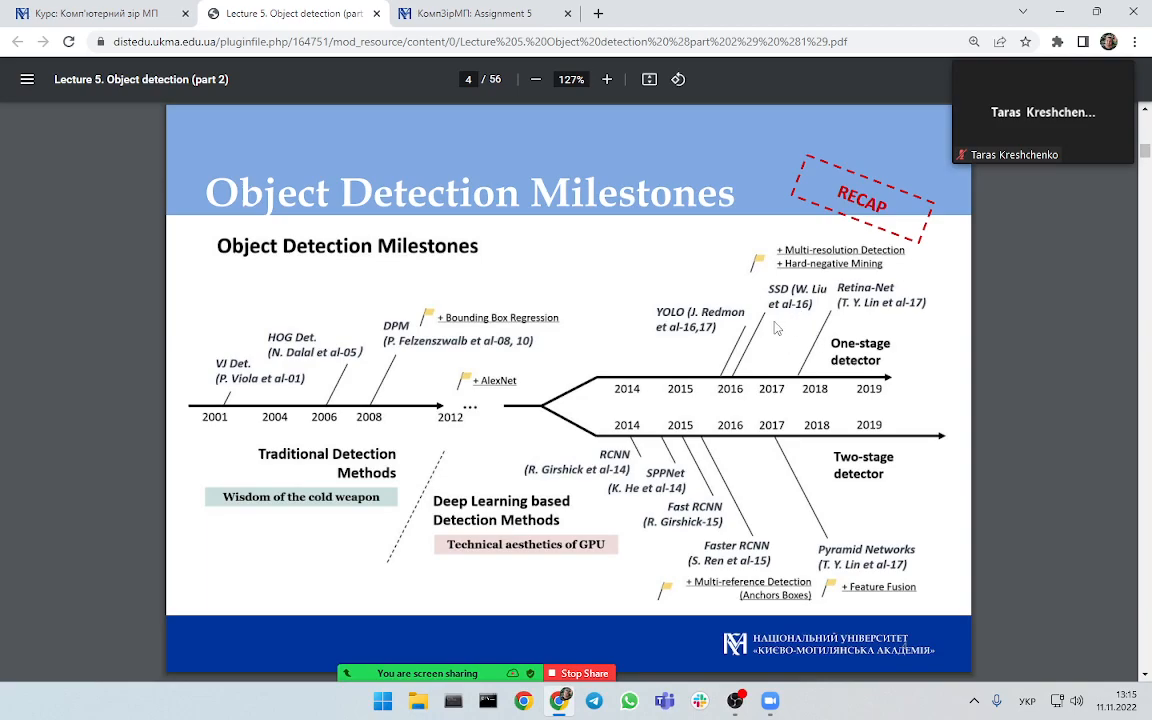
mouse_move(768, 330)
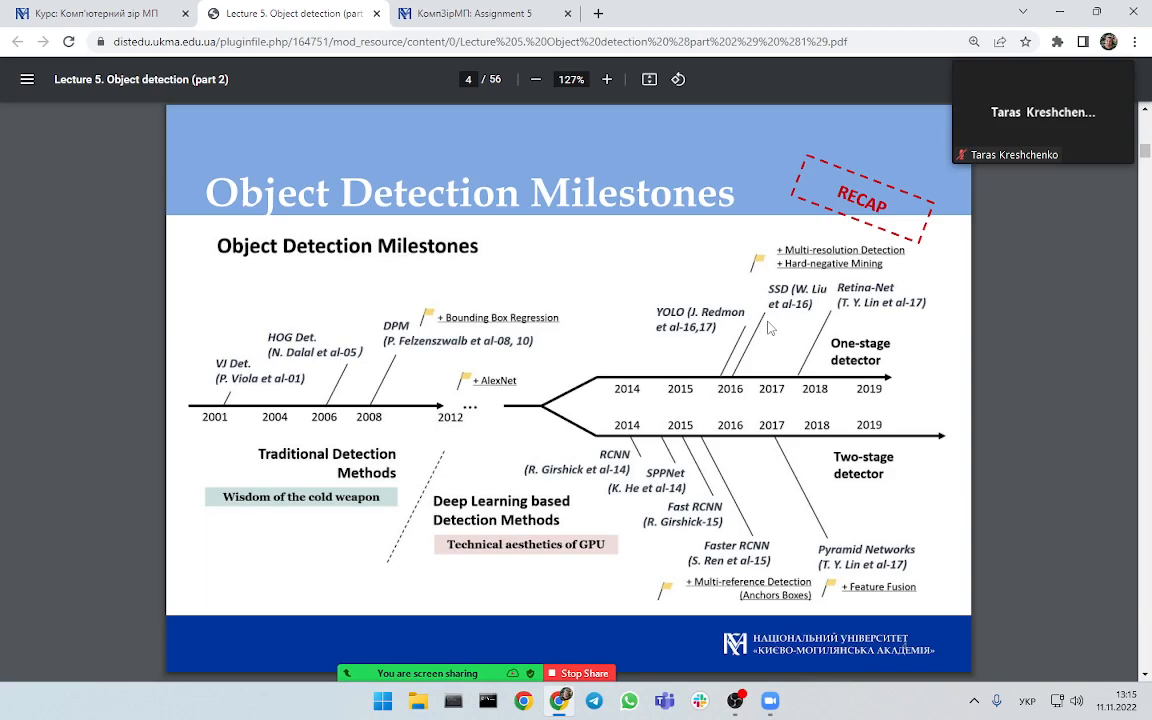
mouse_move(784, 342)
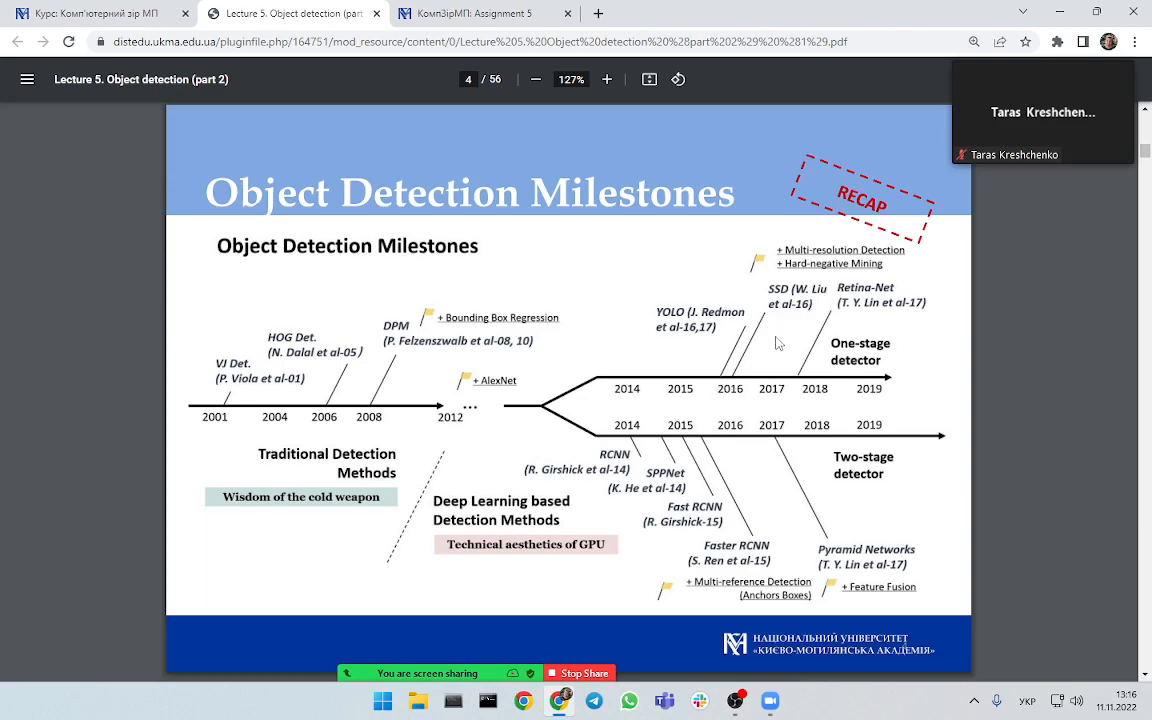
mouse_move(600, 302)
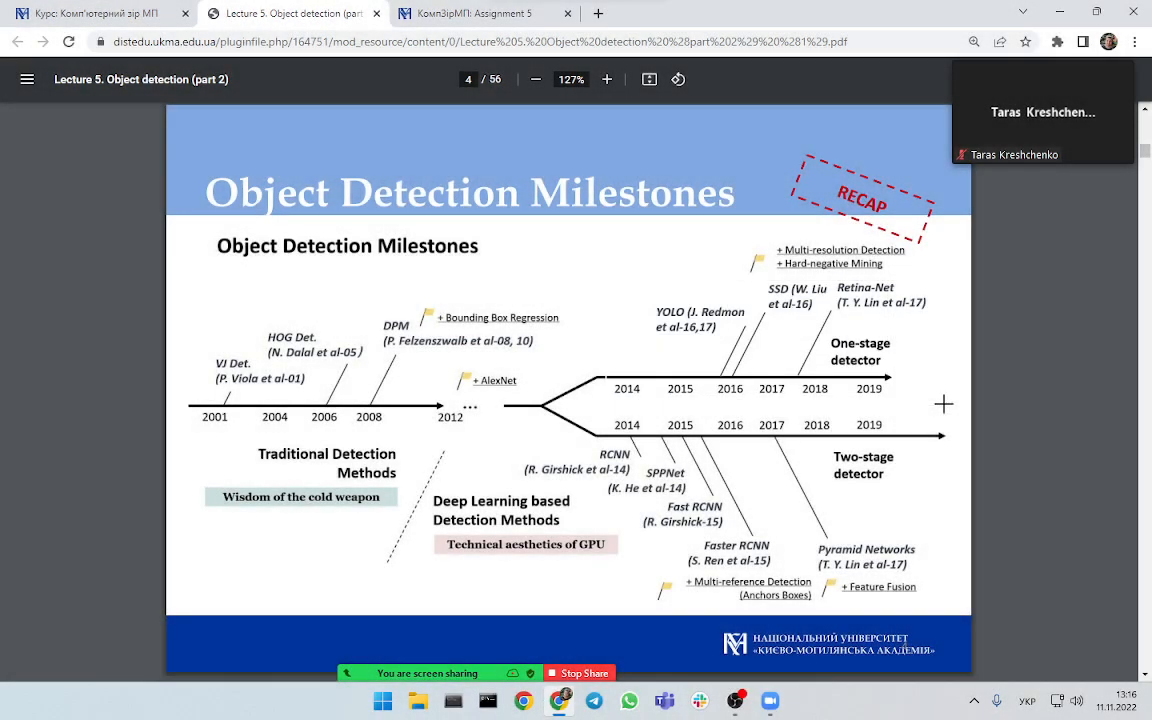
mouse_move(816, 352)
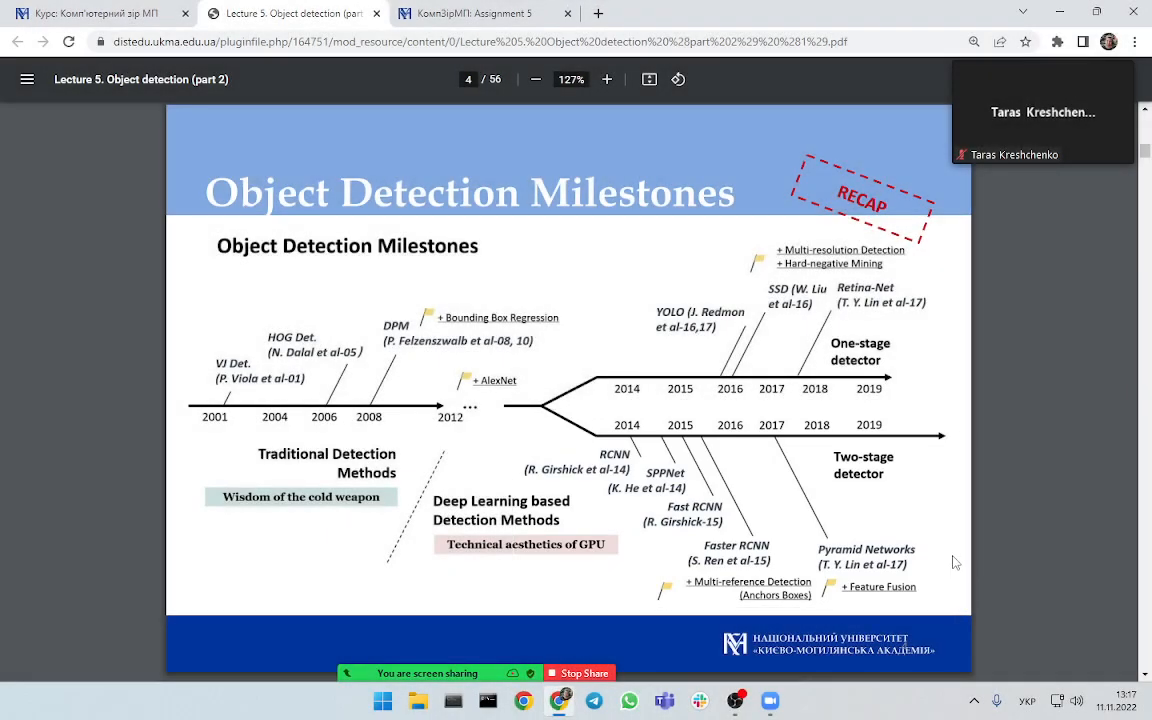
mouse_move(936, 486)
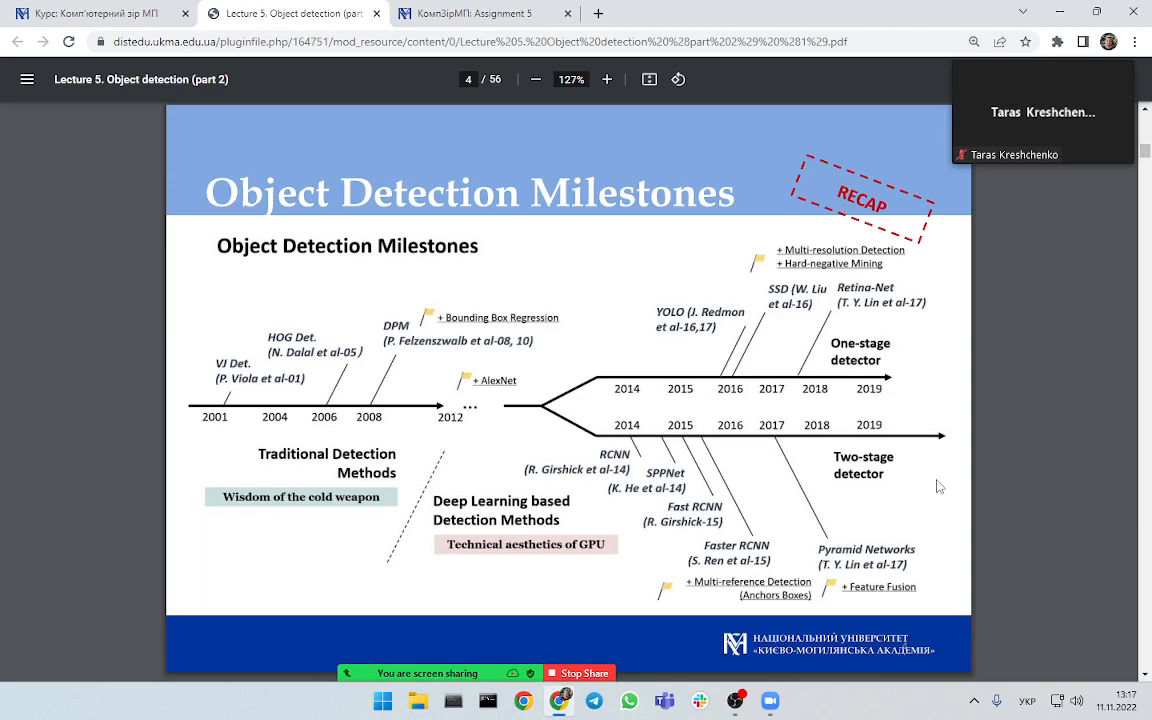
mouse_move(588, 438)
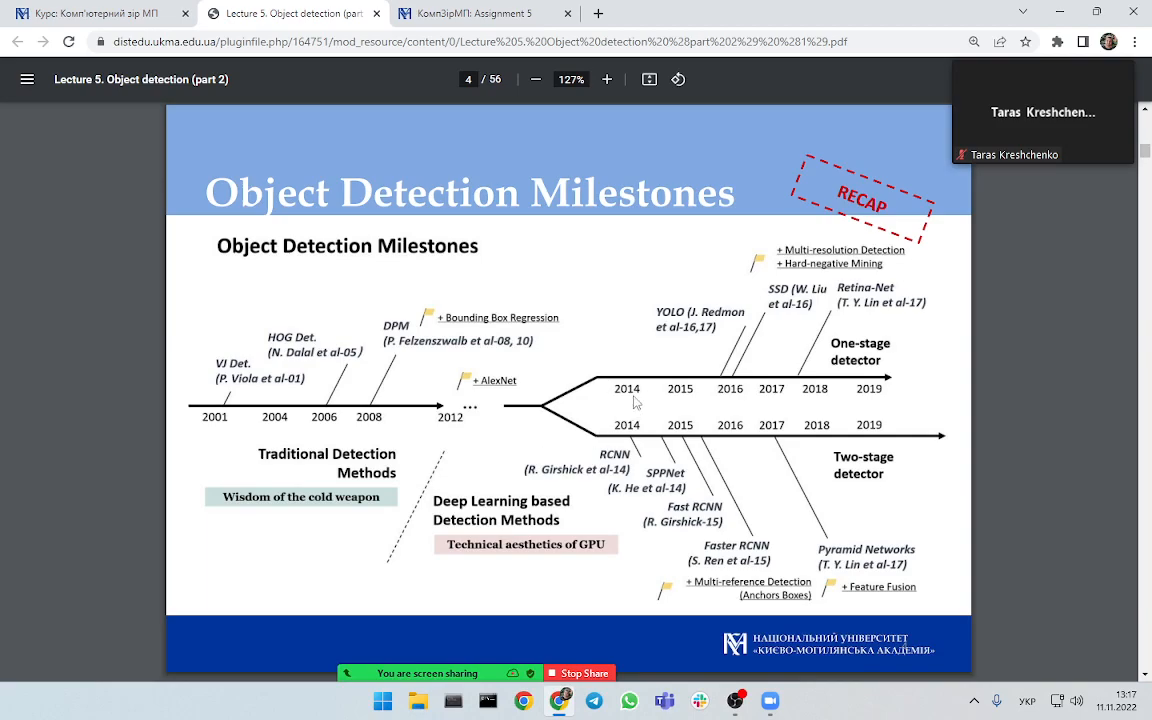
mouse_move(716, 456)
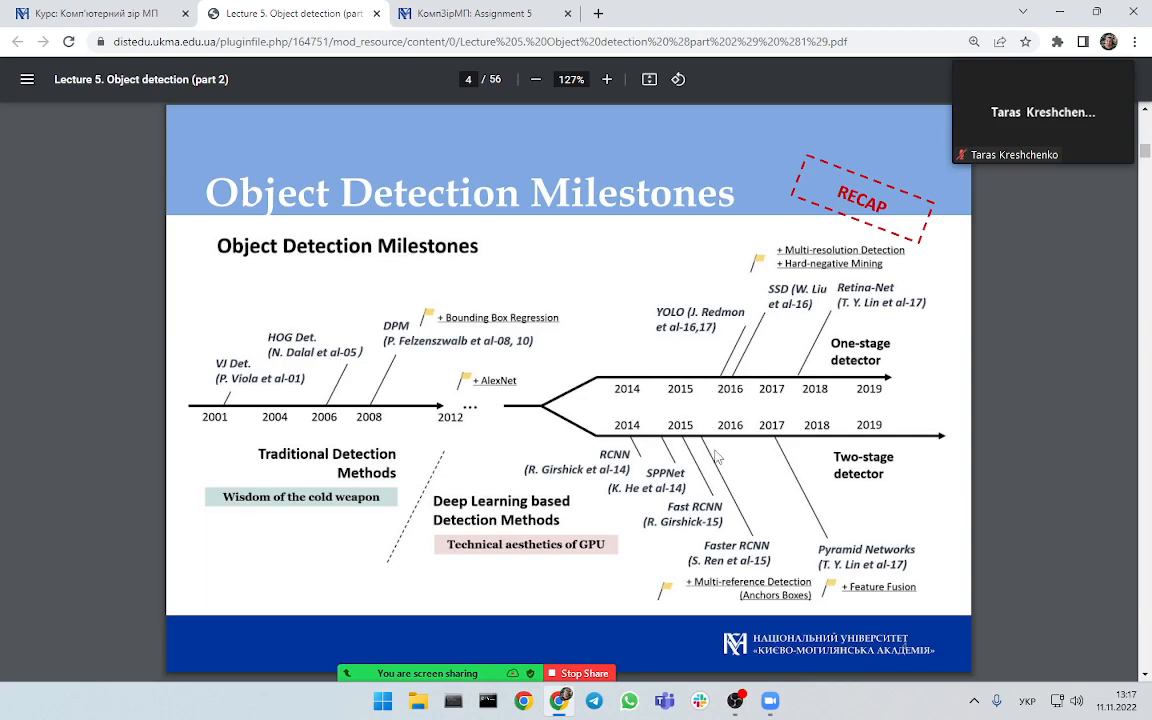
mouse_move(764, 456)
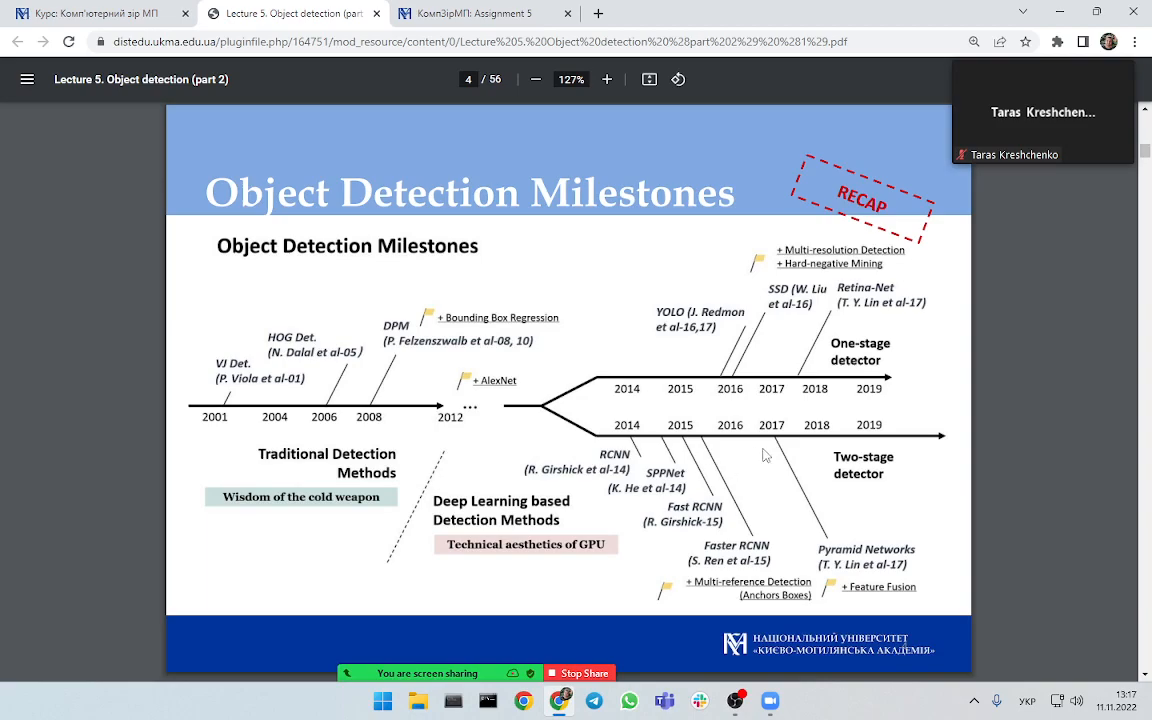
mouse_move(766, 454)
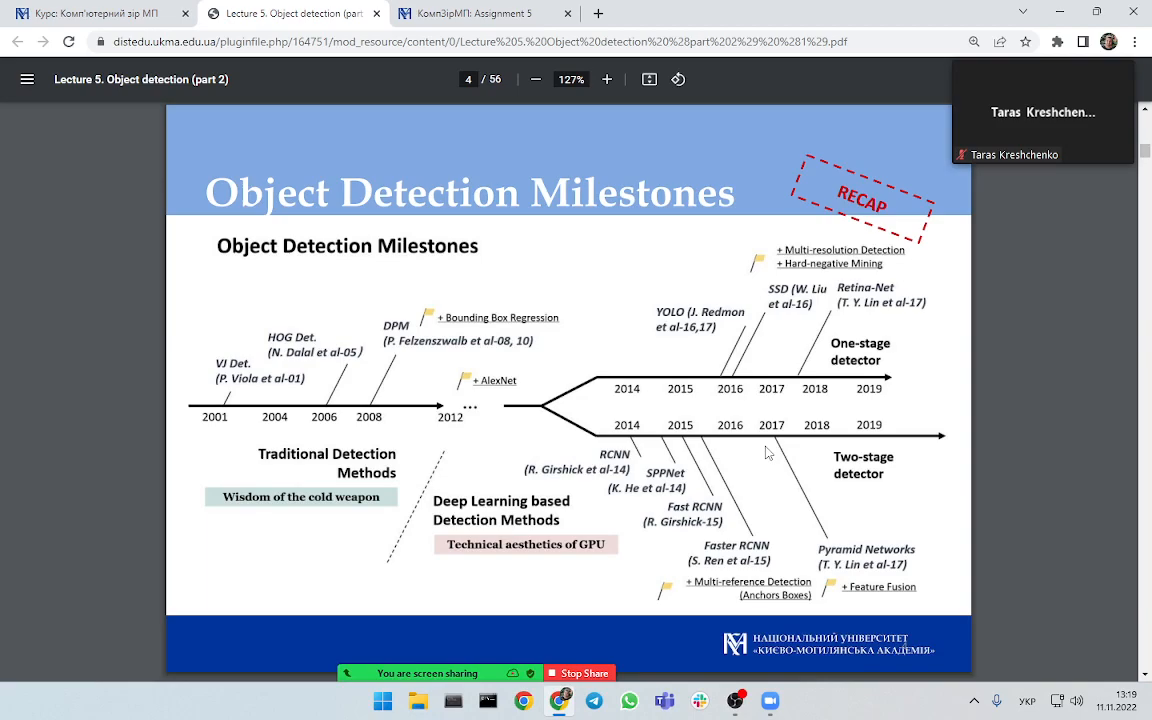
mouse_move(612, 458)
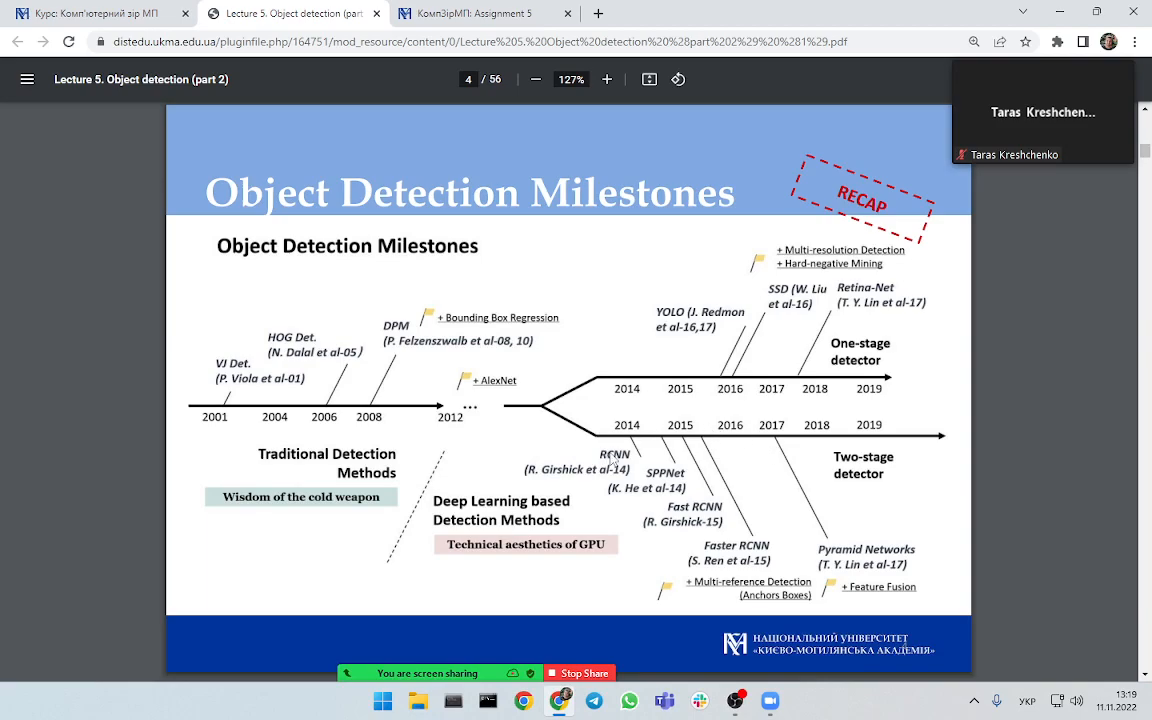
mouse_move(604, 458)
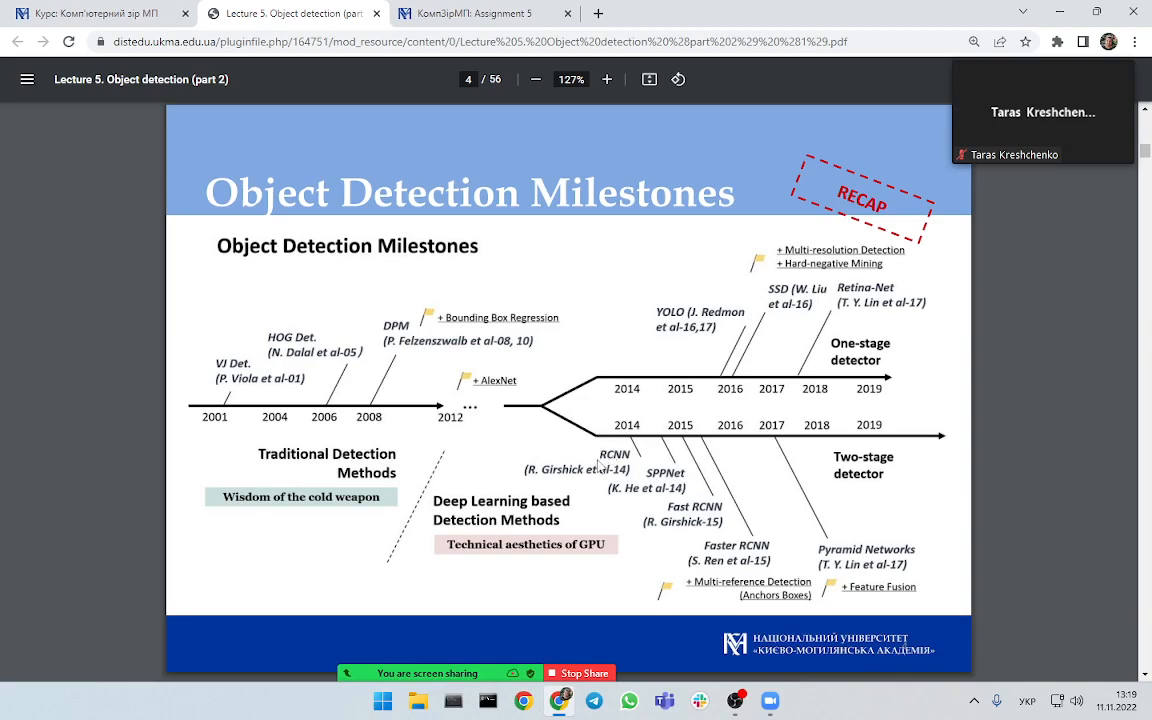
mouse_move(788, 468)
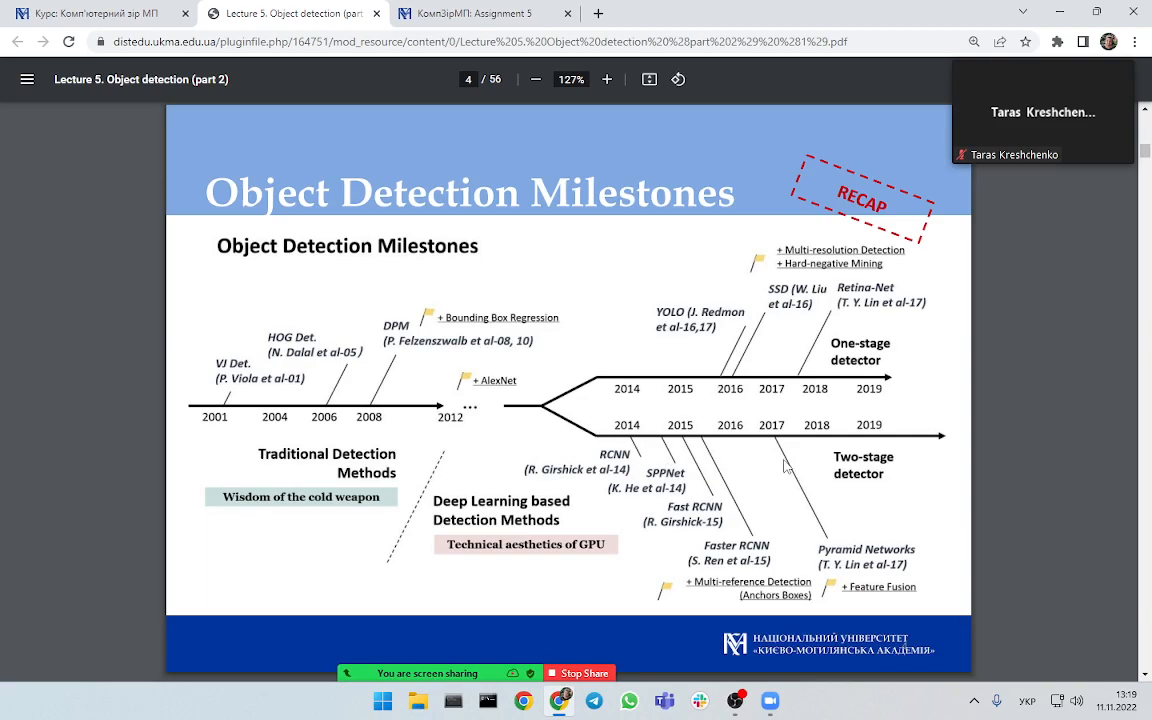
mouse_move(778, 302)
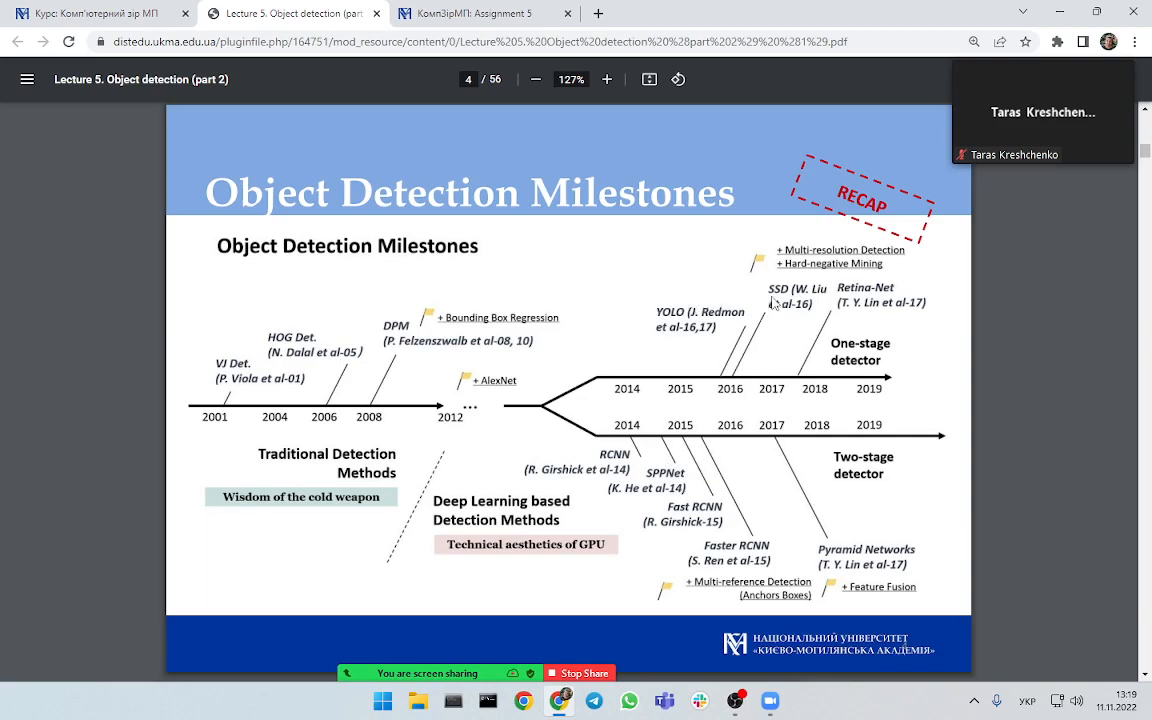
mouse_move(676, 496)
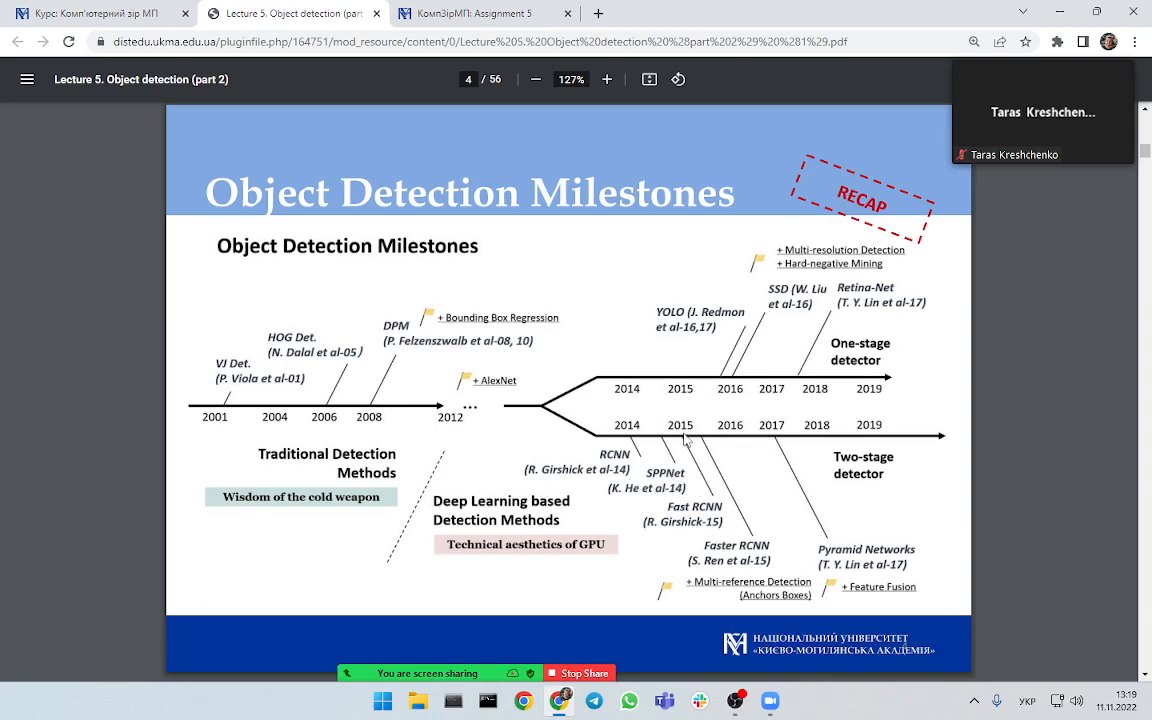
mouse_move(812, 528)
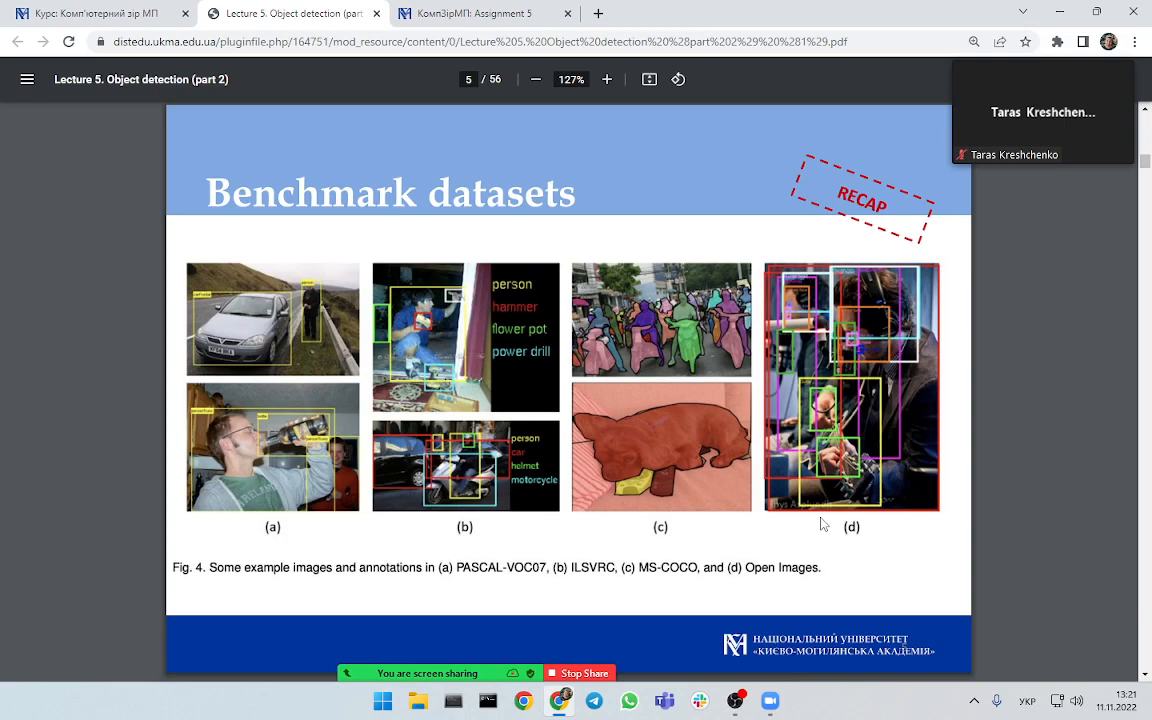
- Page through the PDF toward the Benchmark datasets slide
click(536, 80)
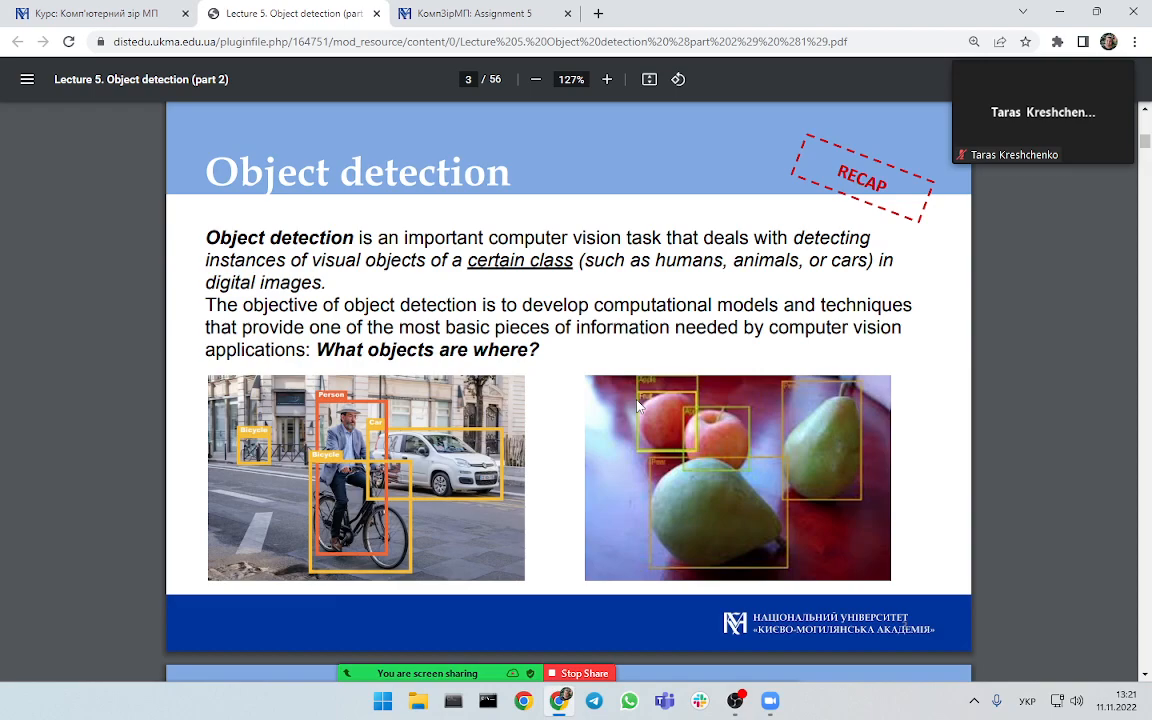
mouse_move(658, 404)
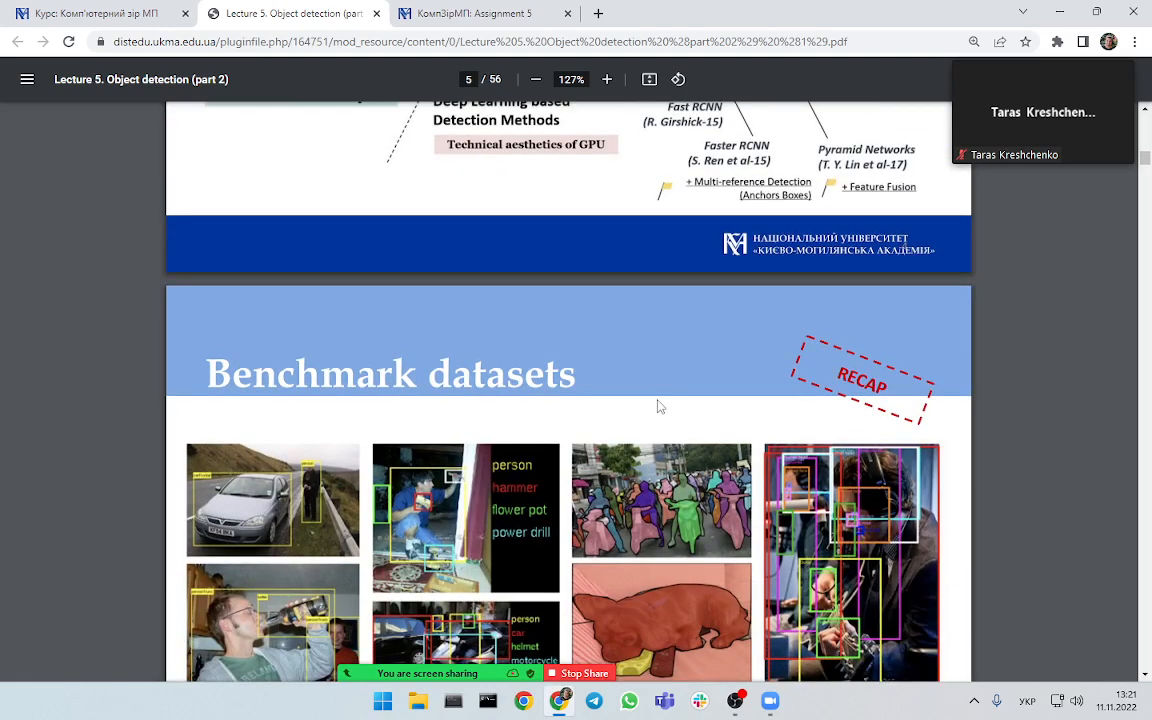
- Zoom the Benchmark datasets example images in twice, up to 198%
click(606, 80)
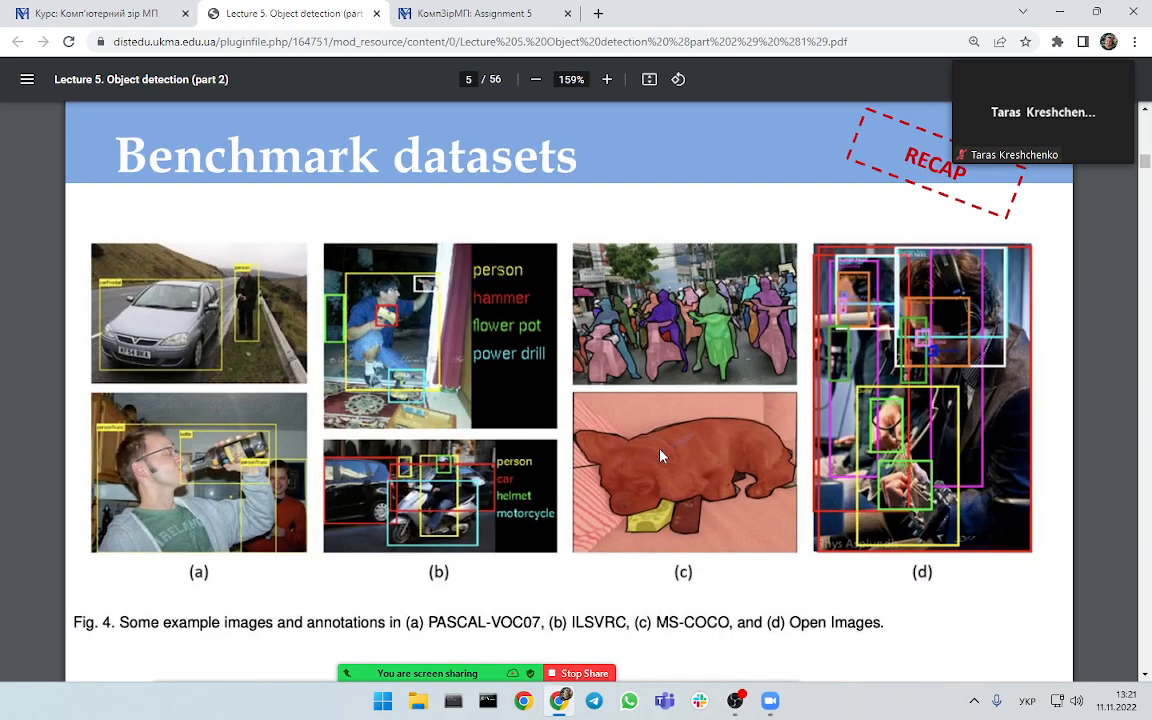
click(608, 80)
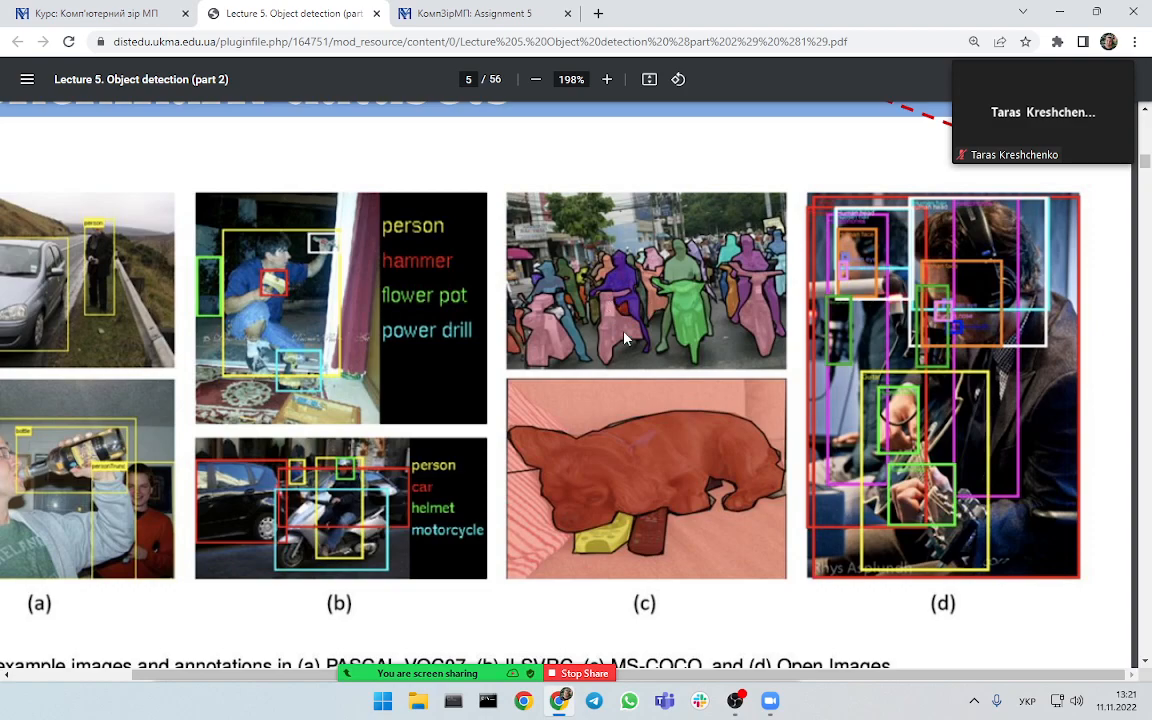
mouse_move(644, 512)
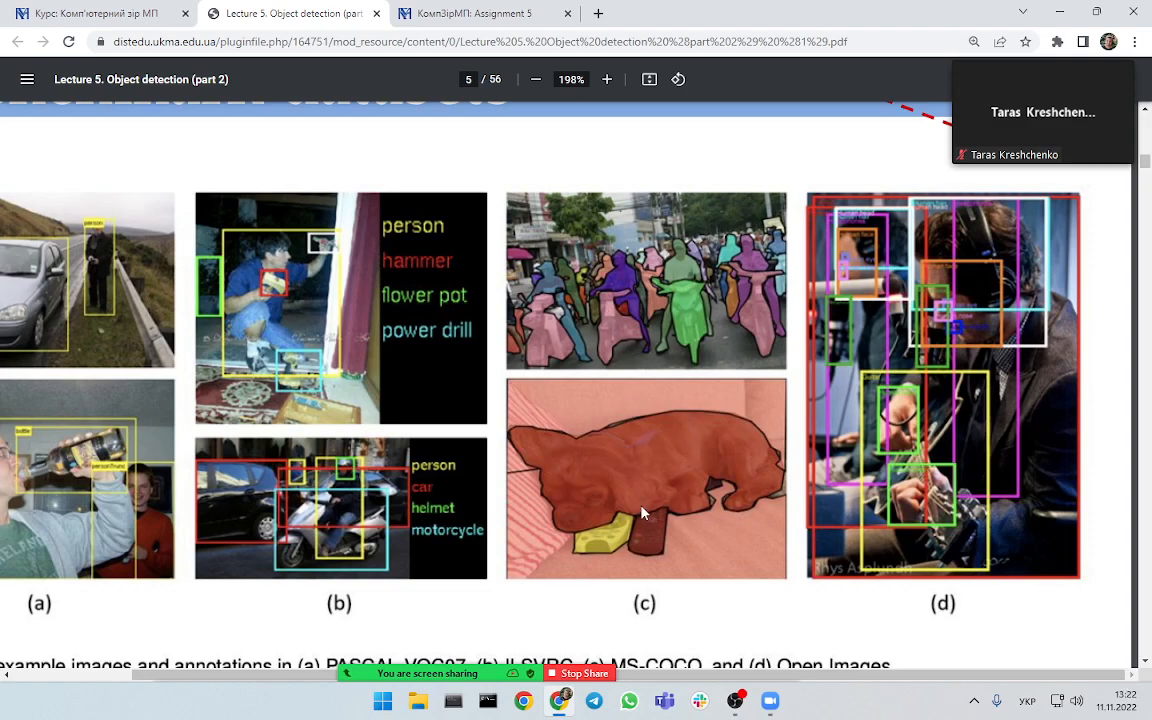
mouse_move(620, 540)
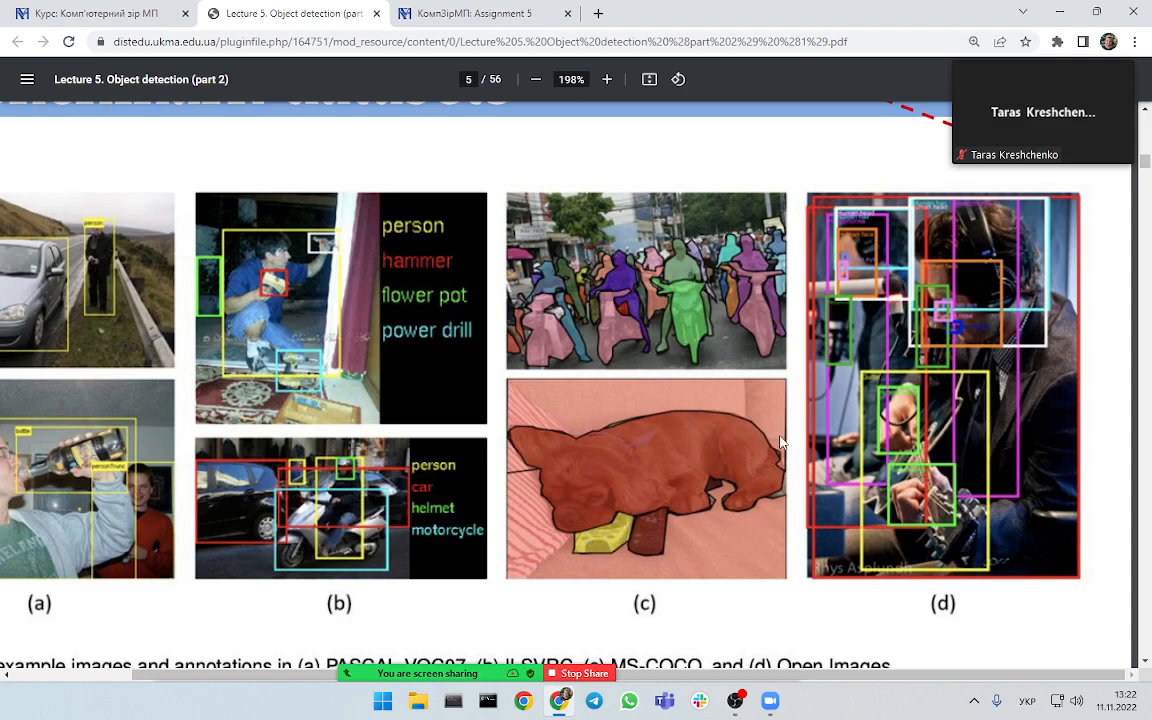
mouse_move(752, 528)
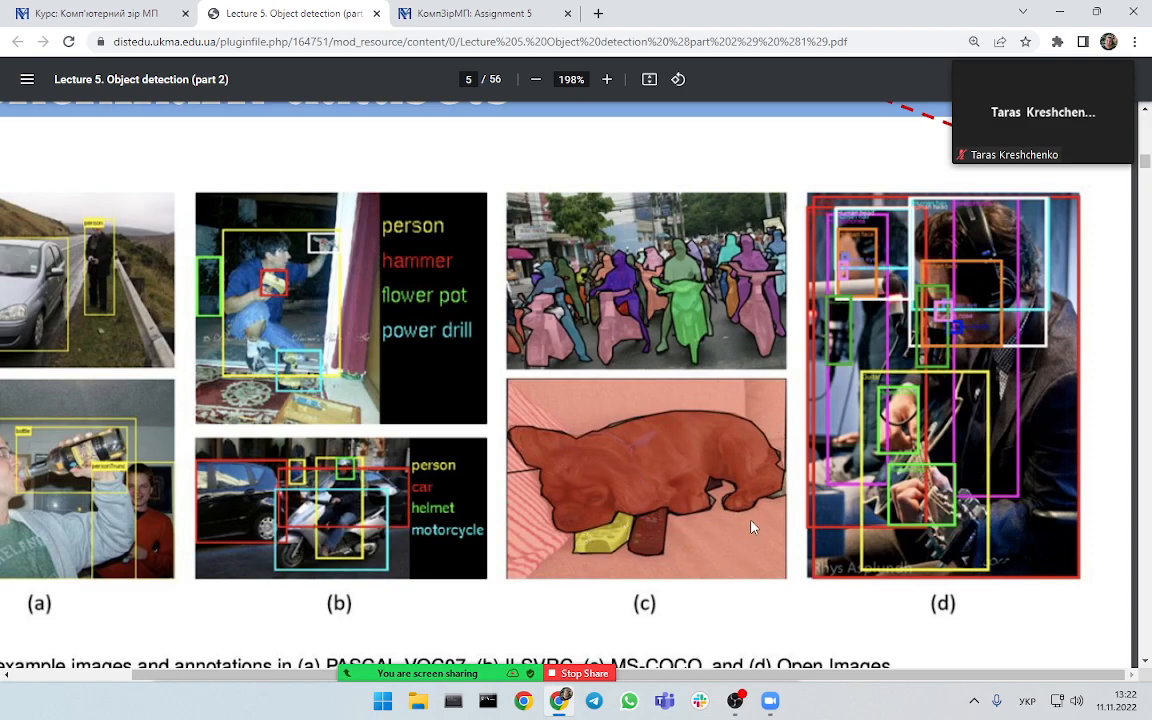
mouse_move(784, 472)
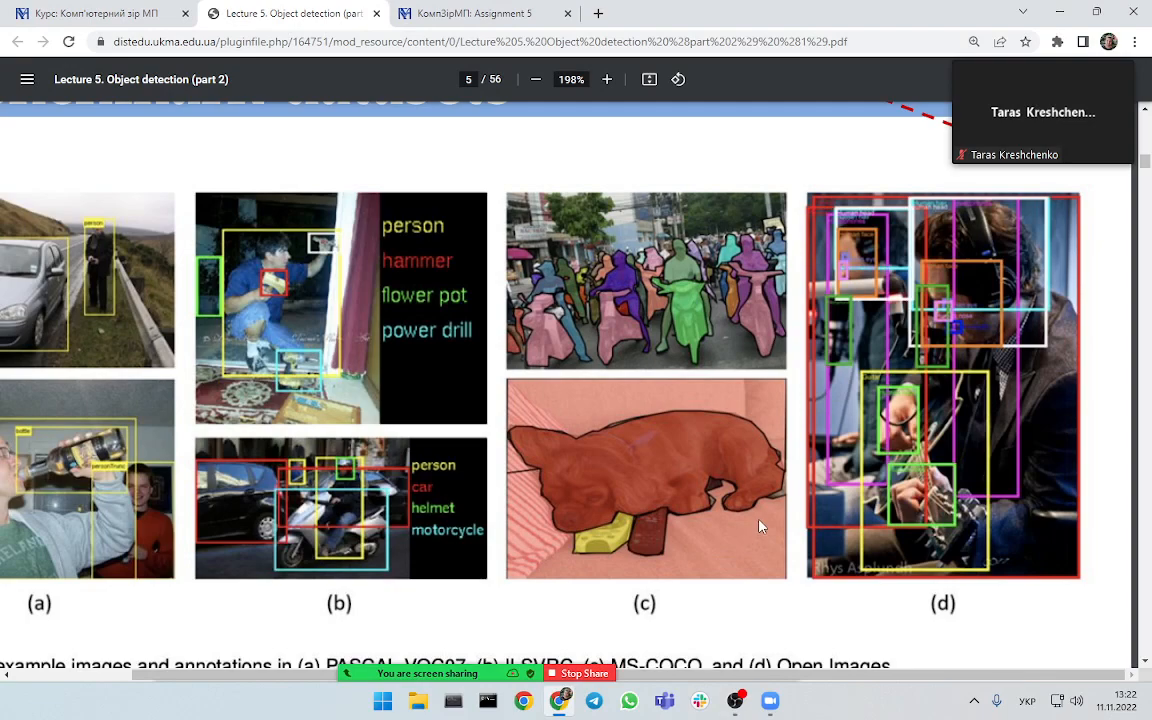
click(536, 80)
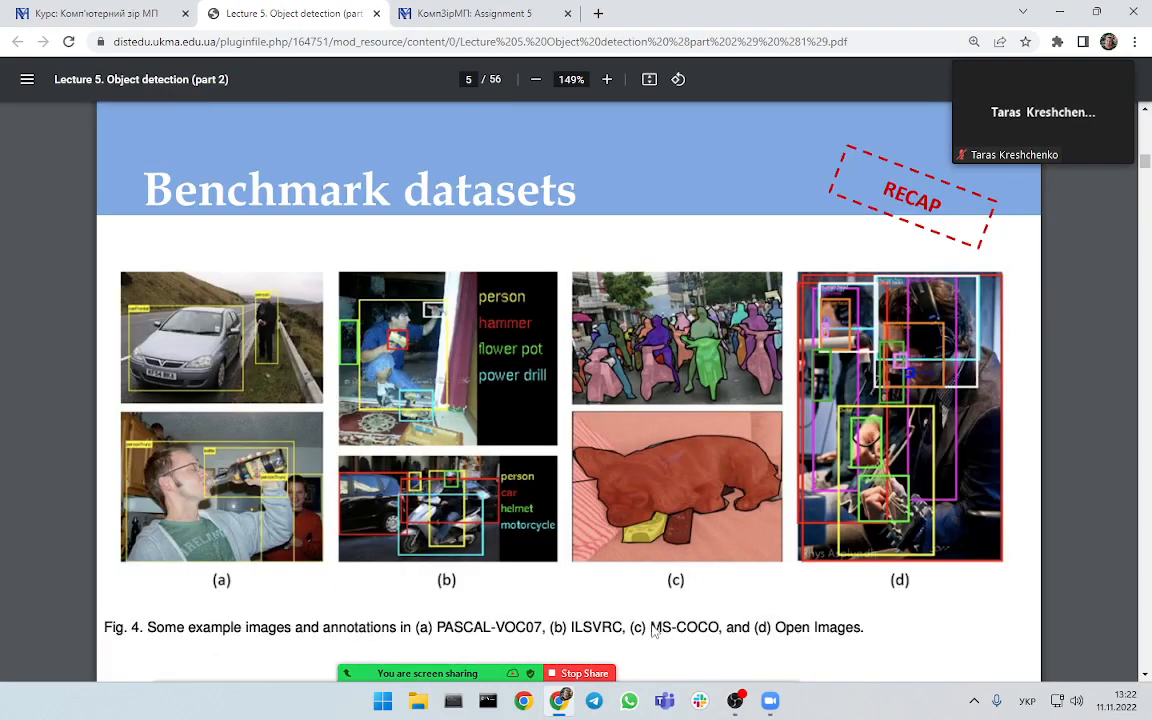
mouse_move(764, 586)
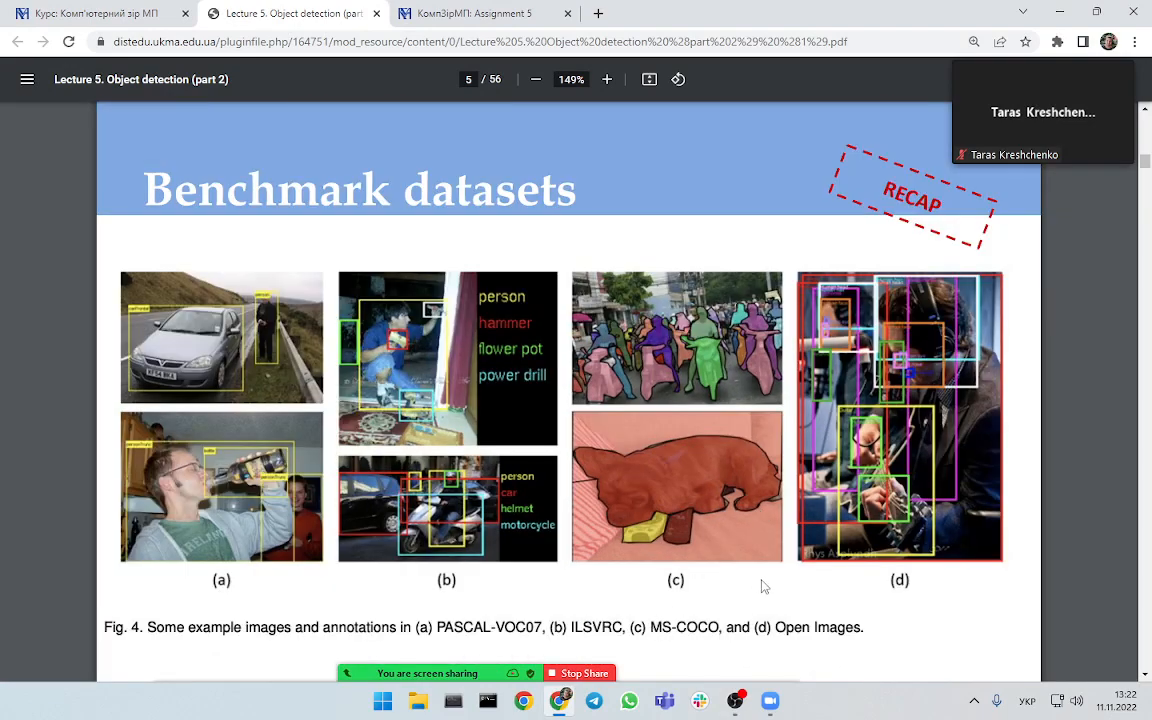
mouse_move(770, 588)
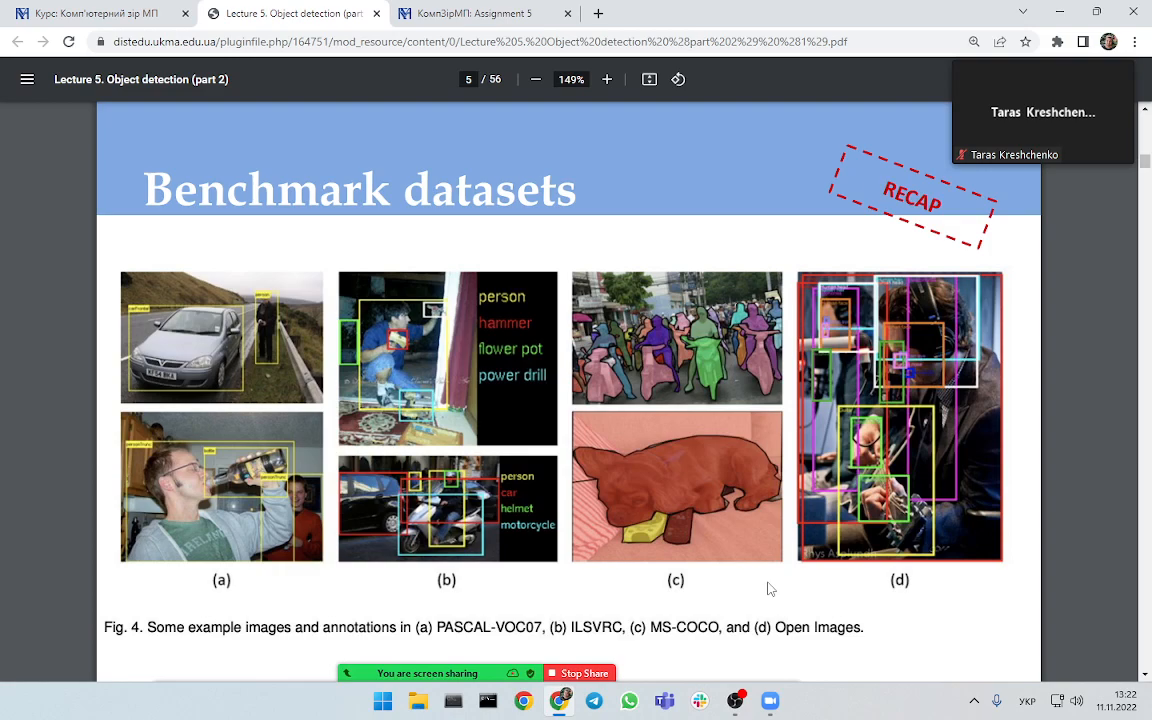
mouse_move(660, 628)
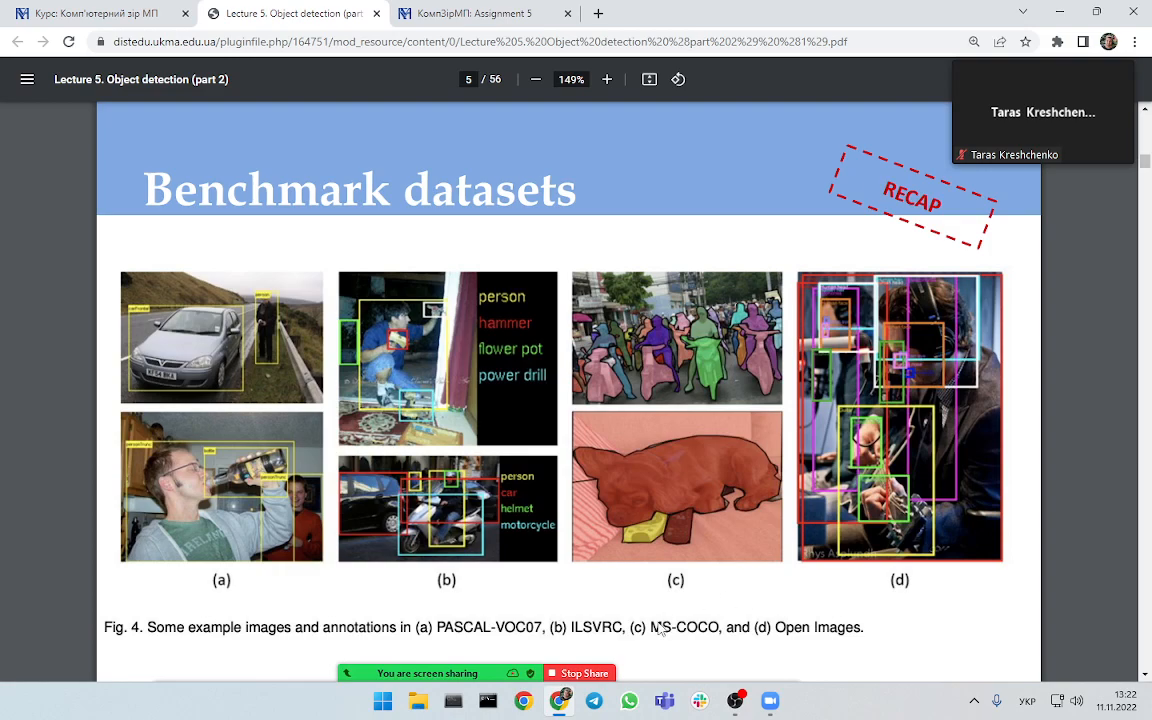
mouse_move(700, 490)
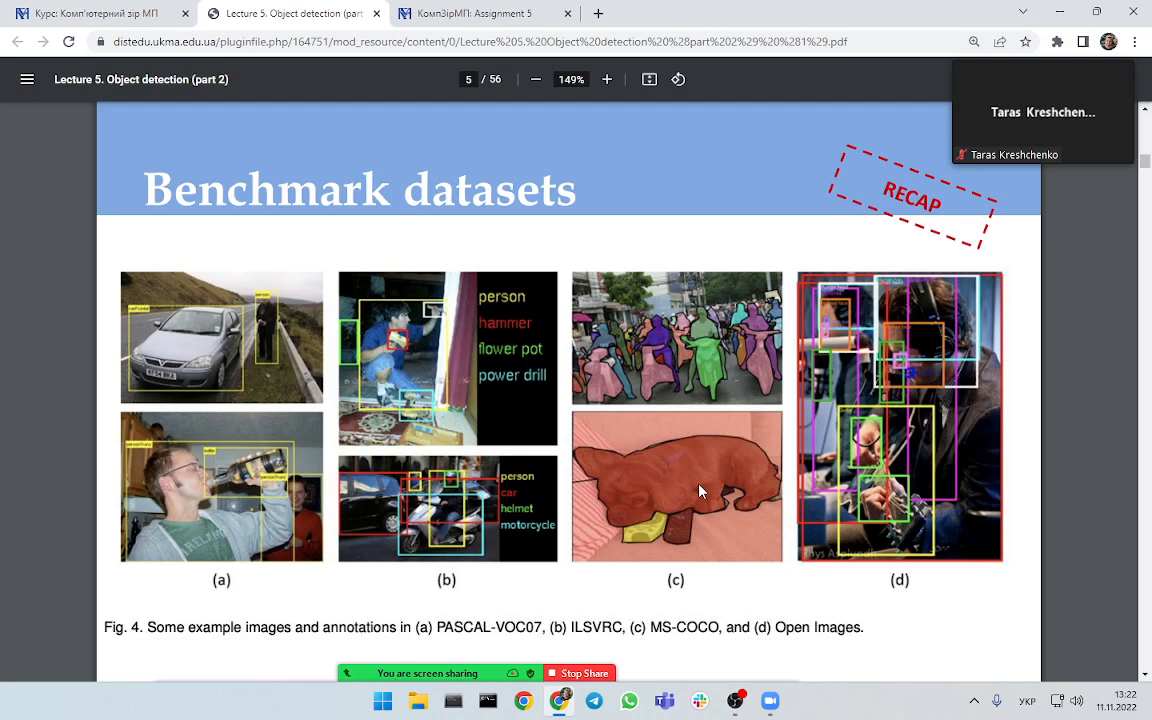
mouse_move(776, 644)
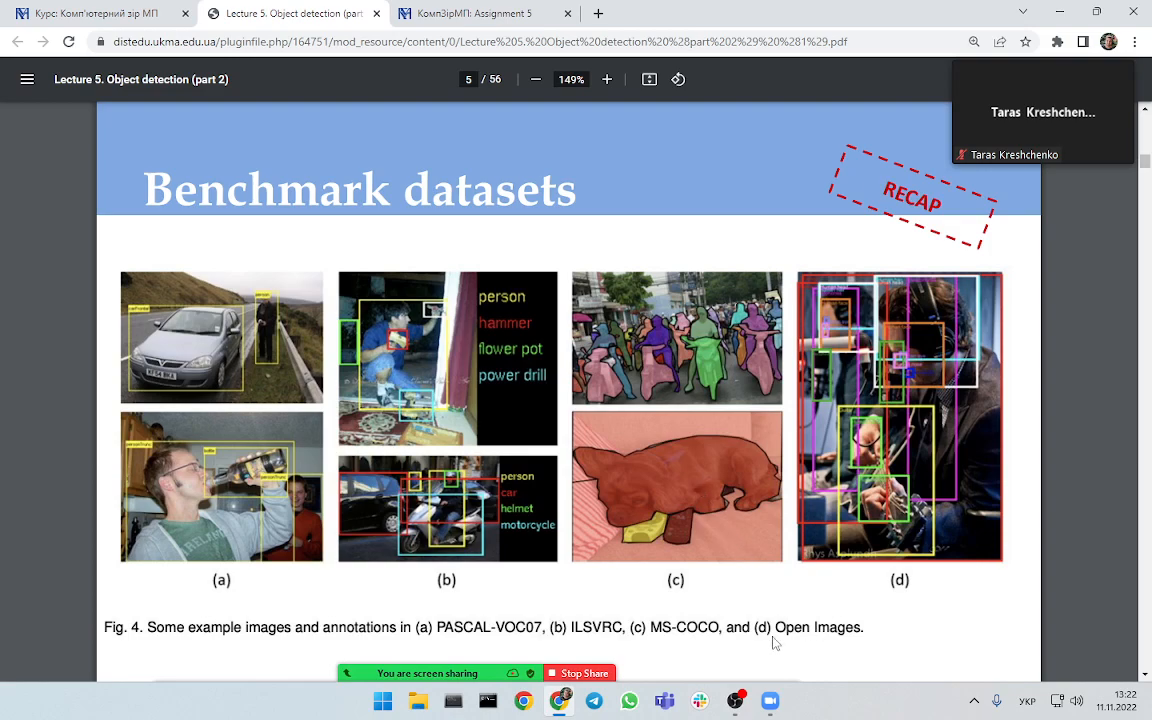
mouse_move(948, 378)
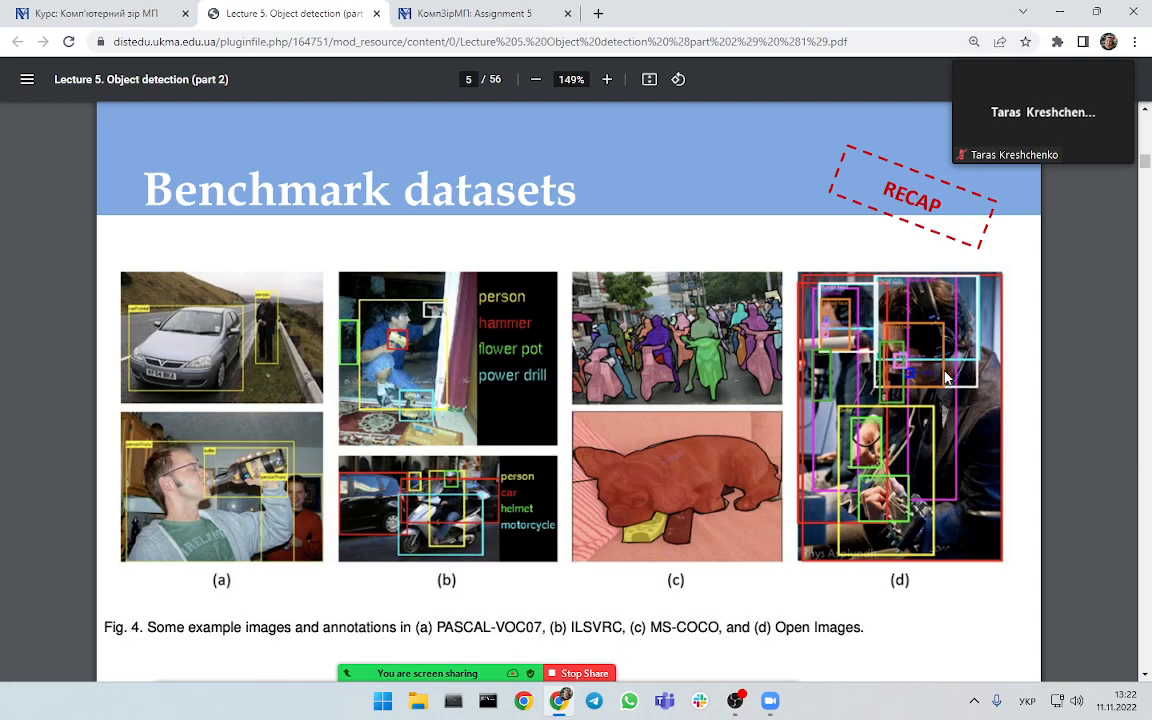
mouse_move(976, 374)
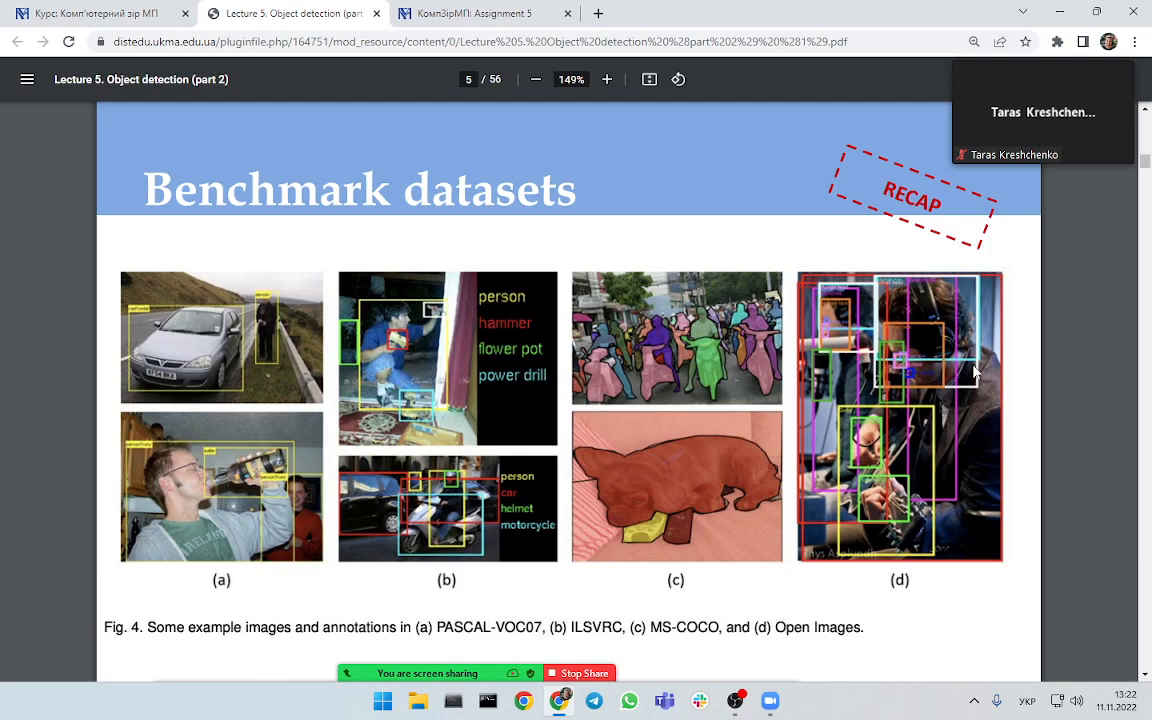
mouse_move(908, 512)
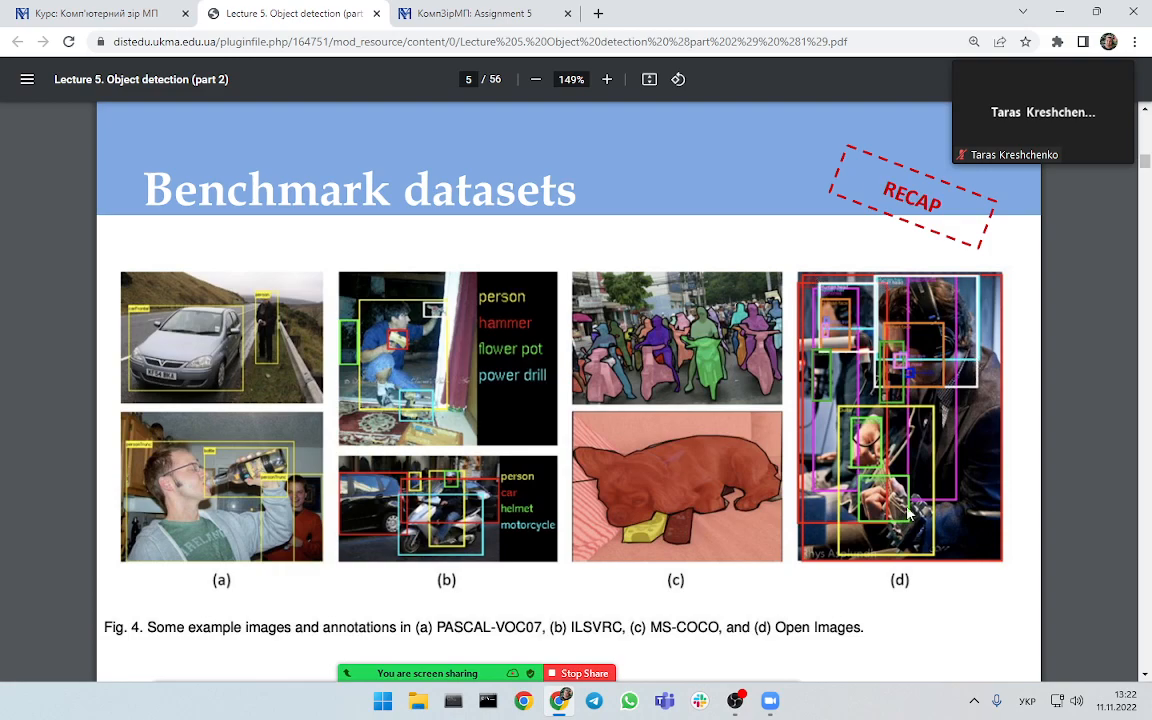
mouse_move(816, 276)
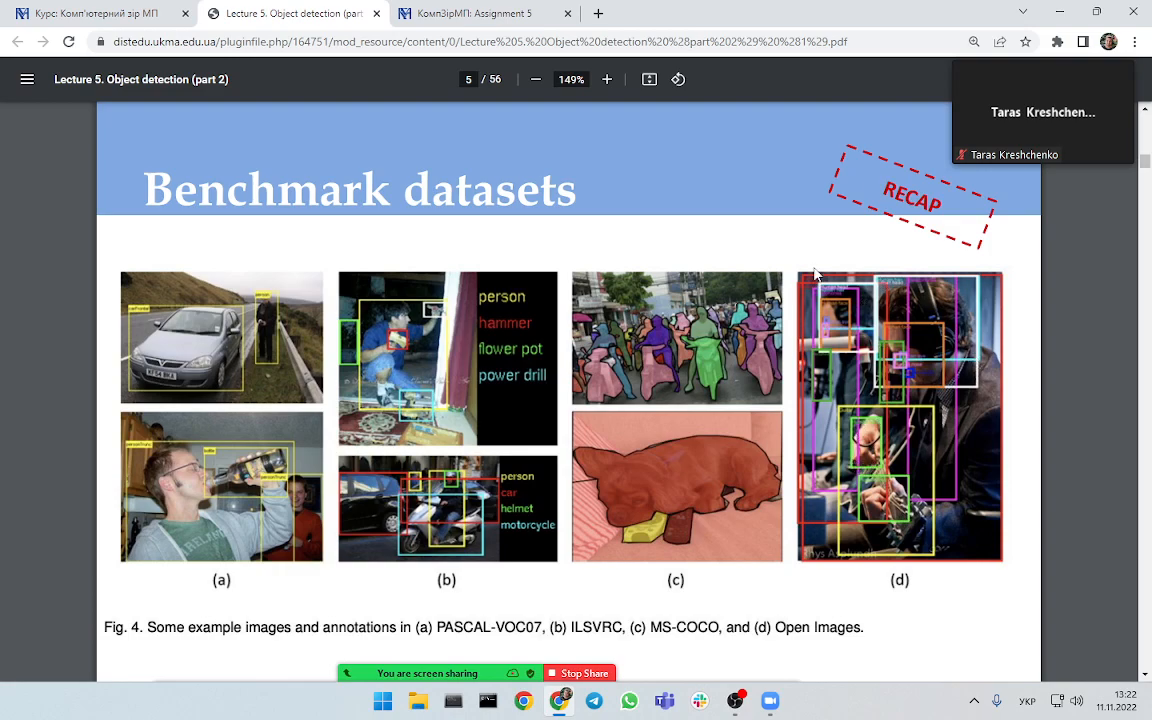
mouse_move(848, 298)
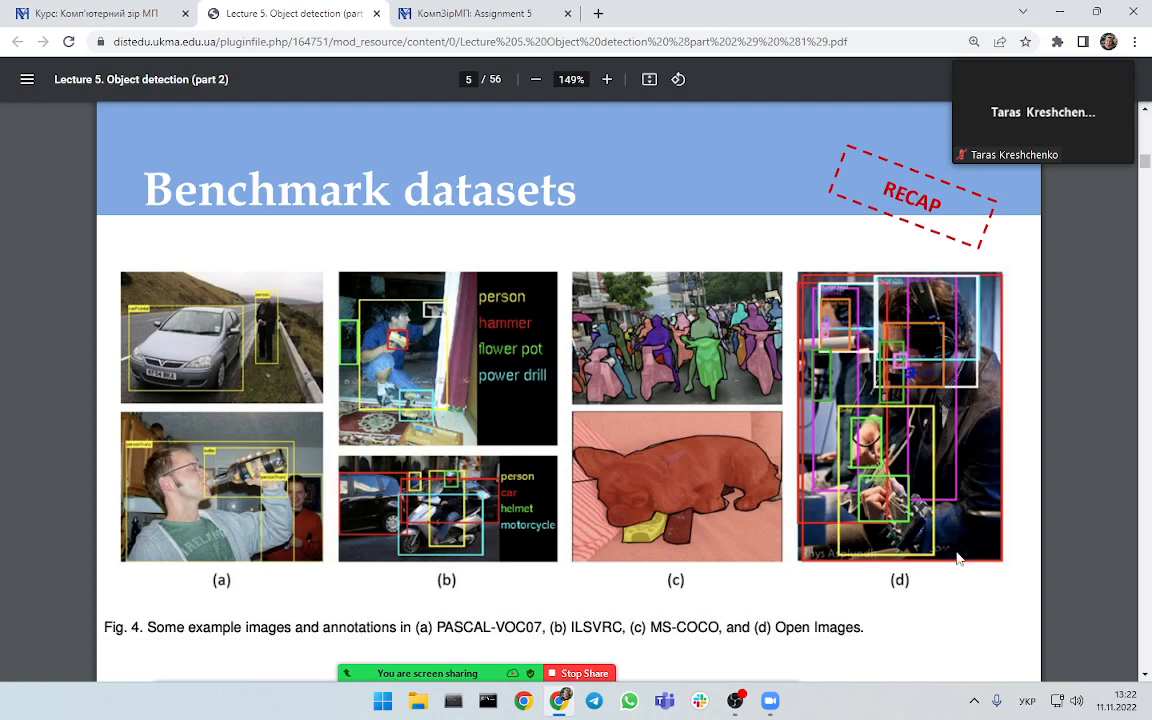
mouse_move(816, 270)
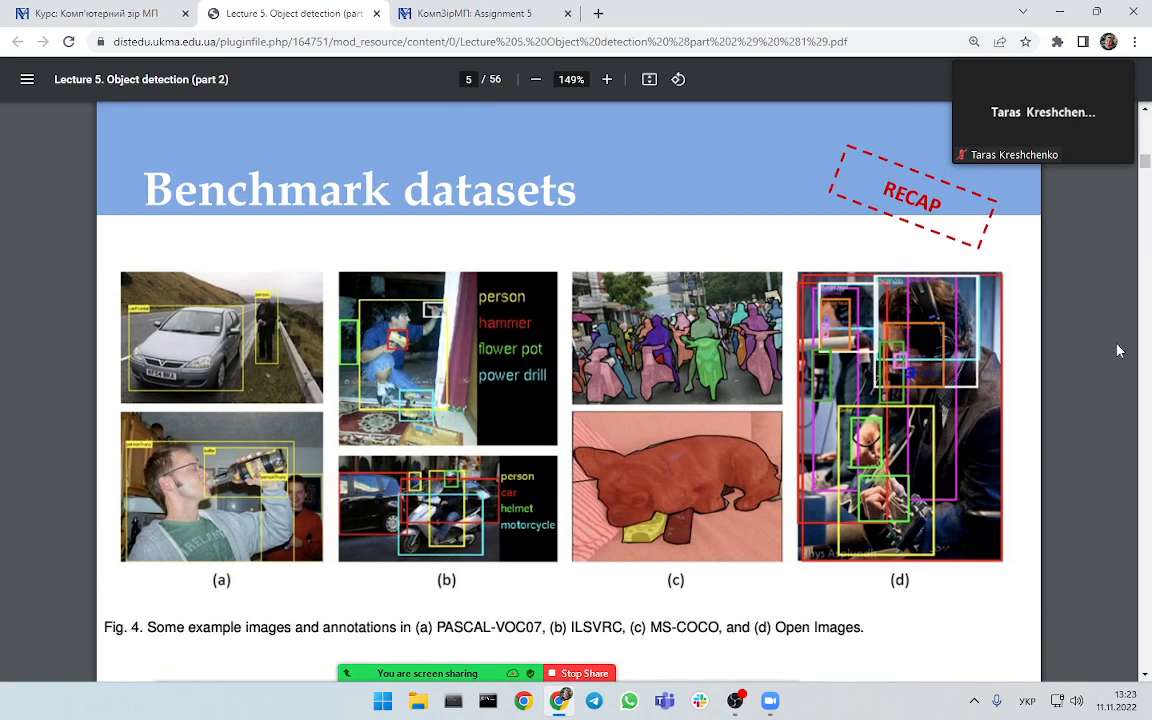
mouse_move(832, 332)
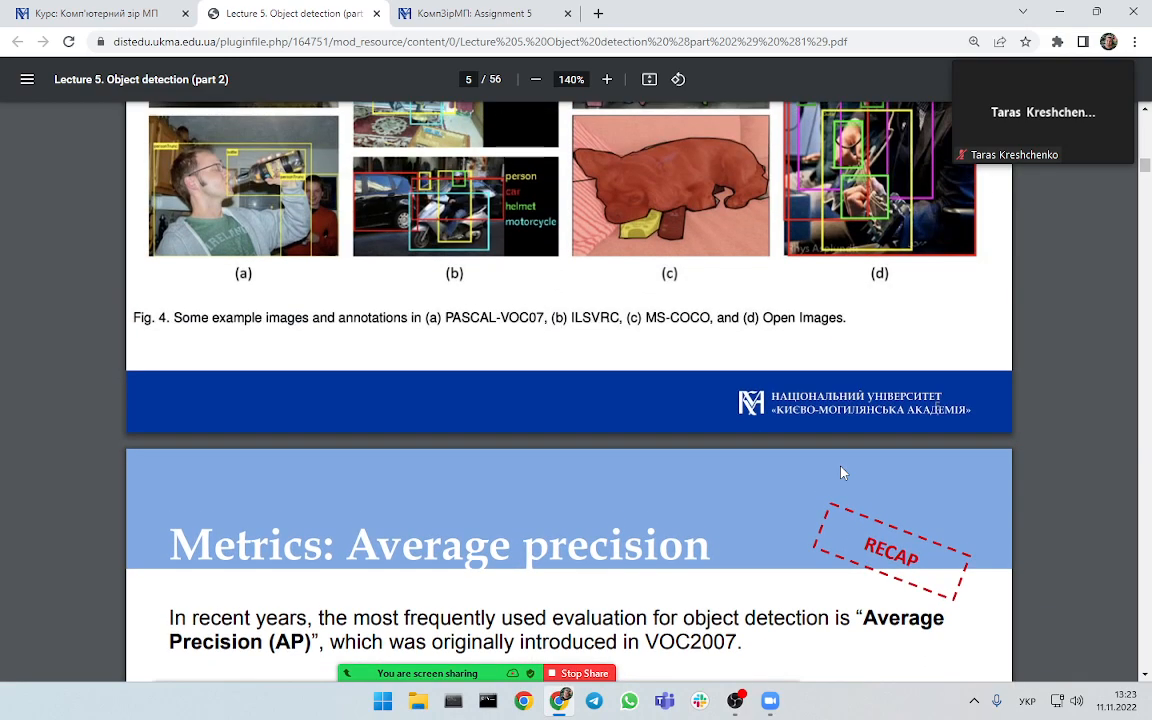
scroll(up, 3)
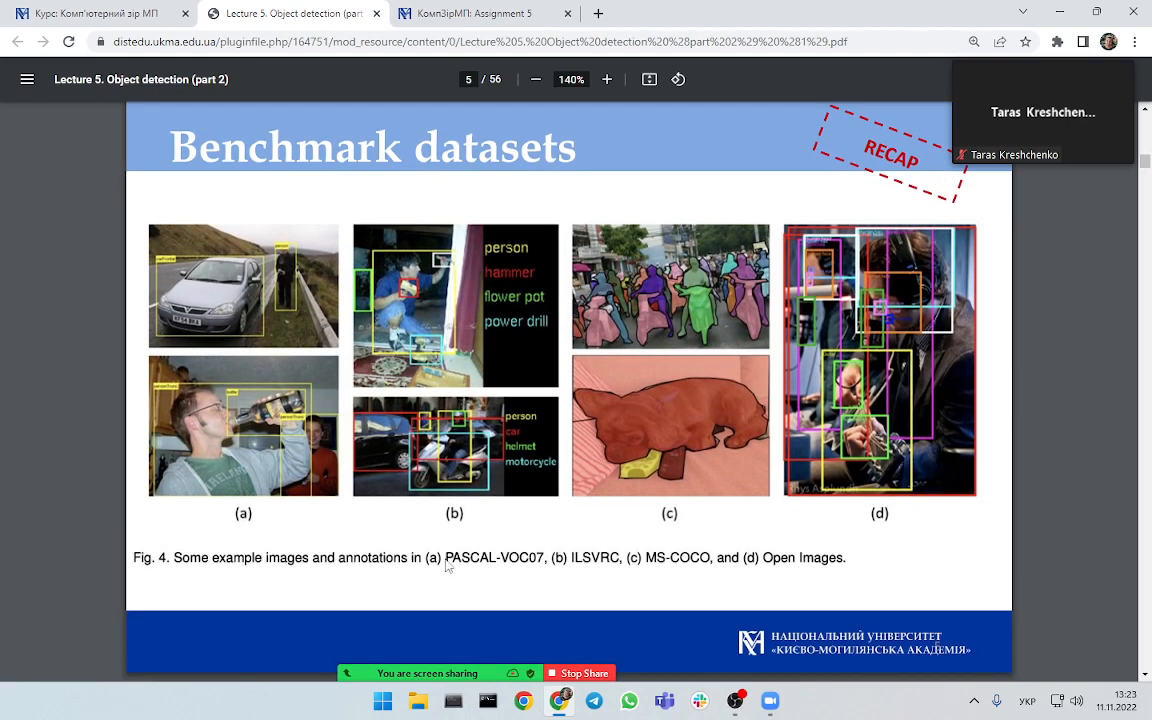
mouse_move(472, 574)
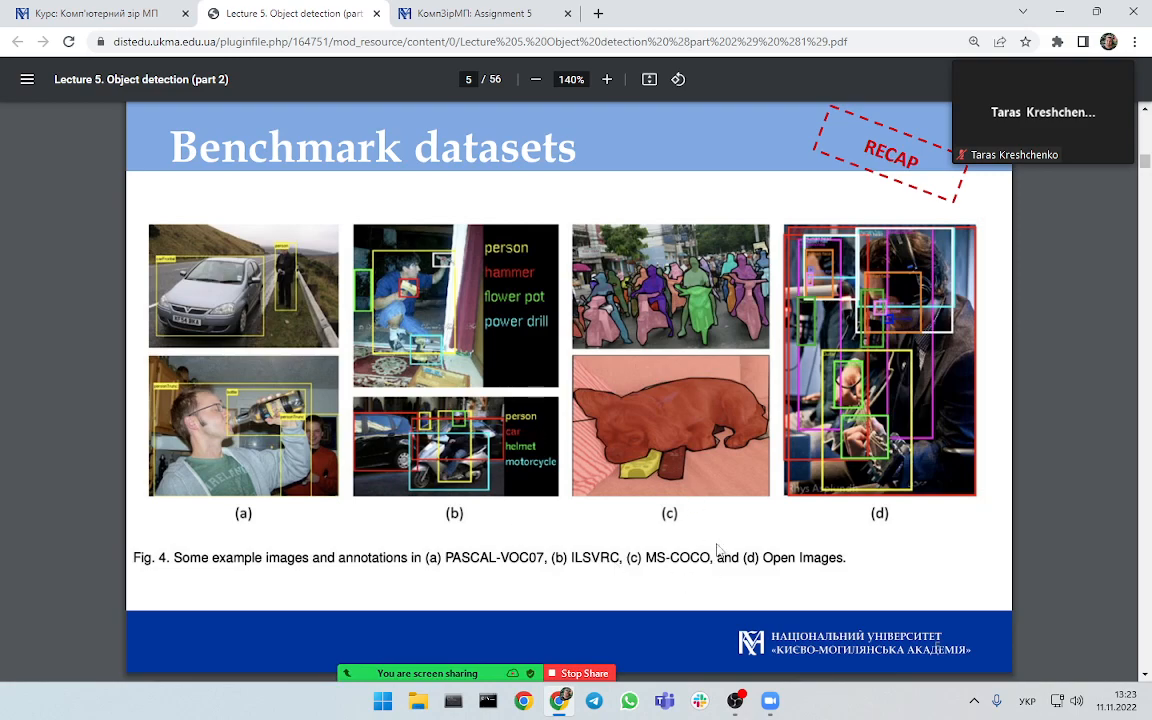
mouse_move(512, 578)
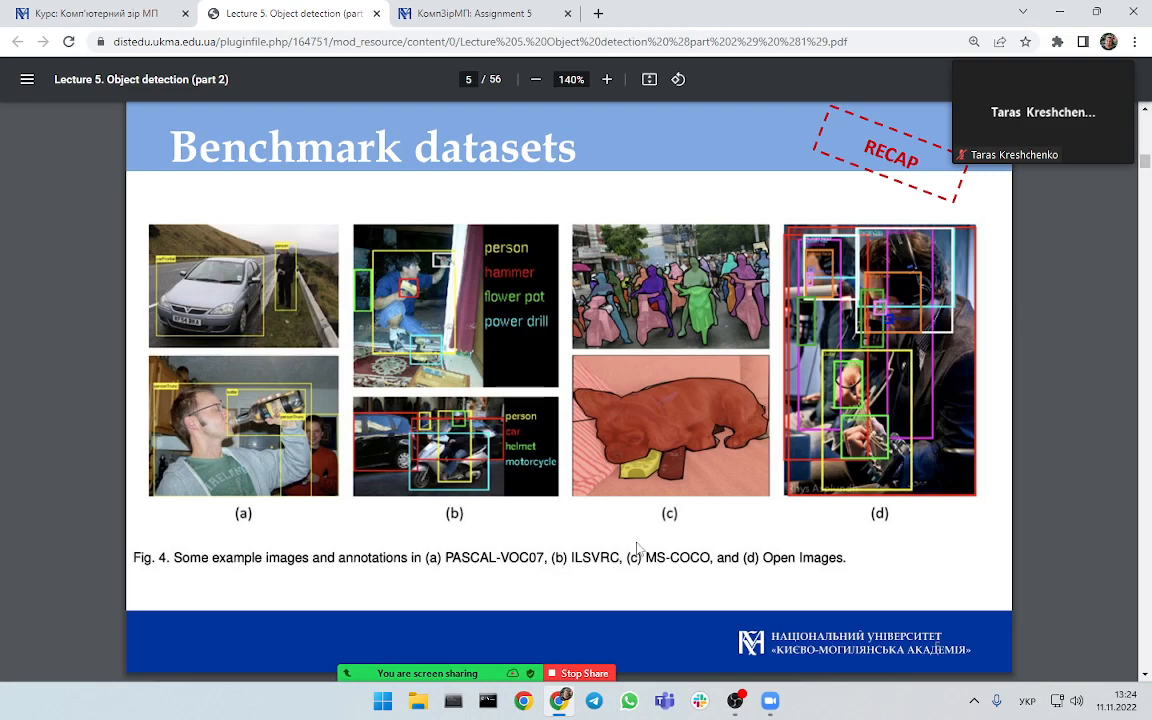
mouse_move(810, 204)
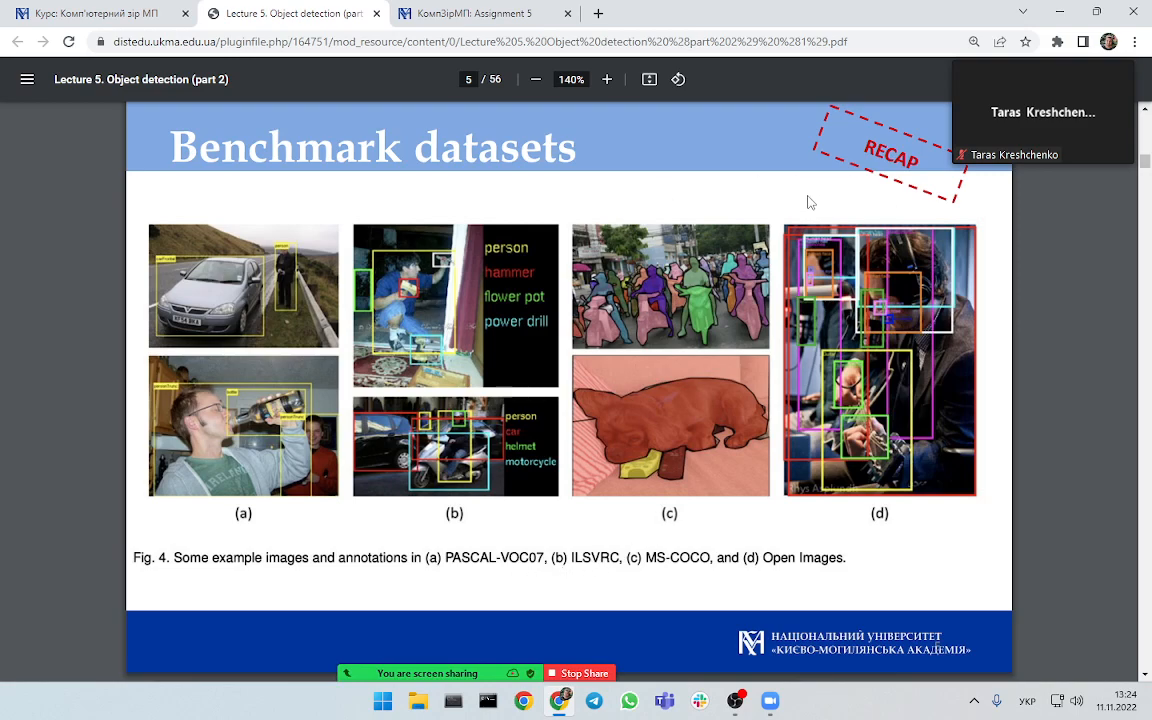
mouse_move(780, 226)
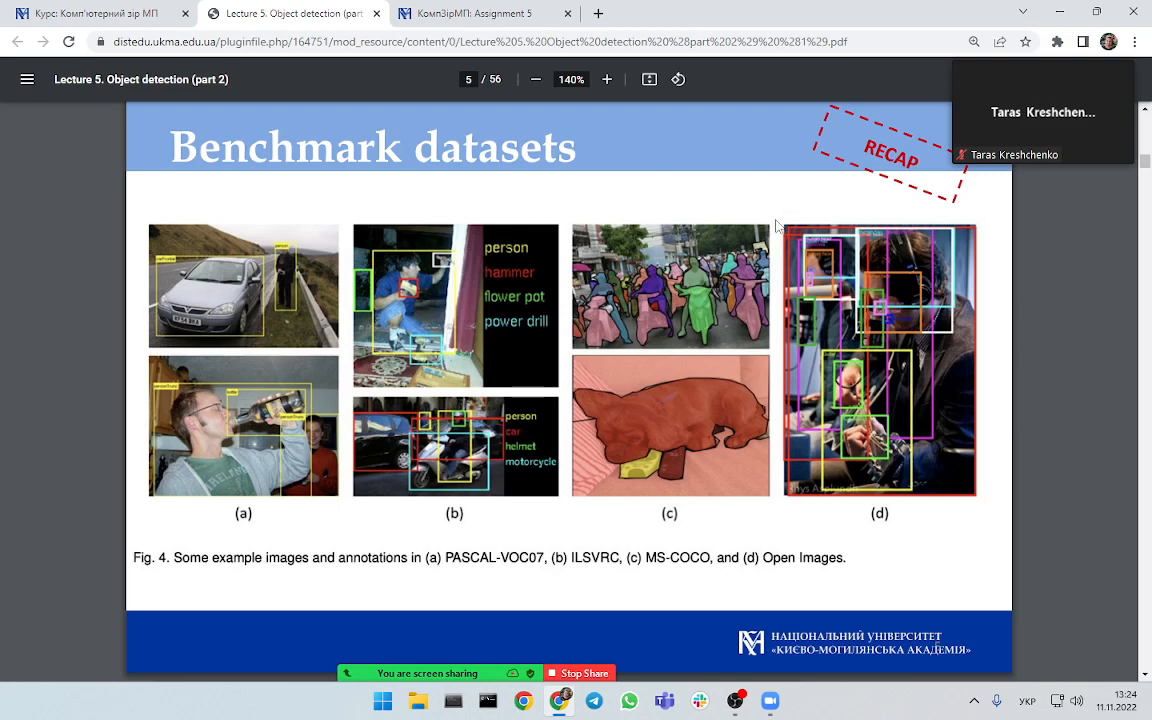
mouse_move(368, 206)
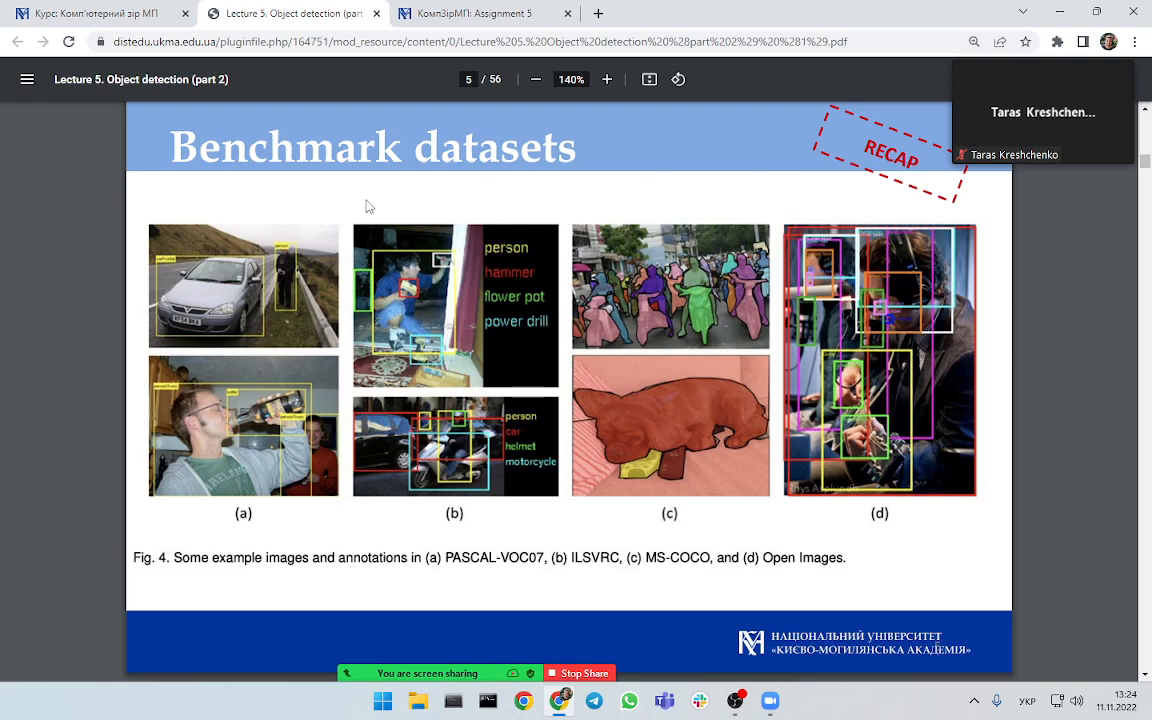
mouse_move(138, 292)
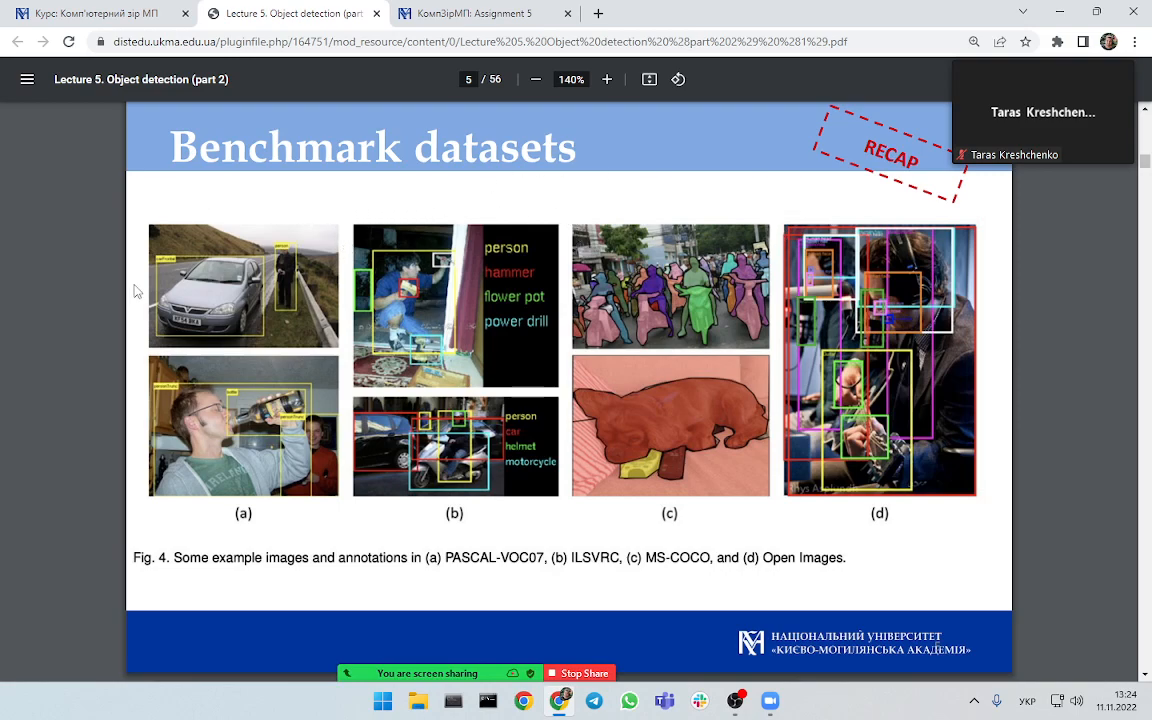
mouse_move(376, 336)
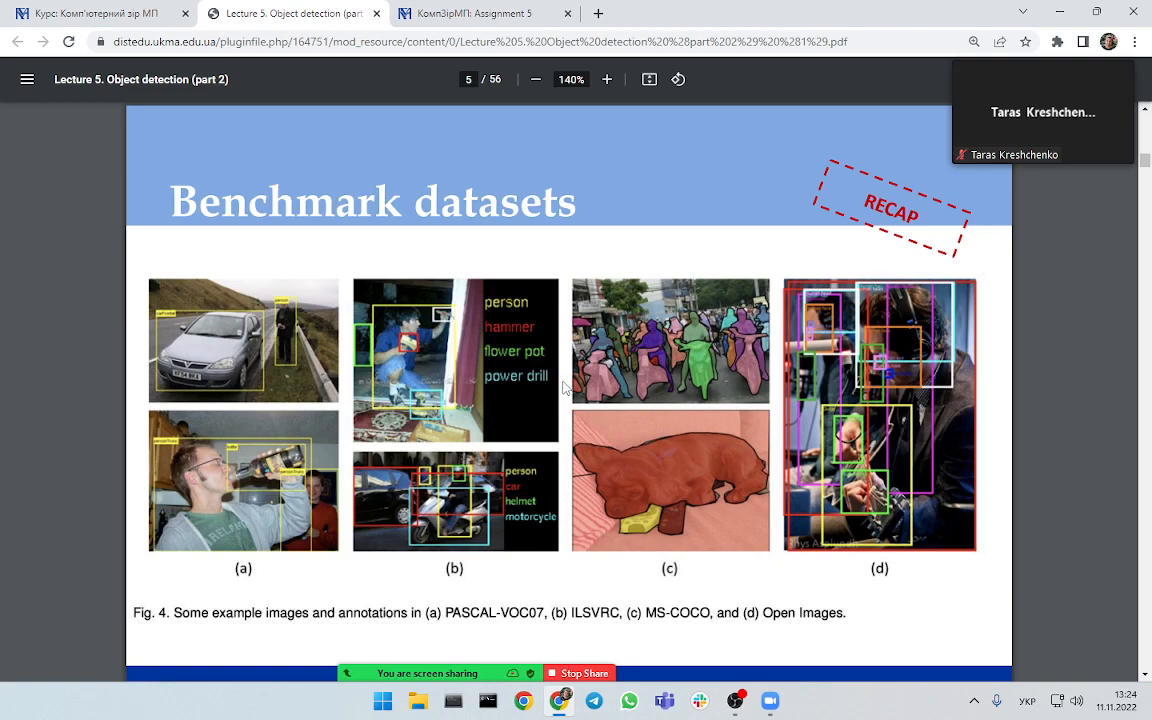
mouse_move(540, 348)
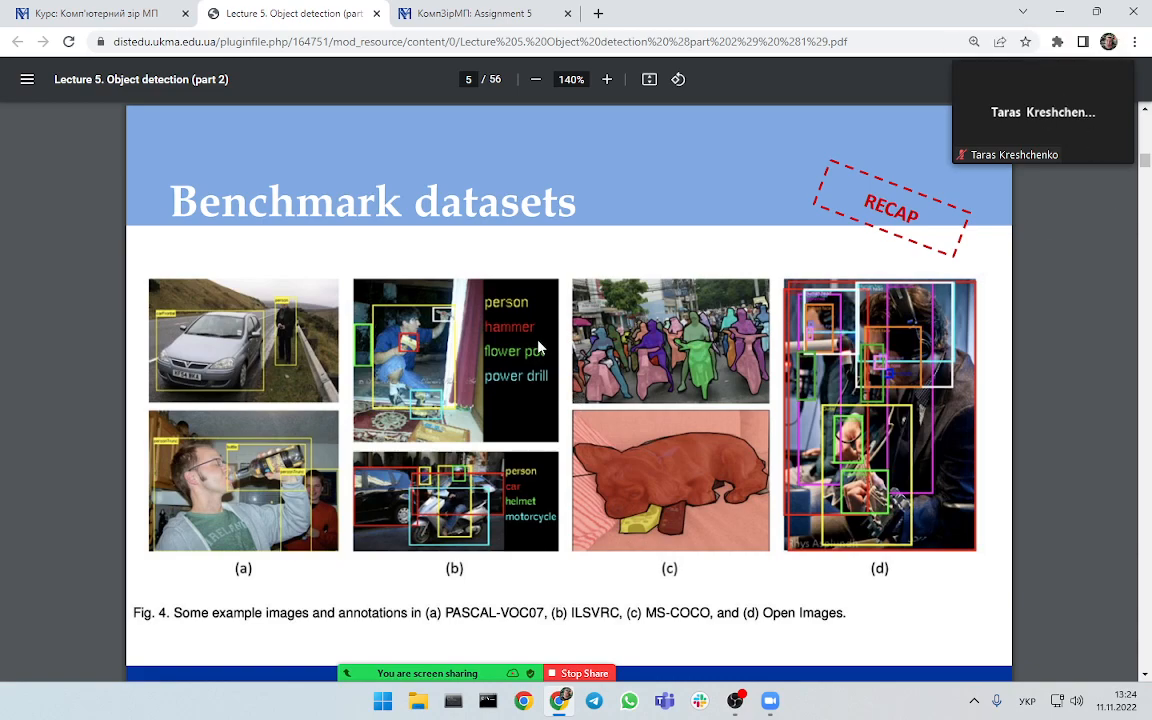
mouse_move(564, 338)
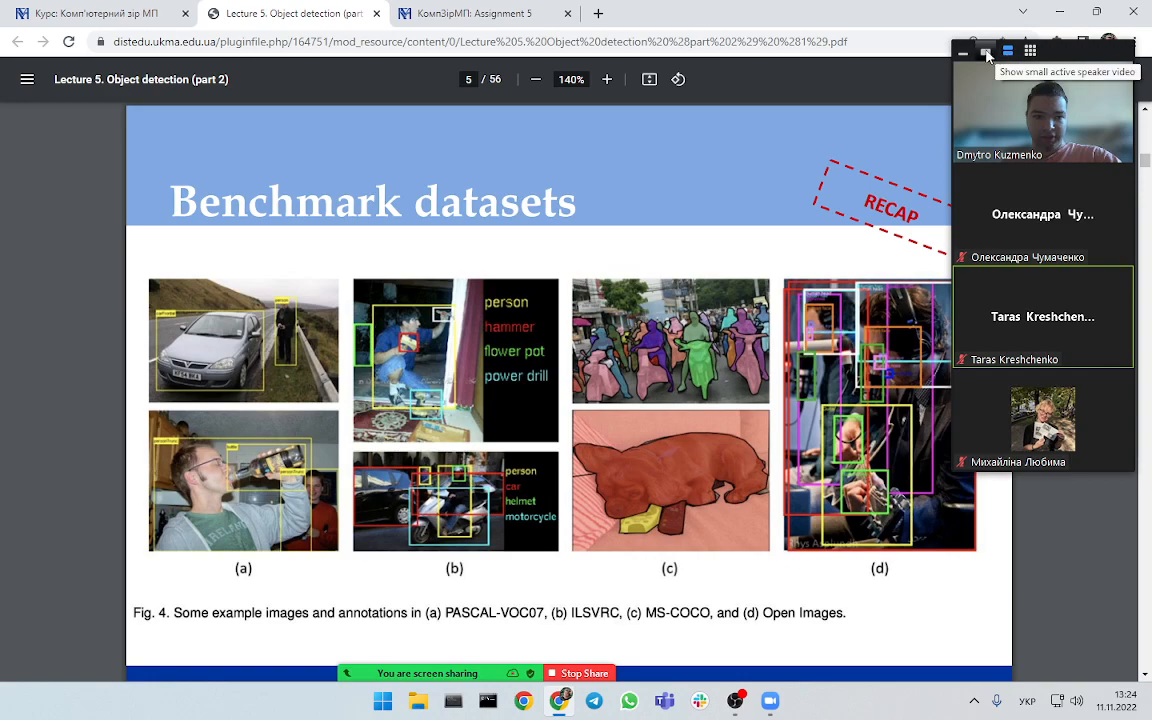
- Open a new Chrome tab beside the lecture tabs
click(984, 50)
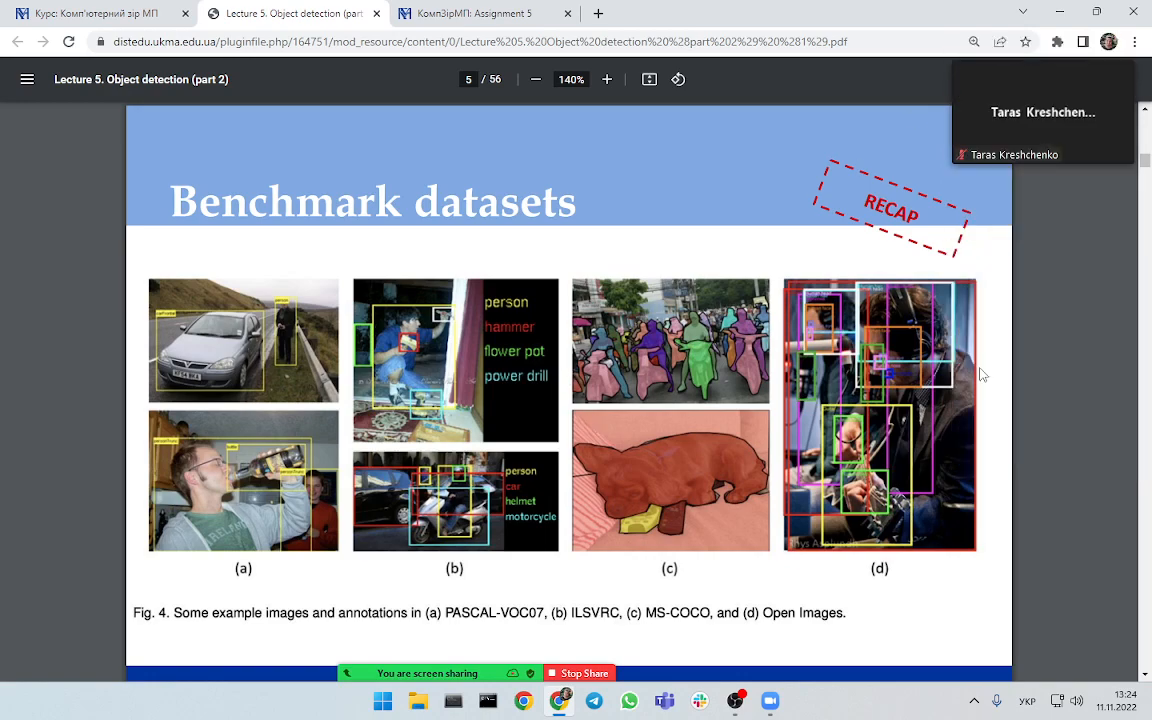
mouse_move(984, 368)
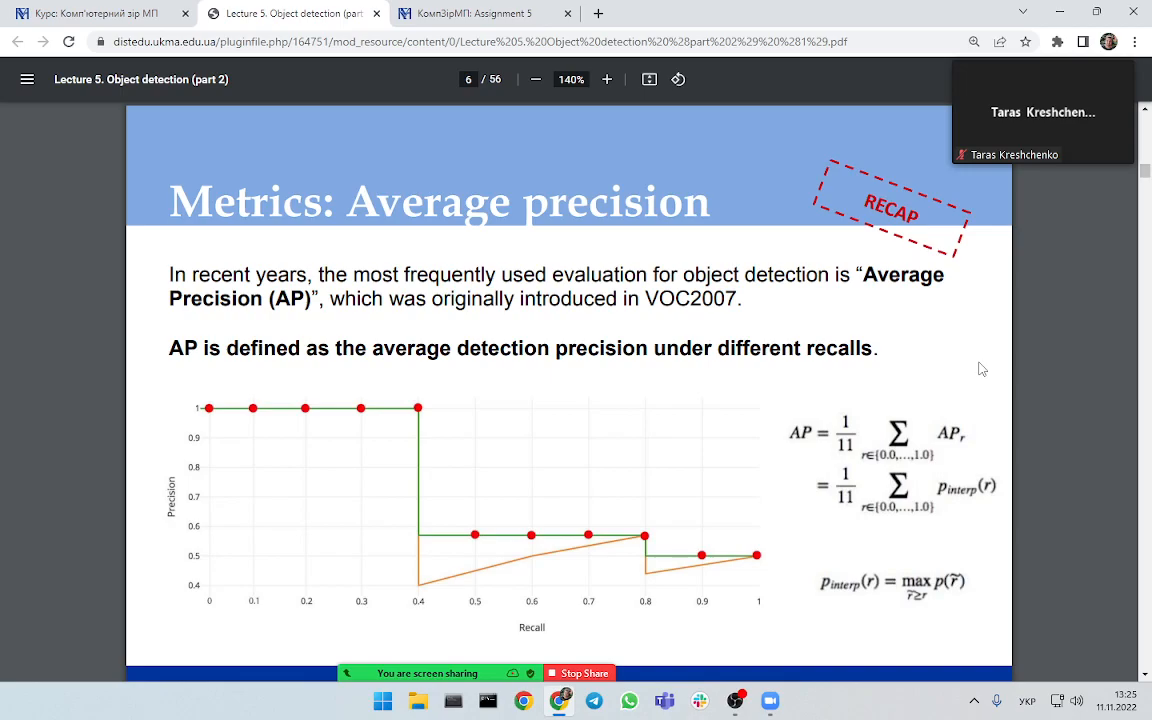
mouse_move(740, 238)
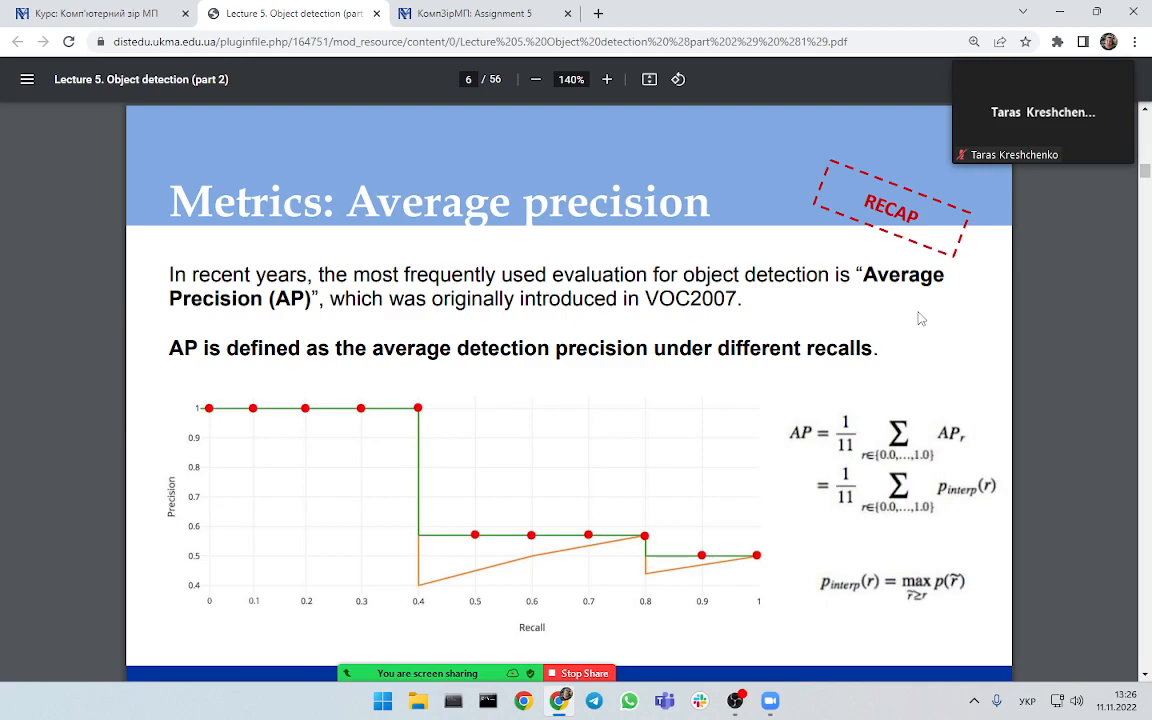
mouse_move(156, 482)
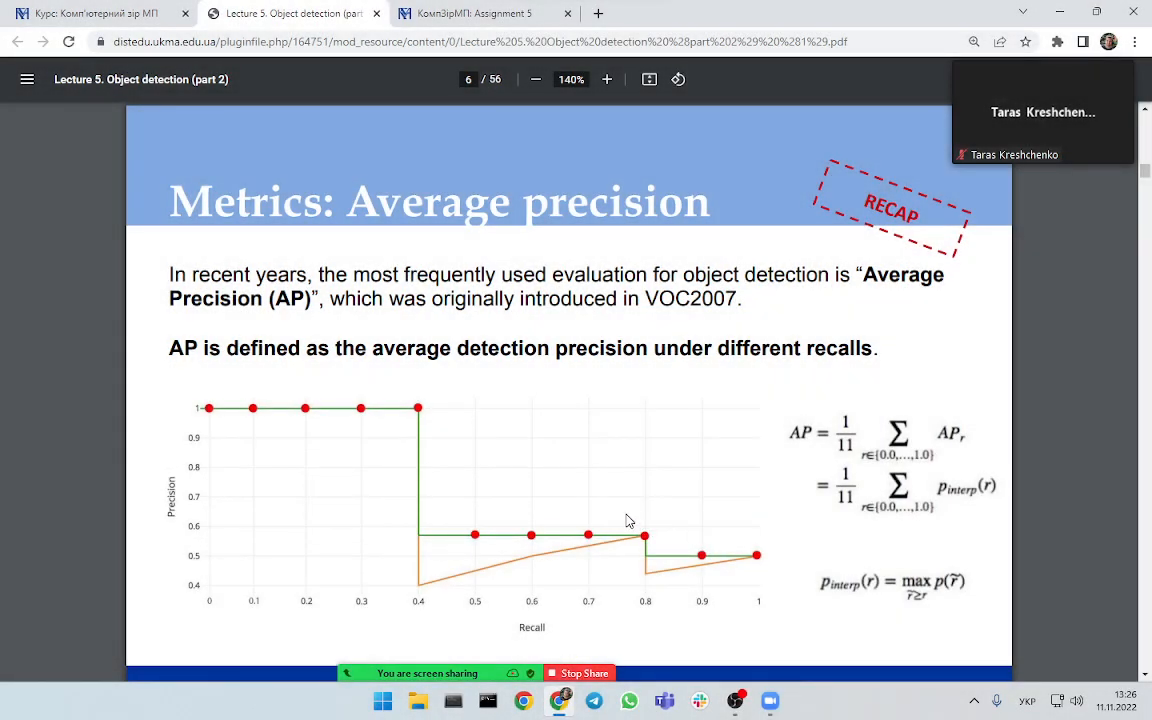
mouse_move(632, 446)
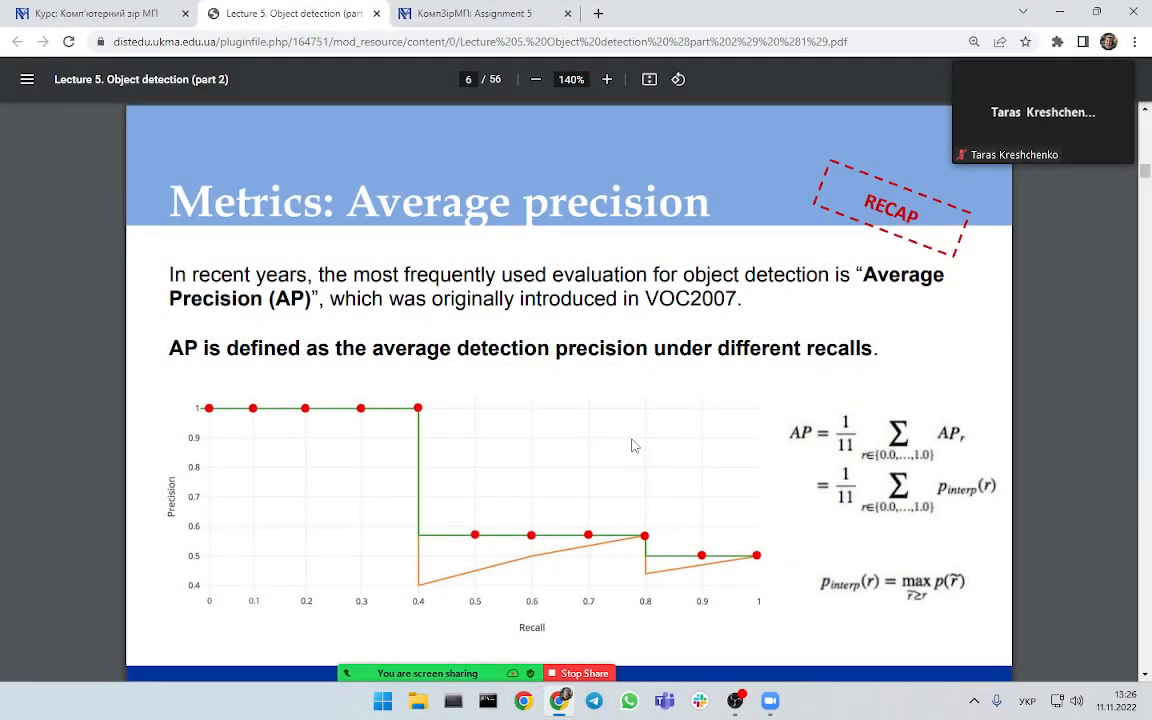
mouse_move(600, 440)
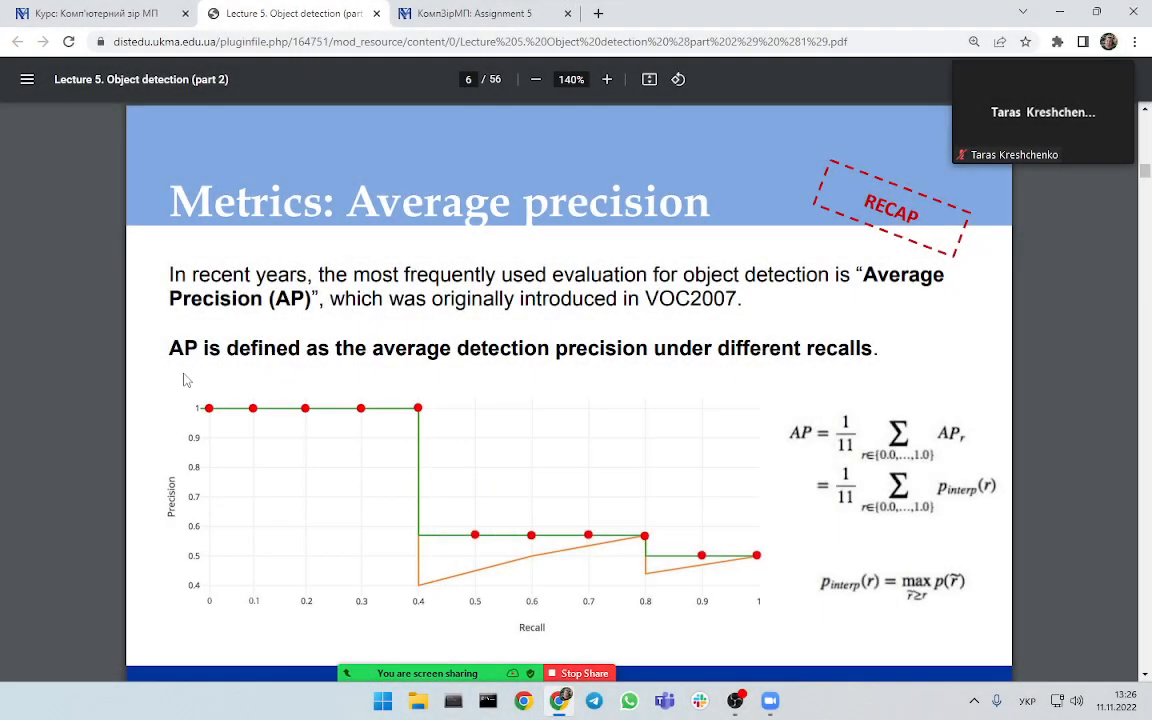
mouse_move(140, 352)
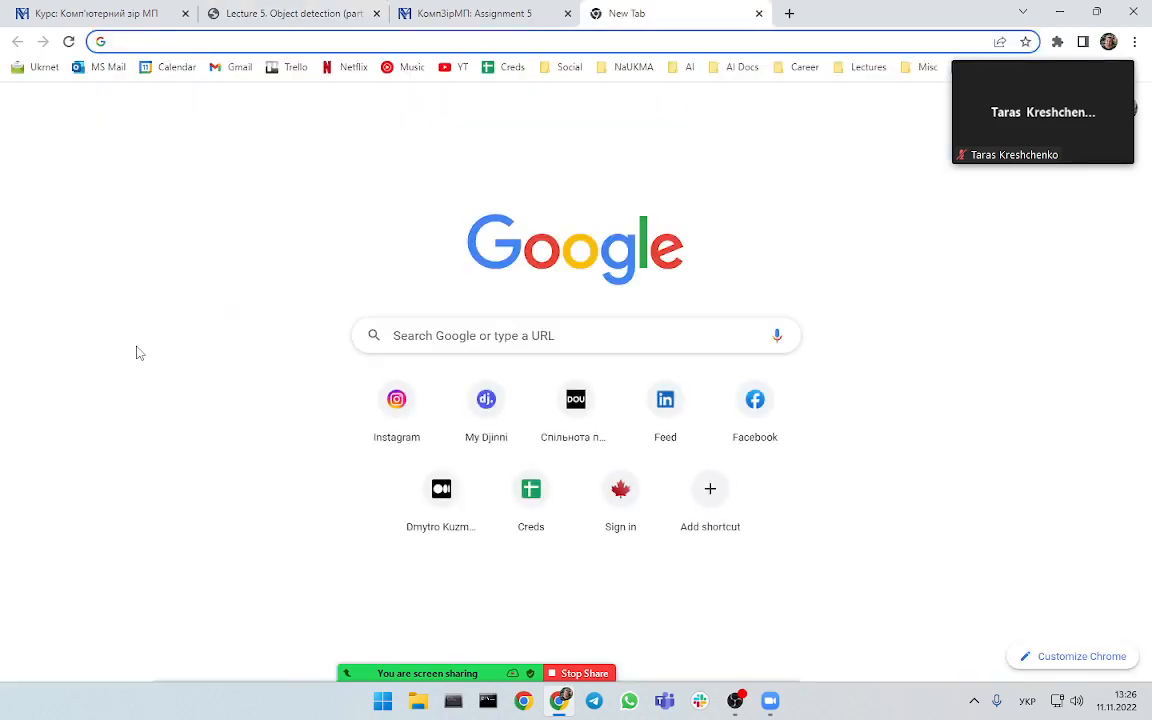
- Search 'precision recall' and open the Wikipedia Precision and recall article
click(400, 40)
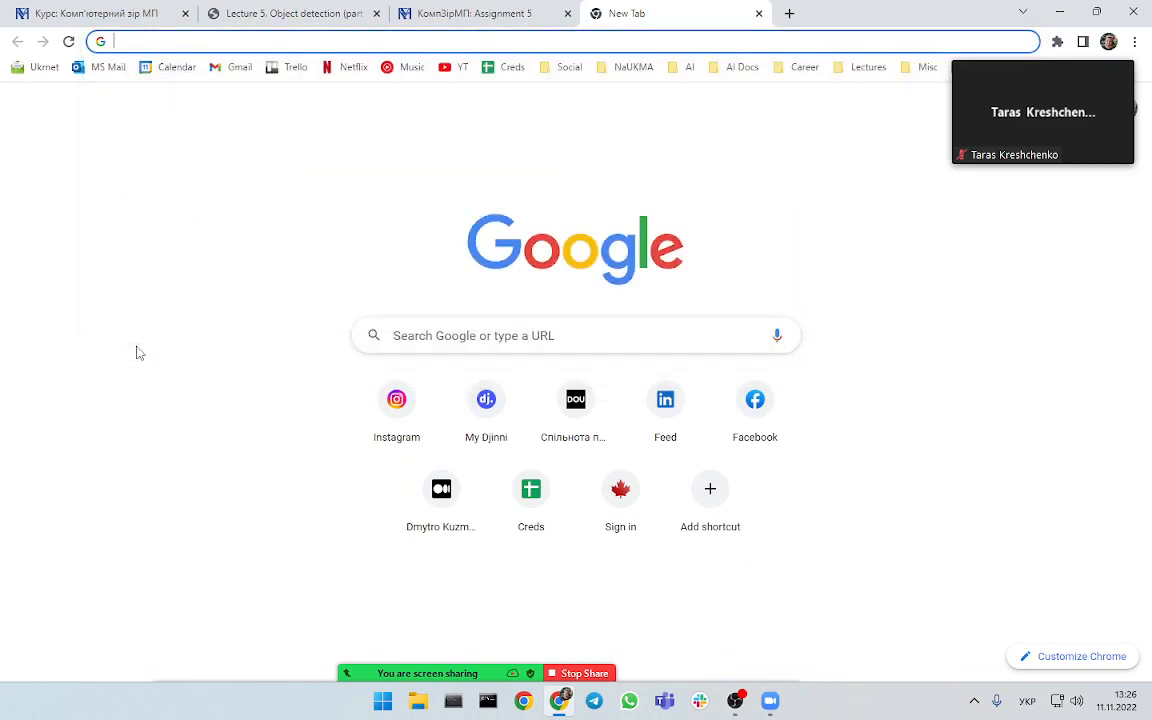
text(precision recall wiki)
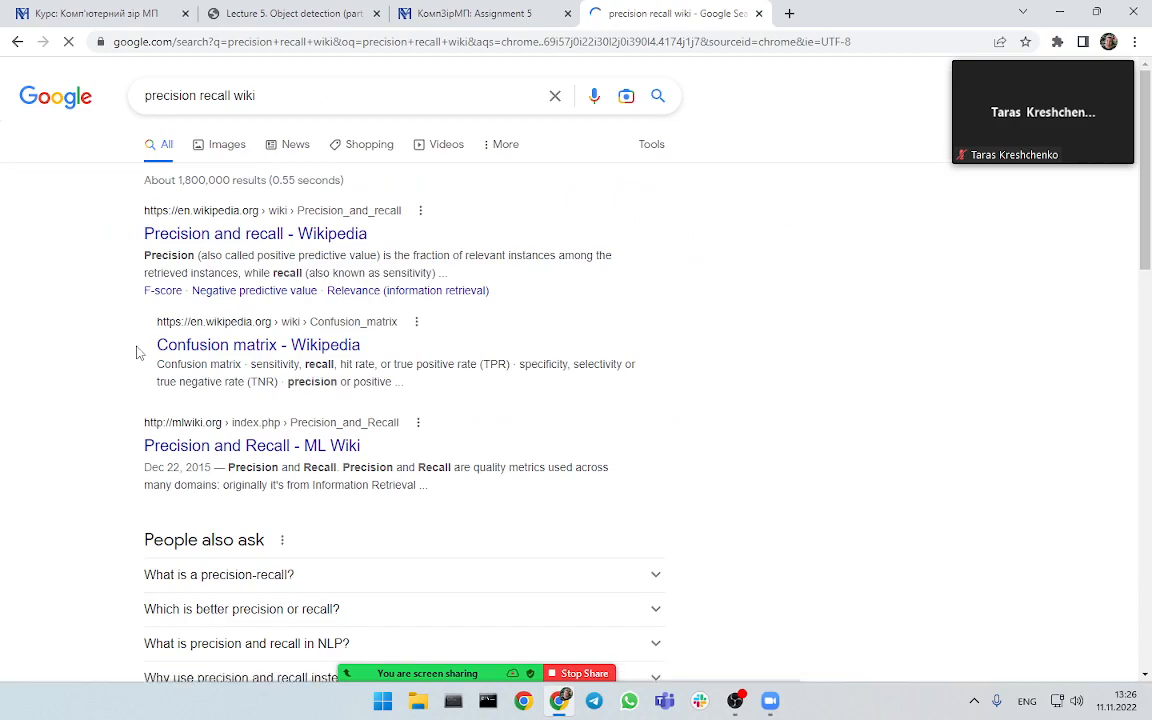
click(256, 232)
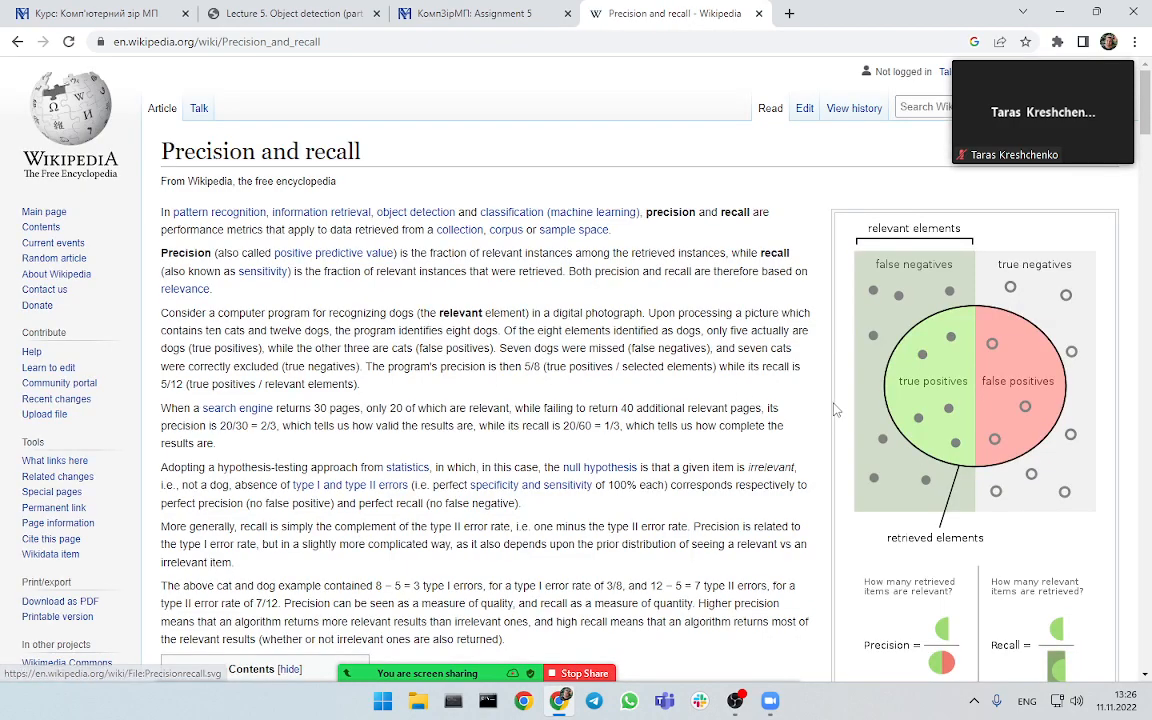
- Enlarge the article's precision and recall diagram in the media viewer
click(974, 380)
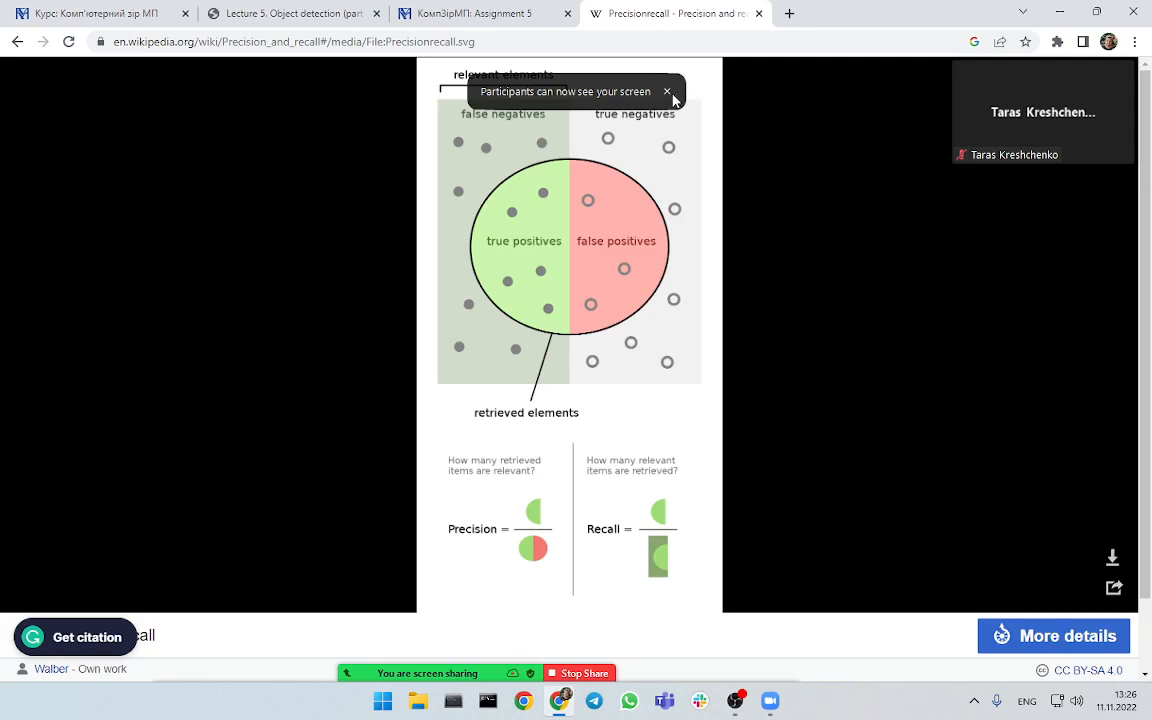
- Open the diagram as a standalone image file and scroll to the formulas
click(668, 92)
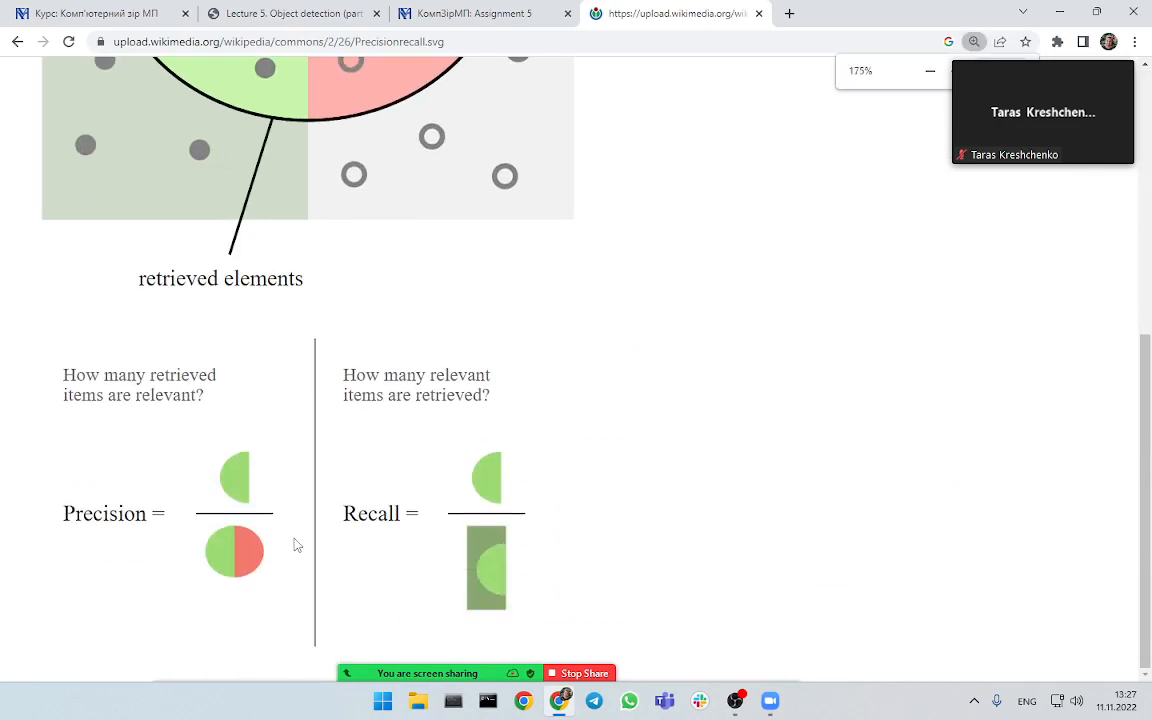
scroll(up, 3)
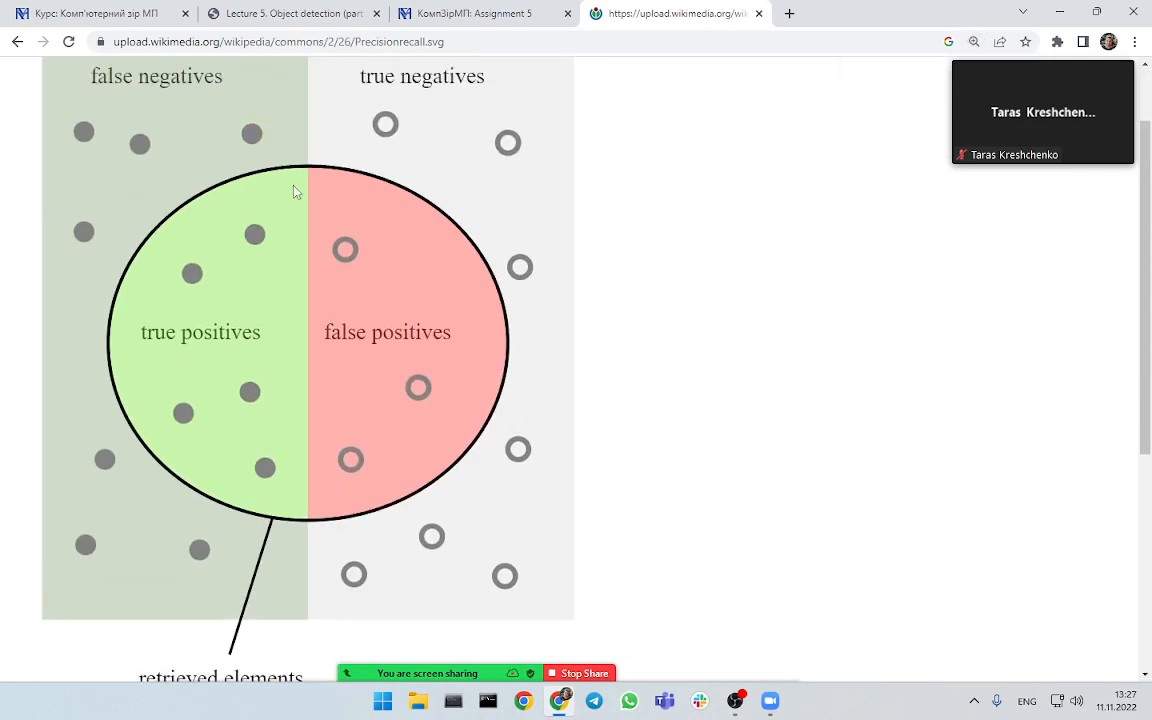
mouse_move(376, 216)
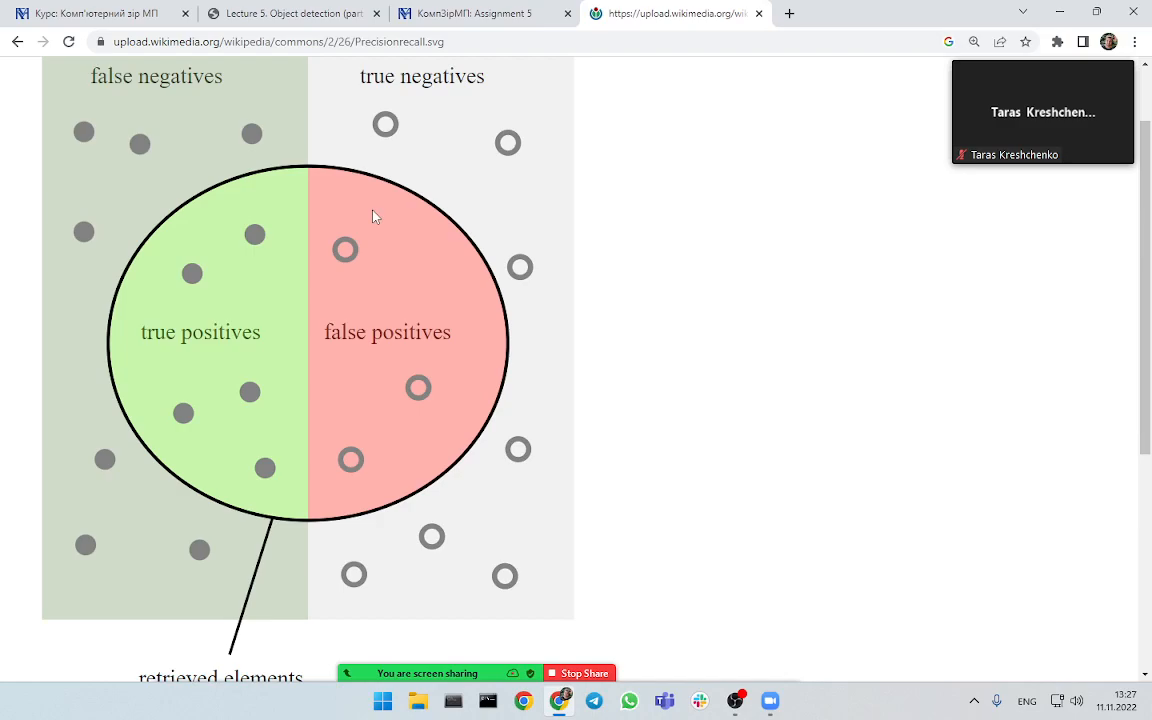
mouse_move(432, 318)
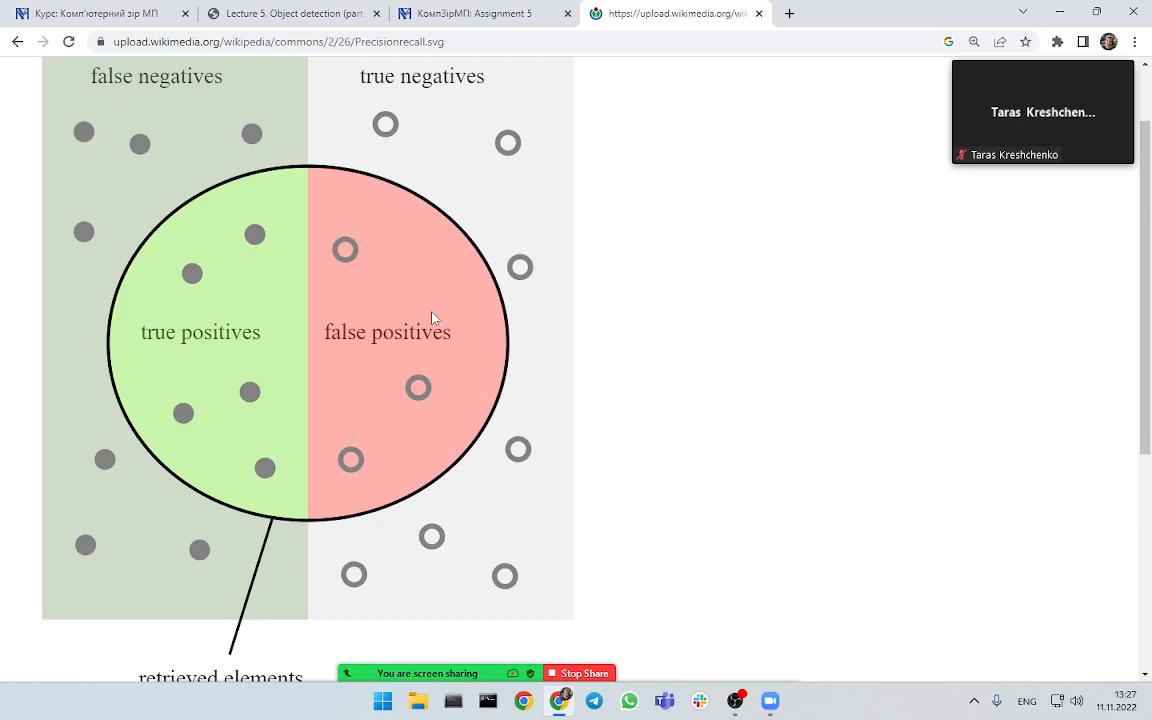
mouse_move(470, 320)
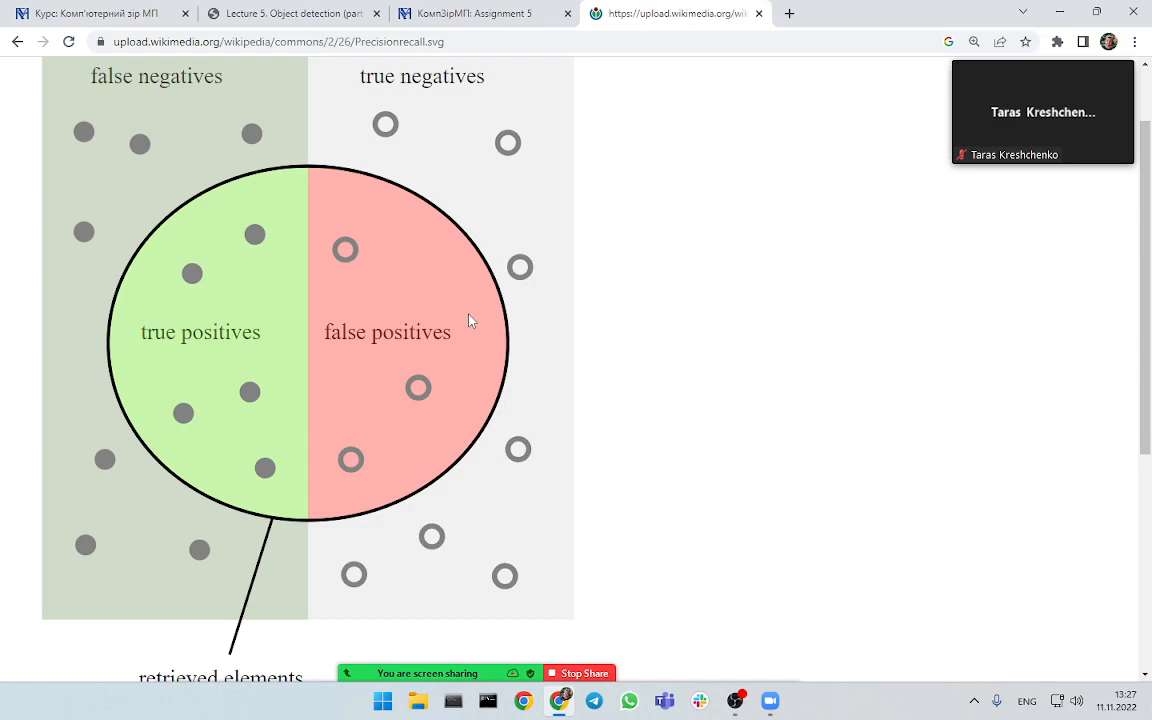
mouse_move(318, 306)
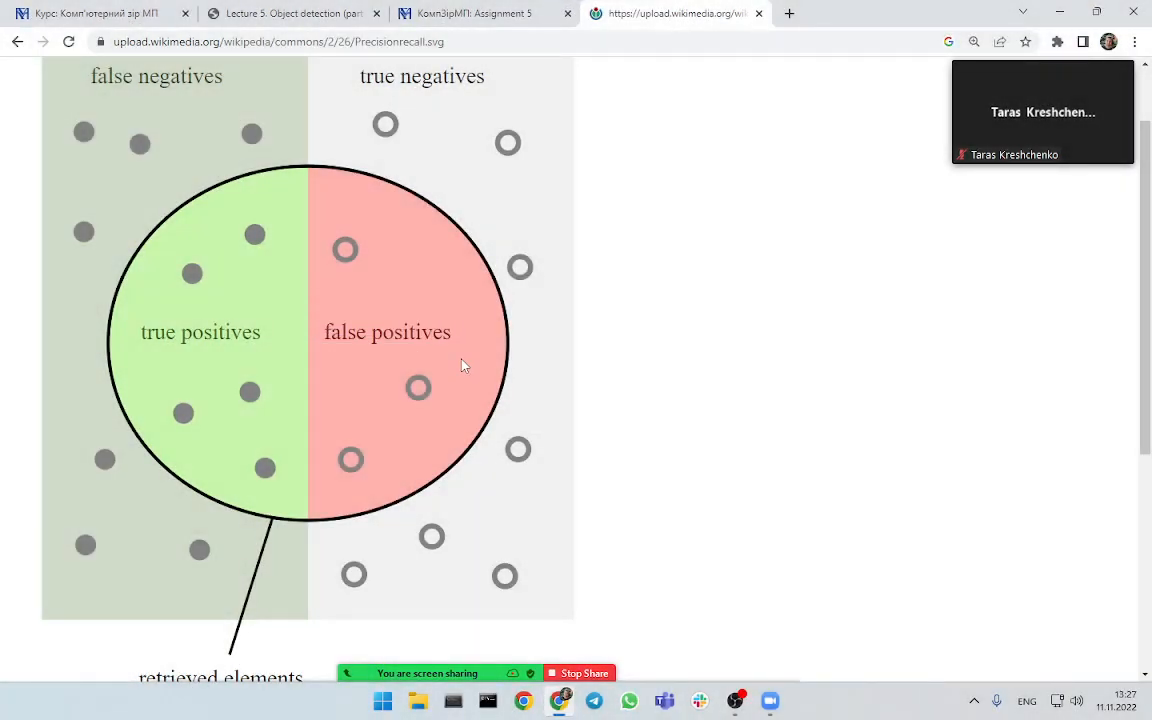
scroll(down, 3)
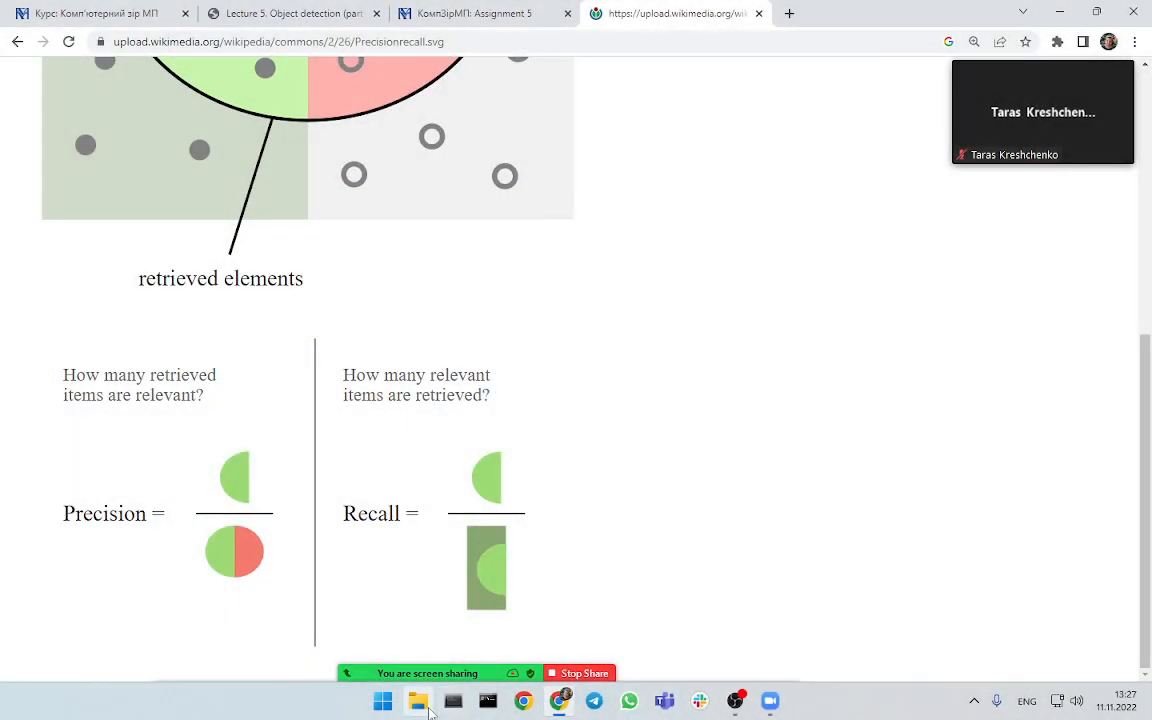
- Paste the formulas into Paint and handwrite 'Pr ↔' below the Precision formula
click(382, 700)
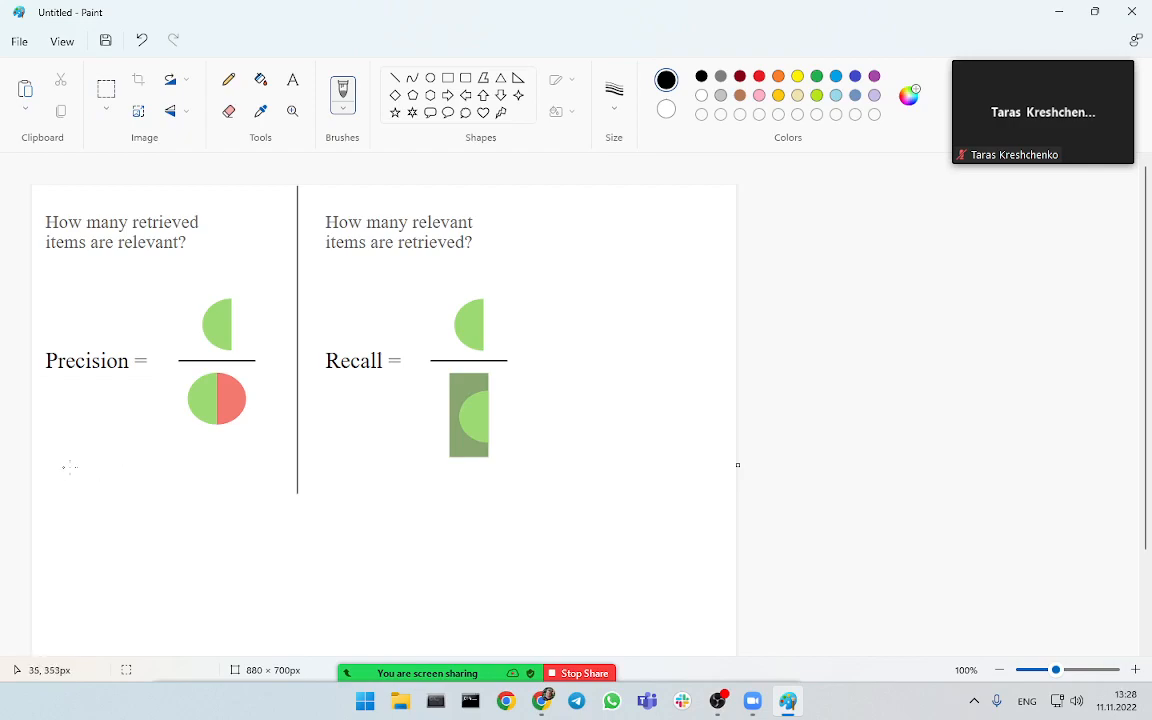
drag(66, 462, 44, 518)
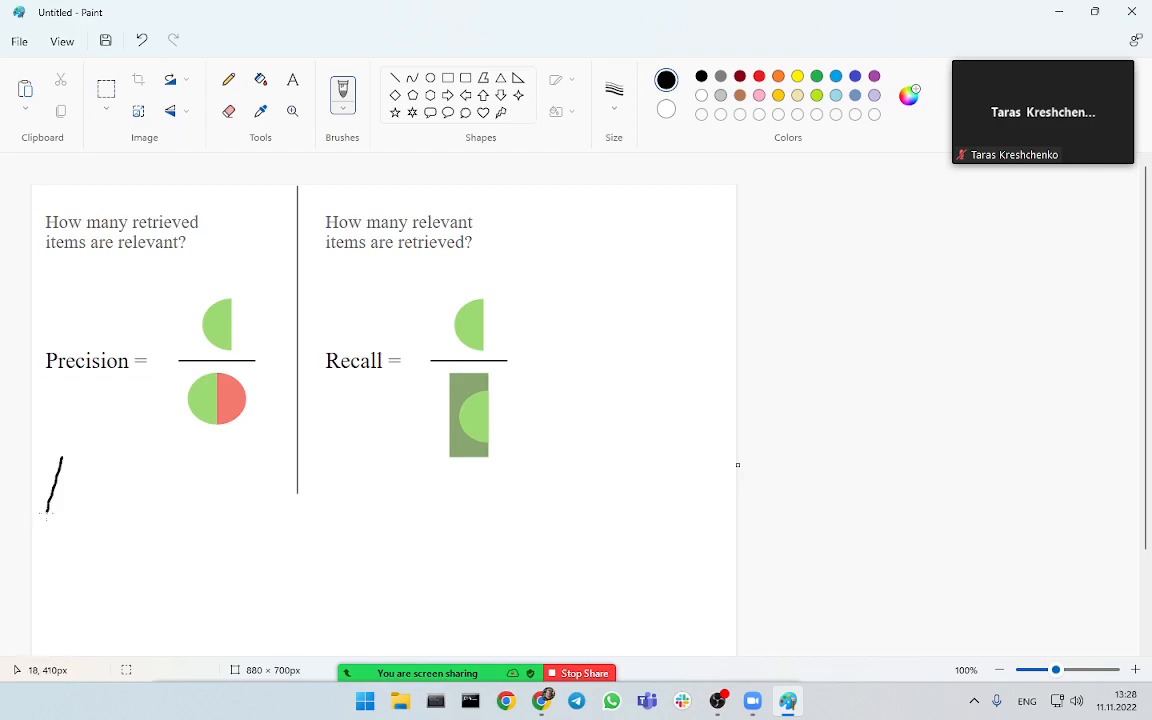
drag(64, 470, 48, 516)
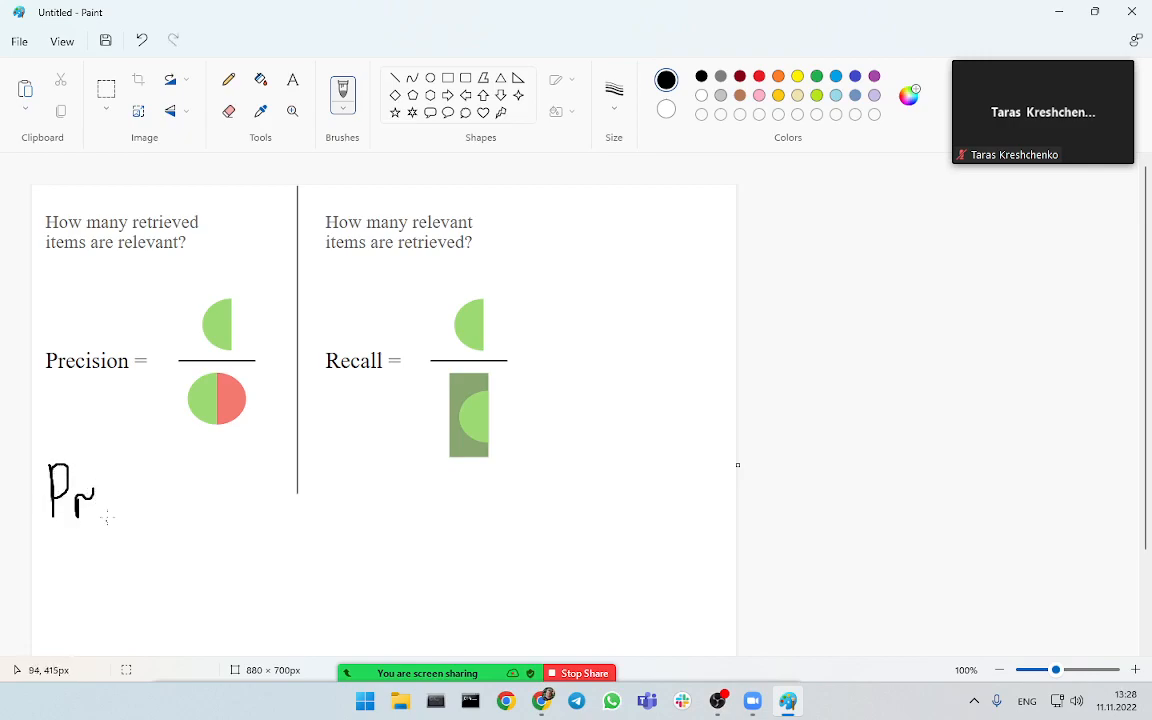
drag(116, 500, 140, 498)
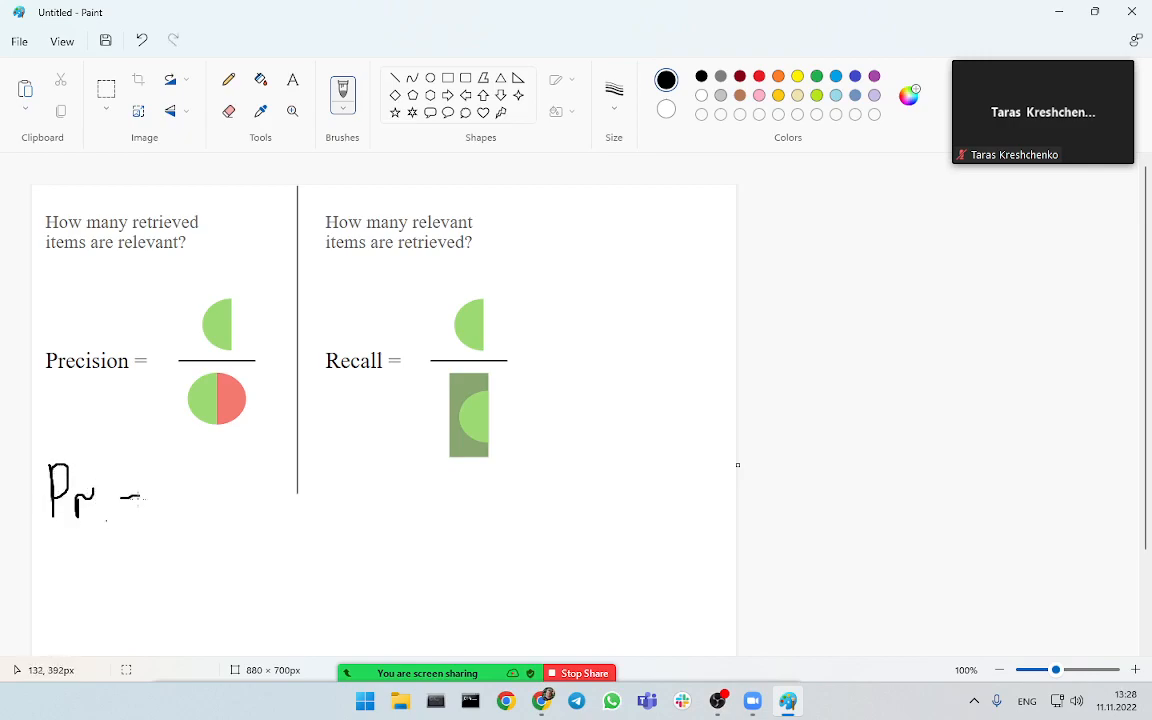
drag(110, 500, 156, 496)
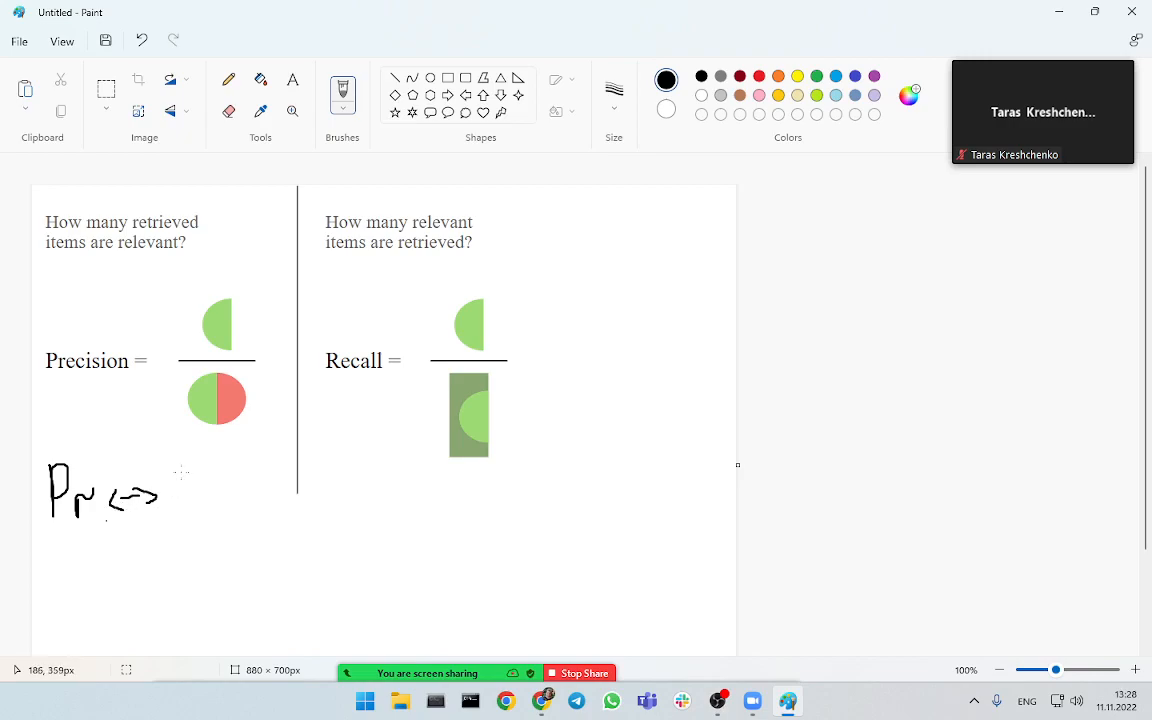
- Continue the note with 'Type I ↔ False pos. (FP)'
drag(170, 480, 204, 540)
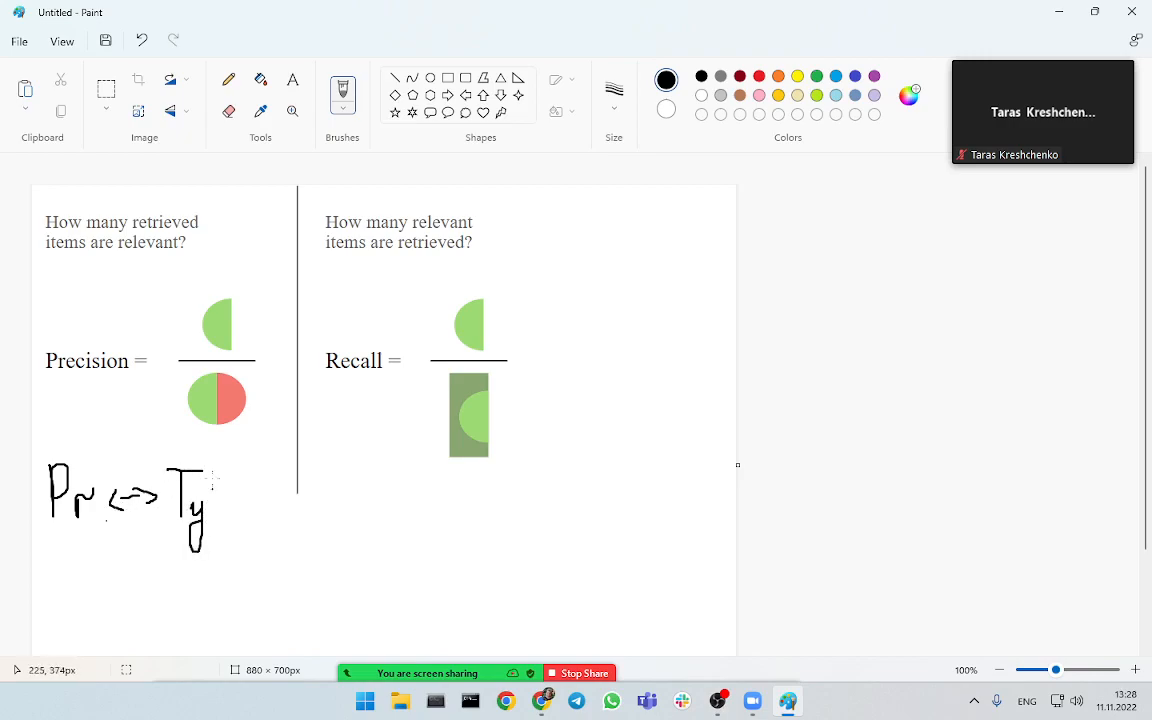
drag(204, 490, 256, 530)
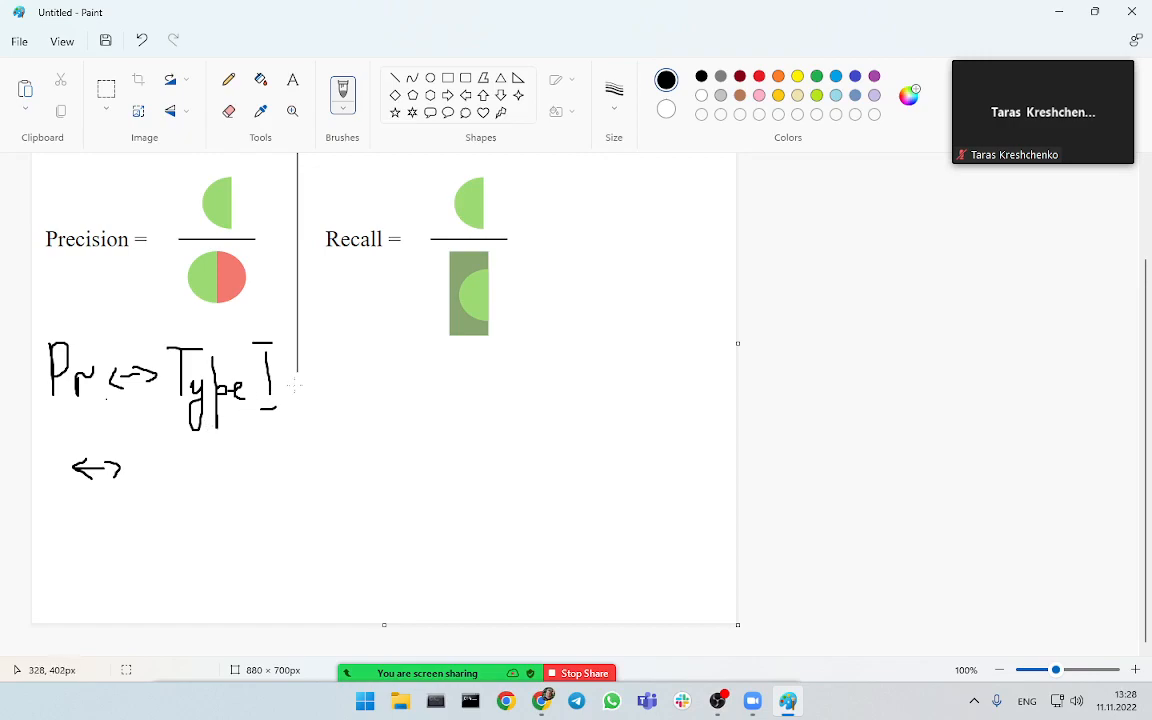
drag(304, 384, 290, 396)
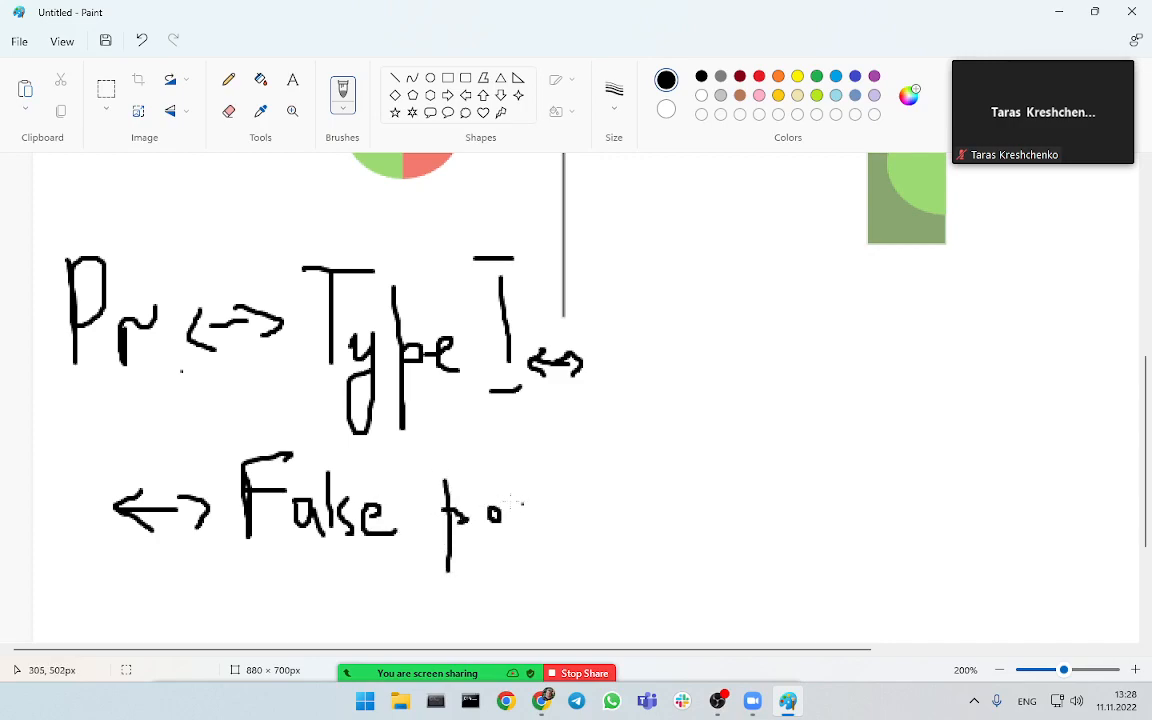
drag(520, 490, 636, 540)
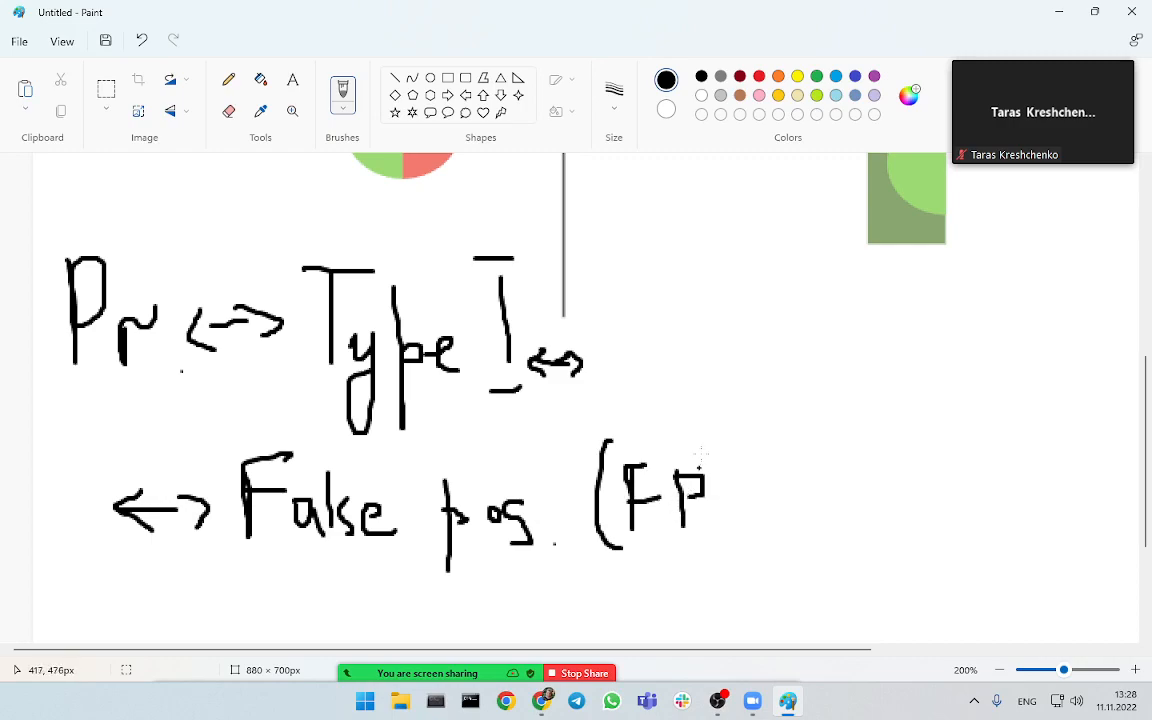
scroll(down, 3)
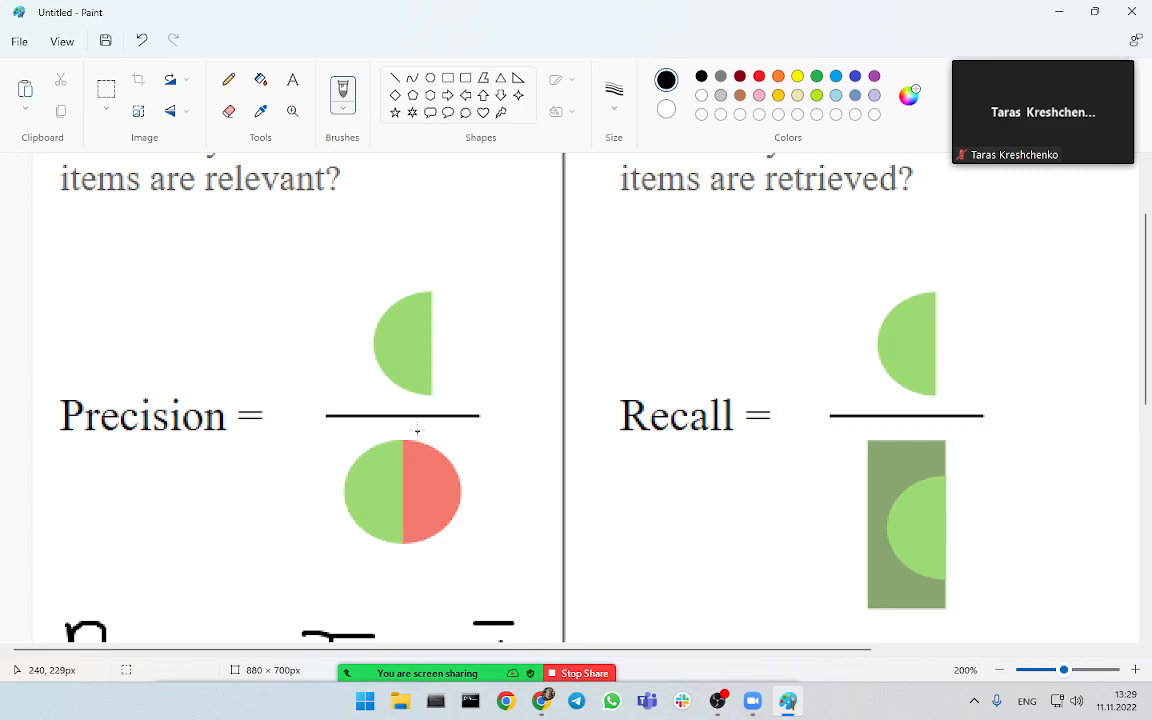
scroll(right, 3)
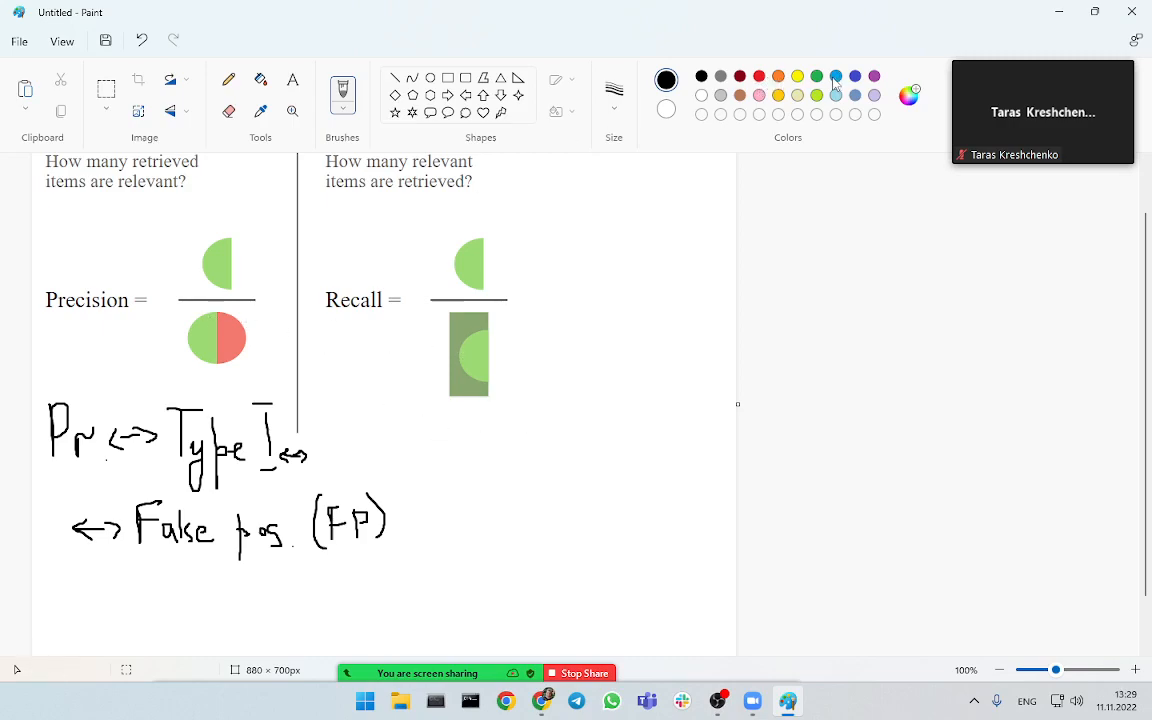
- In green, write 'R ↔ Type II' beside the Recall formula
drag(316, 336, 436, 596)
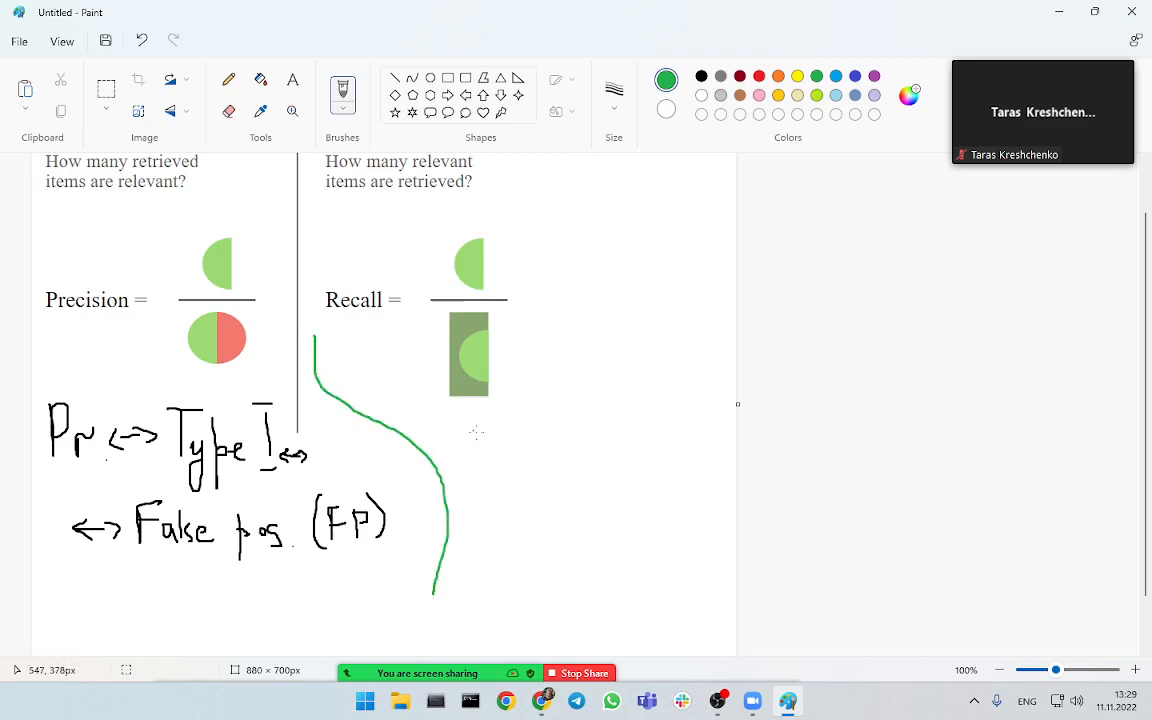
drag(484, 424, 510, 480)
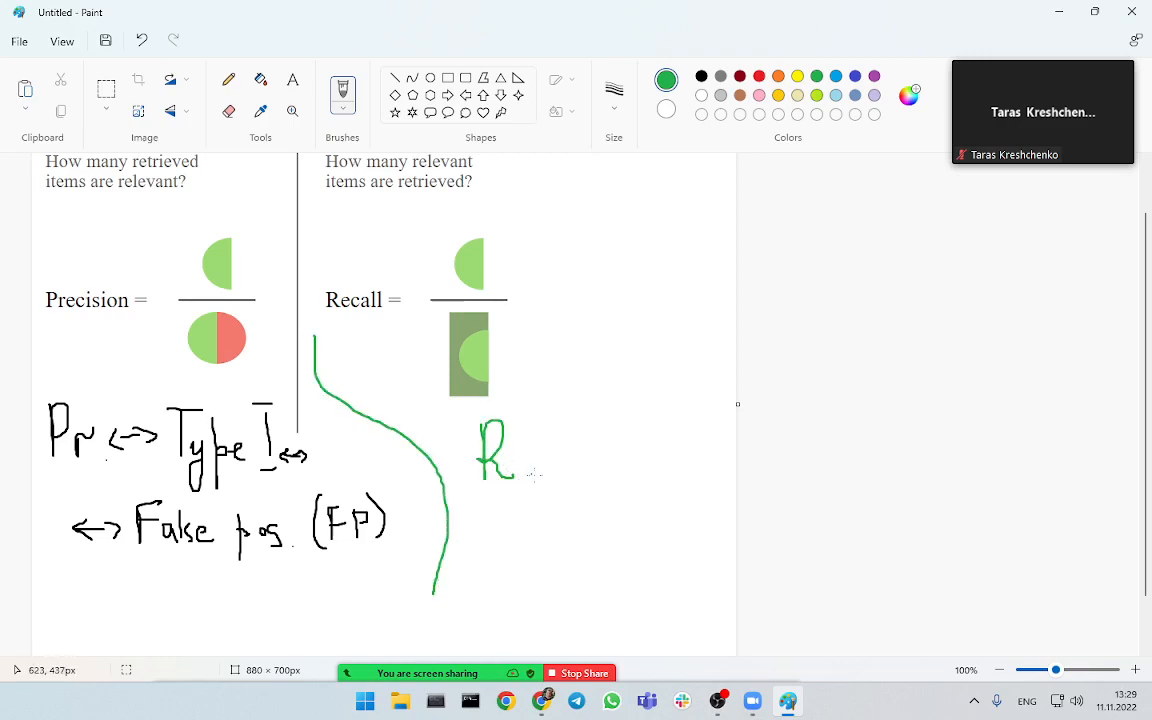
drag(530, 456, 576, 456)
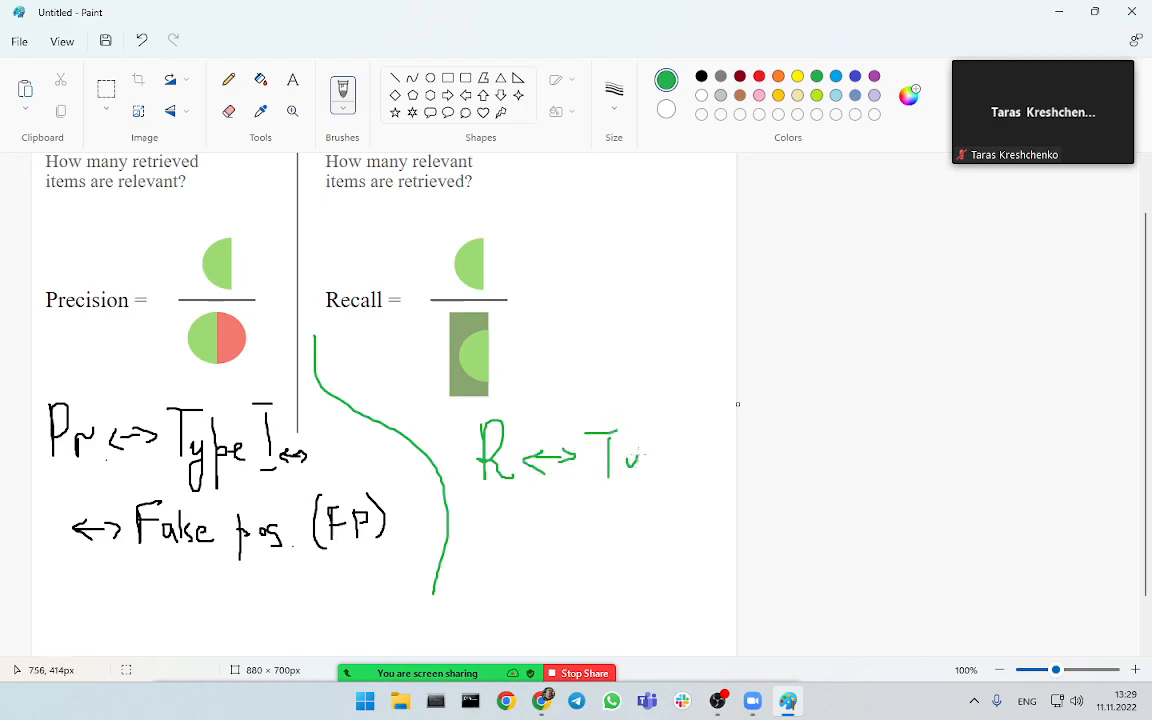
drag(620, 444, 680, 476)
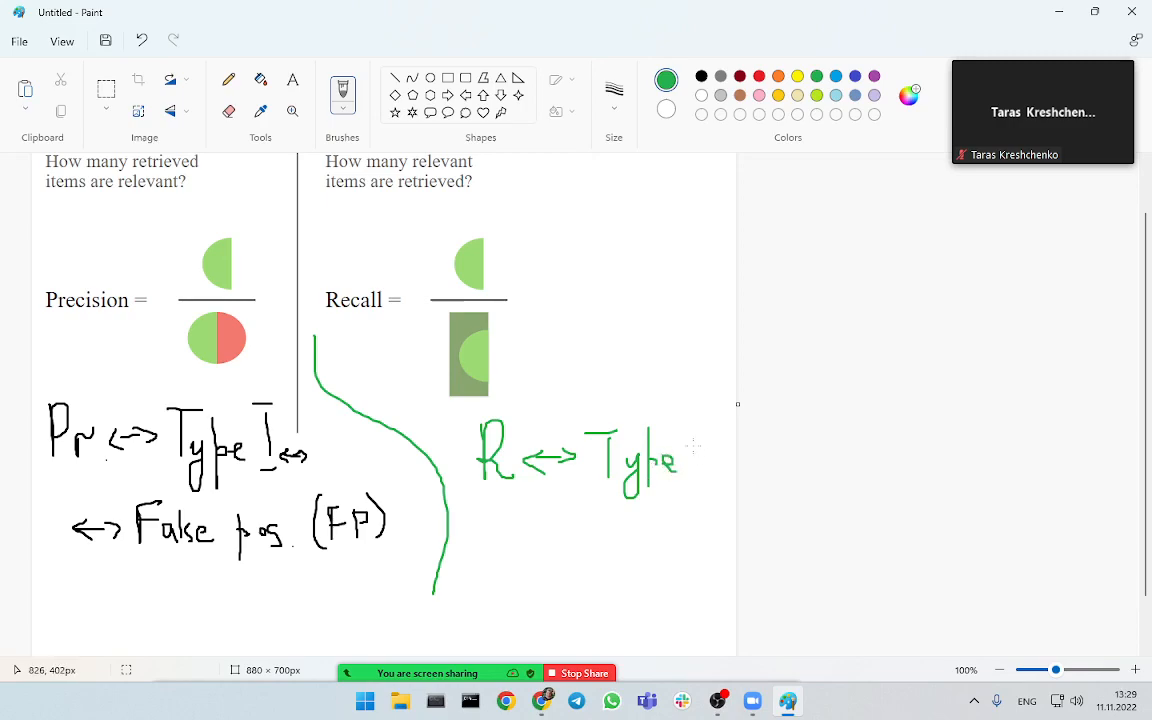
drag(690, 436, 716, 490)
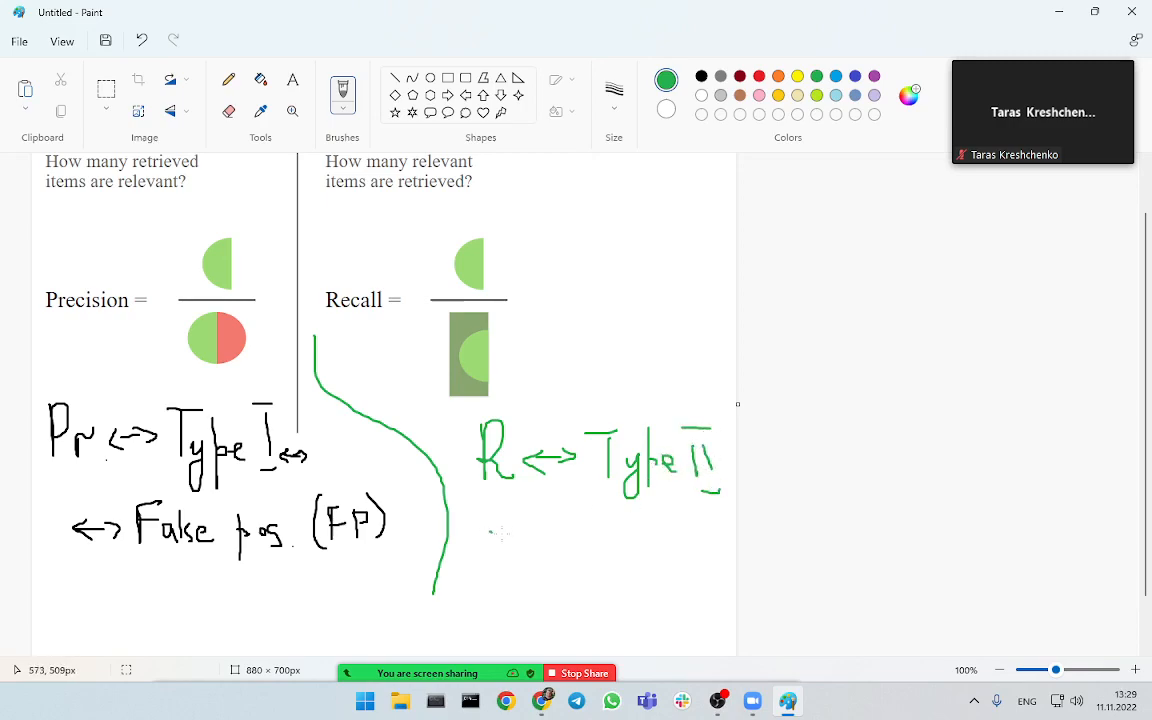
- Add 'False Neg (FNs)' on the next line
drag(476, 532, 532, 532)
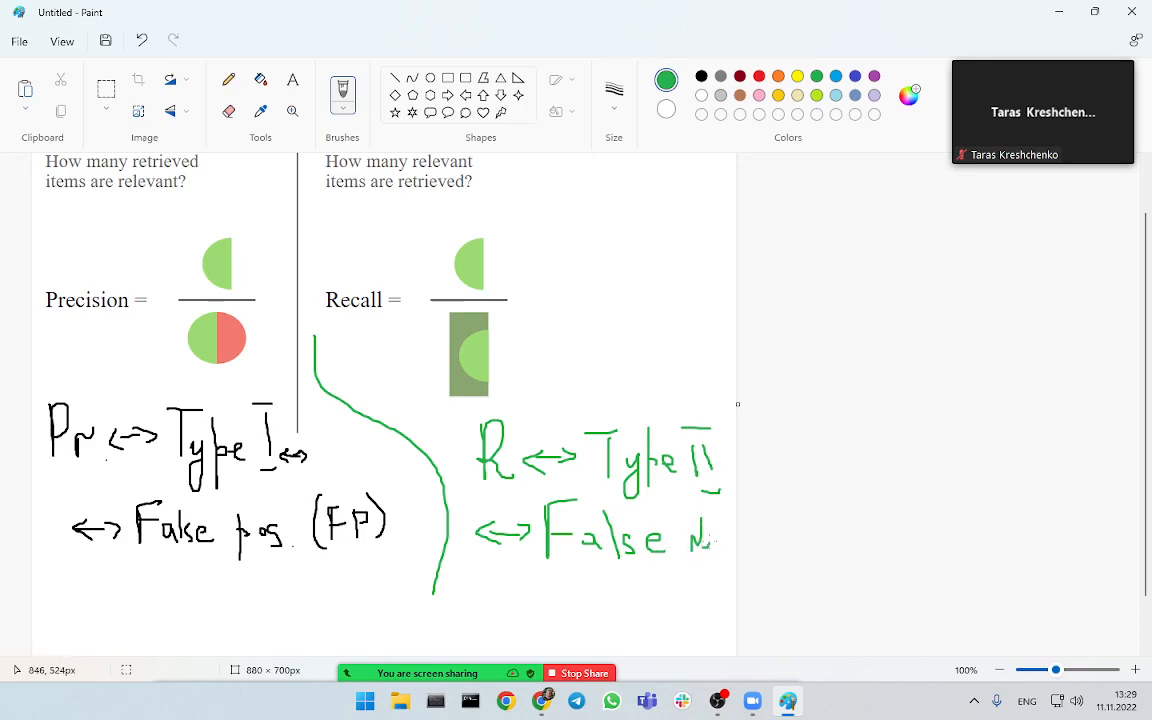
drag(724, 536, 730, 560)
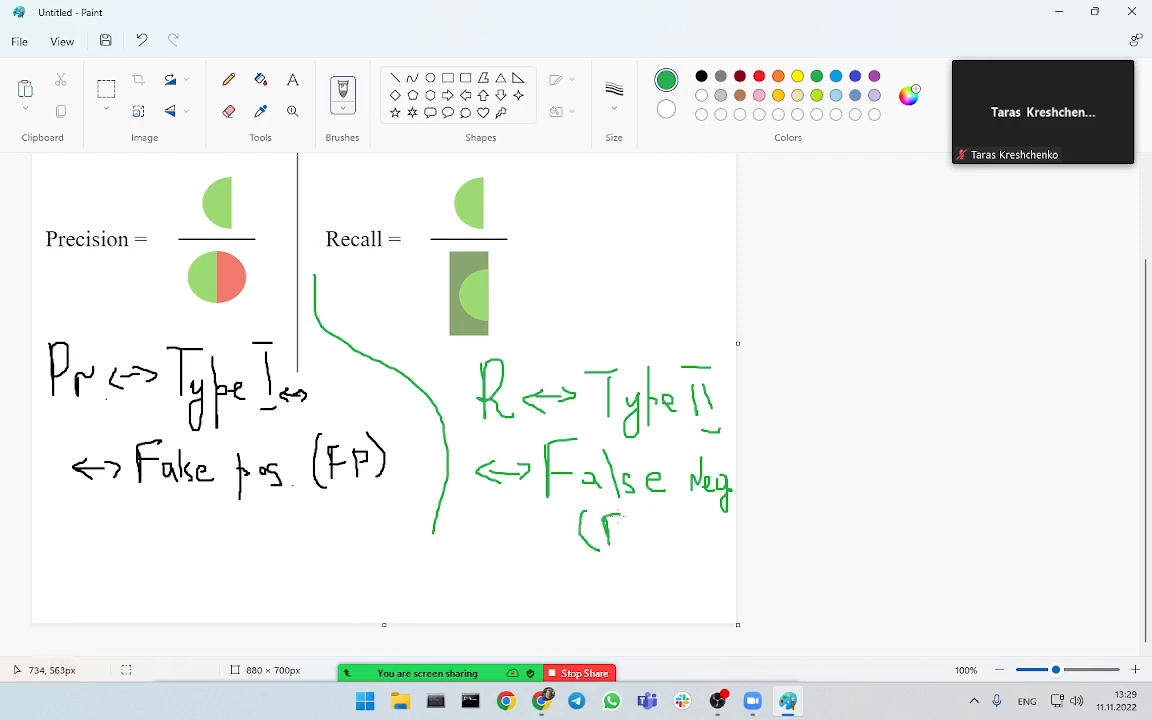
drag(616, 530, 664, 536)
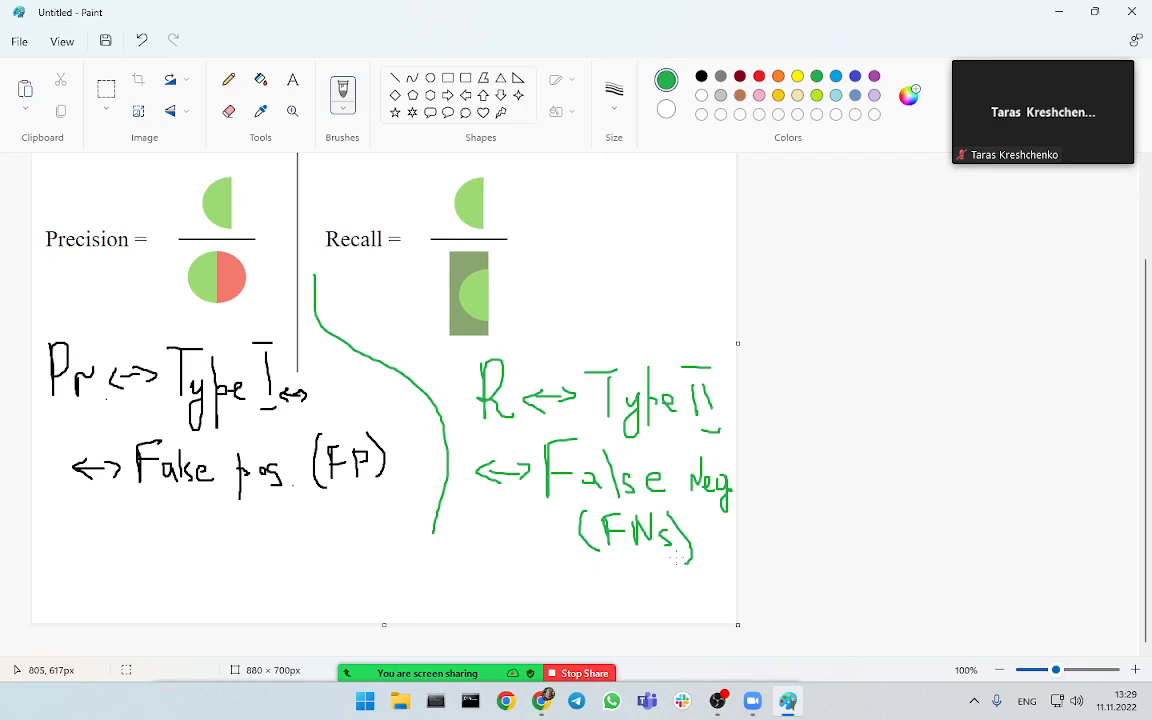
mouse_move(668, 556)
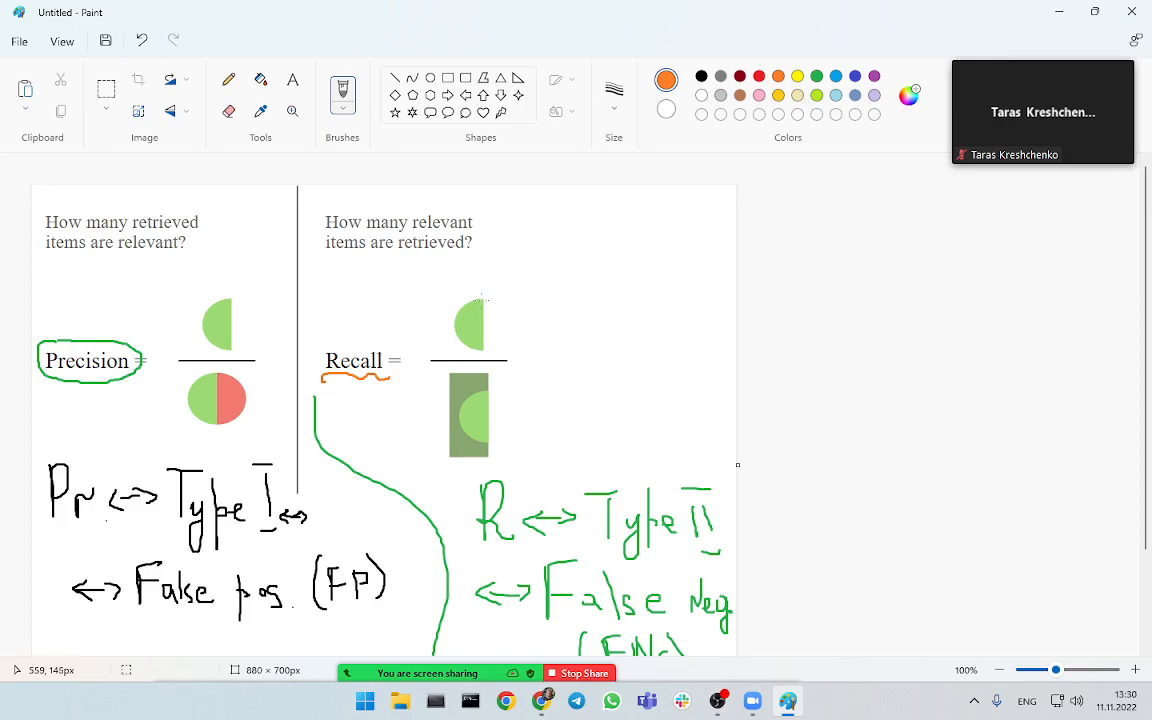
- With blue pen, draw arrows to the recall numerator and denominator
click(666, 80)
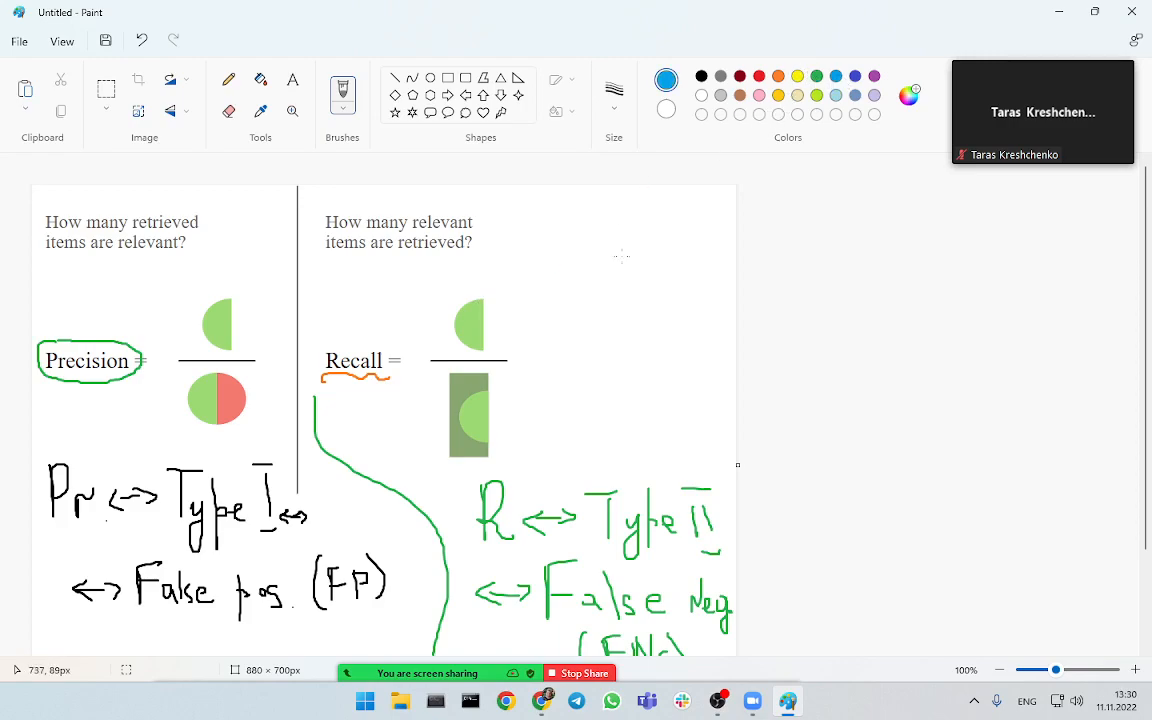
drag(550, 276, 496, 330)
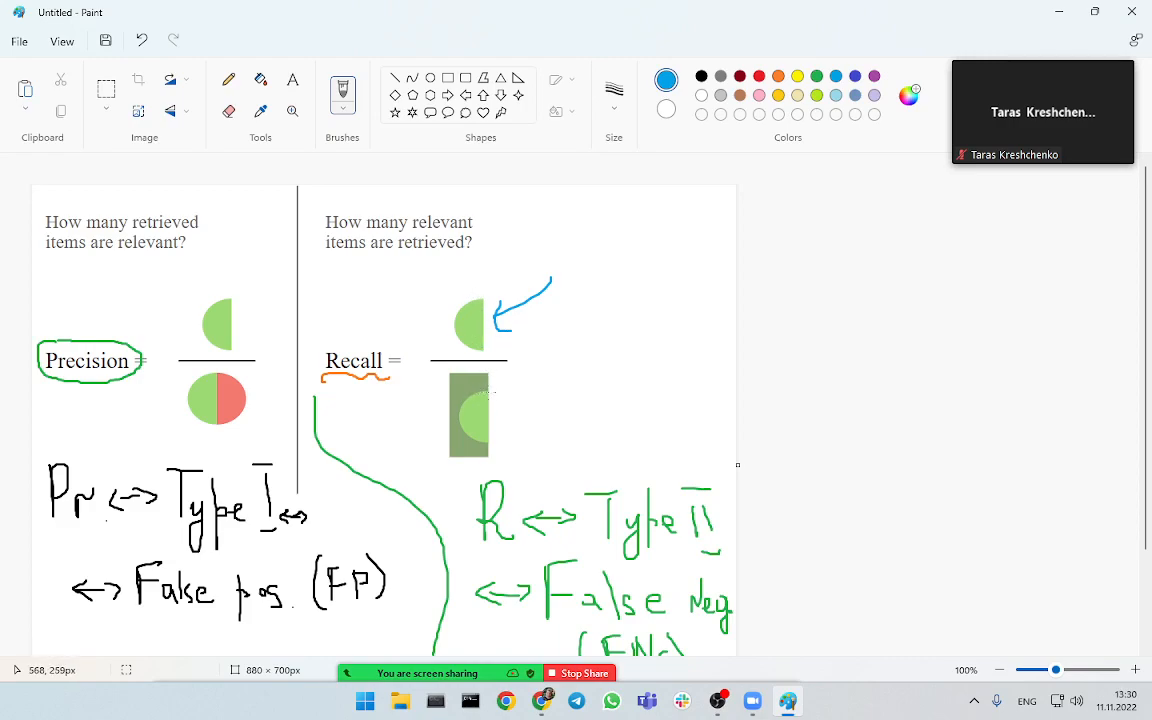
drag(444, 378, 464, 464)
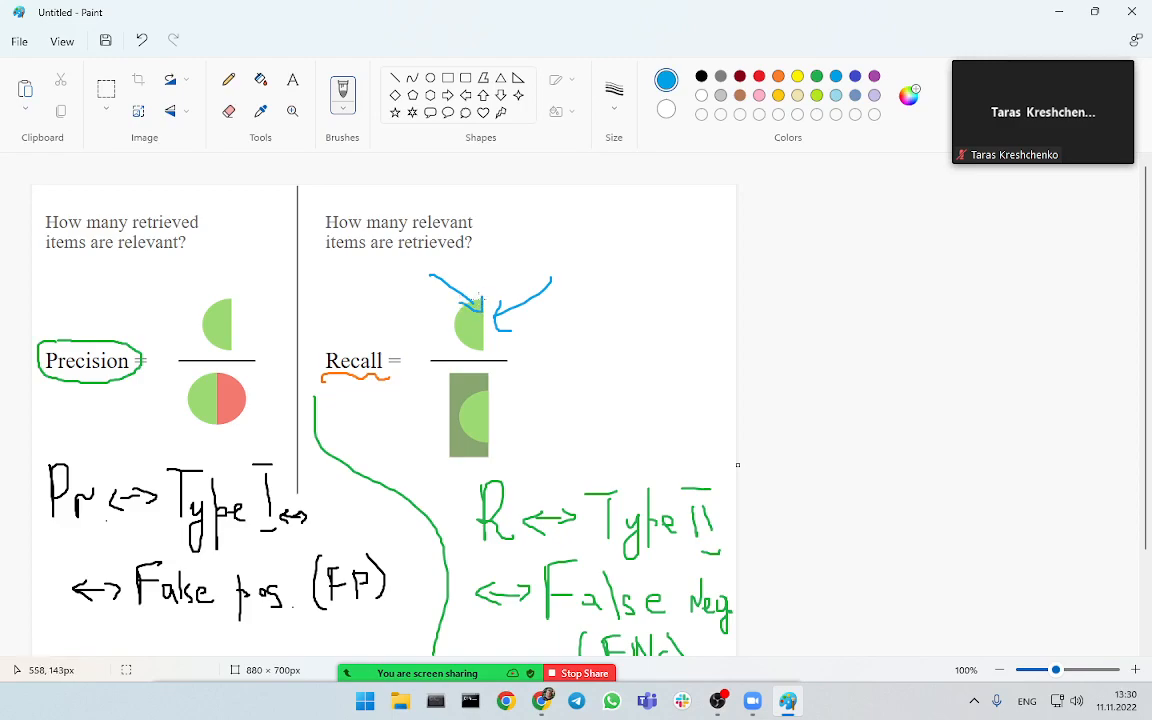
drag(490, 432, 544, 438)
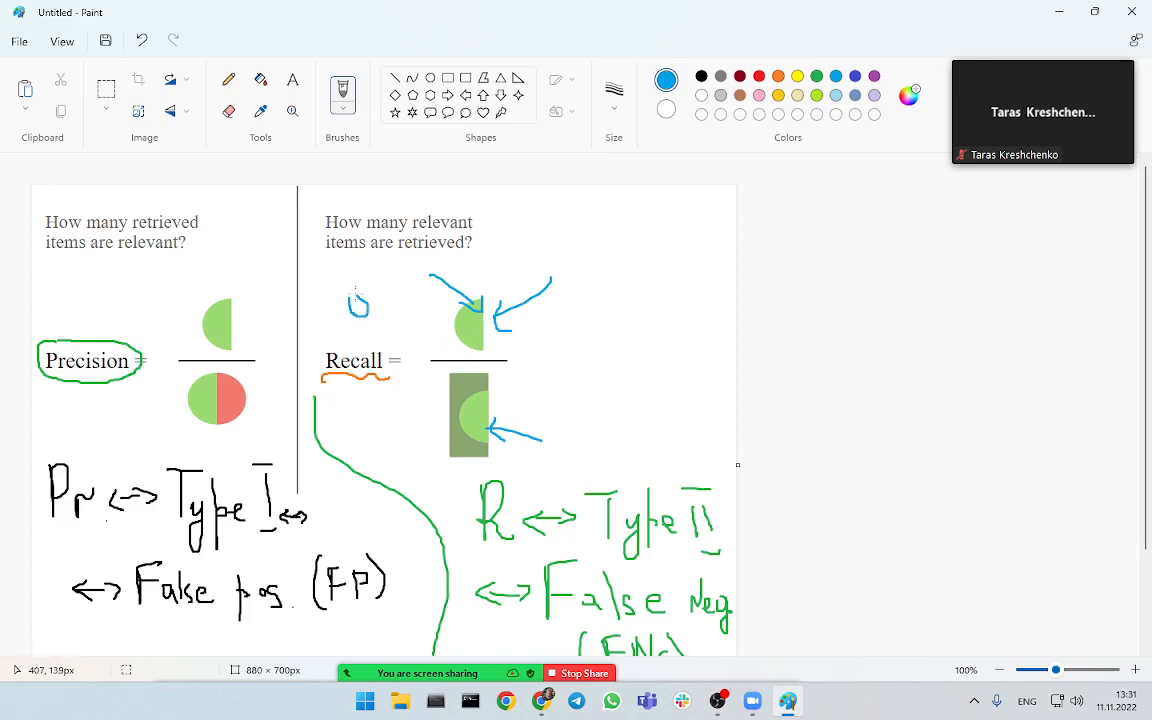
- Write 0.9 above Recall and 10% beside it, then underline 0.9 in green
drag(356, 300, 416, 320)
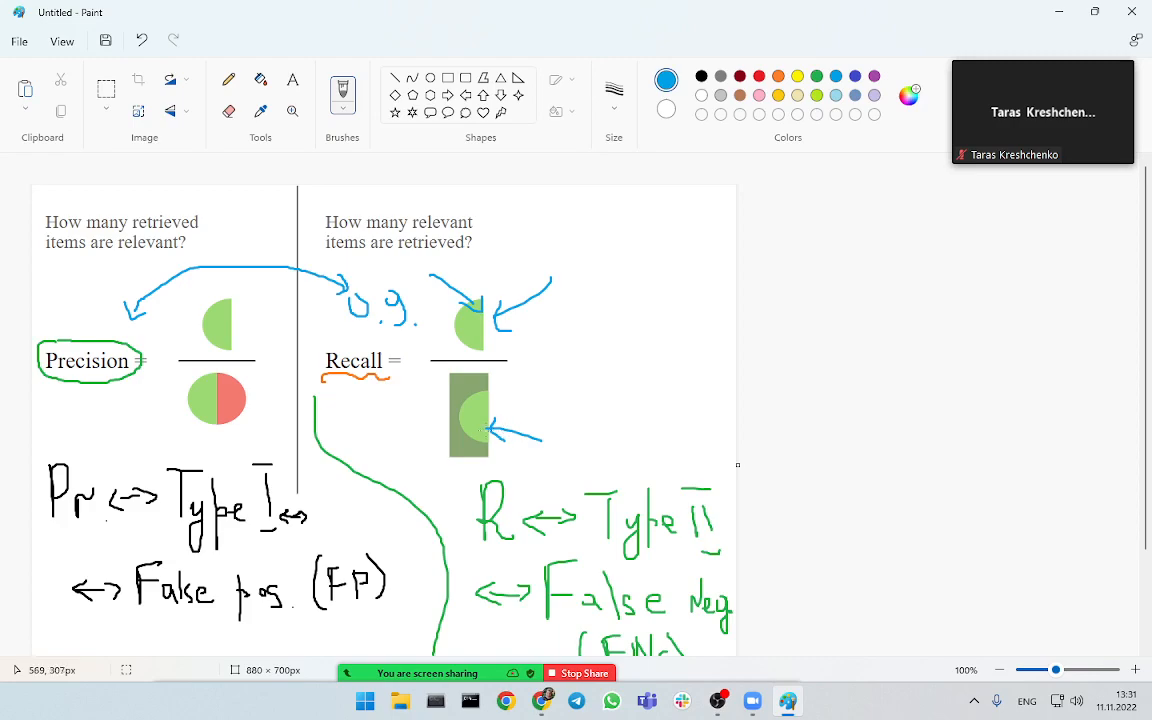
drag(598, 370, 612, 352)
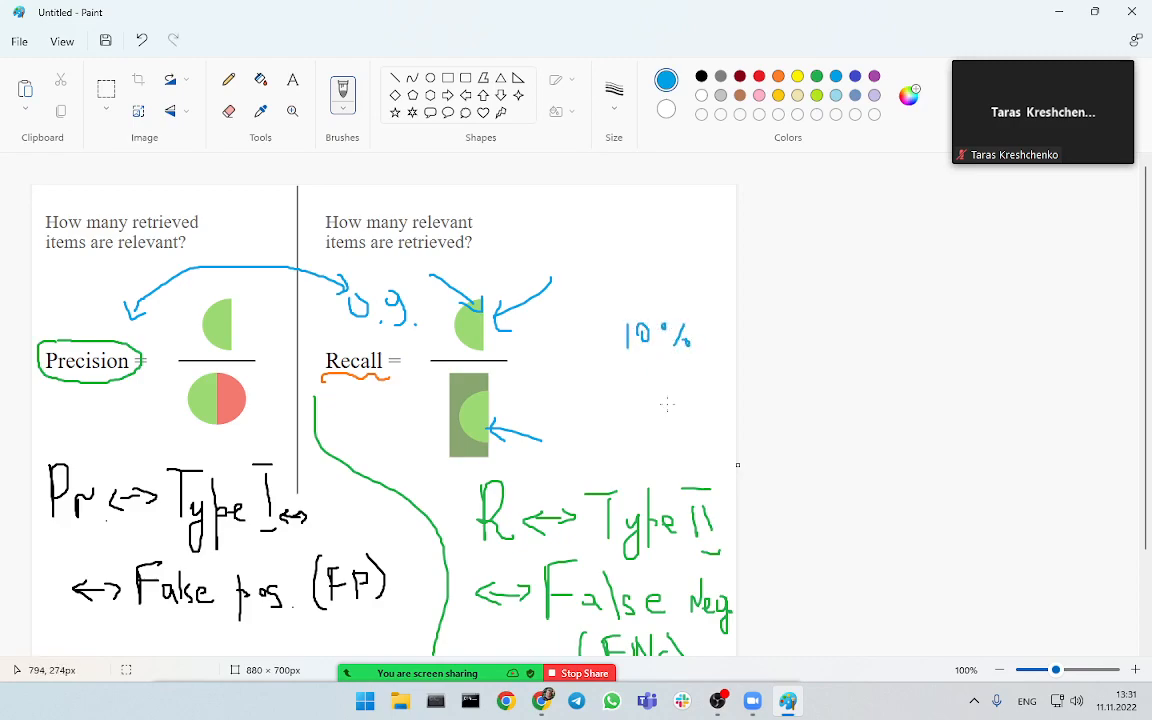
mouse_move(296, 300)
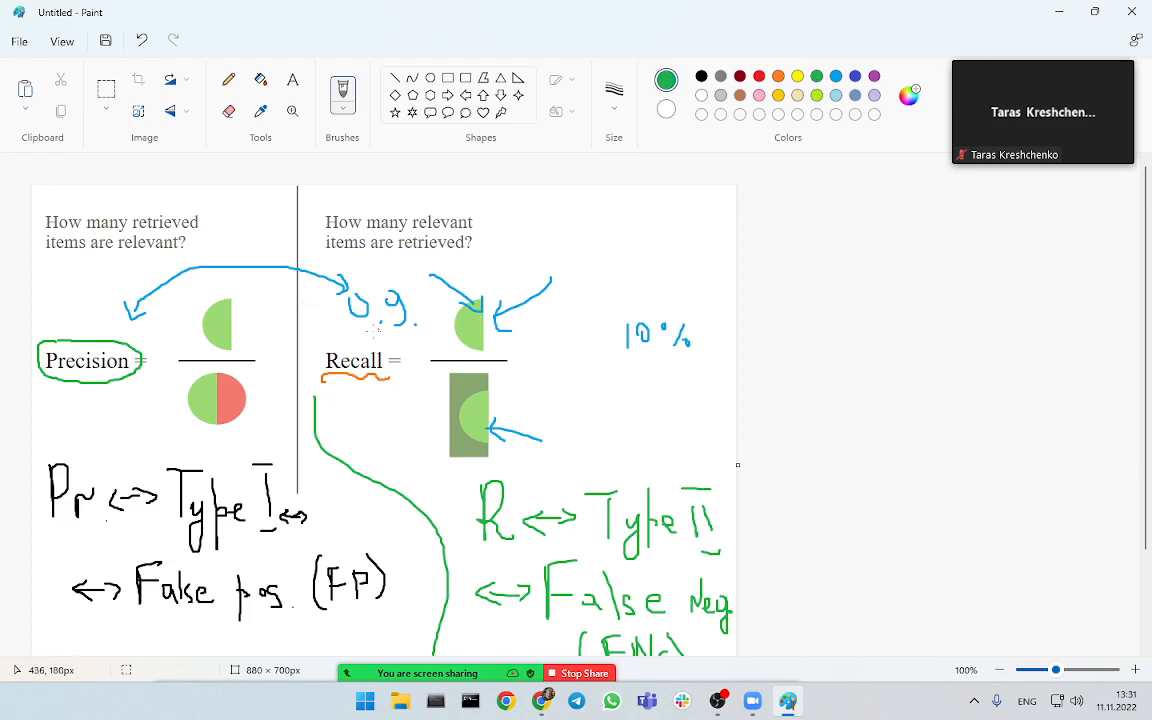
drag(342, 322, 412, 328)
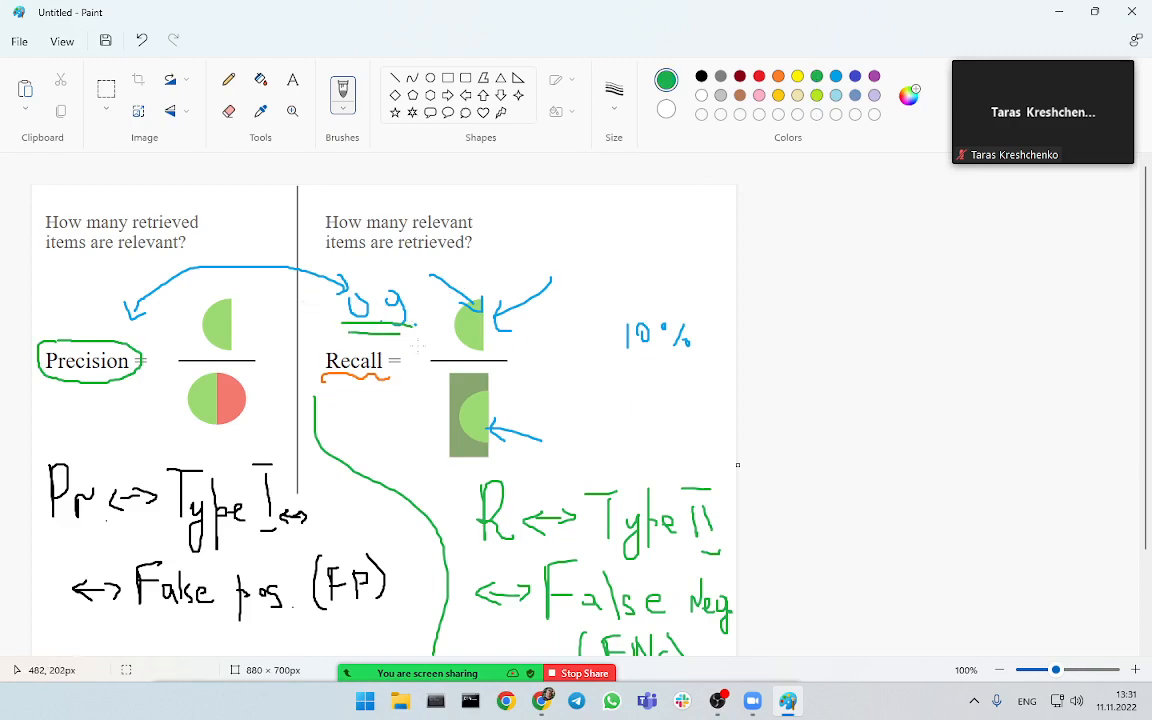
scroll(down, 3)
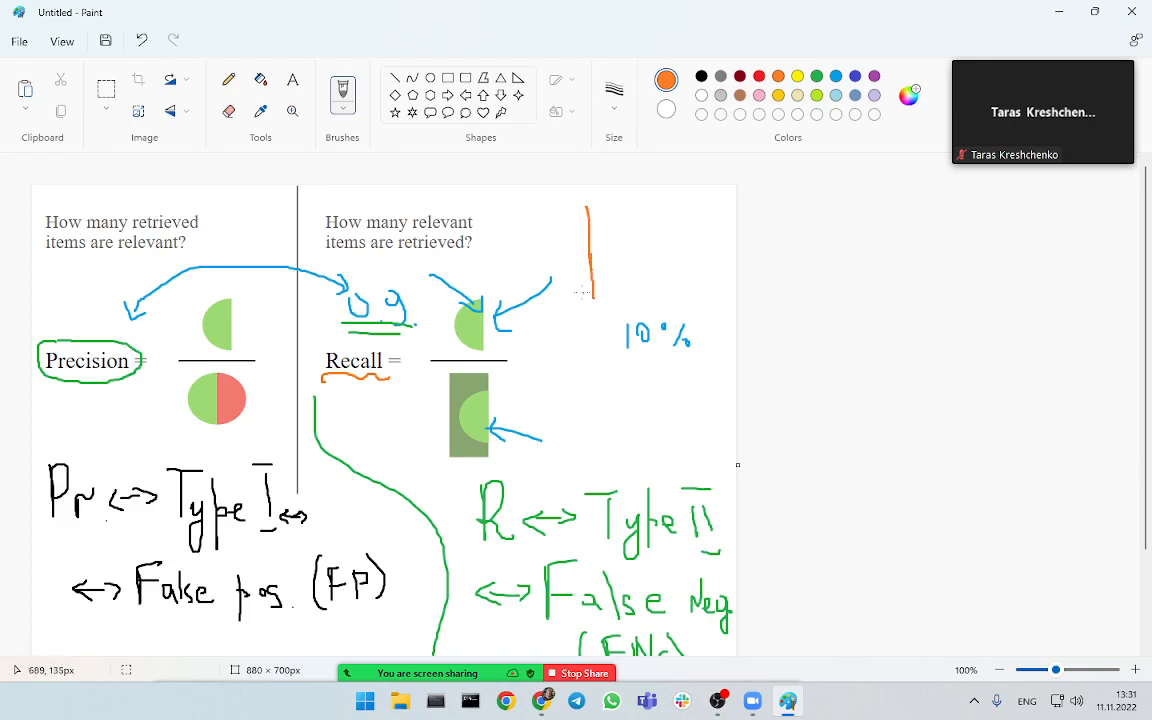
- Draw orange P and R axes and sketch a falling precision–recall curve on them
drag(584, 296, 720, 300)
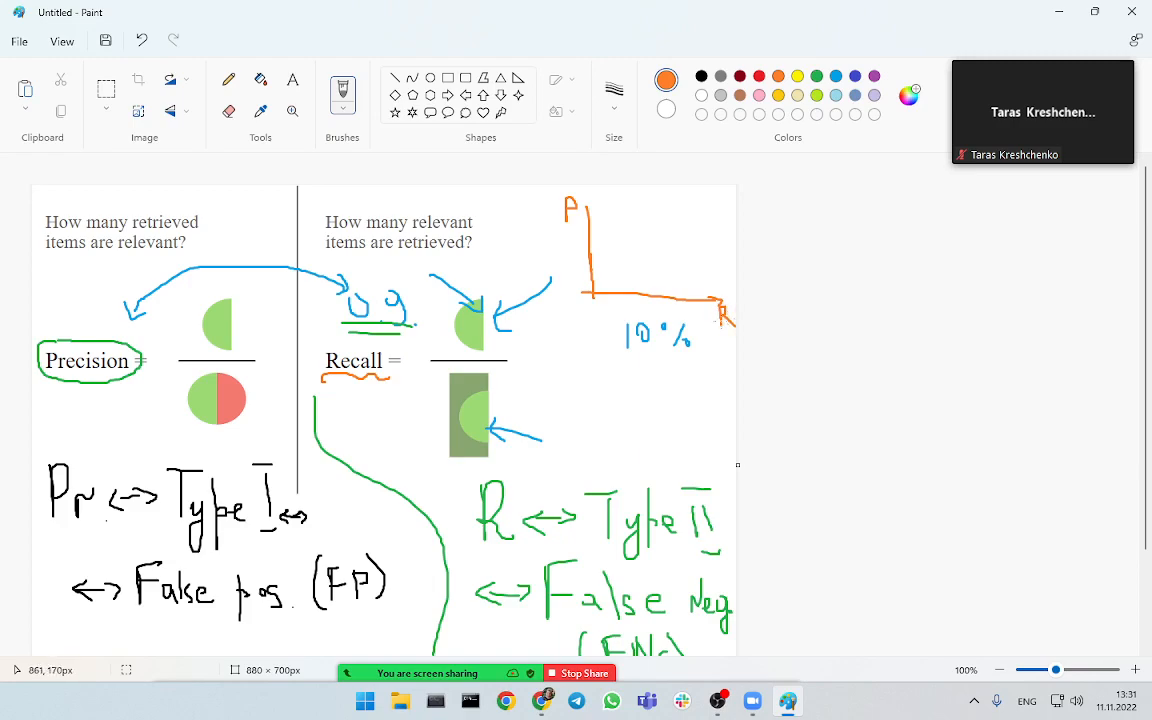
mouse_move(608, 236)
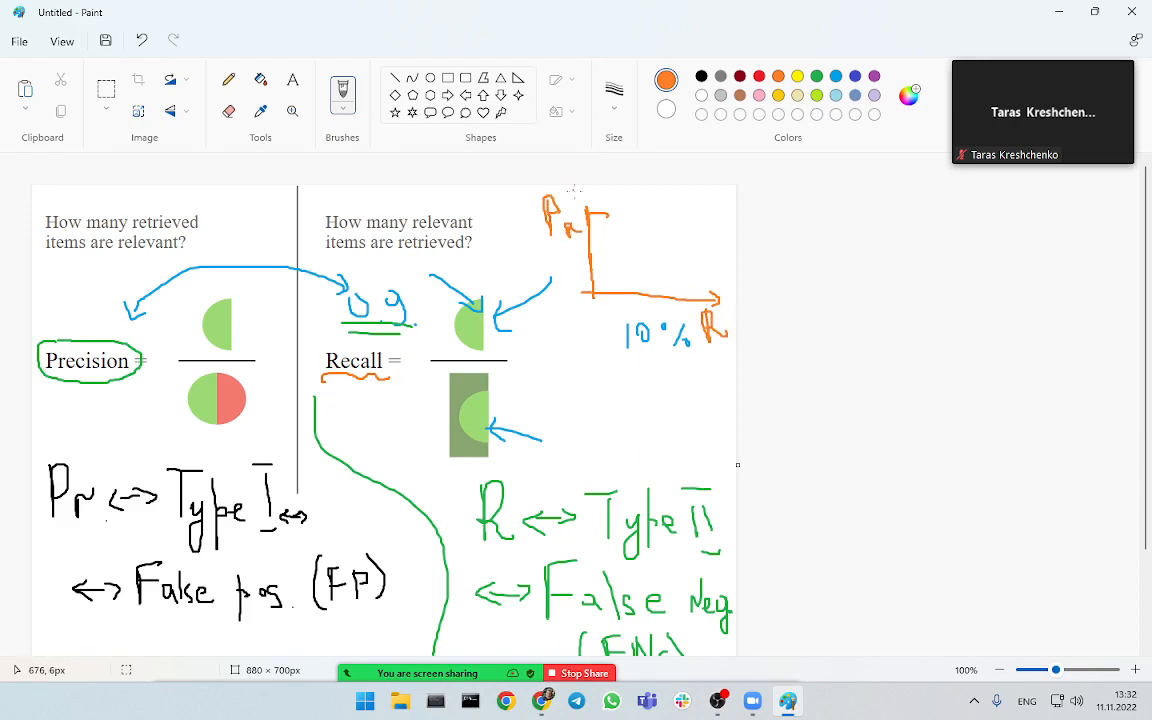
mouse_move(632, 252)
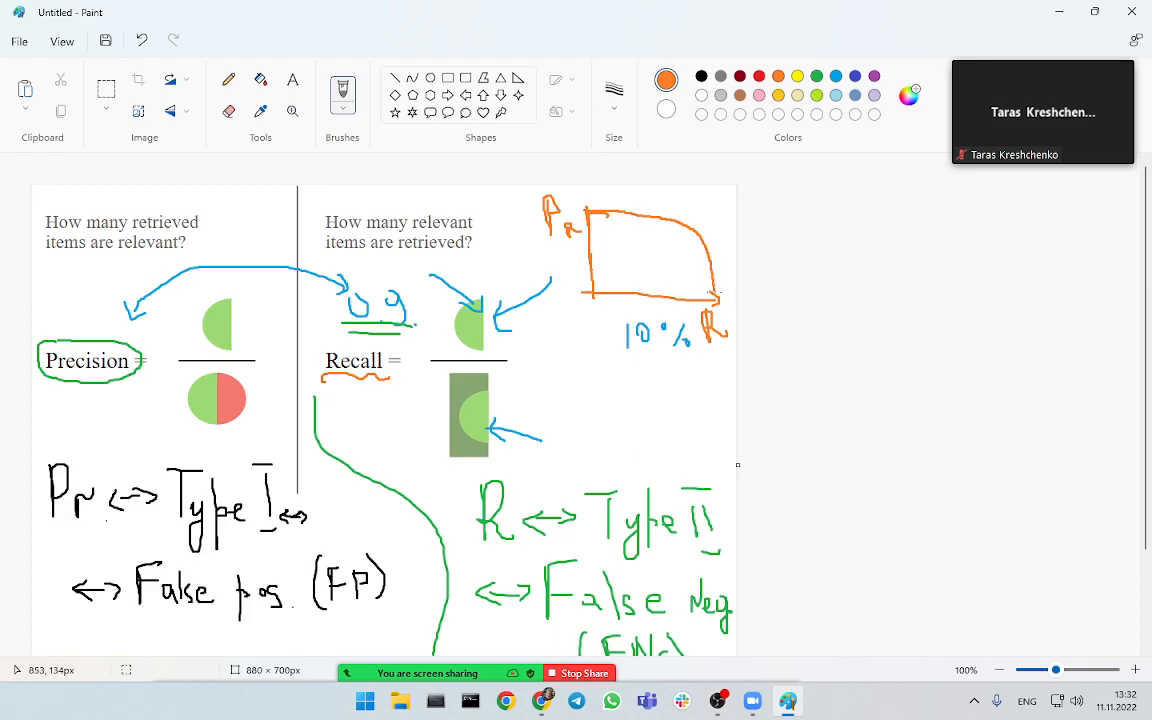
mouse_move(710, 292)
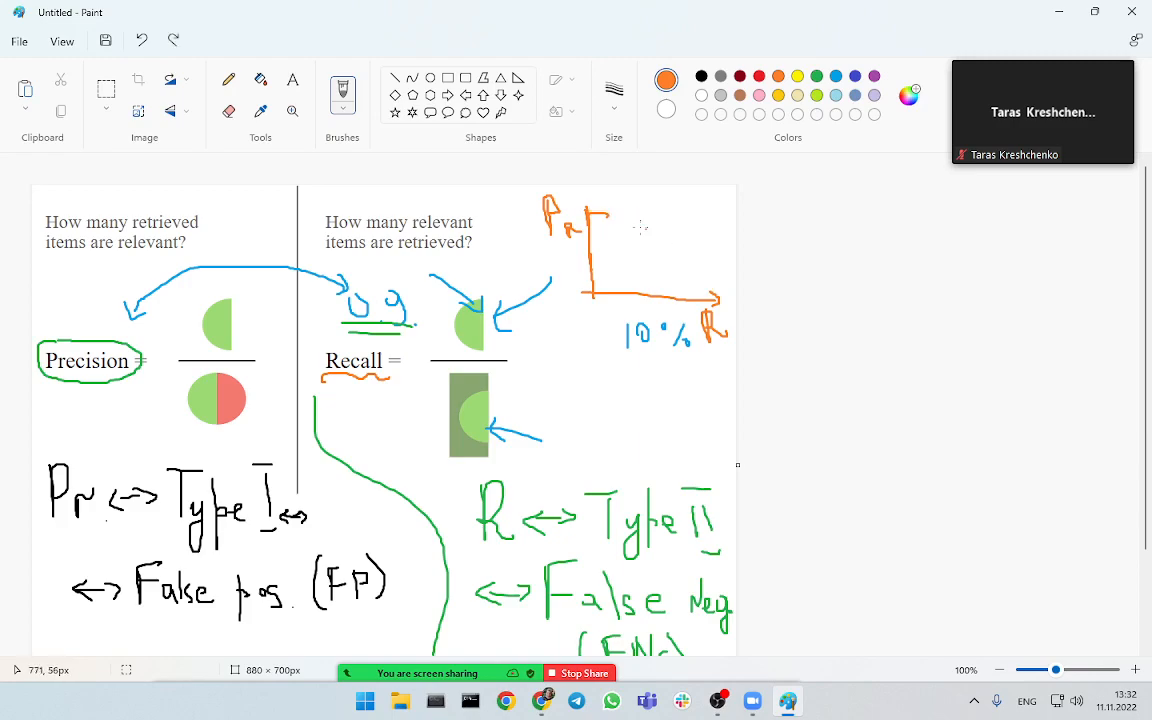
drag(590, 216, 710, 270)
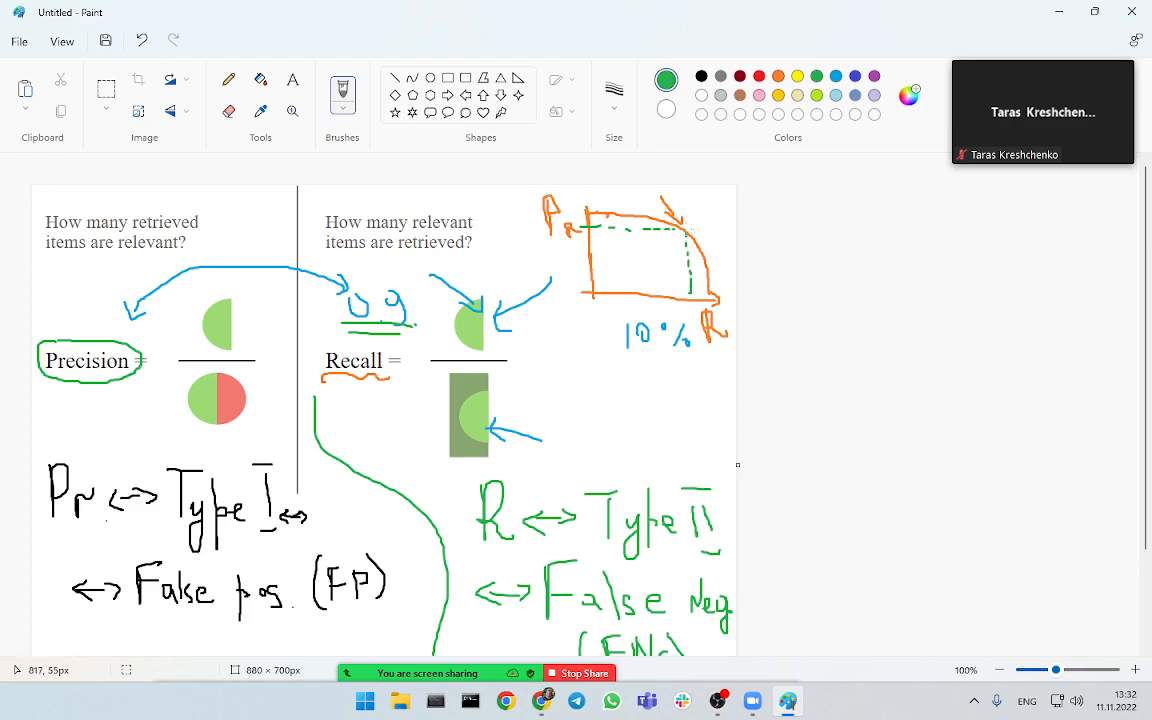
mouse_move(840, 140)
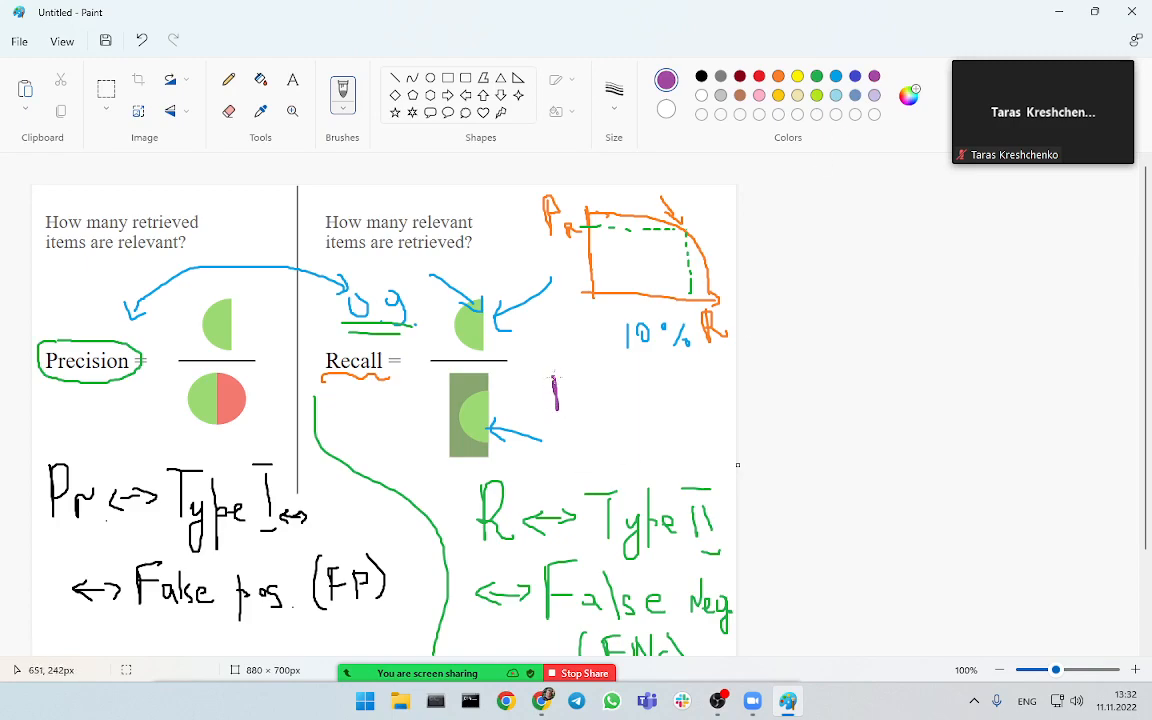
- Handwrite 'F1-Score' in purple beside the recall fraction, then pick blue
drag(556, 384, 636, 400)
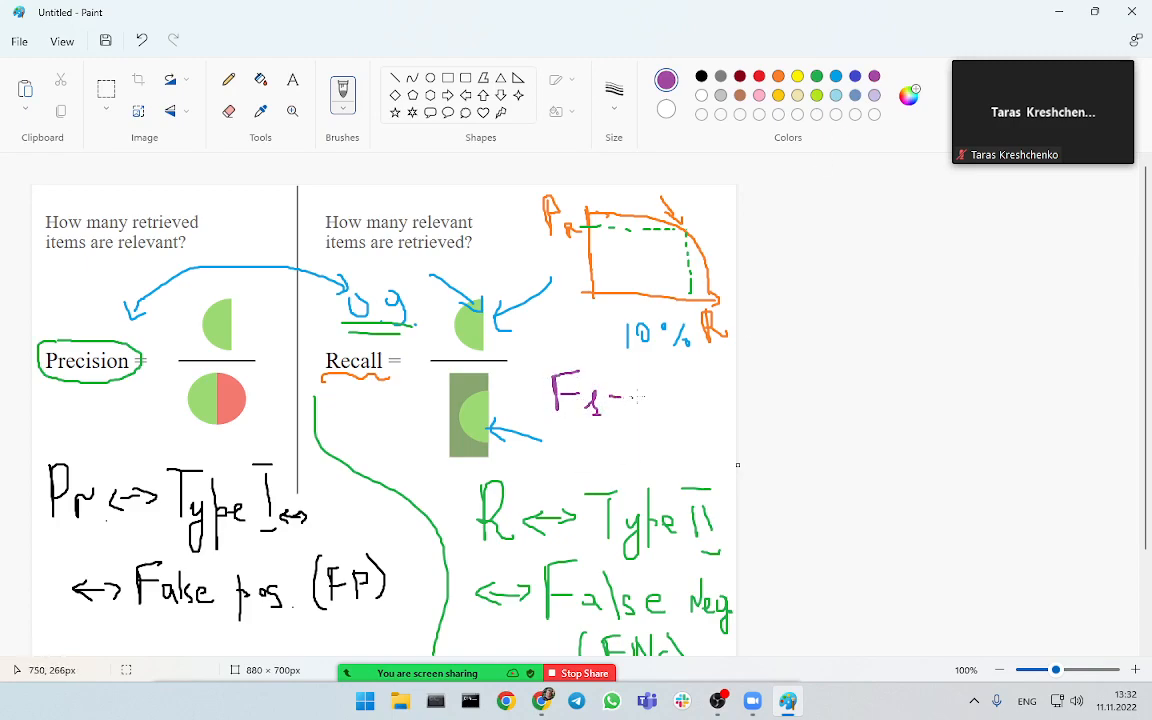
drag(644, 400, 684, 404)
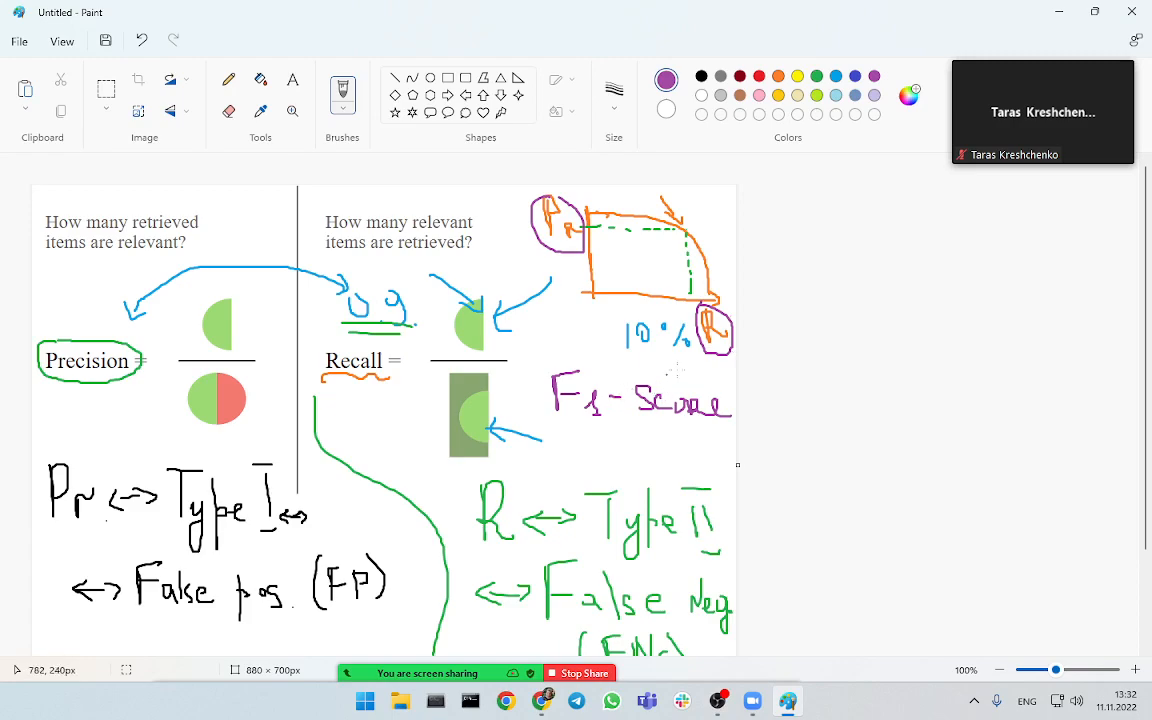
mouse_move(680, 370)
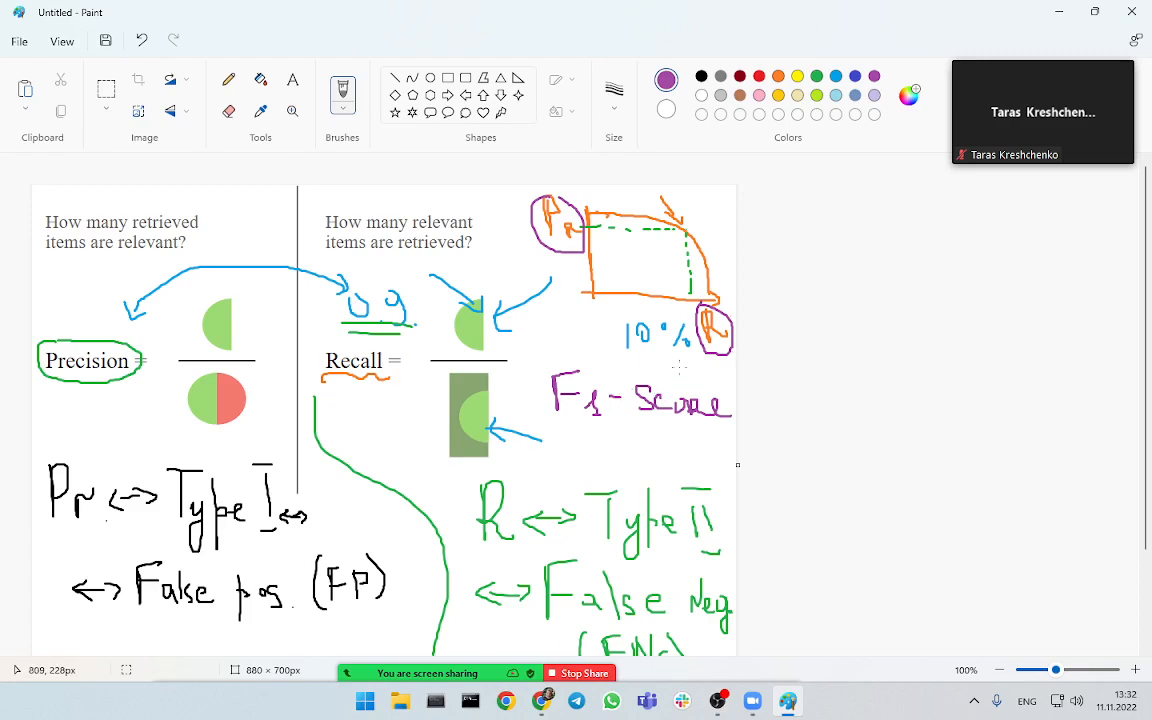
click(668, 80)
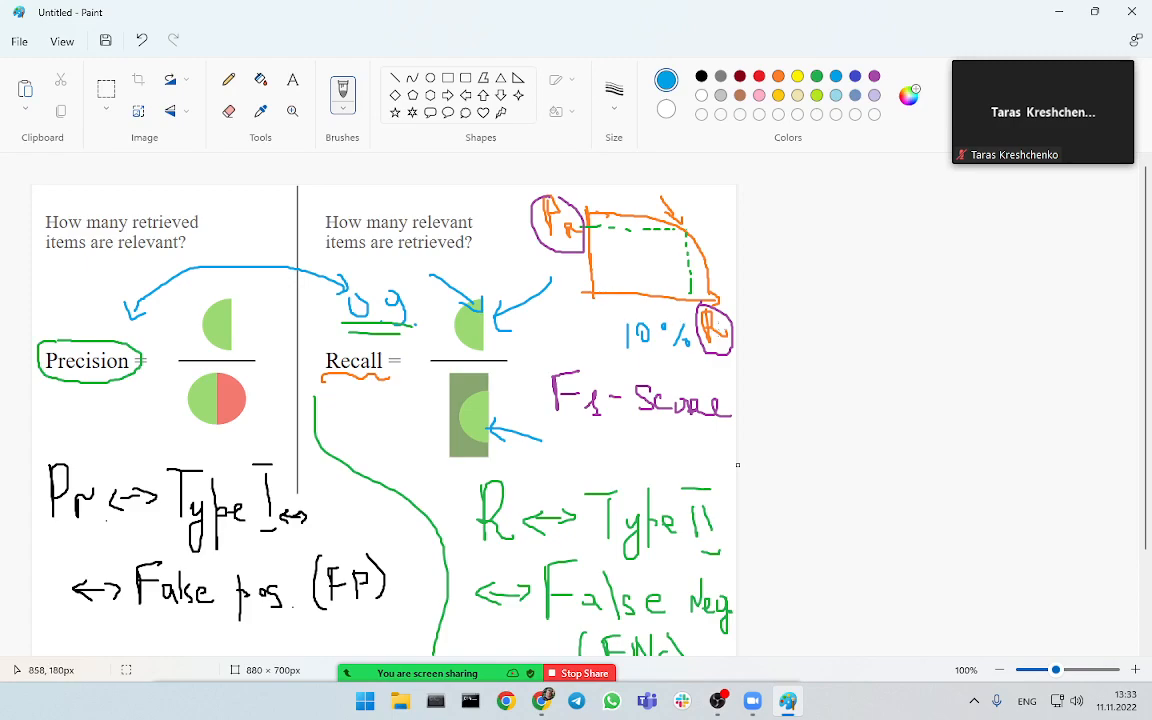
mouse_move(512, 264)
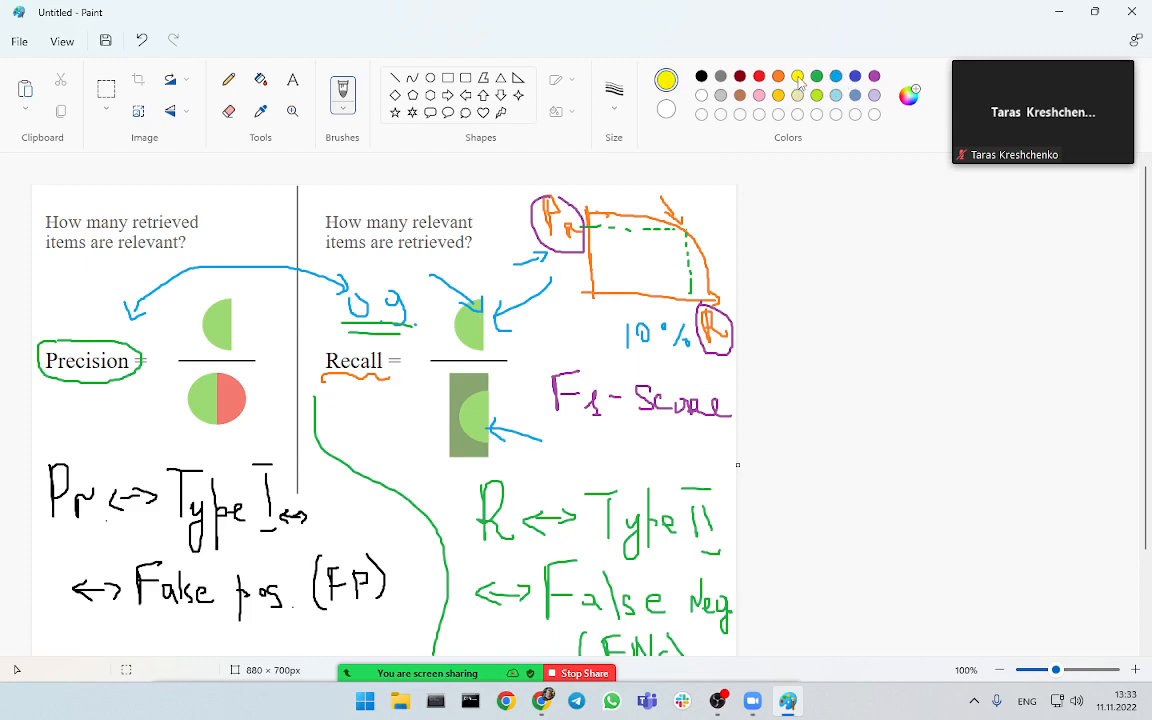
mouse_move(756, 390)
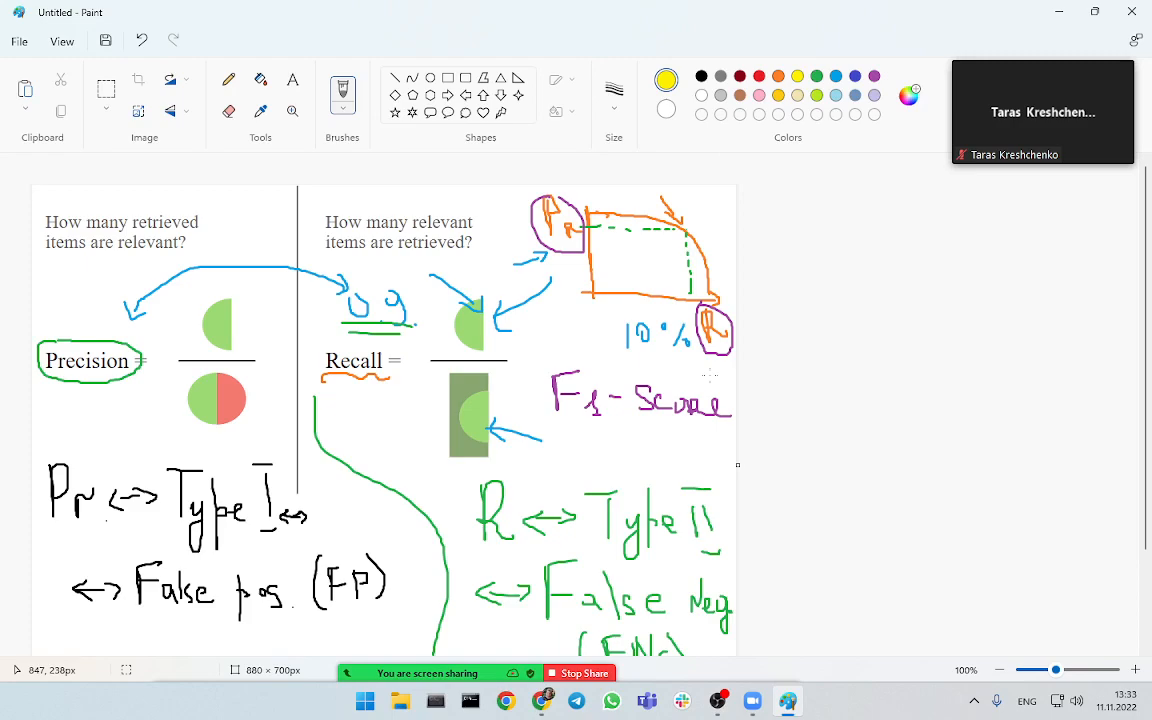
mouse_move(512, 248)
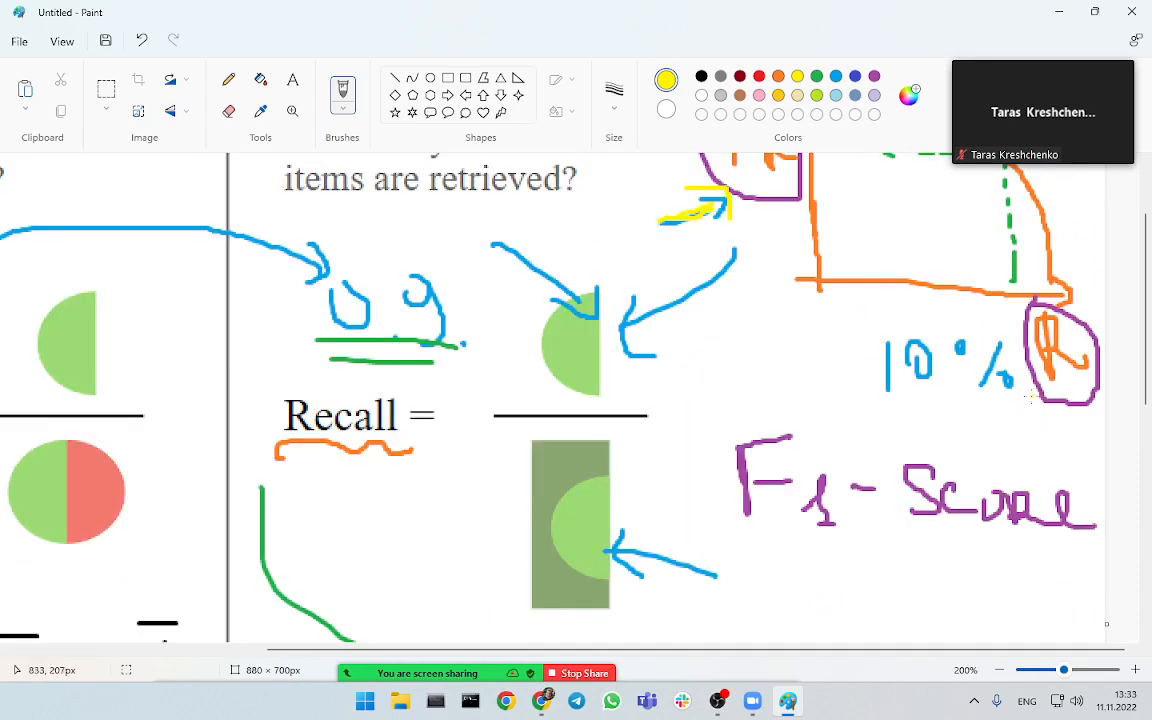
- Draw a yellow arrow under the 10% note and write 'FN' in yellow above it
drag(1040, 400, 800, 396)
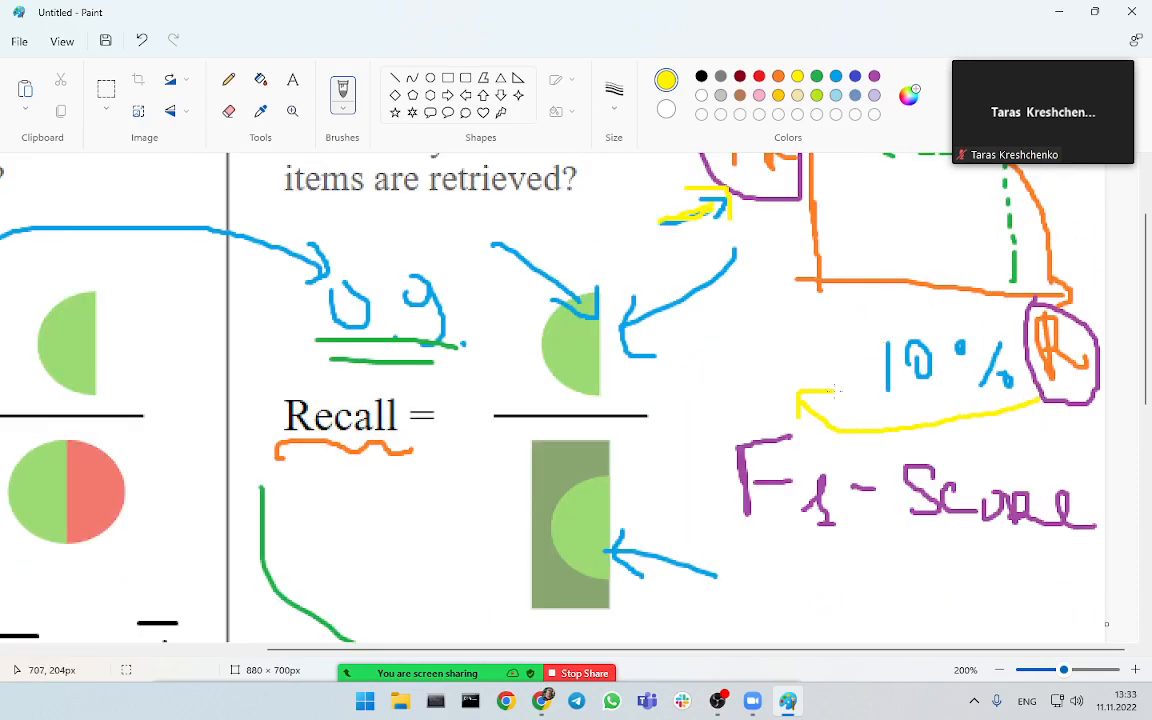
drag(724, 304, 720, 376)
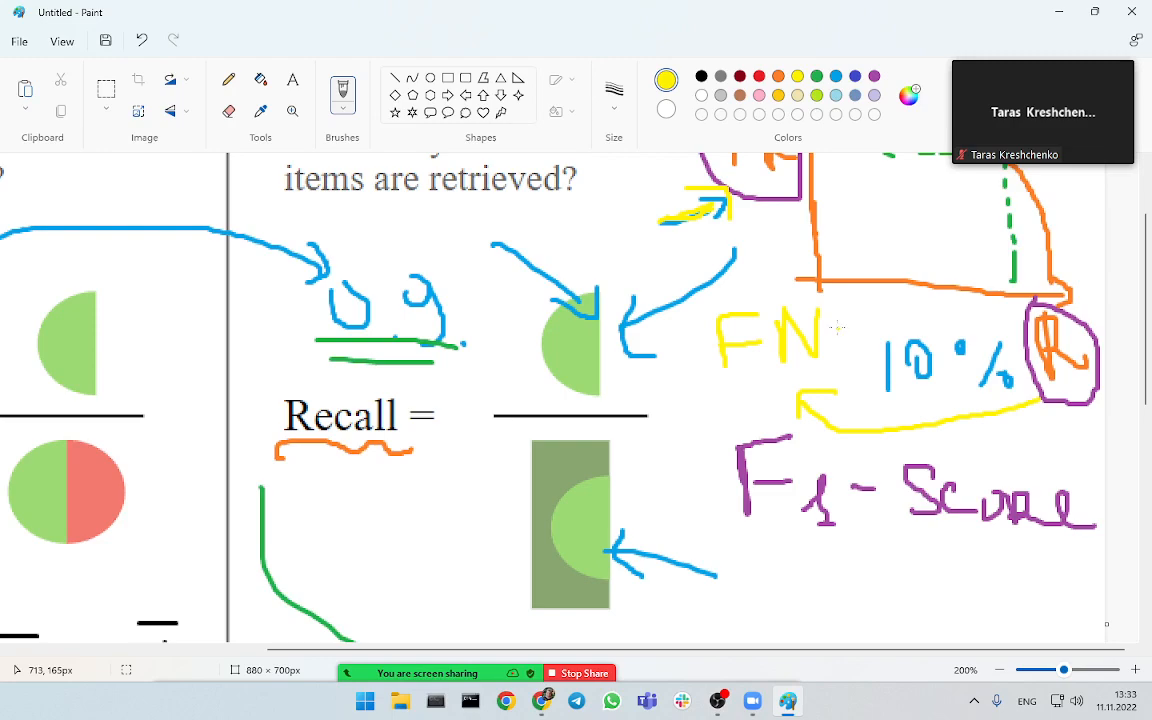
mouse_move(836, 328)
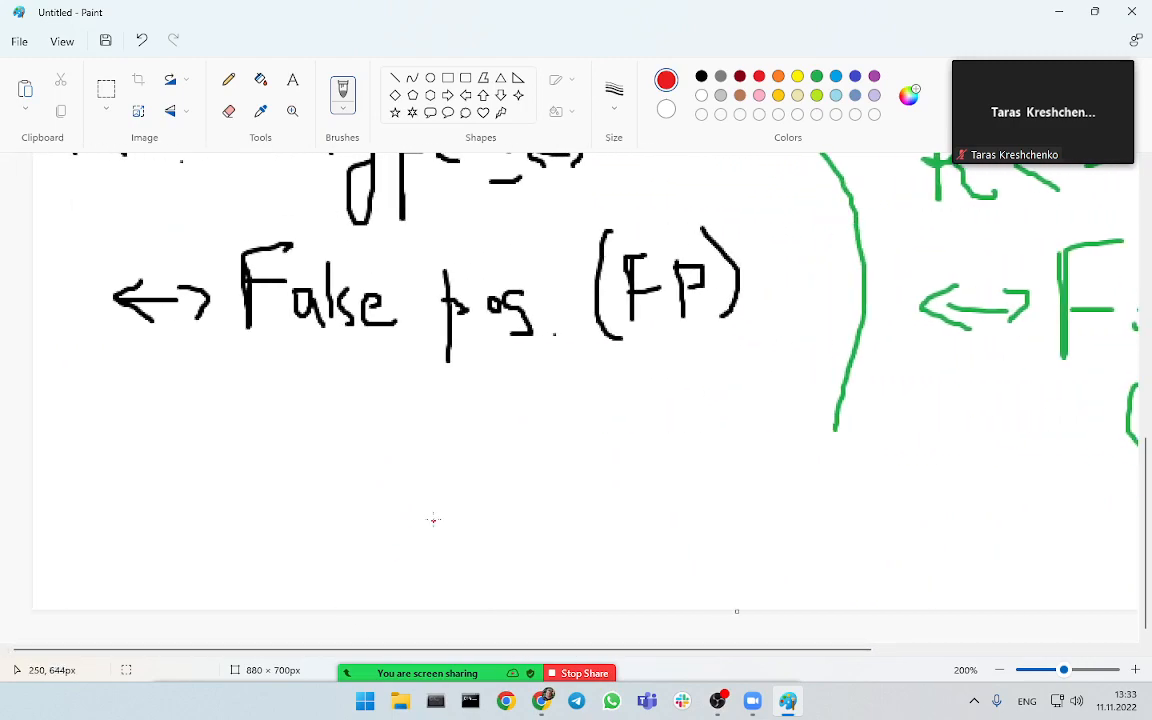
mouse_move(170, 504)
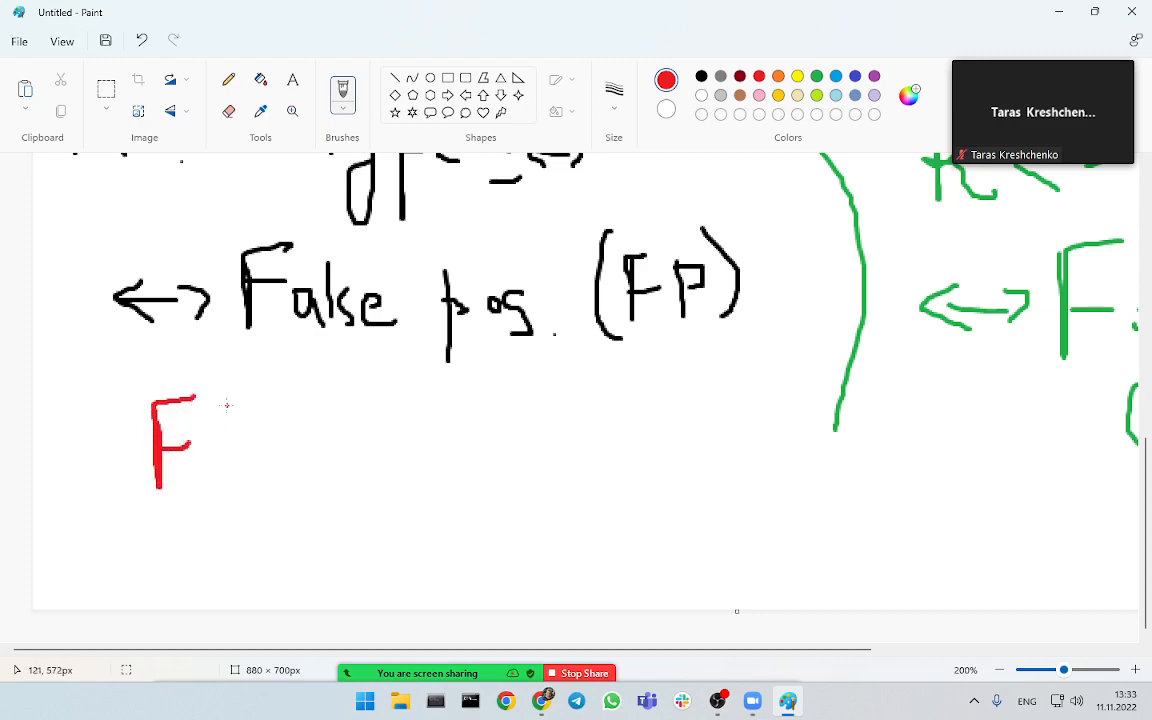
- Write a red FP with a vertical brace, a second red FP and a curly brace
drag(224, 404, 264, 504)
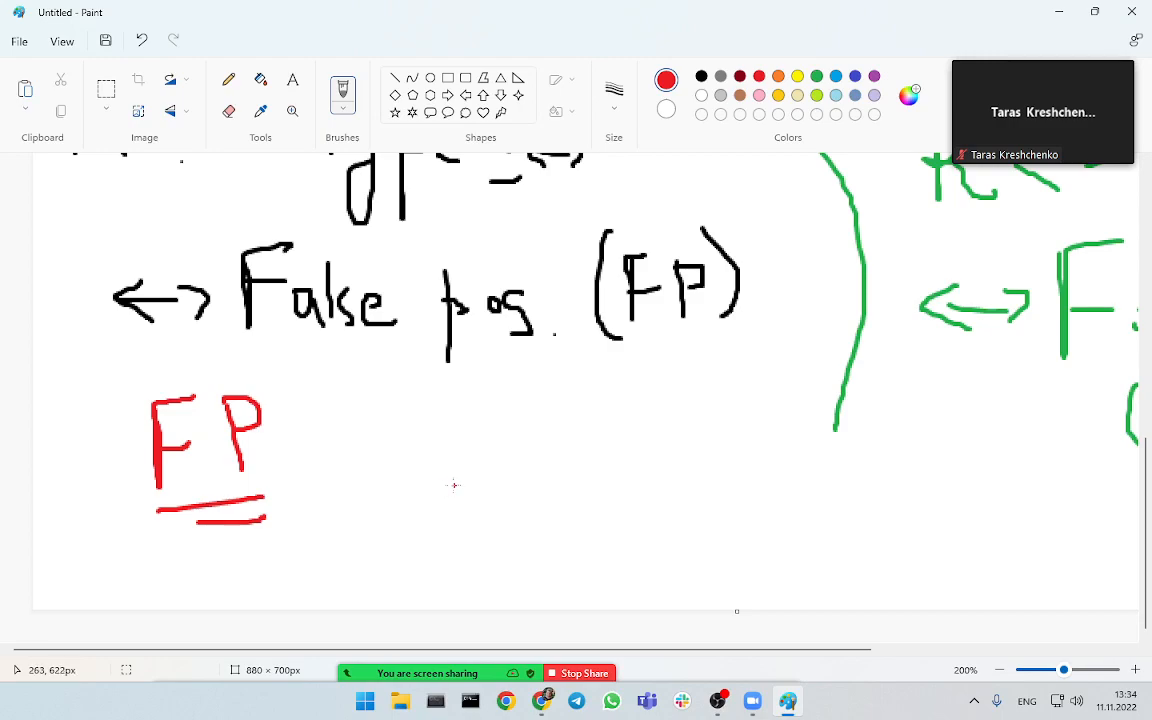
mouse_move(460, 472)
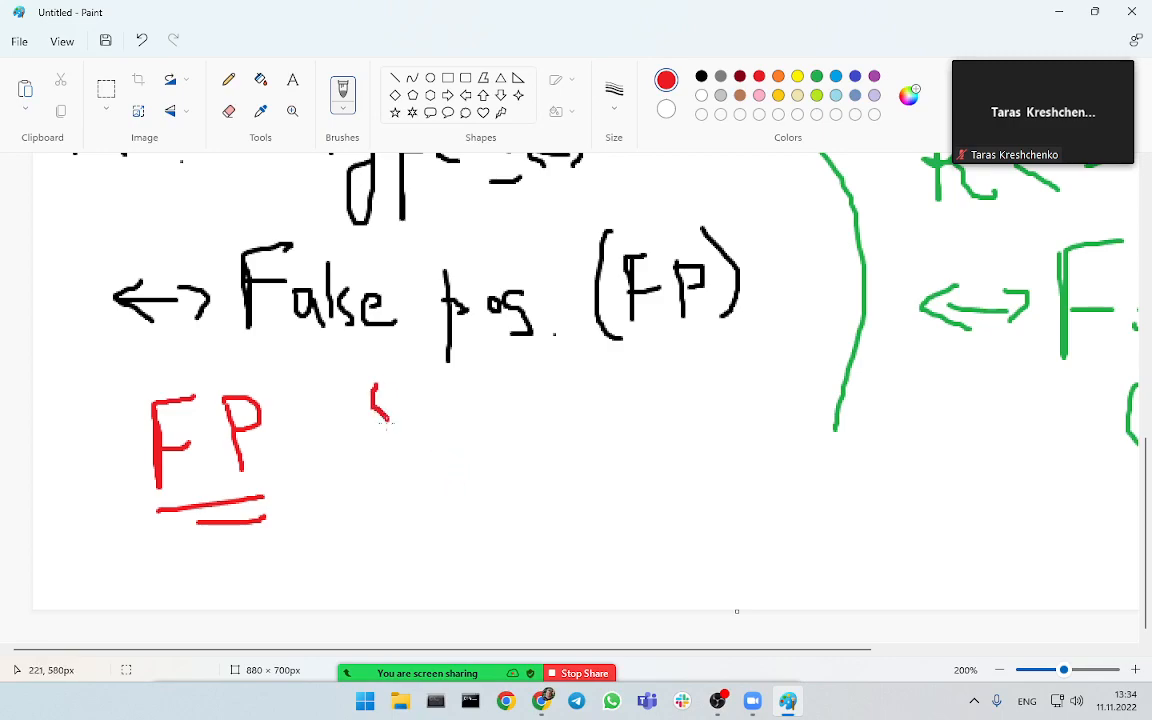
drag(376, 384, 398, 590)
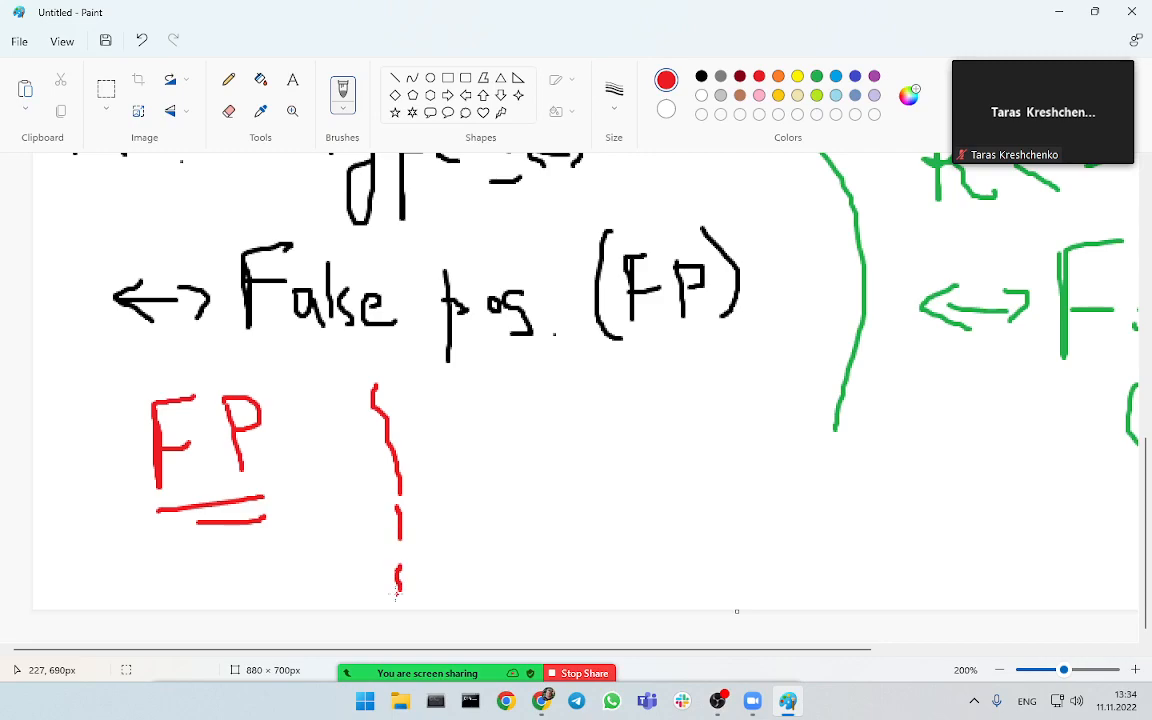
mouse_move(444, 482)
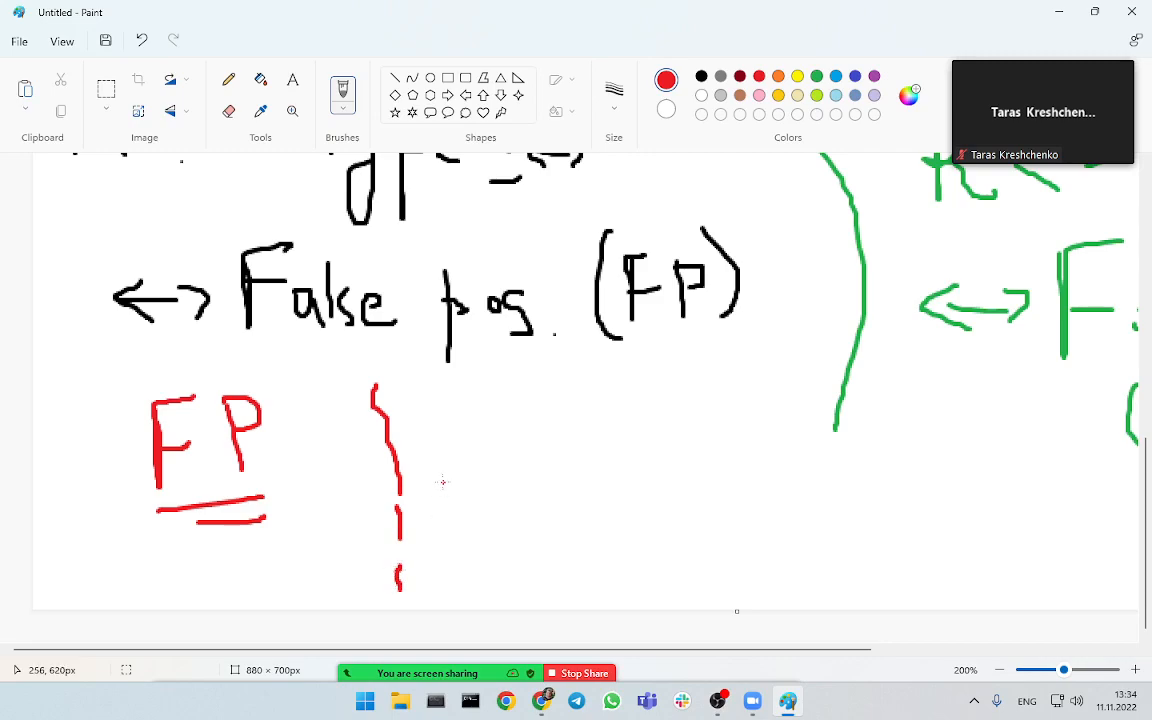
mouse_move(456, 472)
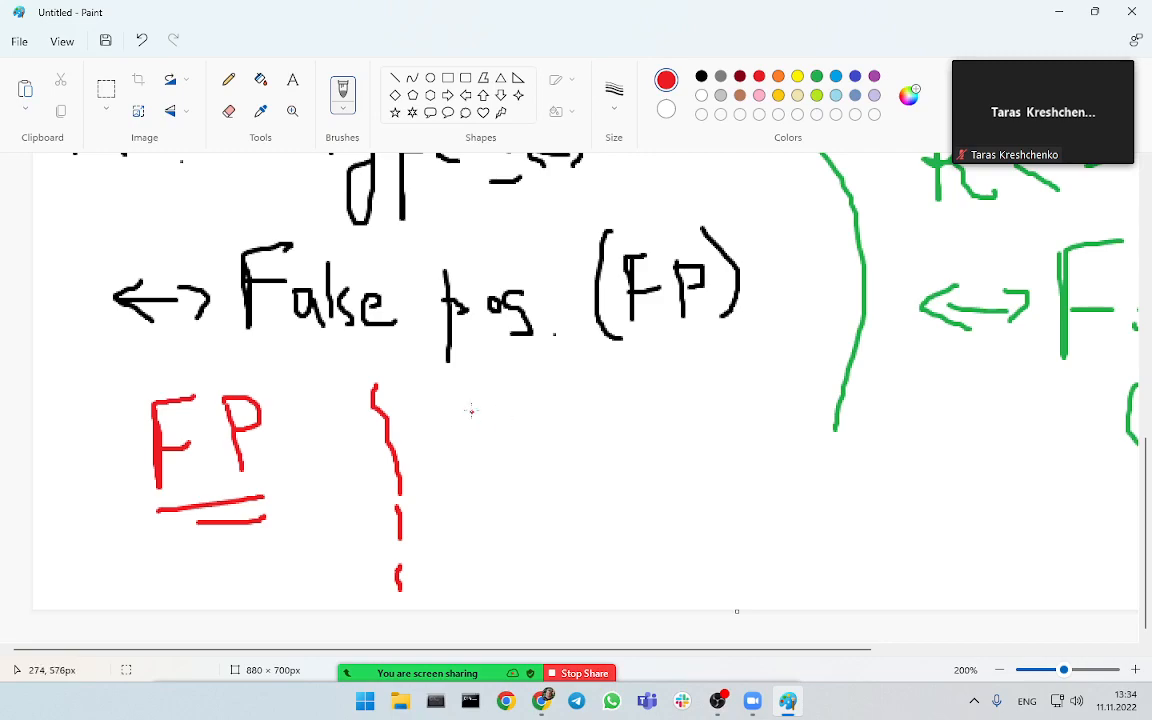
drag(470, 390, 540, 430)
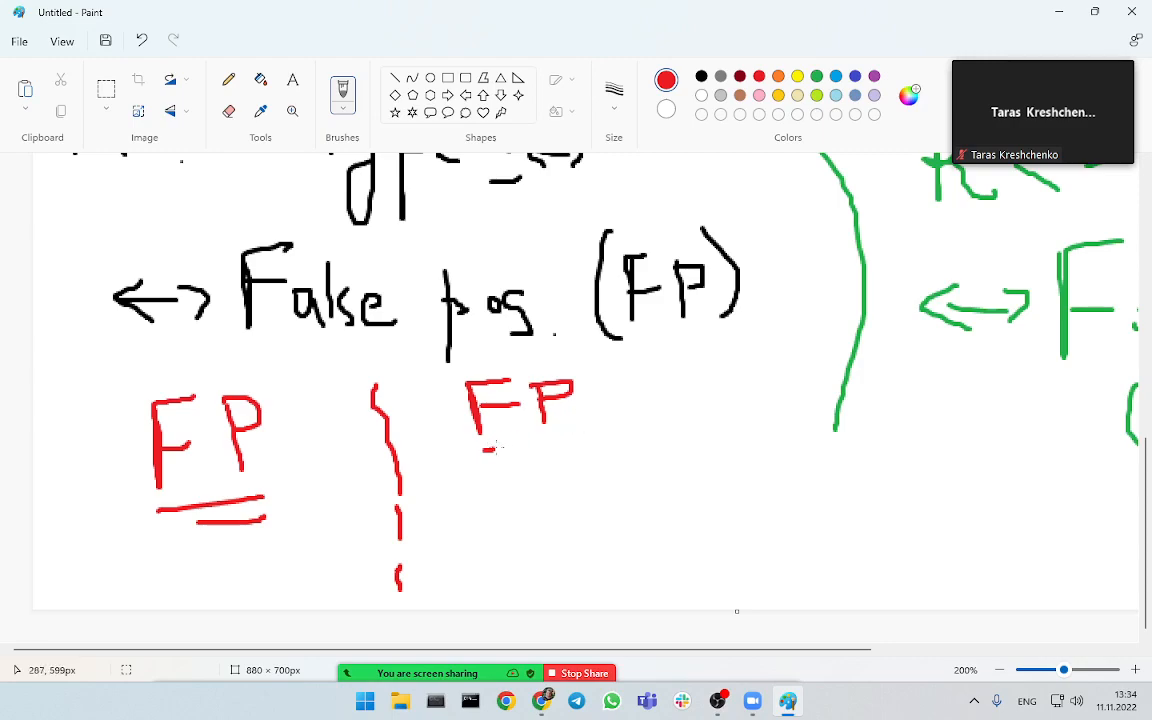
drag(484, 450, 584, 448)
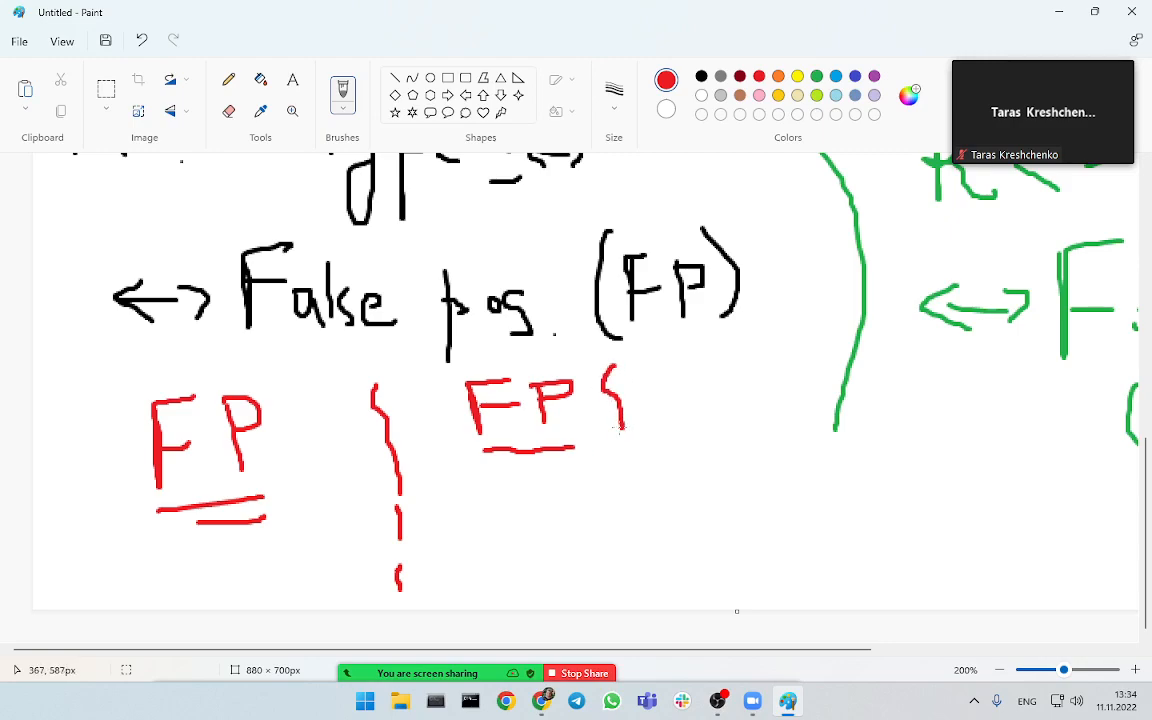
mouse_move(624, 428)
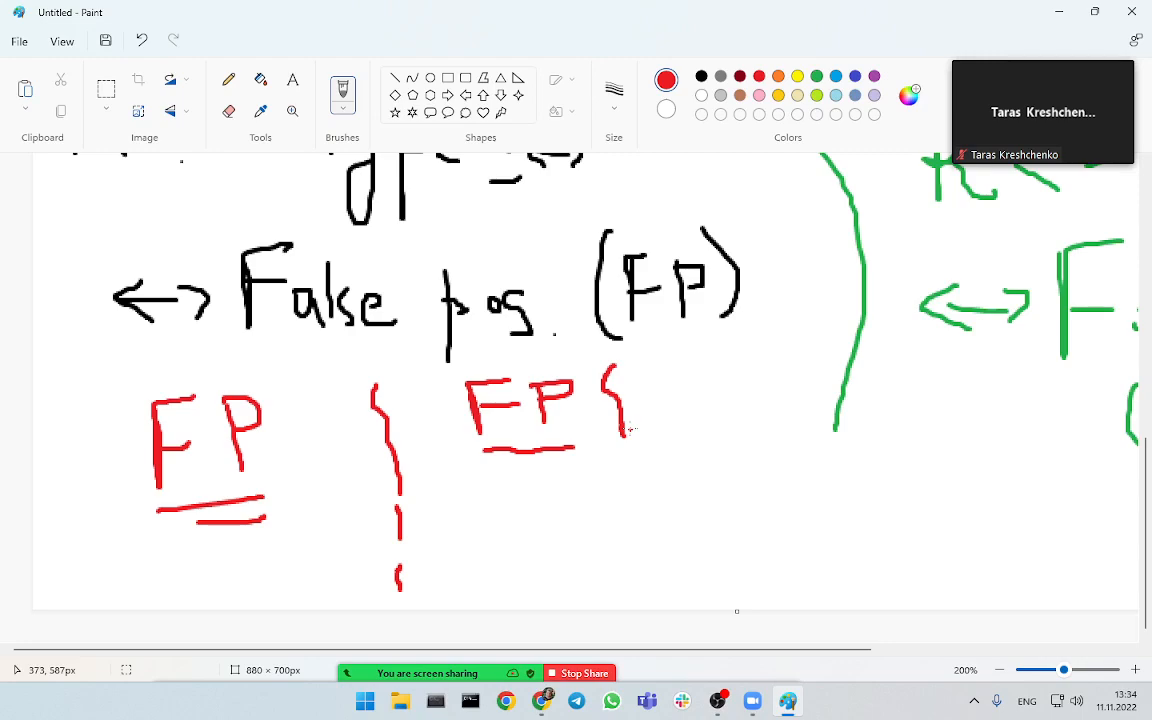
mouse_move(472, 478)
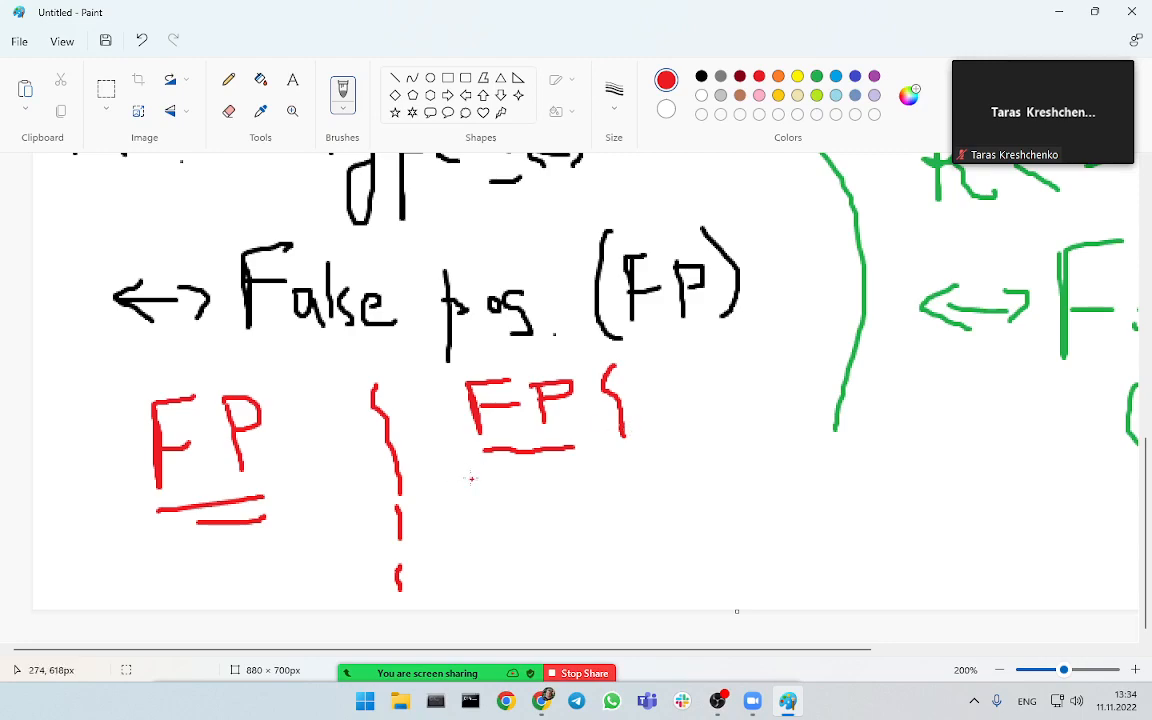
- Draw a red arrow below the second FP and write an orange FP beside it
drag(434, 448, 450, 502)
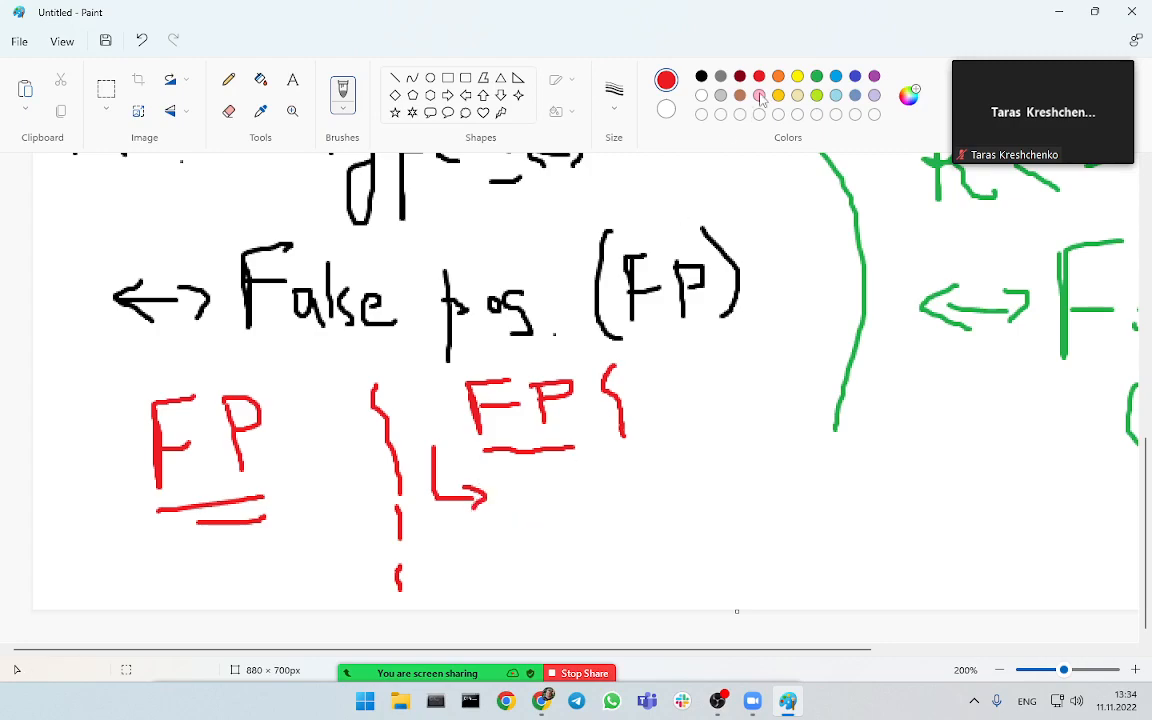
click(776, 76)
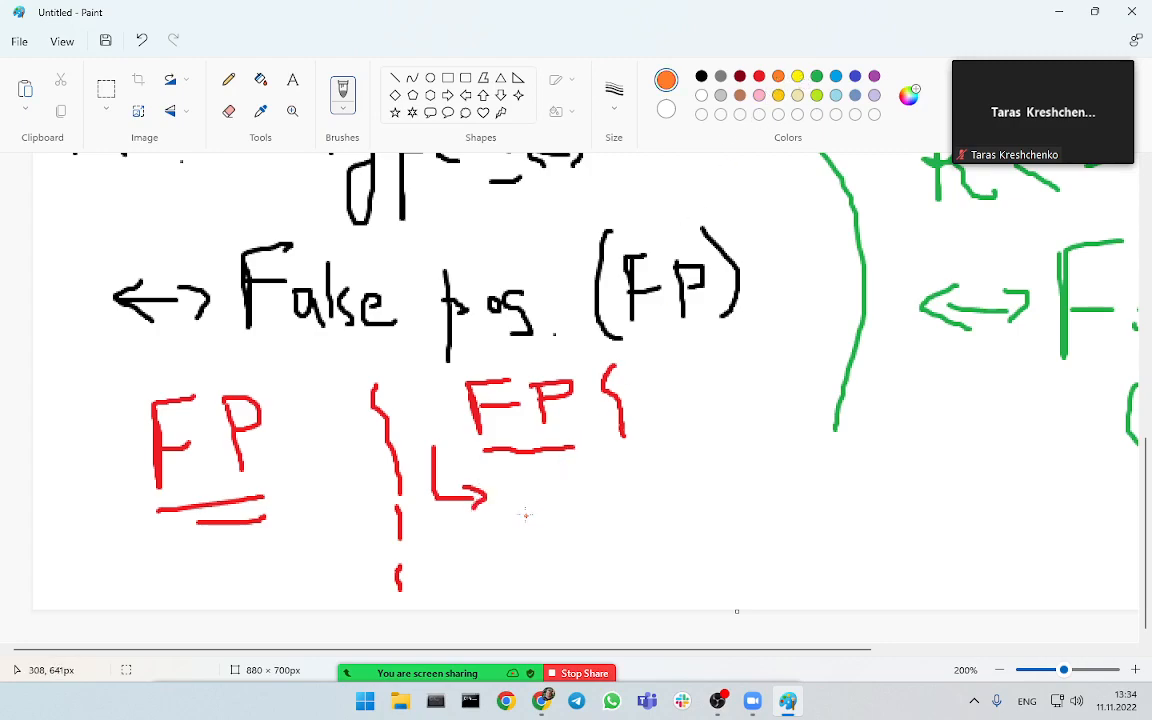
mouse_move(548, 500)
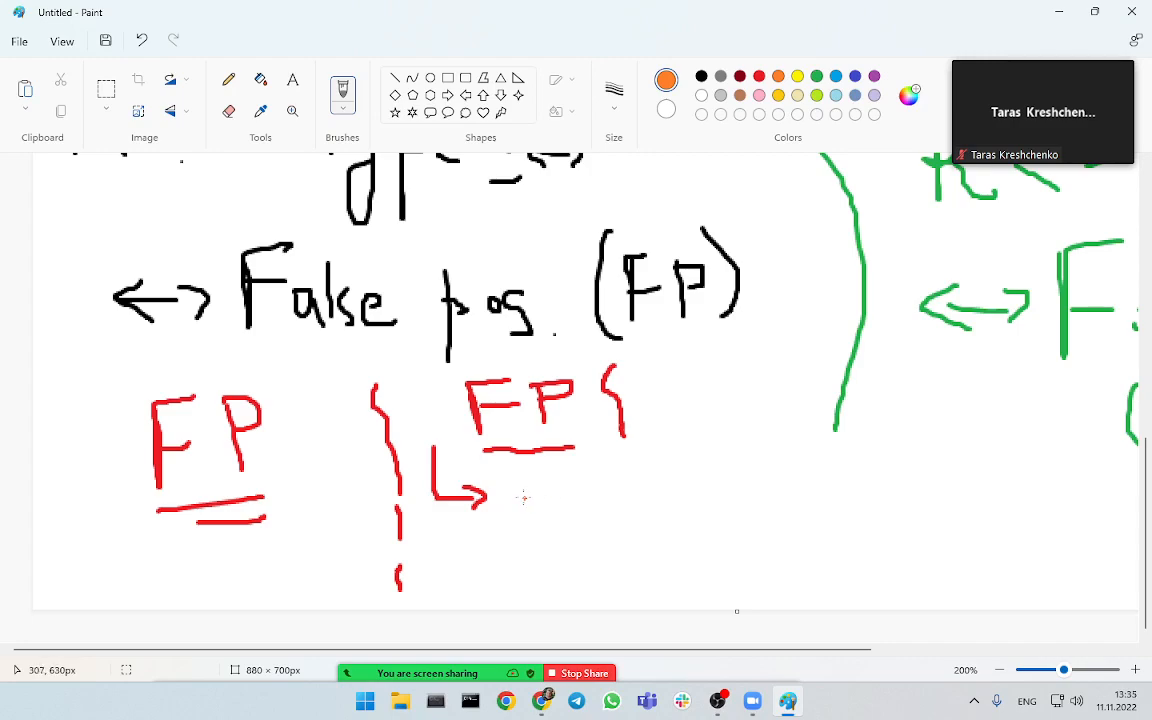
mouse_move(524, 490)
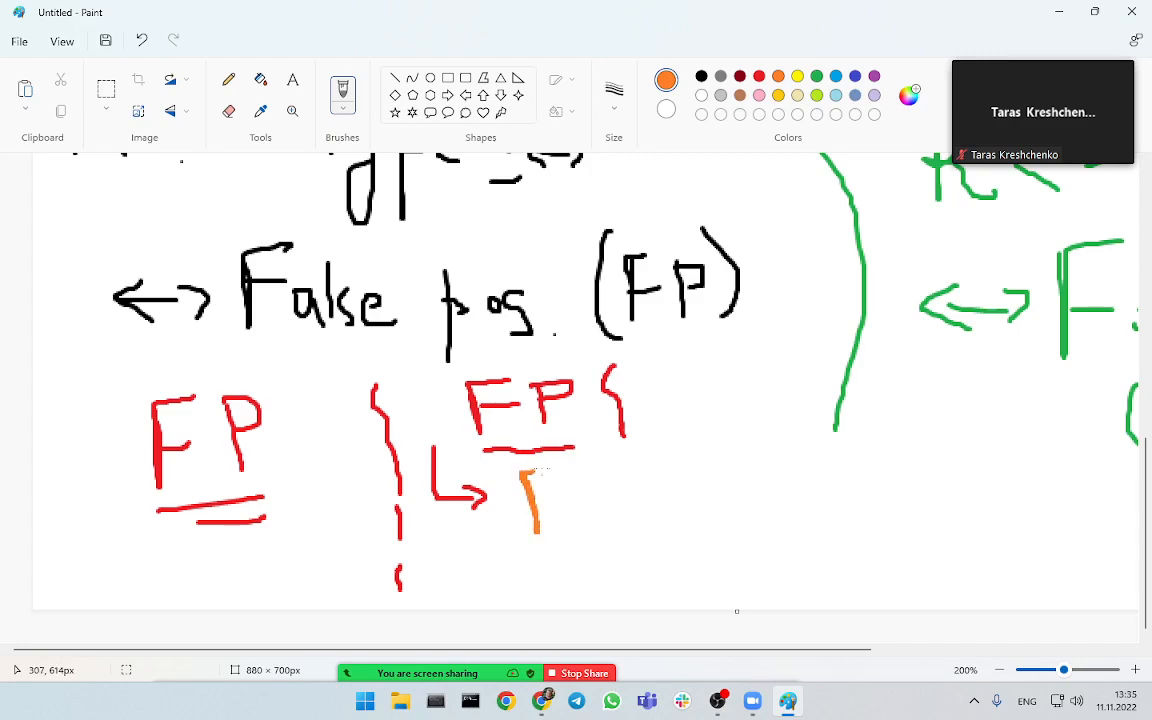
drag(520, 480, 610, 524)
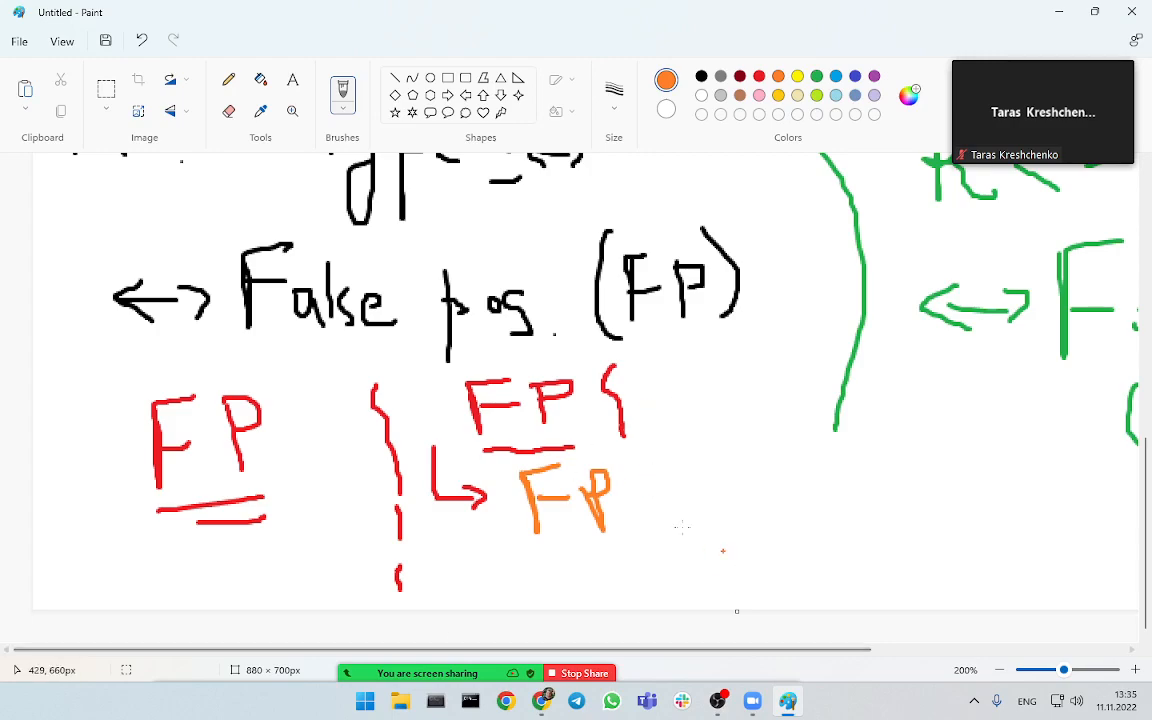
drag(684, 460, 780, 530)
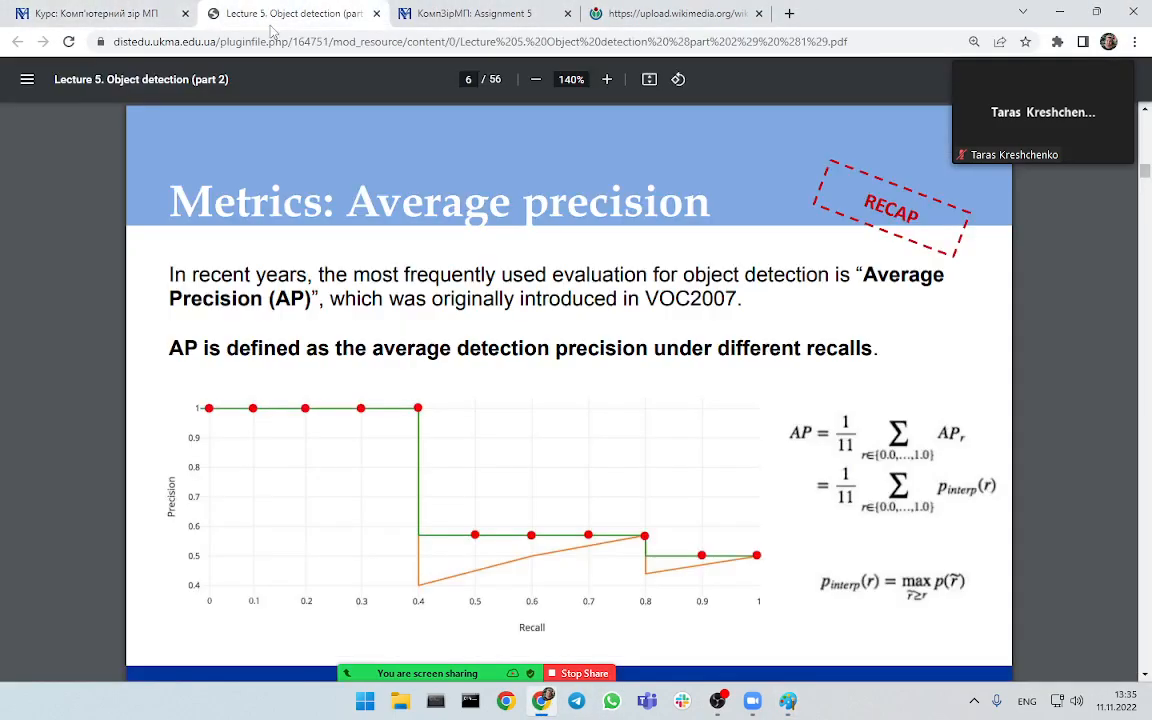
mouse_move(836, 400)
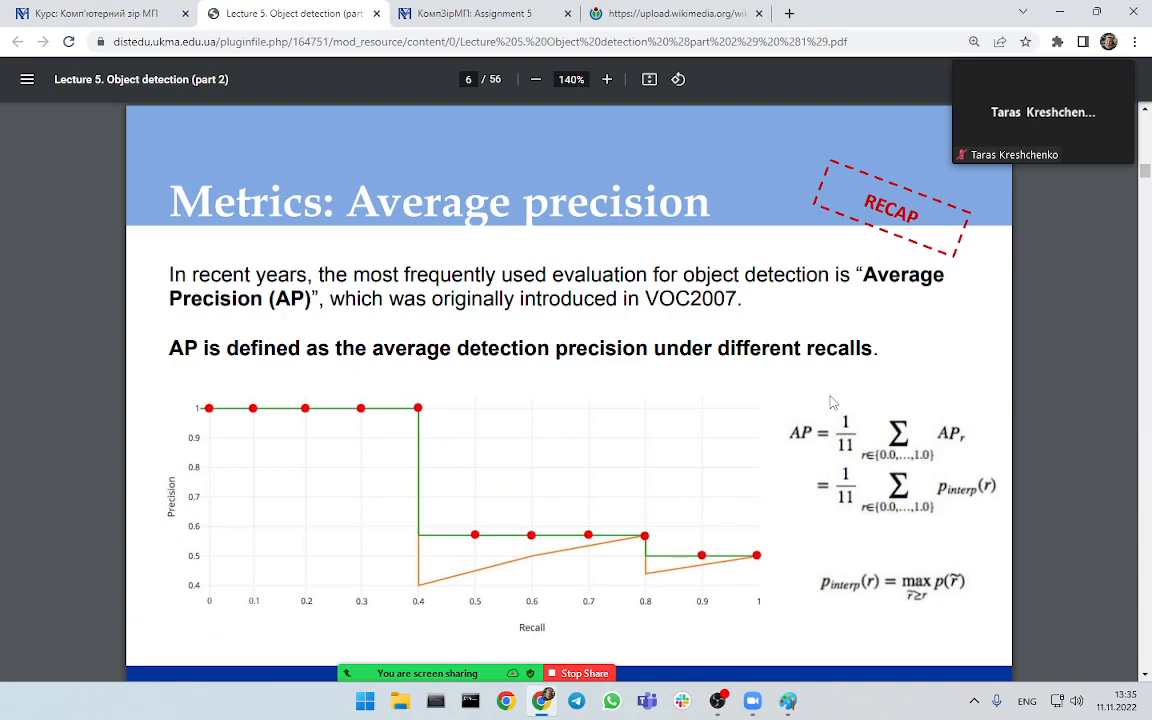
mouse_move(212, 428)
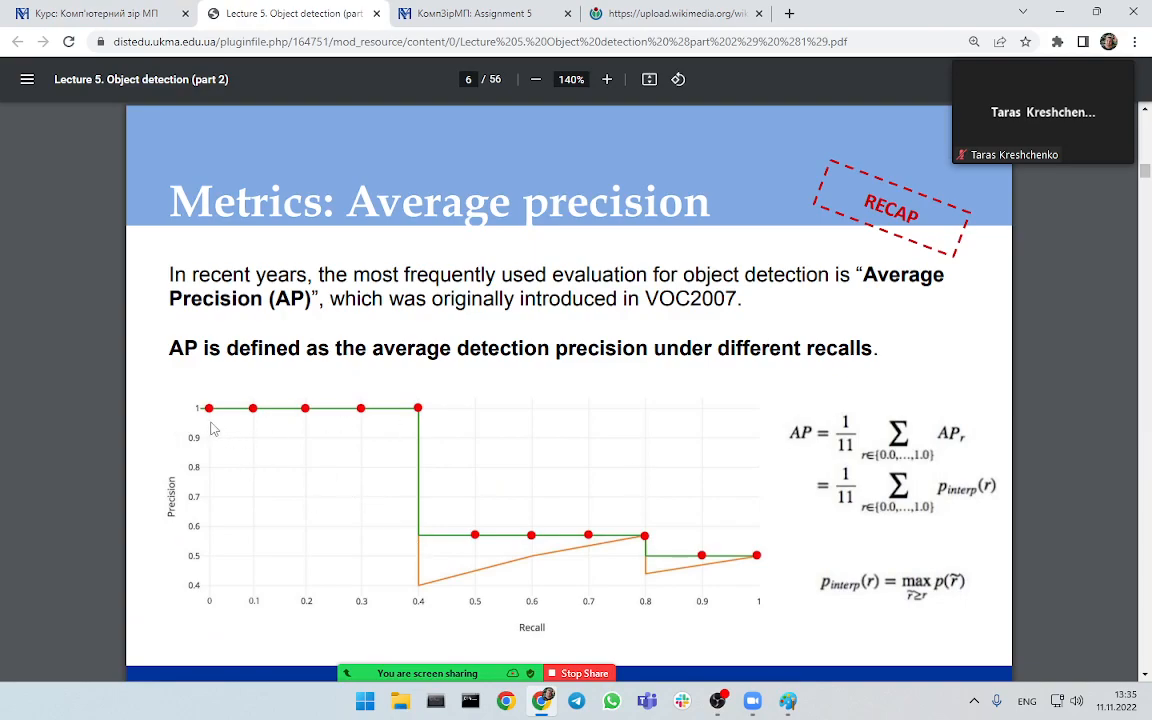
mouse_move(520, 630)
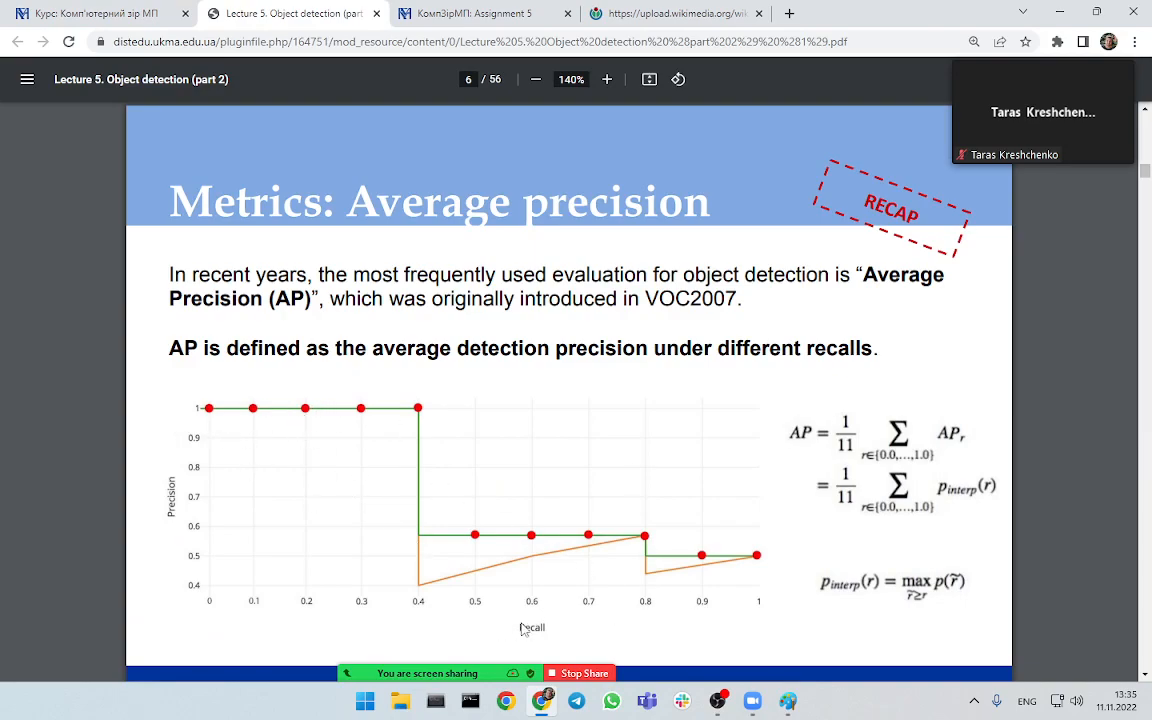
mouse_move(342, 586)
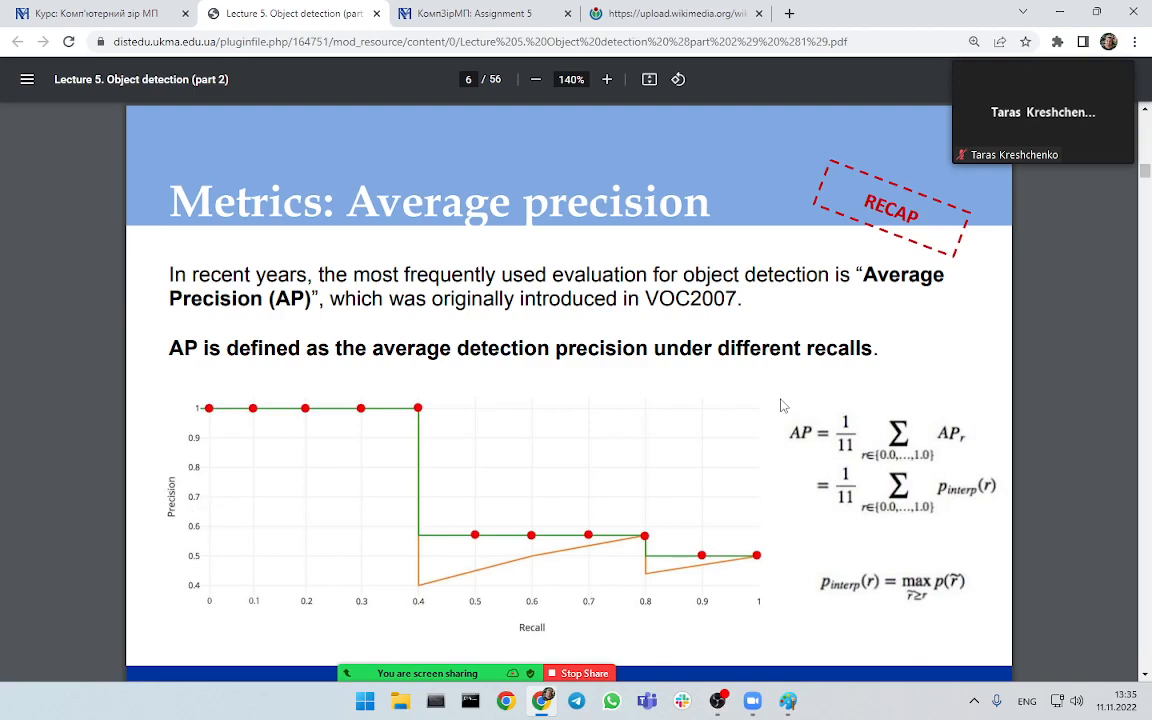
mouse_move(1040, 482)
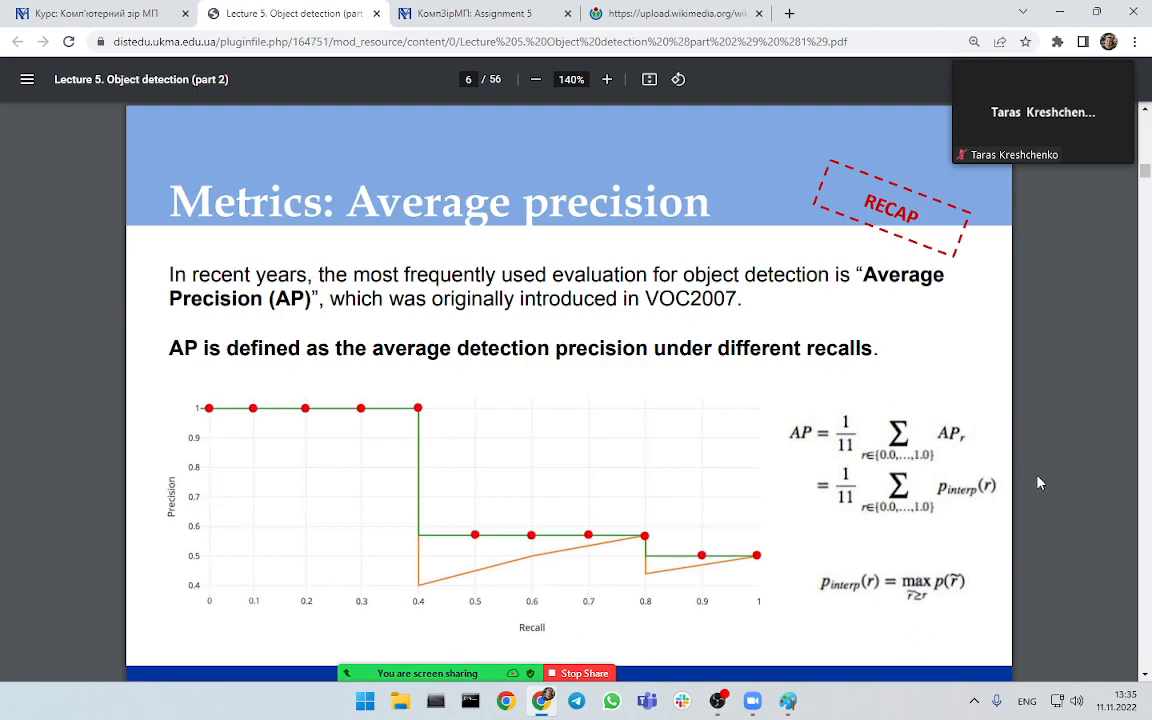
mouse_move(978, 524)
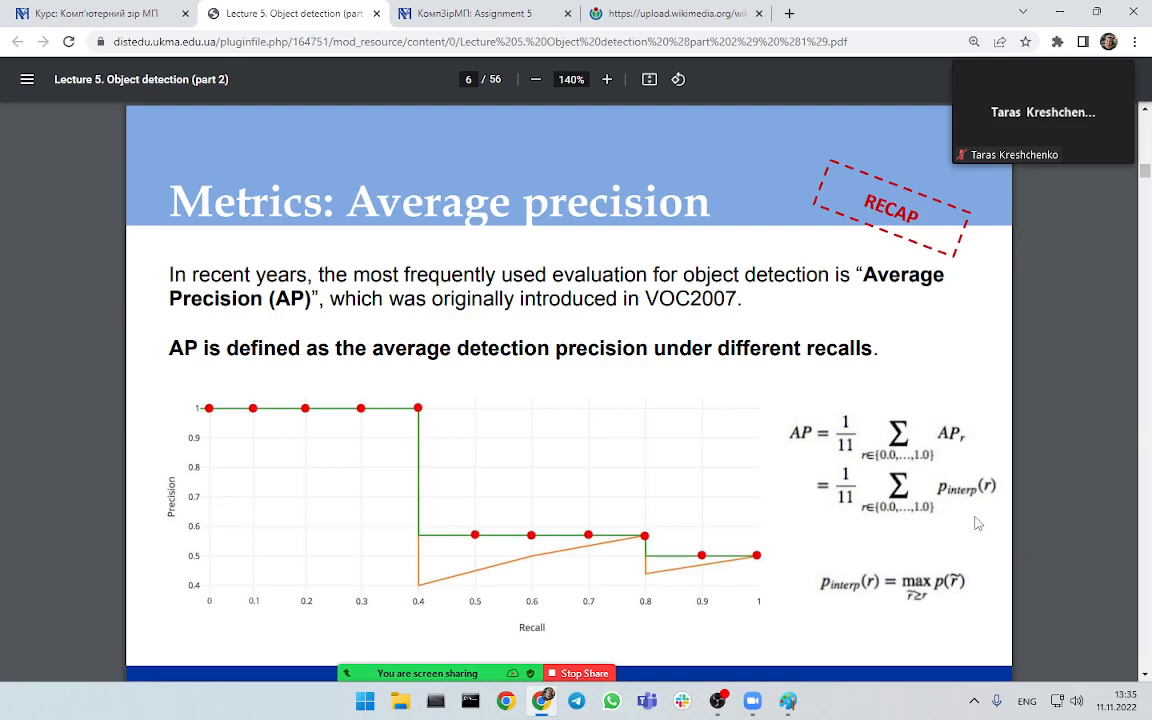
mouse_move(918, 420)
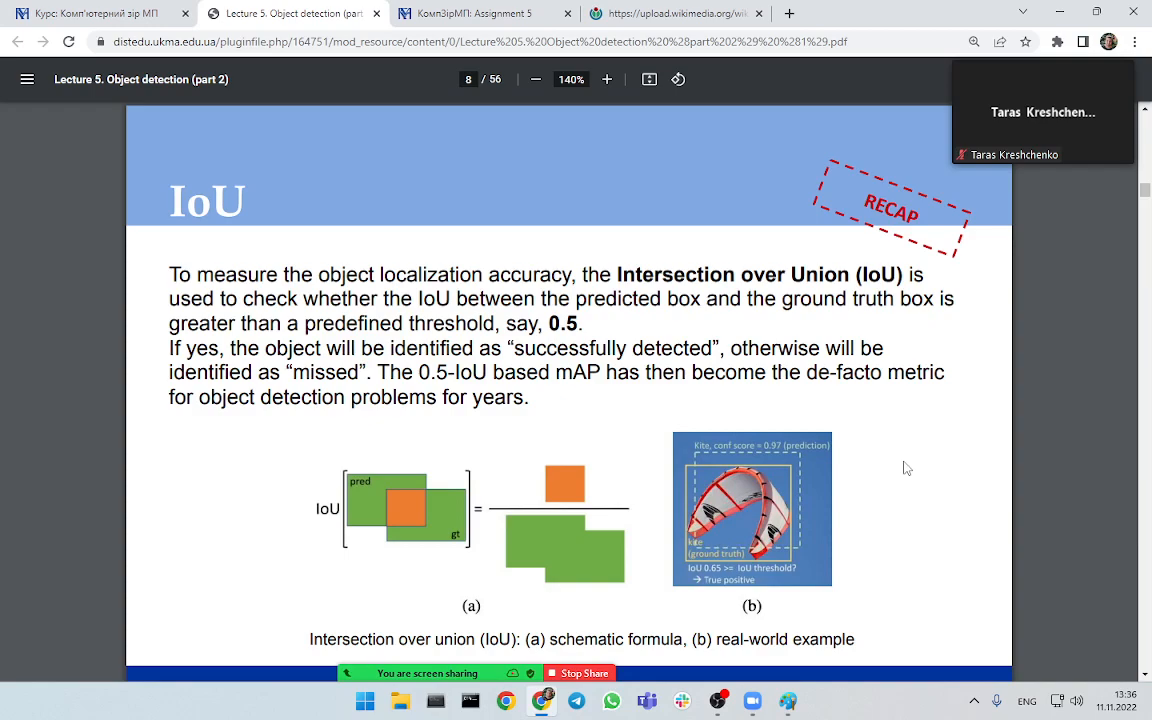
- Zoom the IoU slide in to 218% around its schematic formula and kite example
click(608, 80)
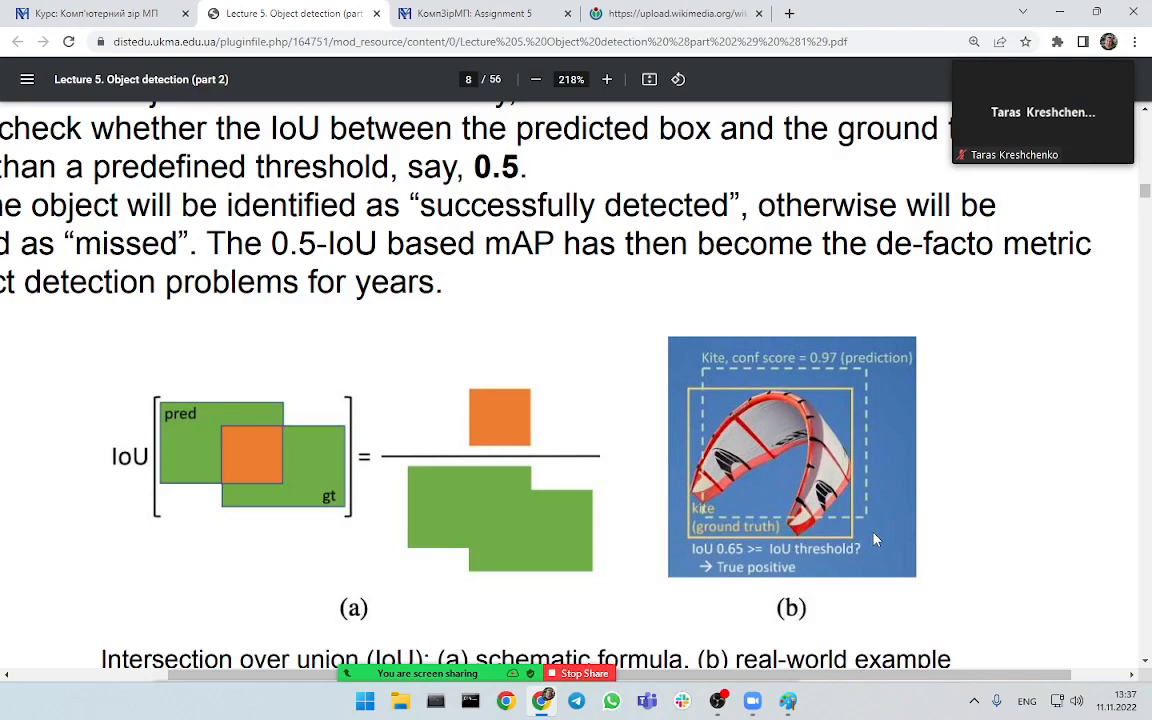
mouse_move(704, 392)
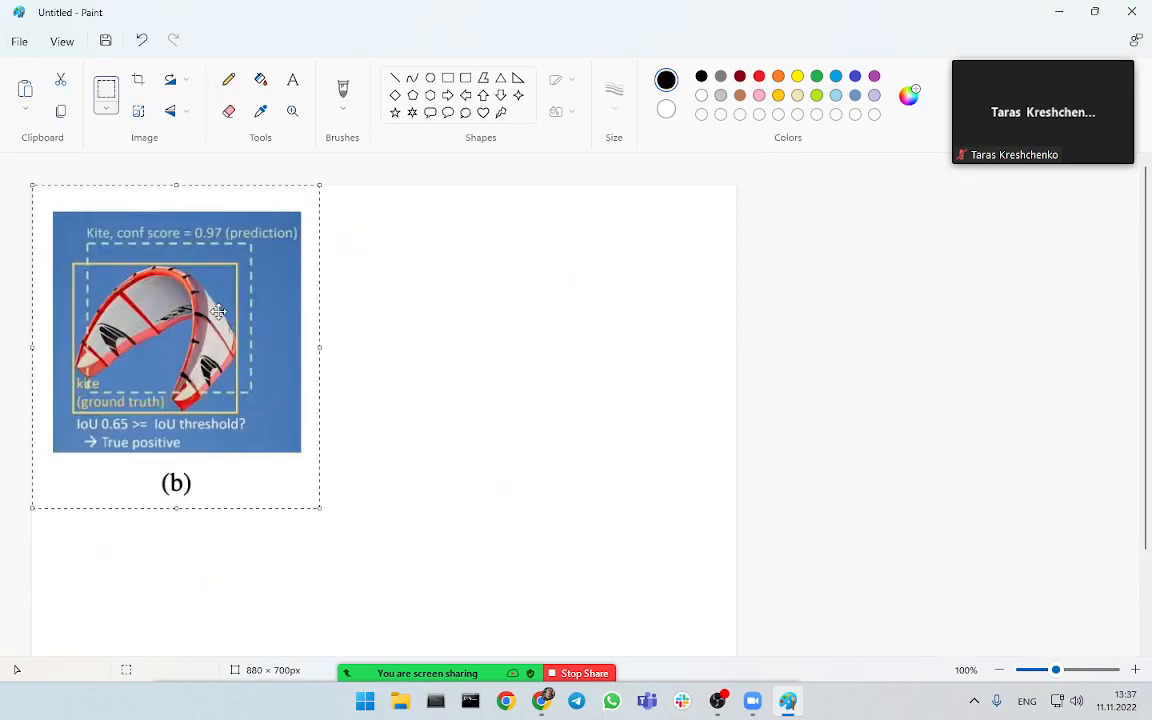
- Reposition the pasted kite image, scribble over it in red and draw a red intersection arch
drag(218, 312, 240, 304)
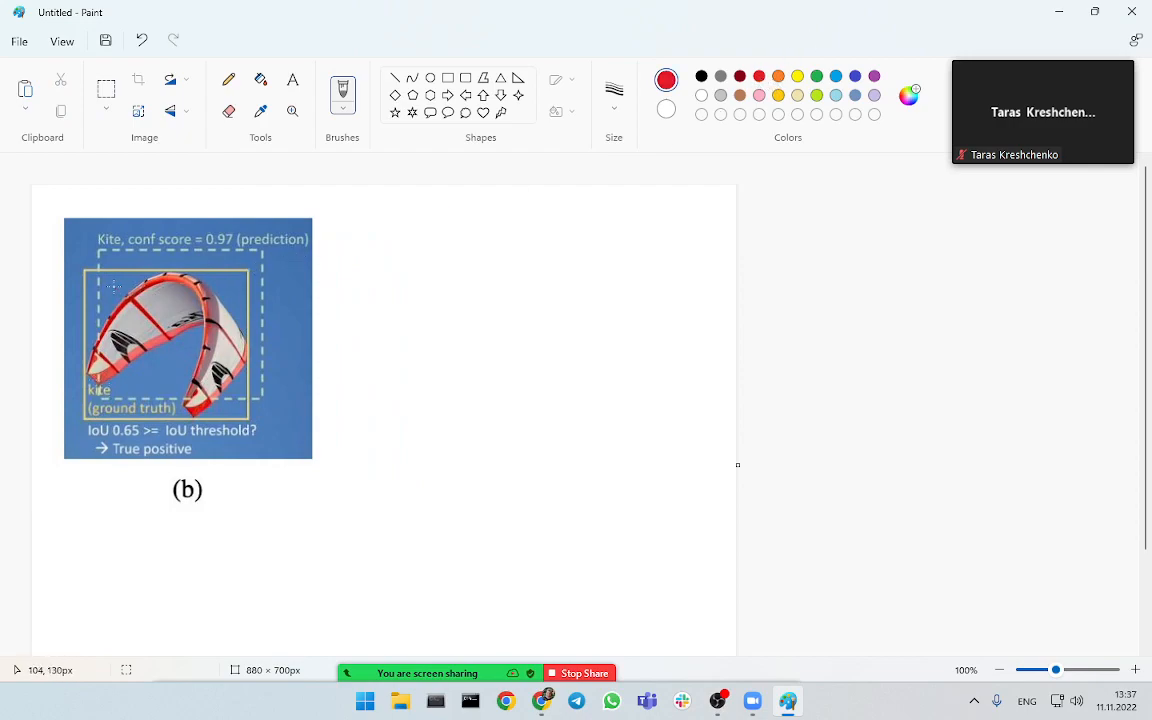
drag(110, 284, 200, 344)
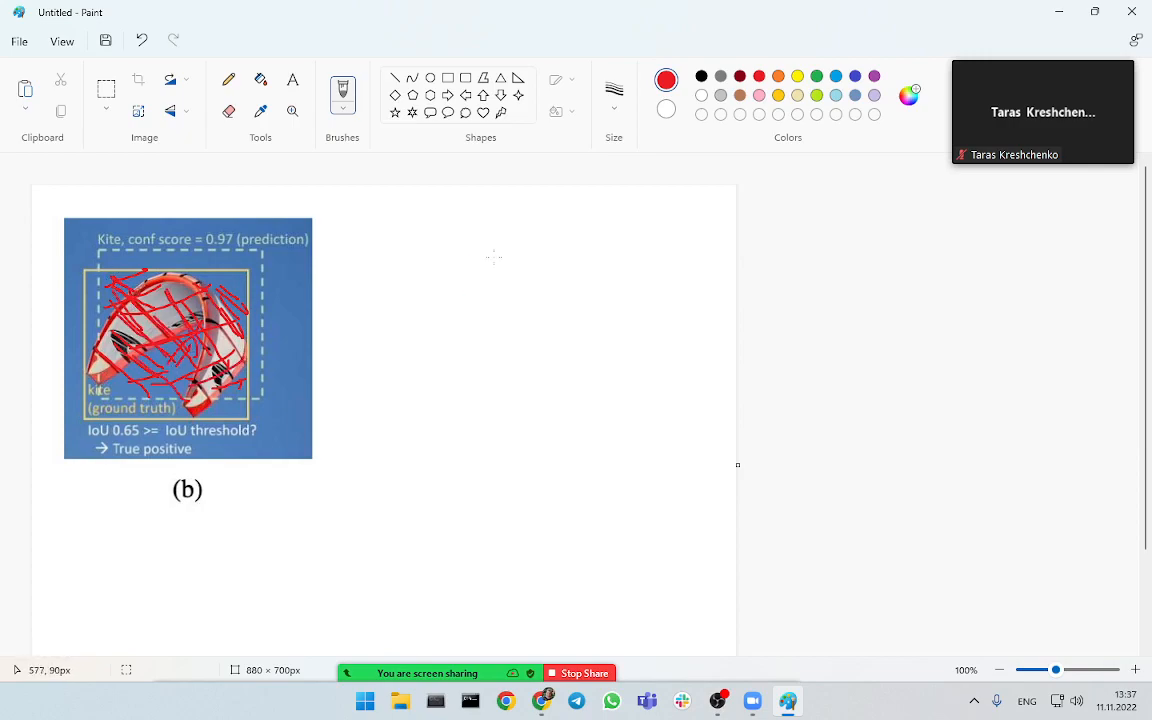
mouse_move(504, 232)
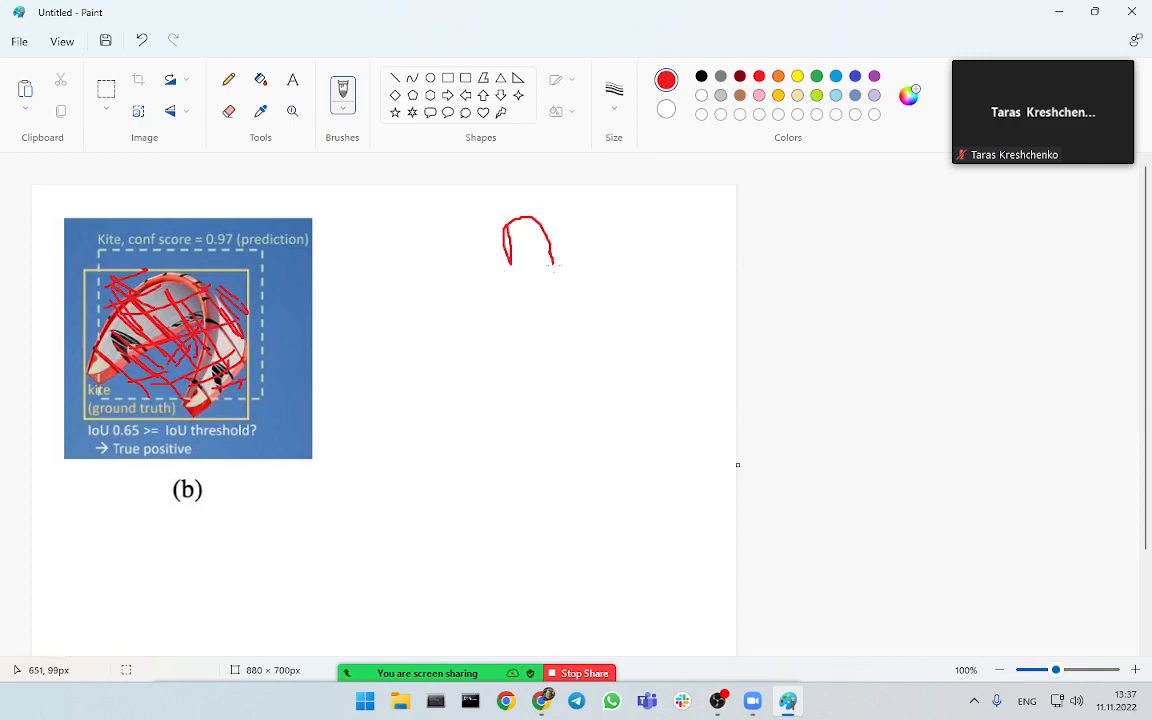
drag(422, 290, 668, 290)
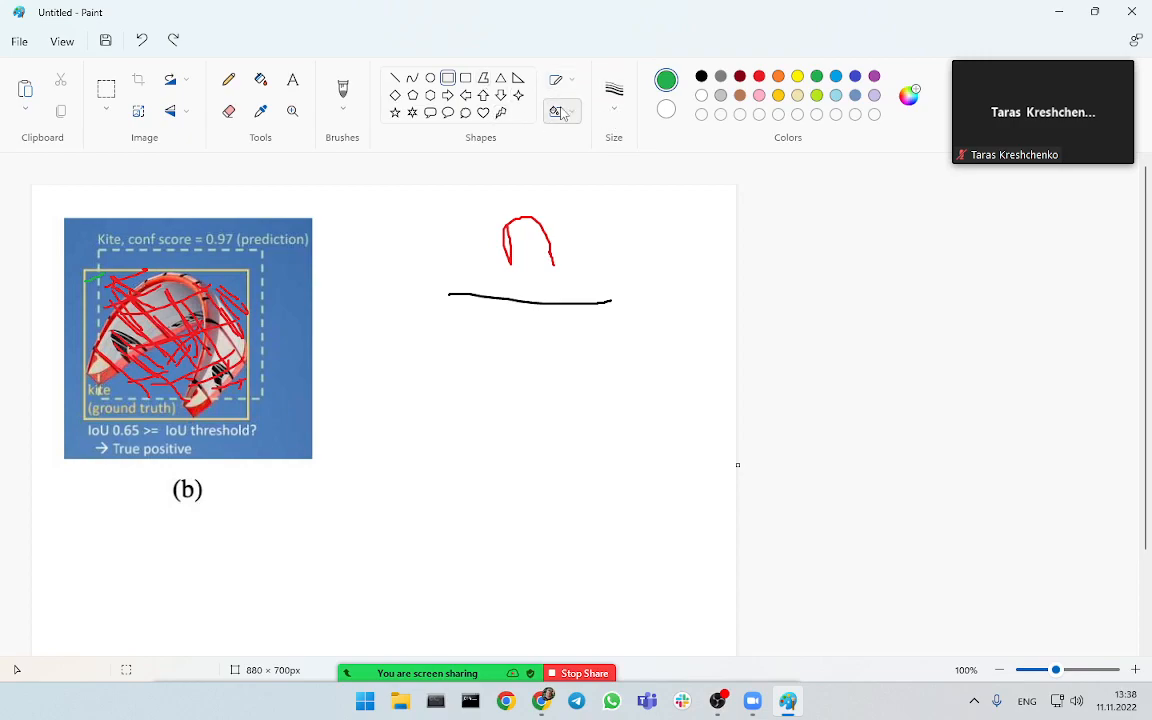
- Choose a shape fill style and draw a filled rectangle over the scribbled kite
click(558, 112)
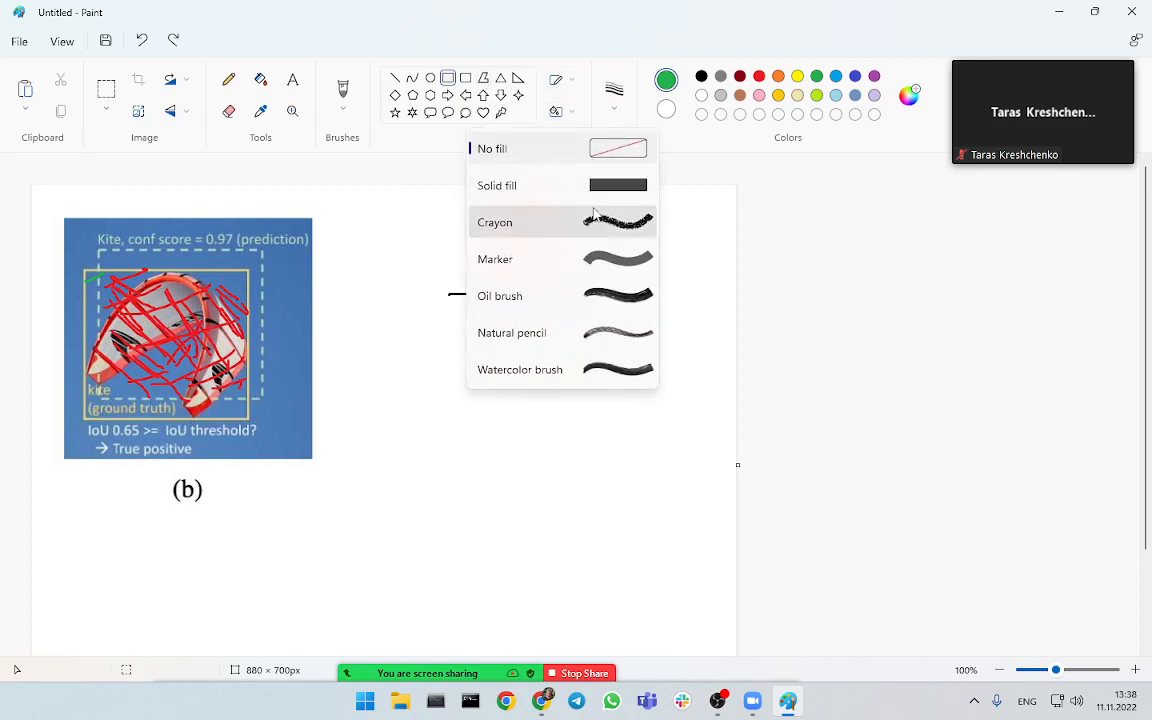
click(494, 220)
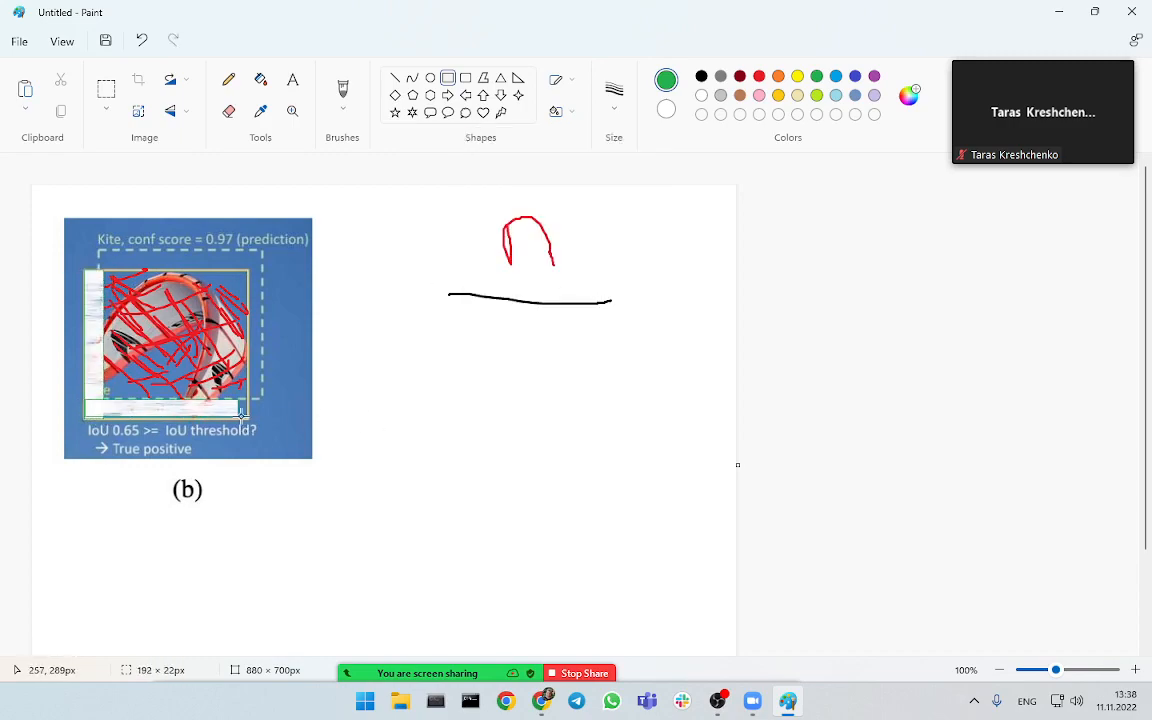
drag(242, 414, 264, 390)
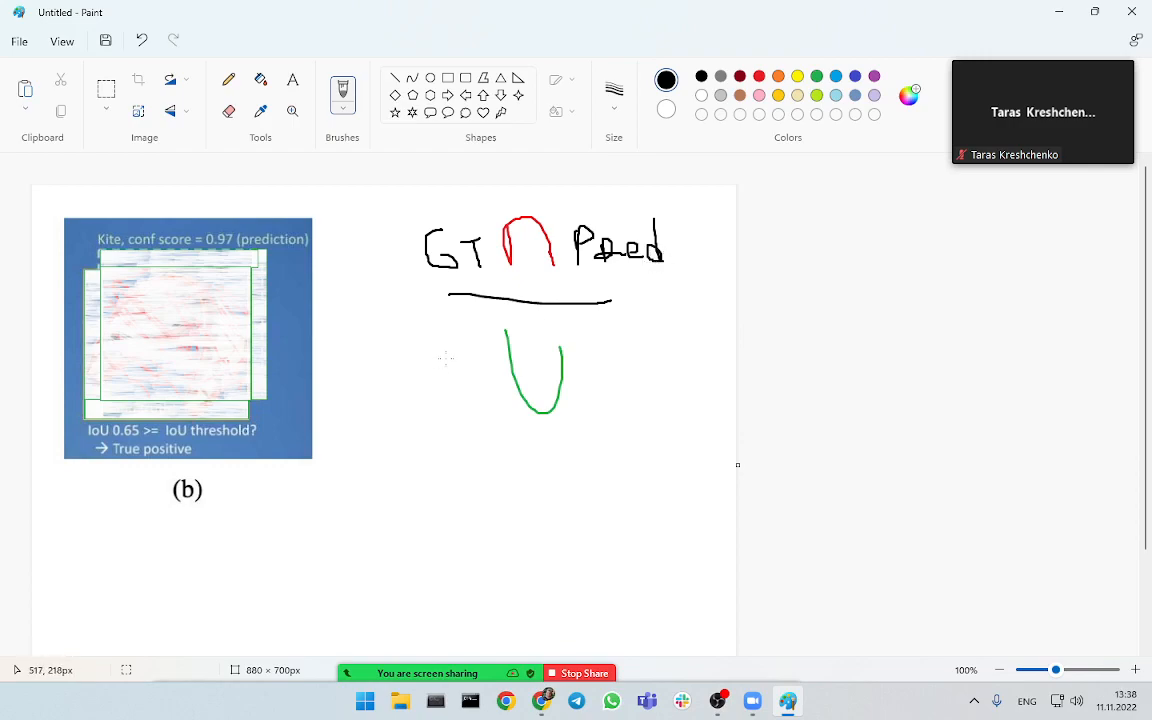
- Write 'GT' and 'Pred' around the green union symbol below the fraction line
drag(452, 356, 430, 396)
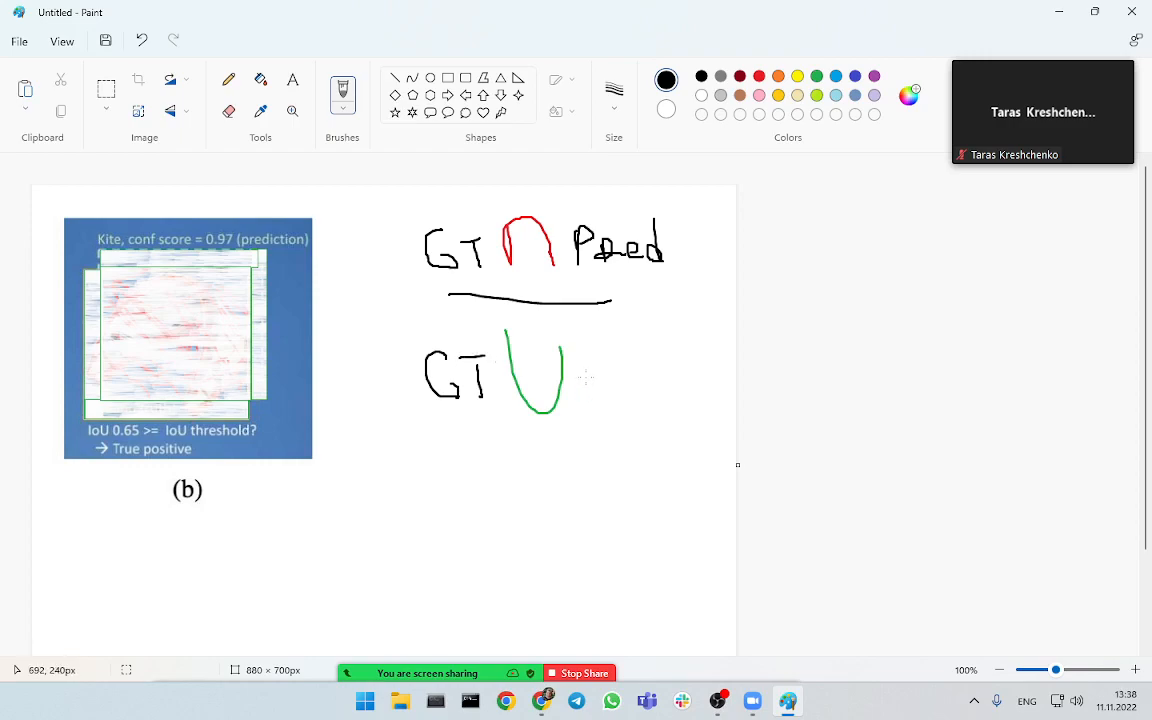
drag(578, 400, 640, 380)
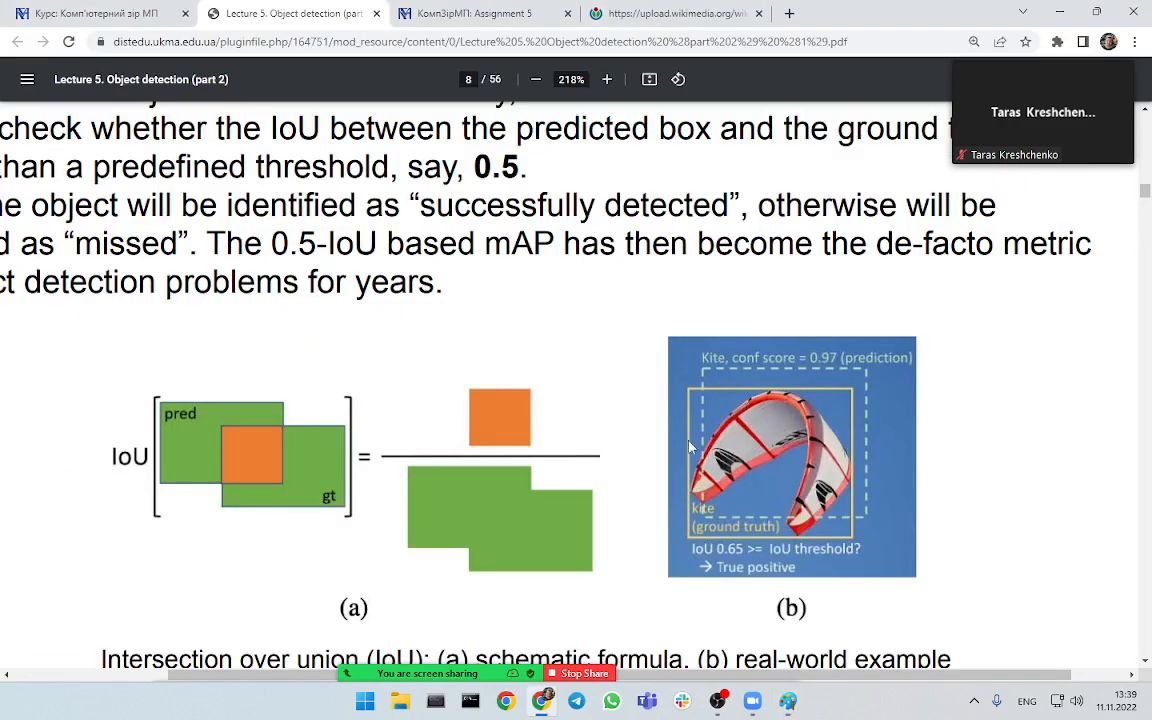
mouse_move(280, 464)
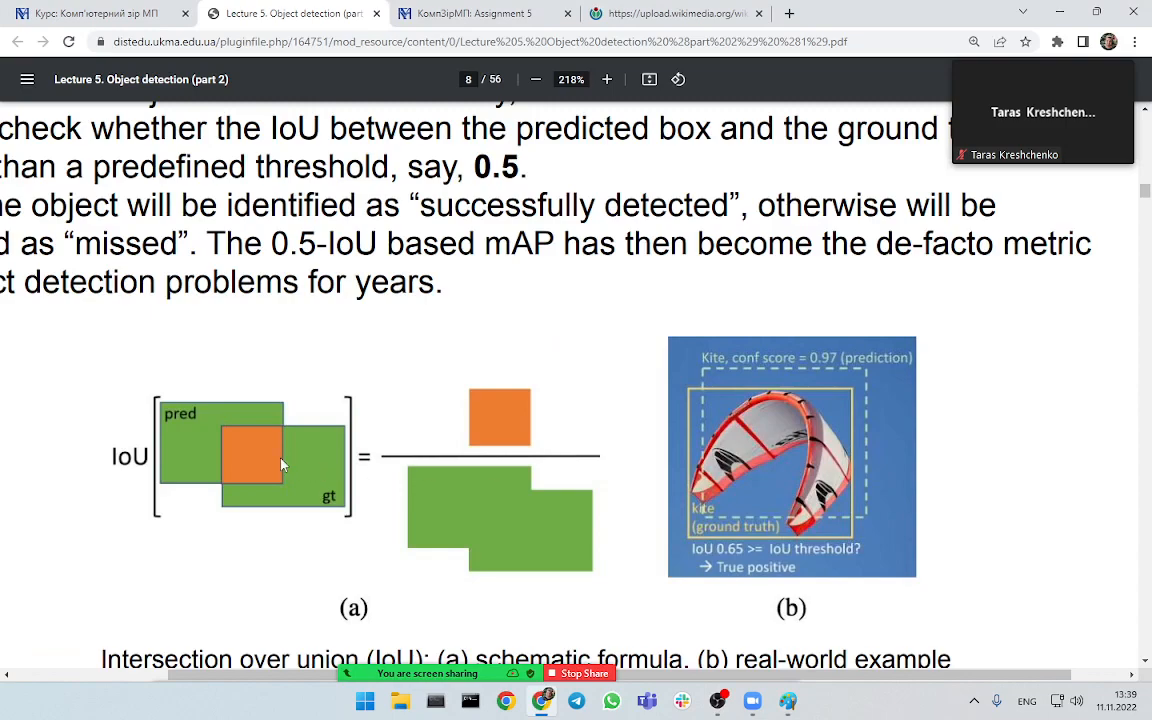
- Scroll slightly on the zoomed IoU slide in the Chrome PDF viewer
scroll(down, 3)
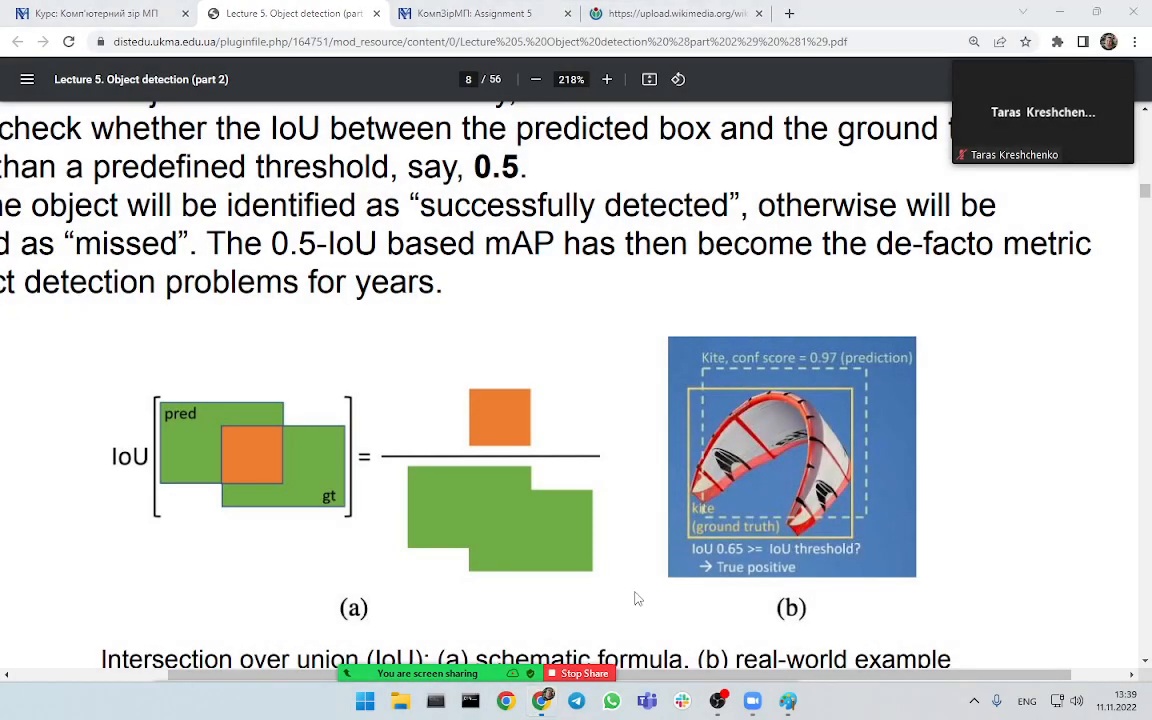
mouse_move(640, 584)
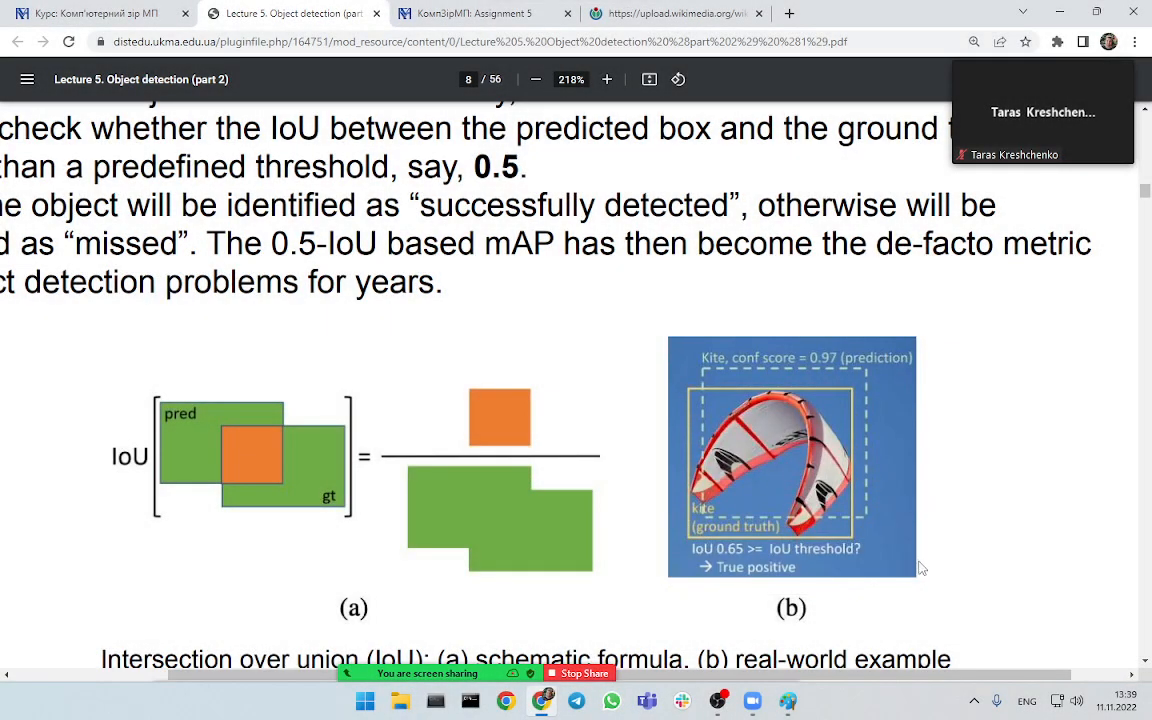
mouse_move(640, 482)
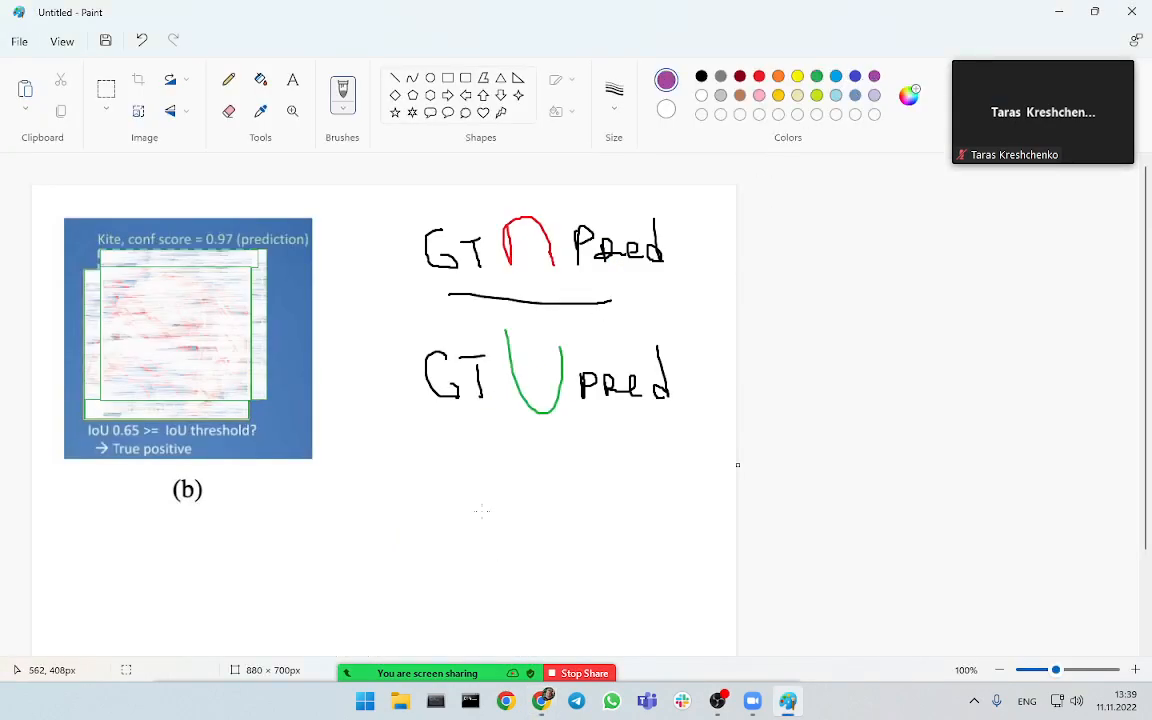
- Write purple 'IoU [0, 1]' below the GT ∪ Pred fraction
drag(450, 440, 476, 536)
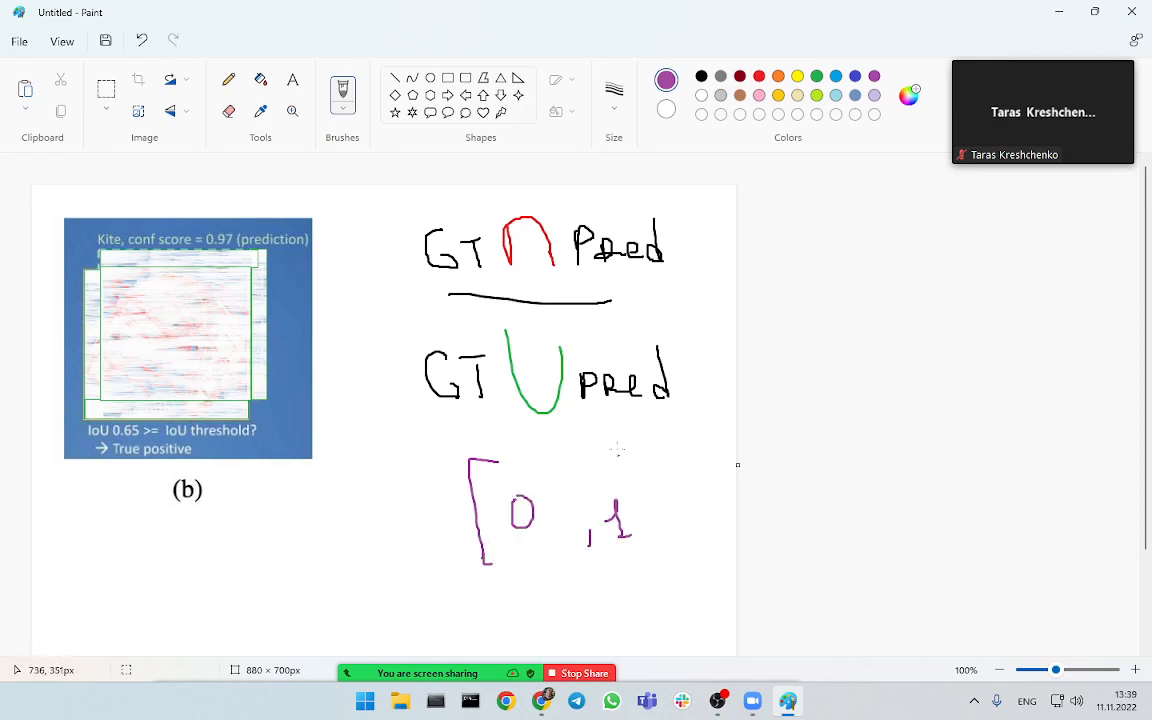
drag(620, 450, 650, 560)
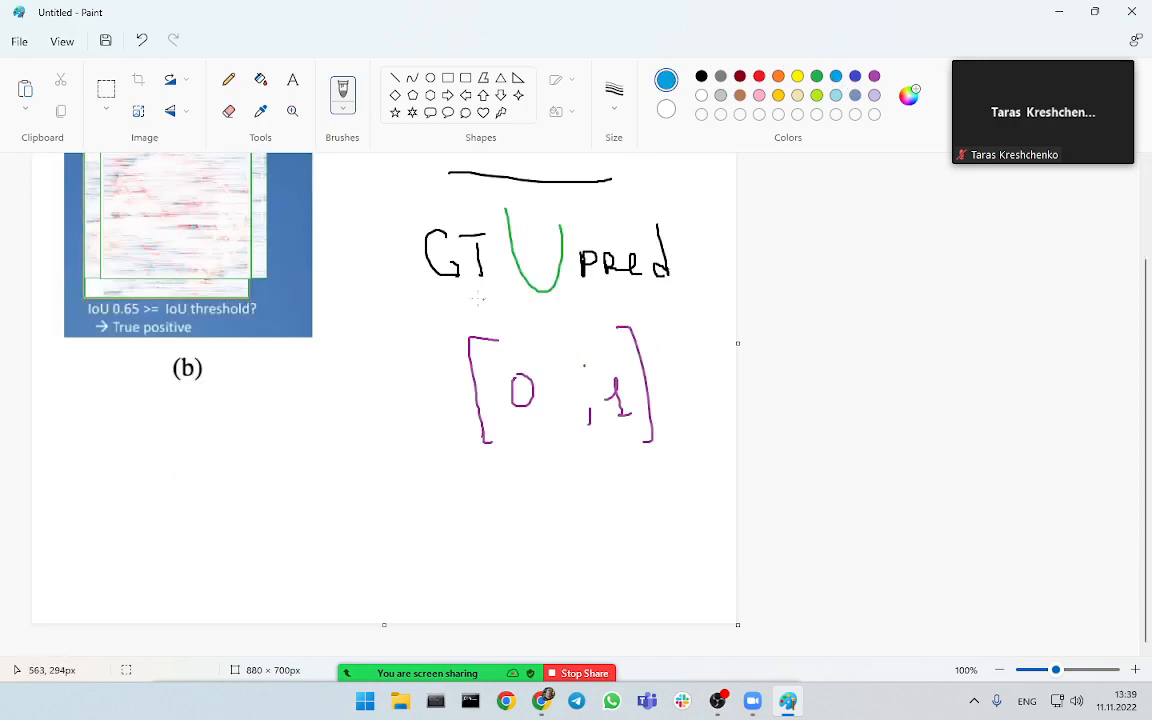
drag(252, 380, 264, 460)
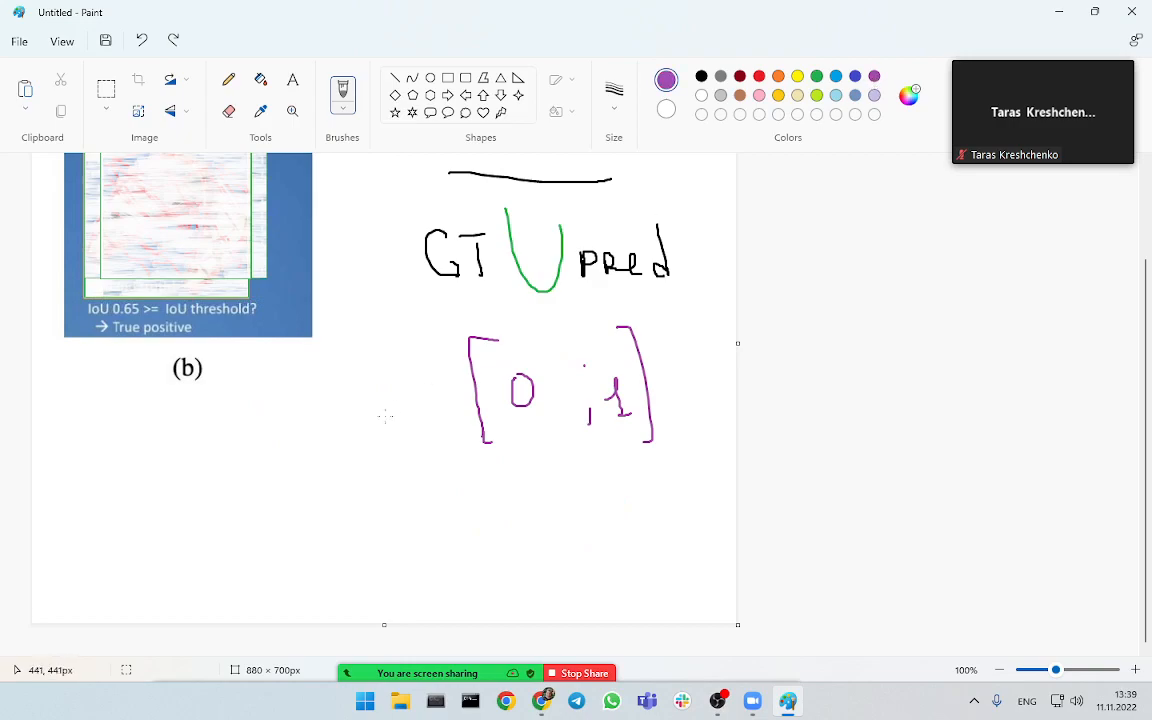
drag(380, 356, 420, 420)
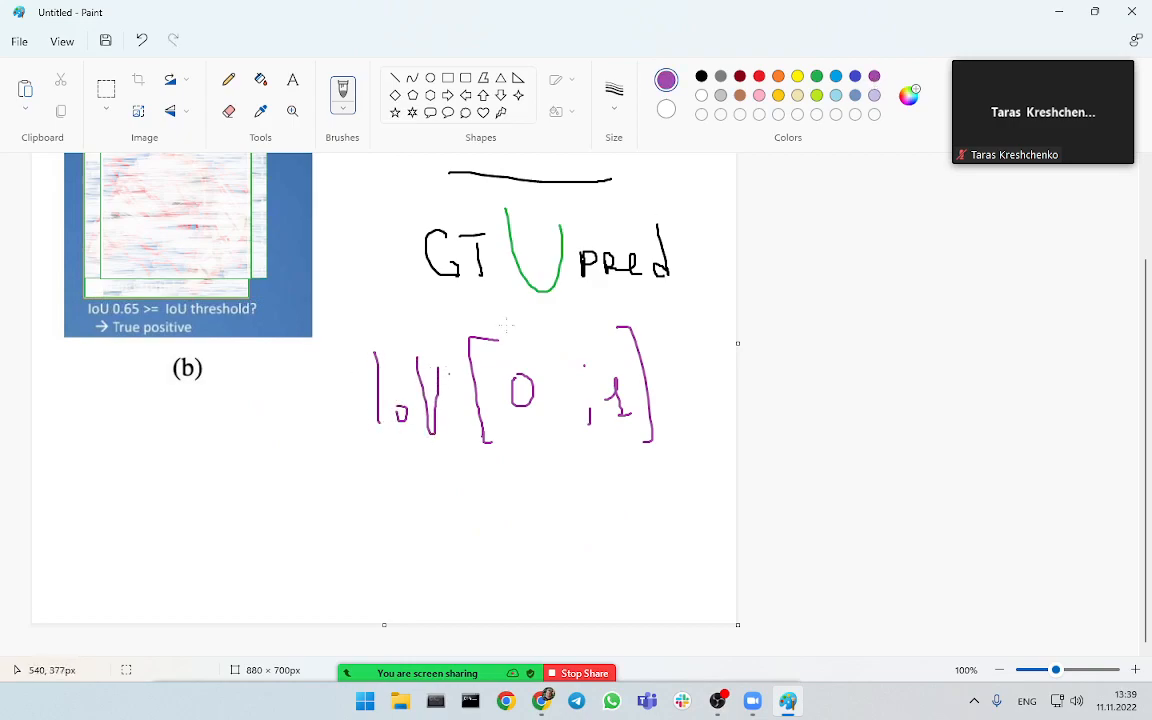
- Start writing 'GIoU' in orange below the IoU label
click(666, 80)
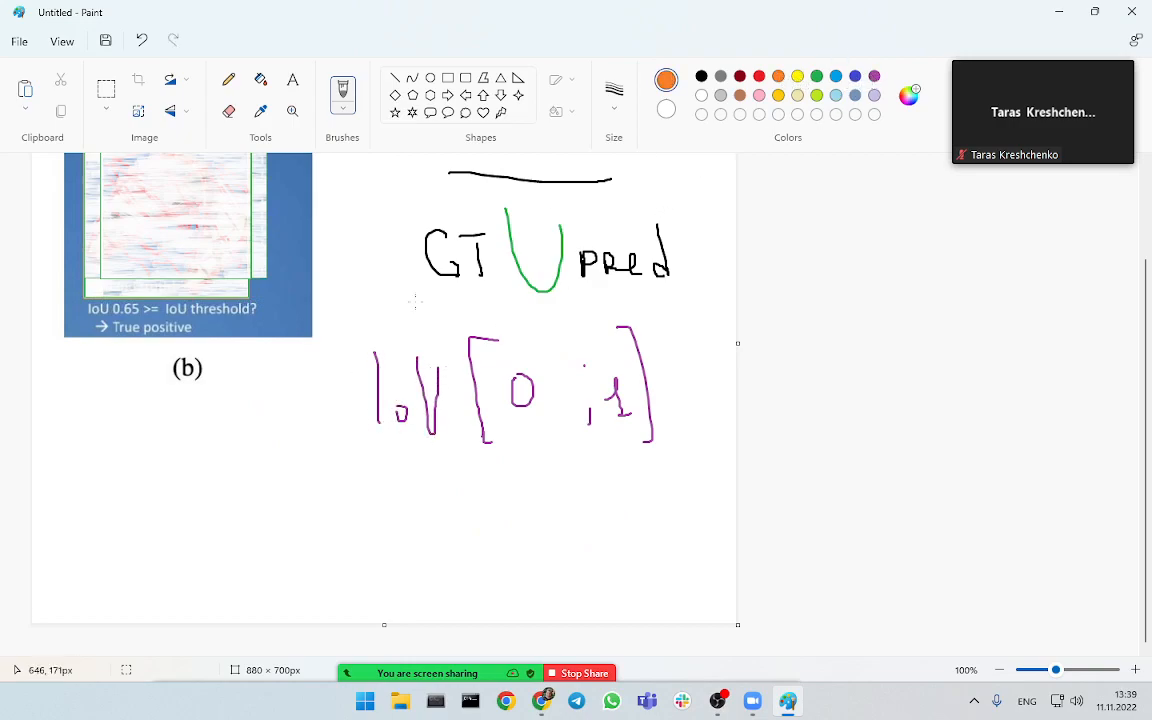
drag(370, 476, 344, 516)
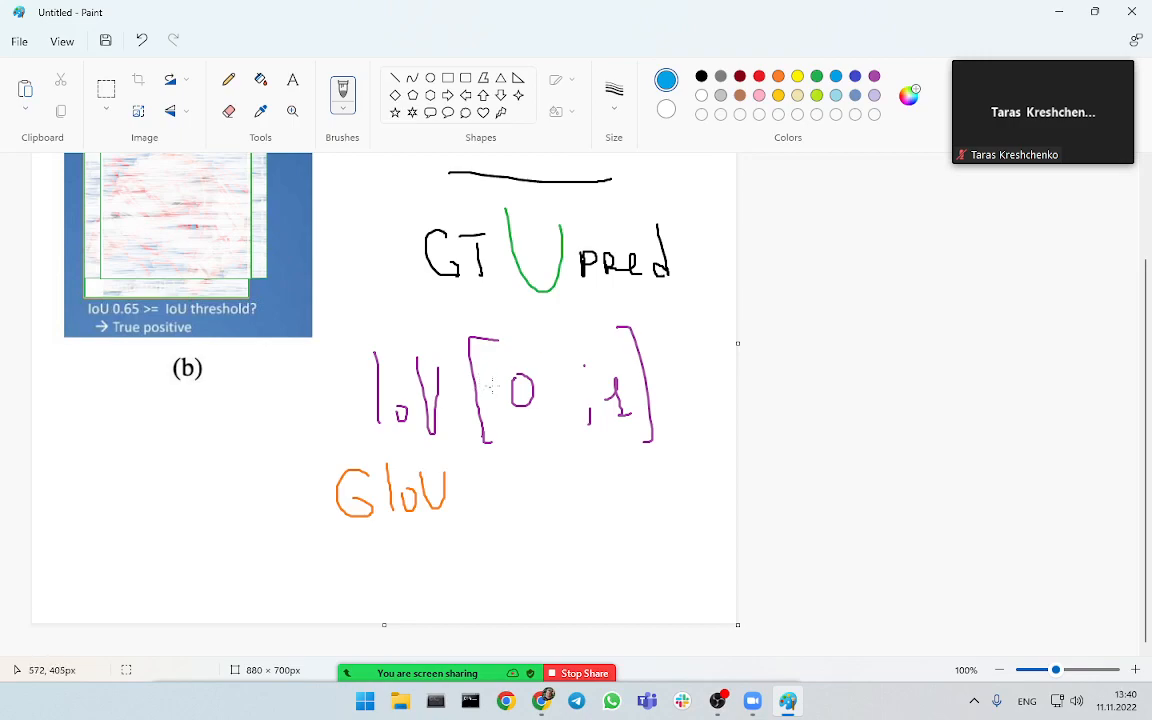
mouse_move(496, 544)
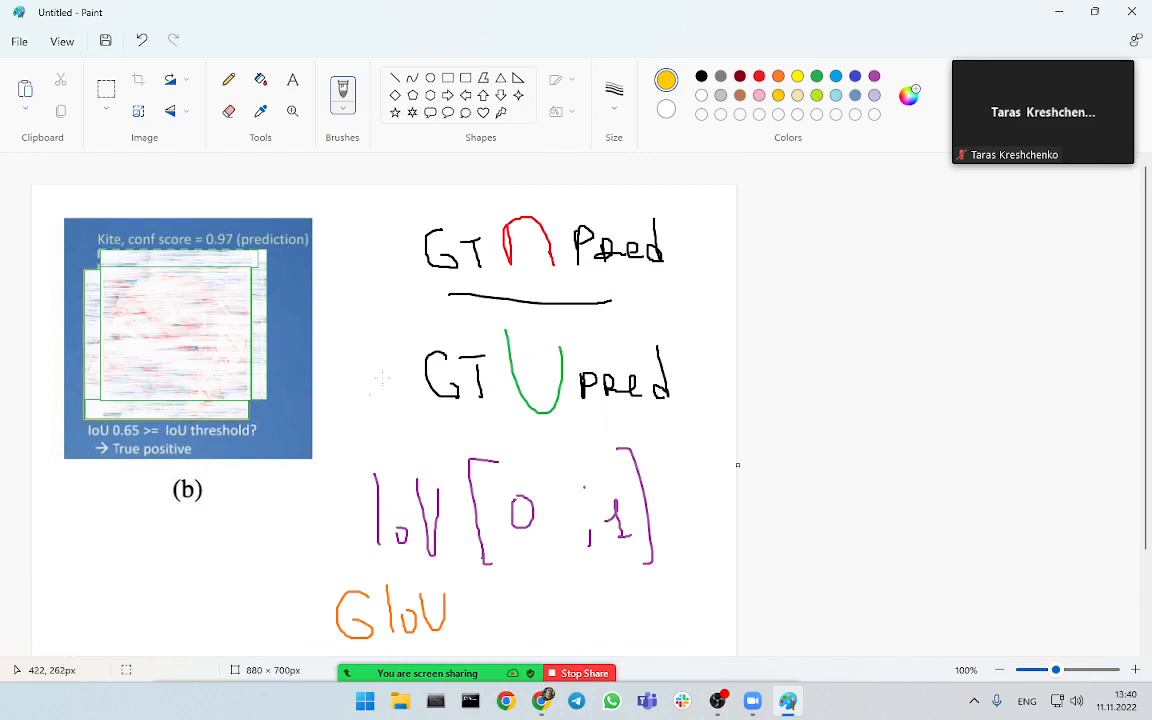
mouse_move(372, 328)
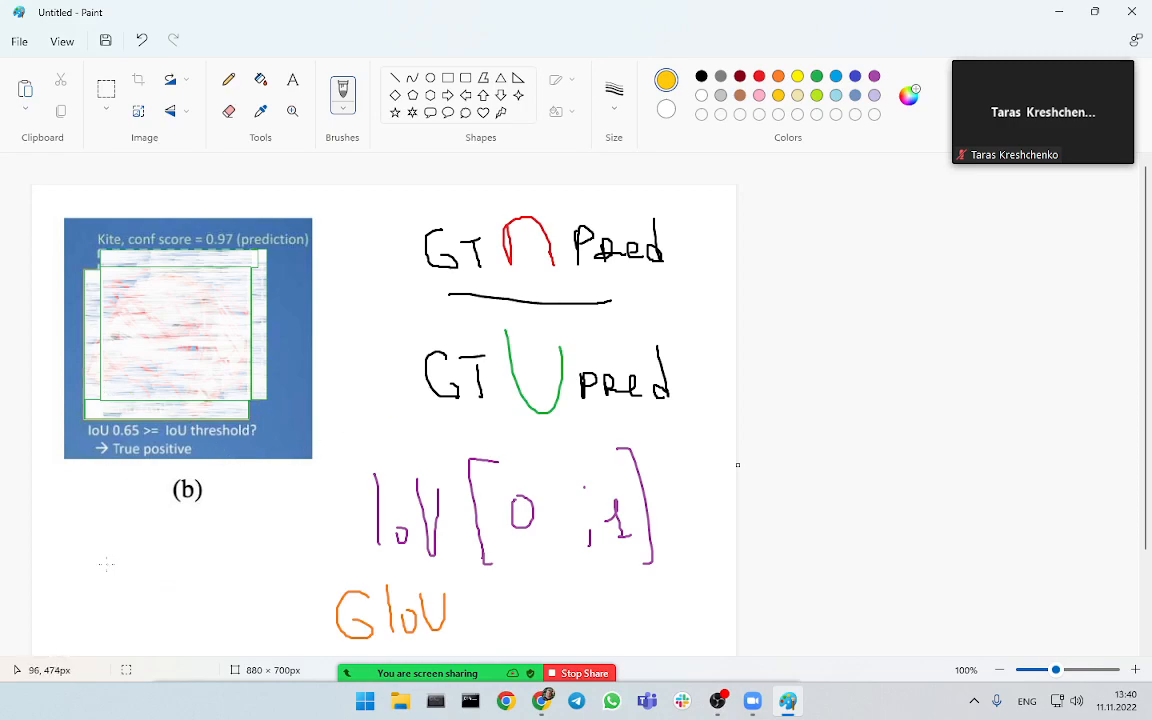
- Sketch overlapping yellow boxes below image (b), plus another box and a small one beside them
drag(84, 524, 156, 600)
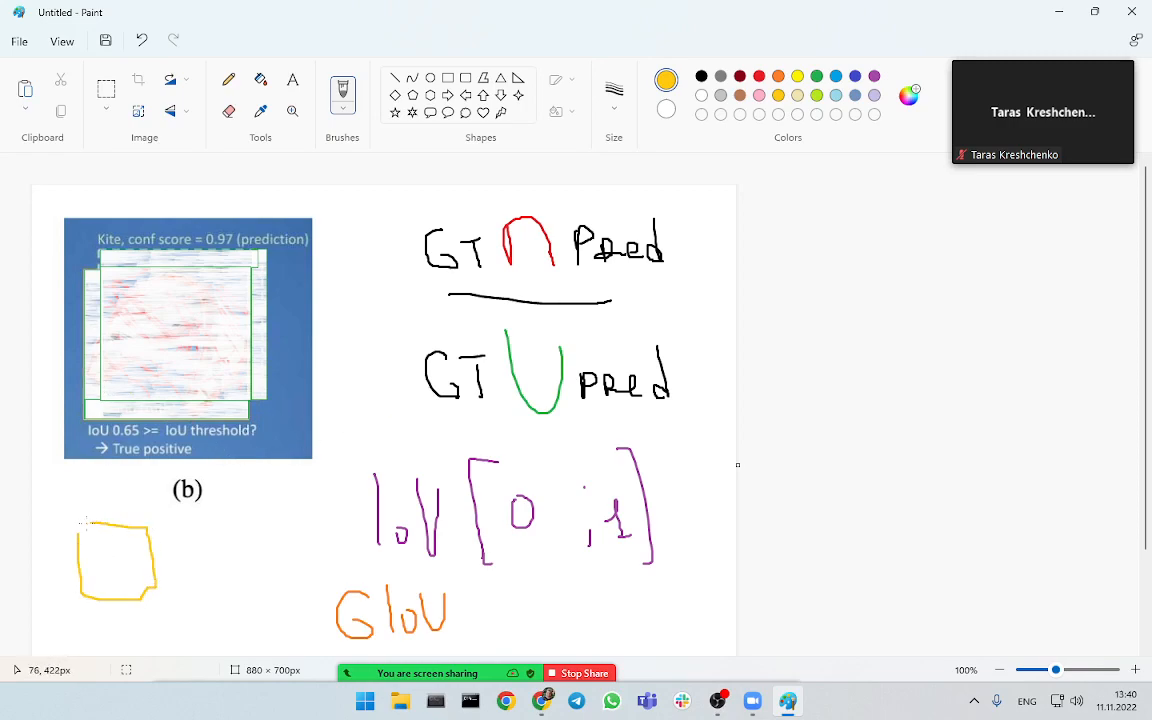
drag(96, 510, 196, 578)
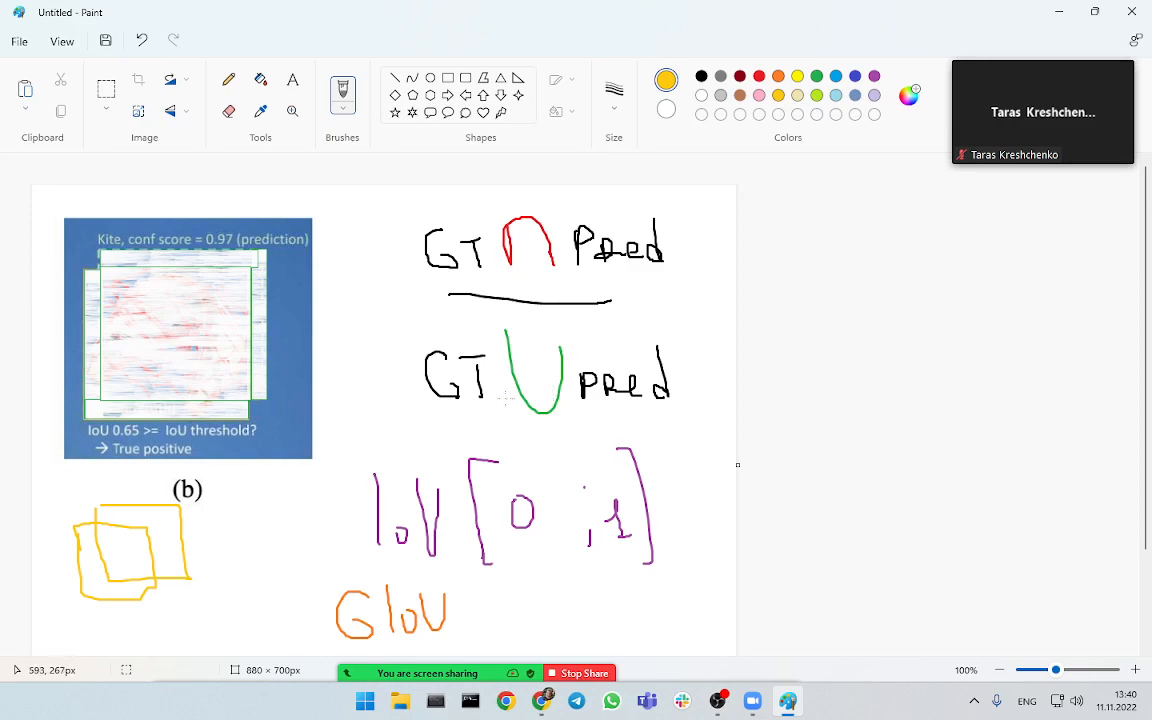
scroll(down, 3)
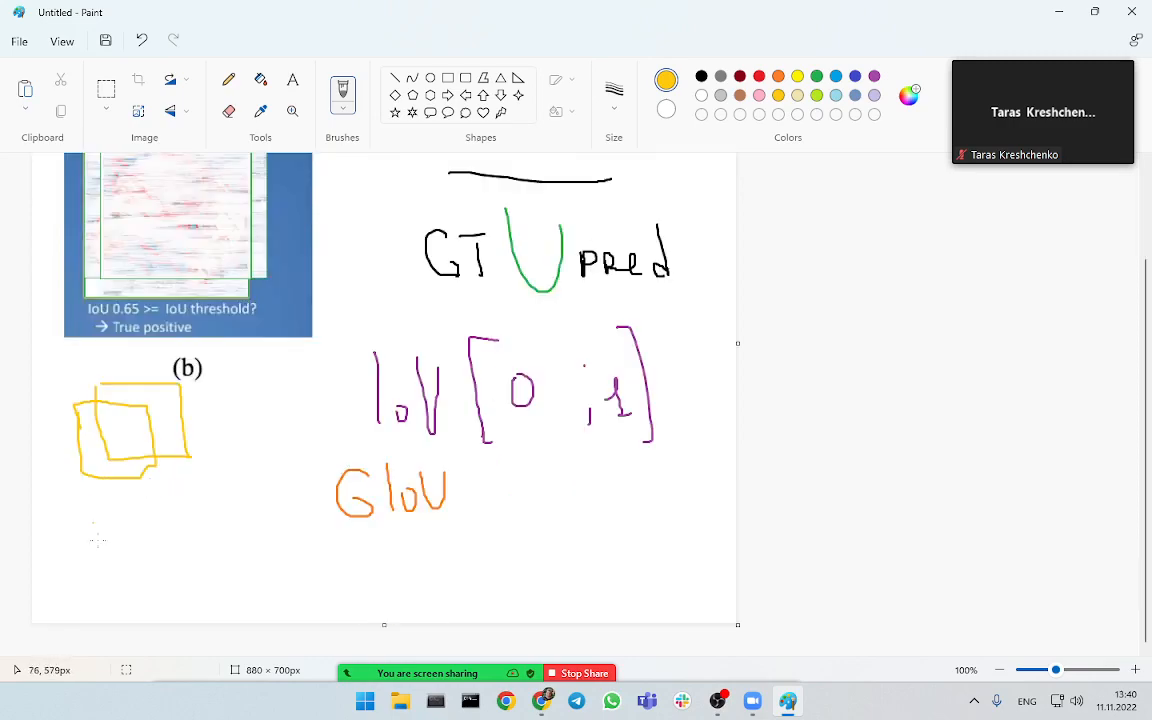
drag(78, 512, 150, 576)
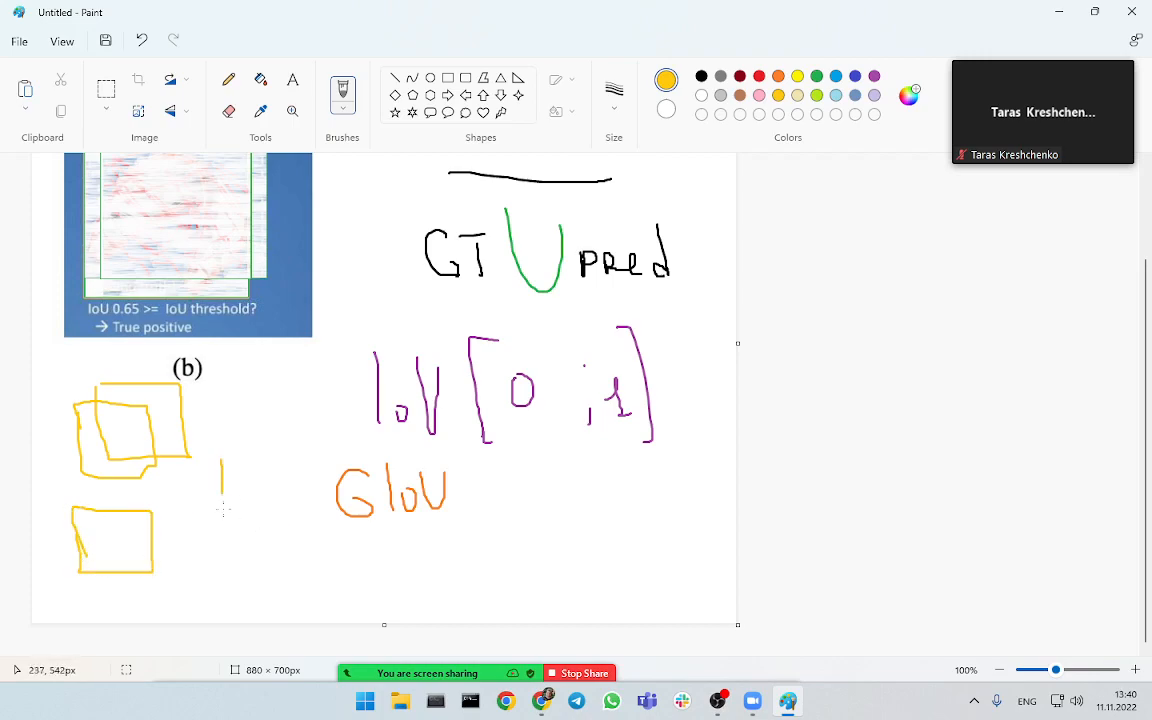
drag(220, 464, 264, 510)
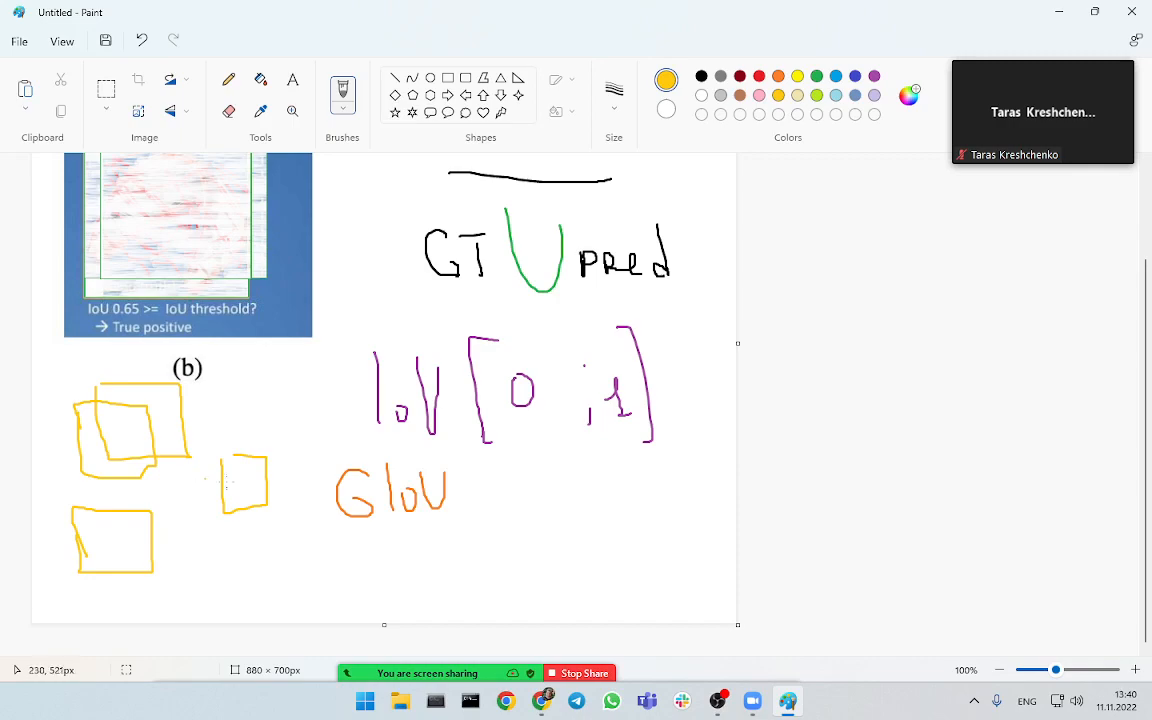
mouse_move(236, 470)
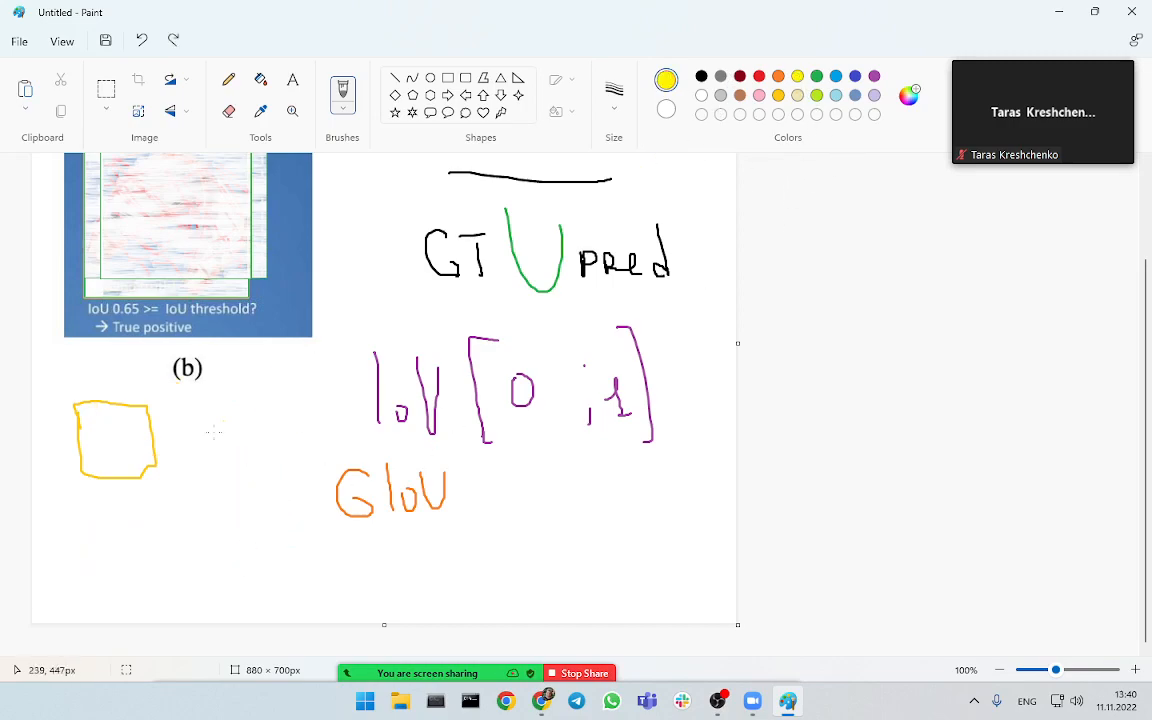
mouse_move(162, 402)
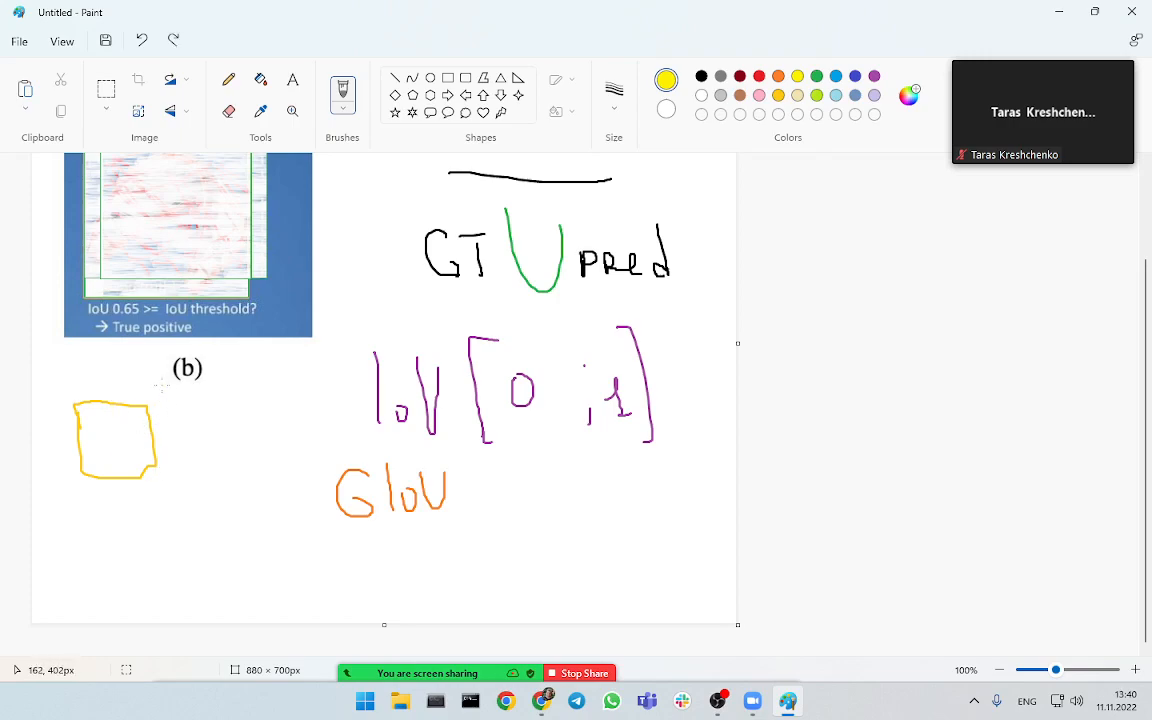
- Add a second yellow box, enclose both in a larger rectangle, and draw a large rectangle right of GIoU with an orange mark
drag(162, 380, 240, 450)
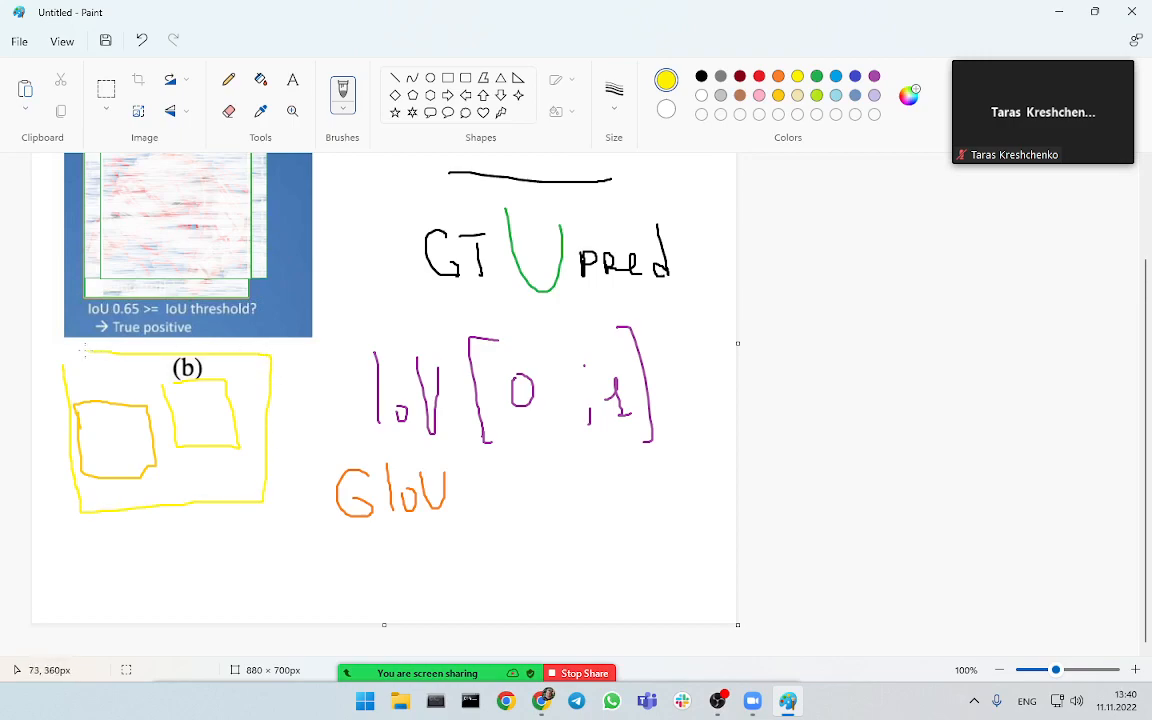
drag(78, 530, 110, 608)
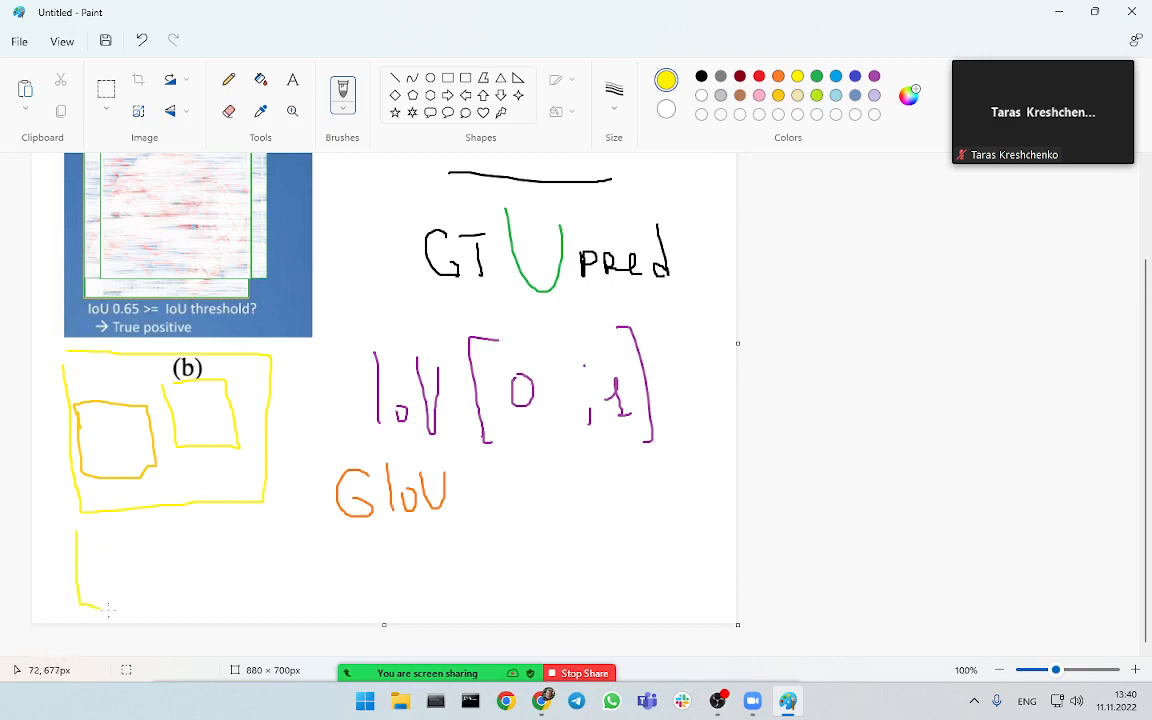
drag(490, 460, 500, 604)
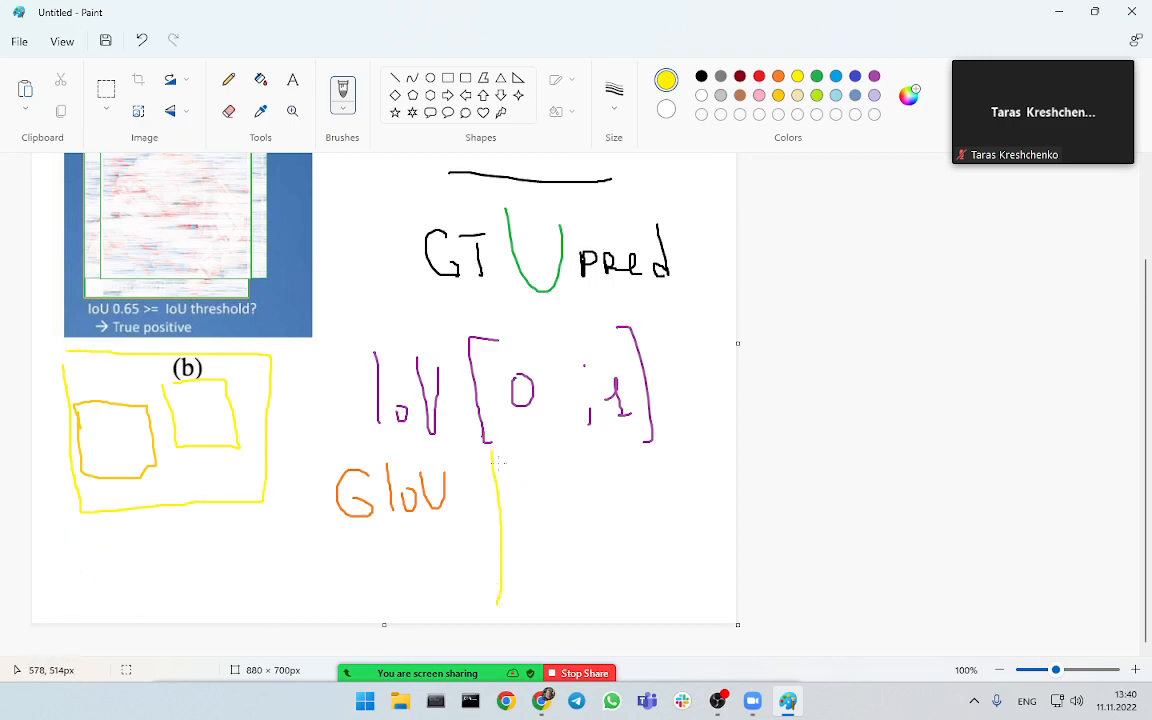
drag(500, 440, 700, 610)
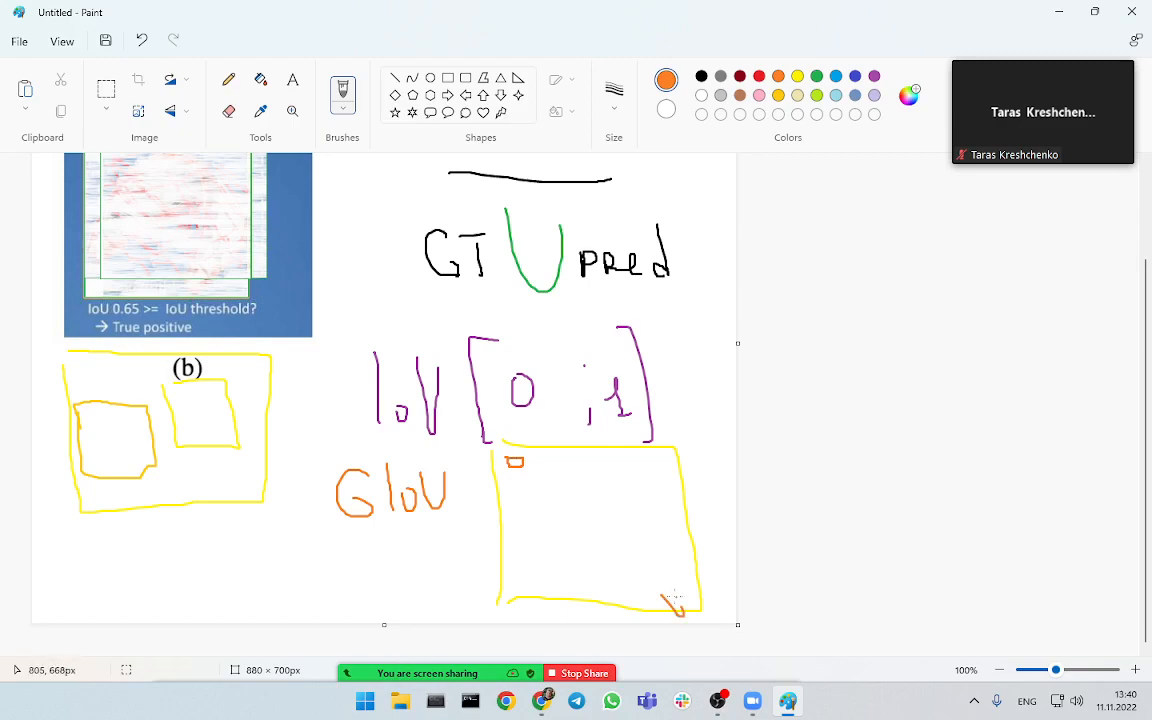
click(672, 588)
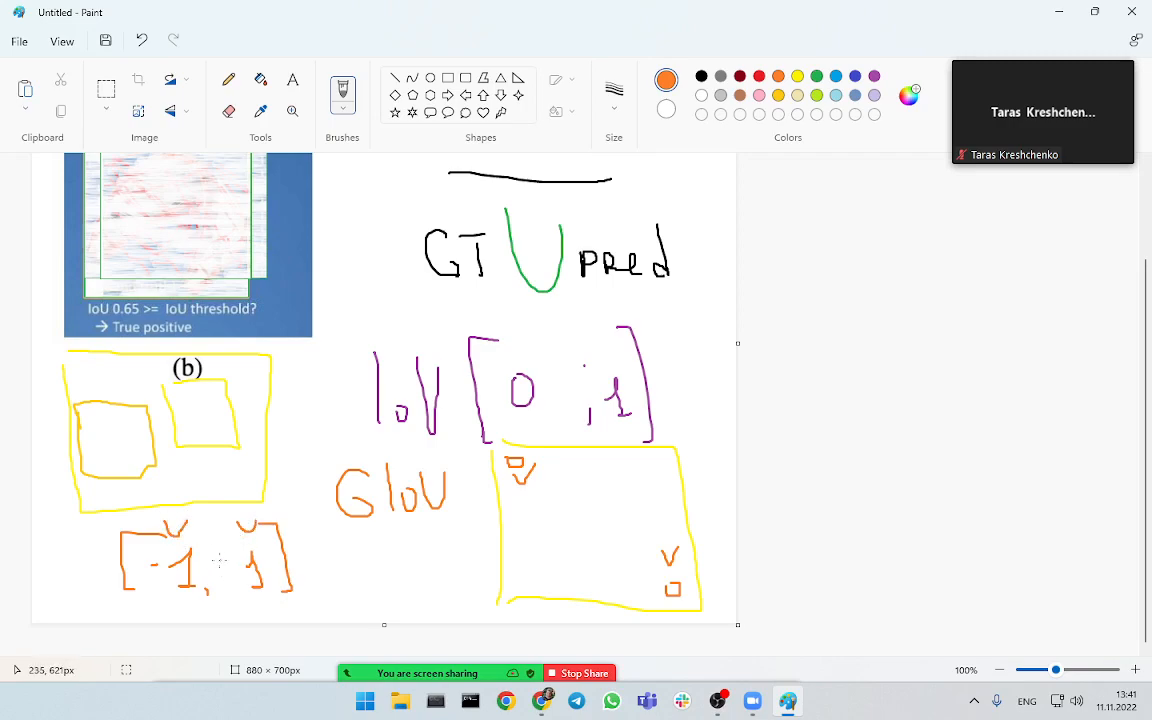
- Finish the orange [-1, 1] range written below the enclosed yellow boxes
drag(210, 560, 224, 580)
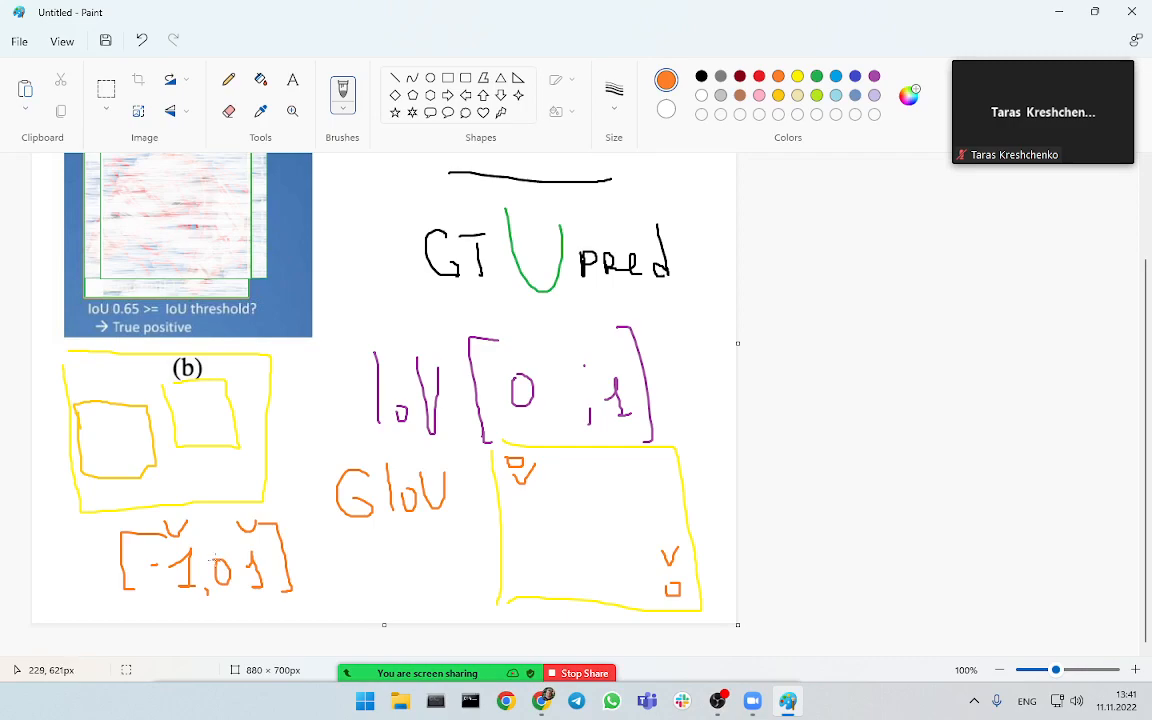
mouse_move(212, 560)
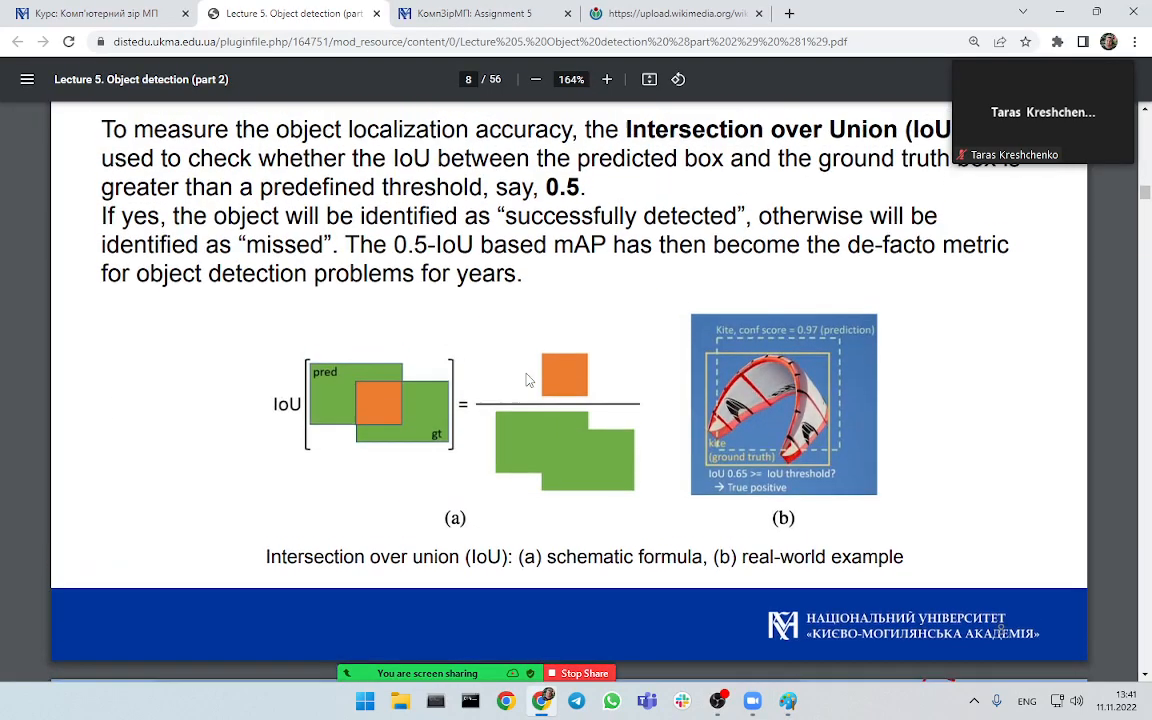
- Highlight 'successfully detected' on the IoU slide, clear it, and fit the pages to reach slide 9
scroll(down, 3)
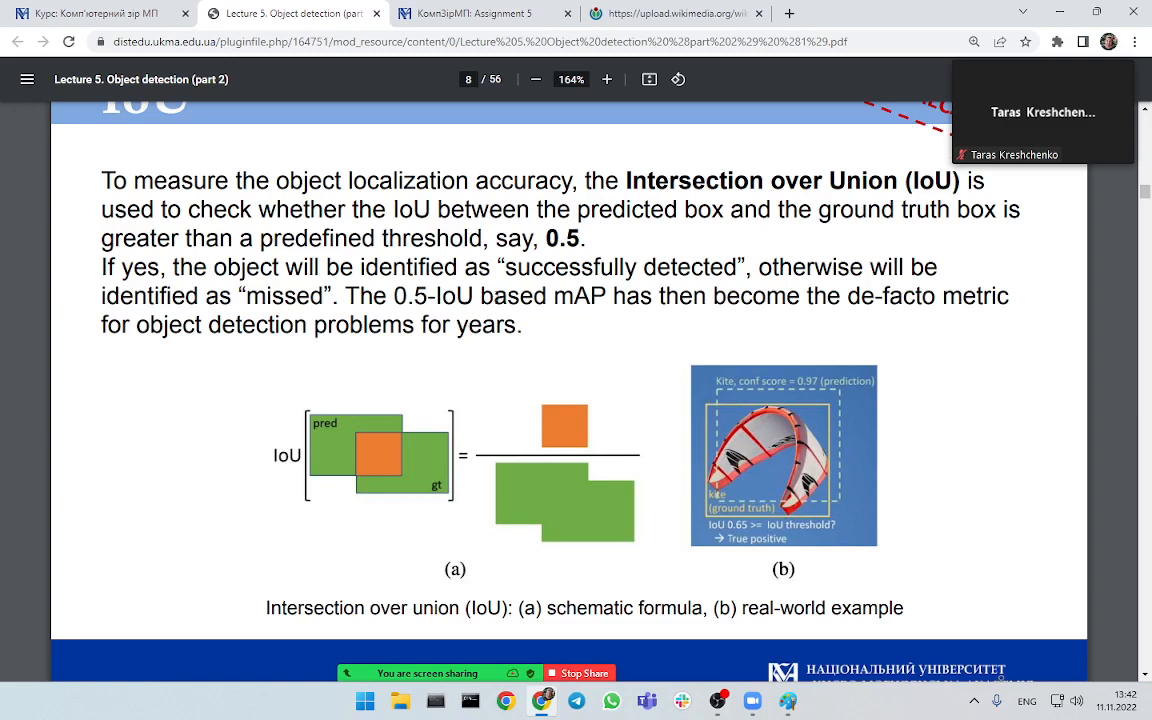
mouse_move(716, 418)
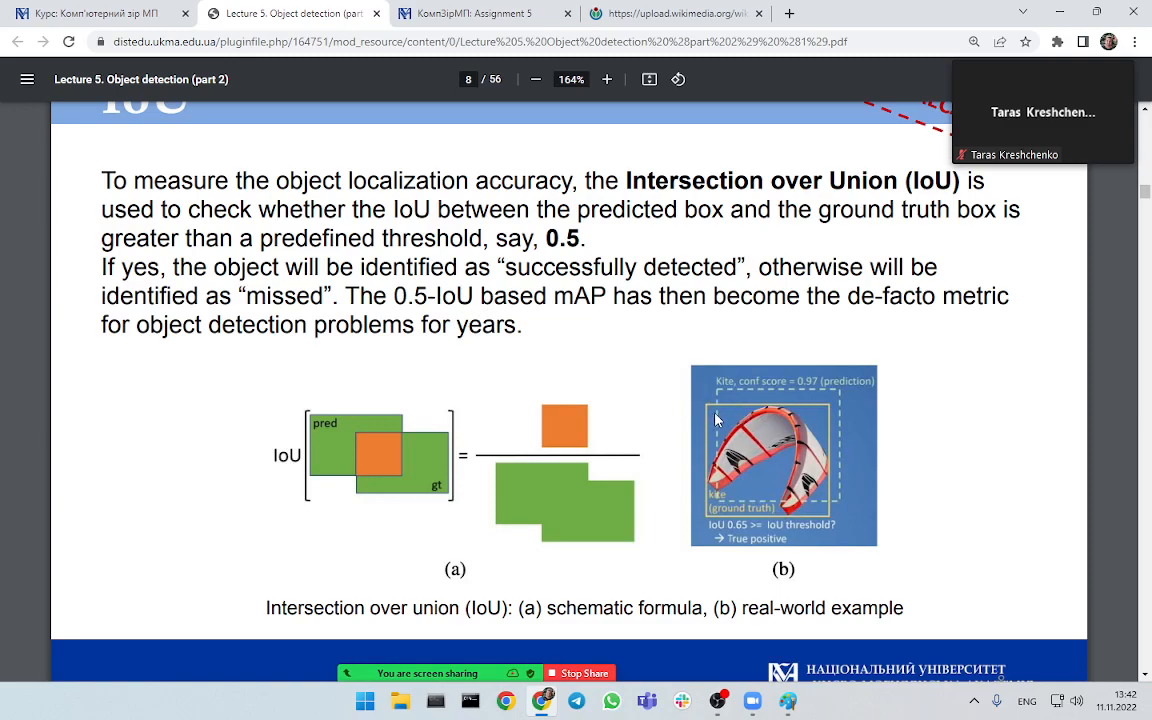
mouse_move(720, 370)
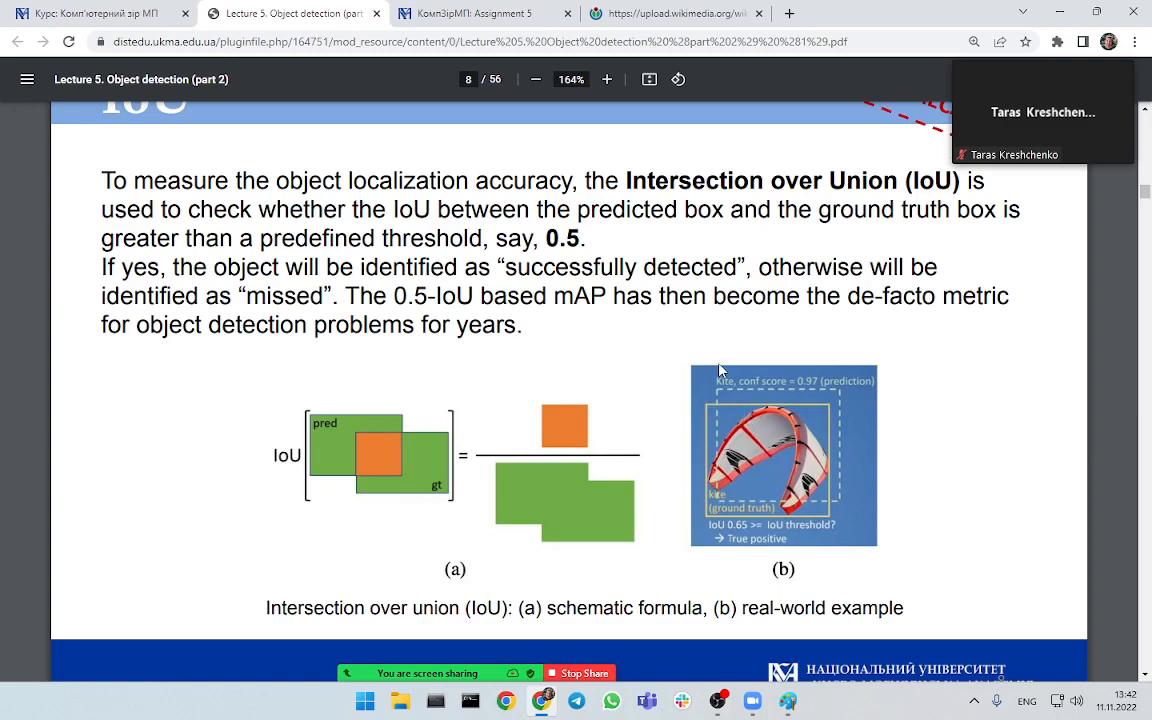
mouse_move(652, 256)
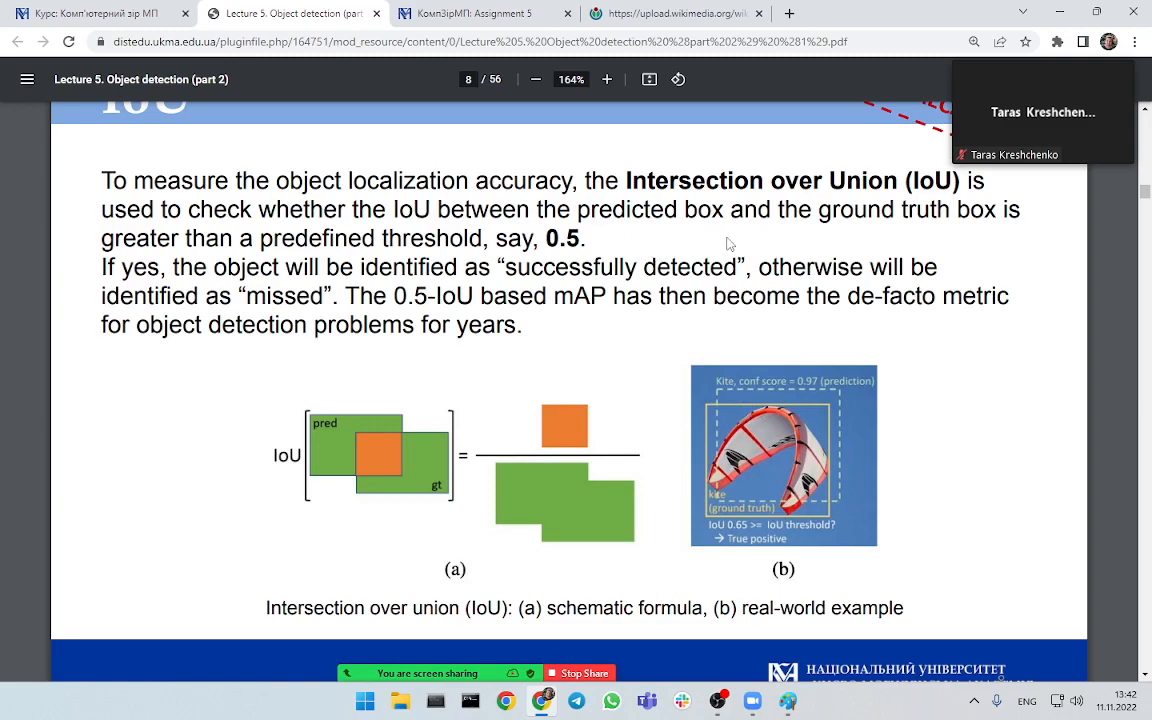
mouse_move(424, 240)
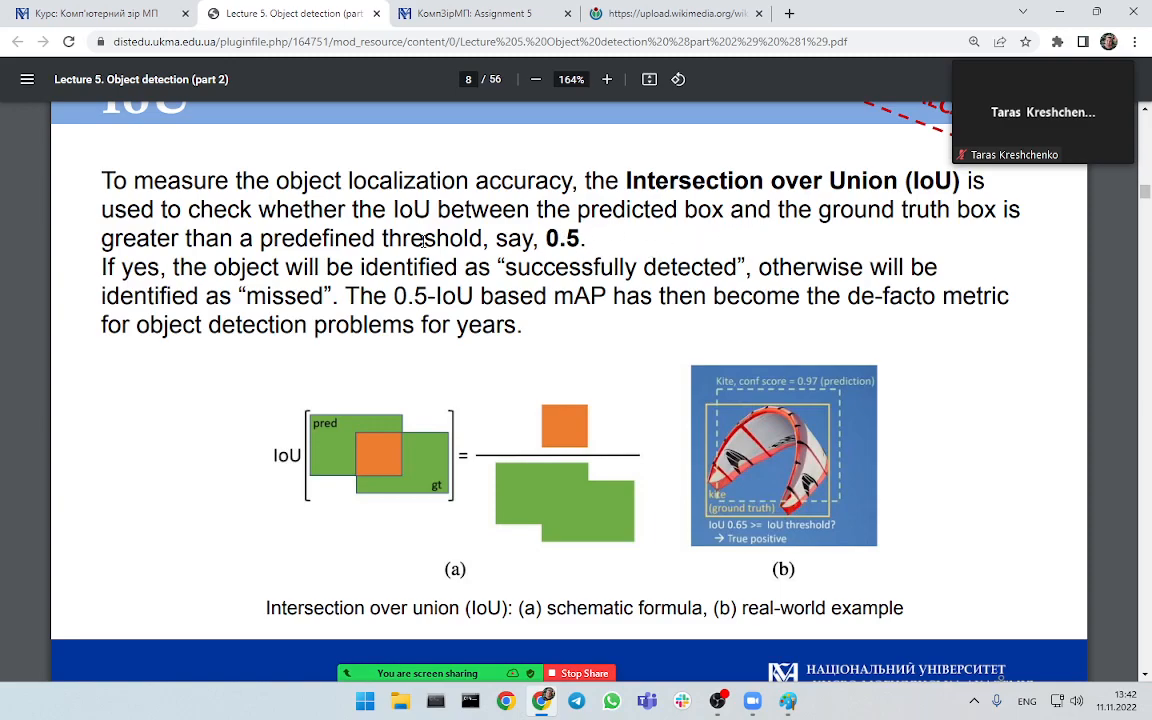
drag(260, 238, 580, 238)
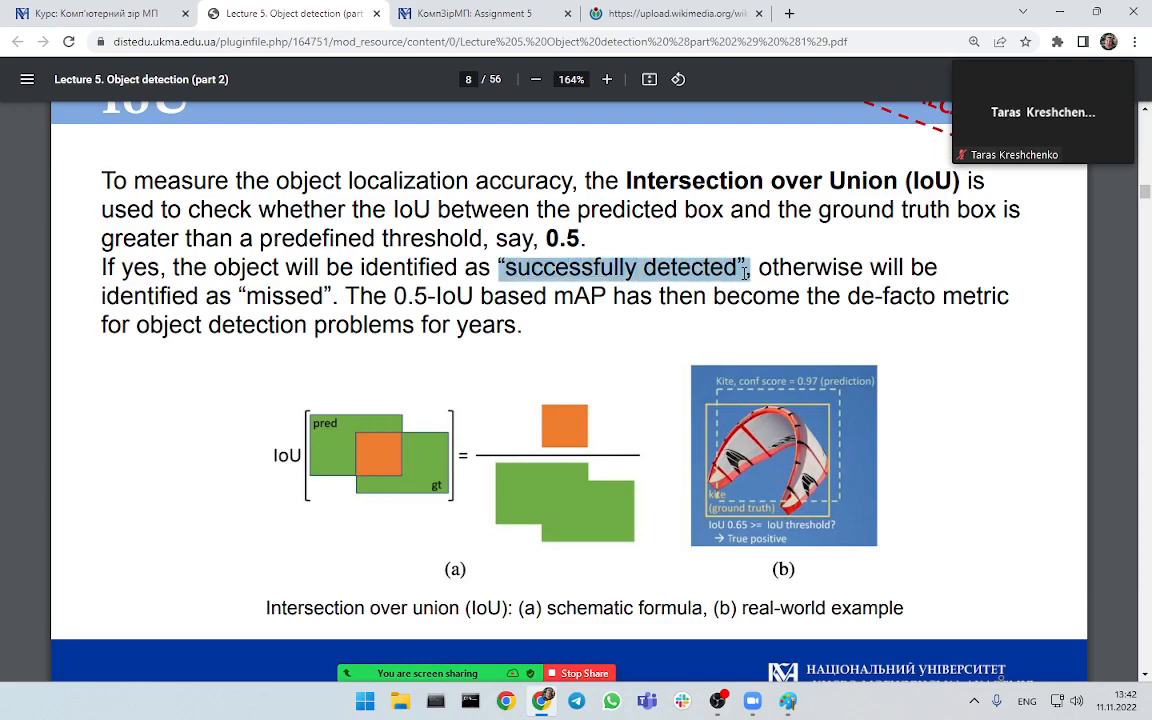
click(744, 268)
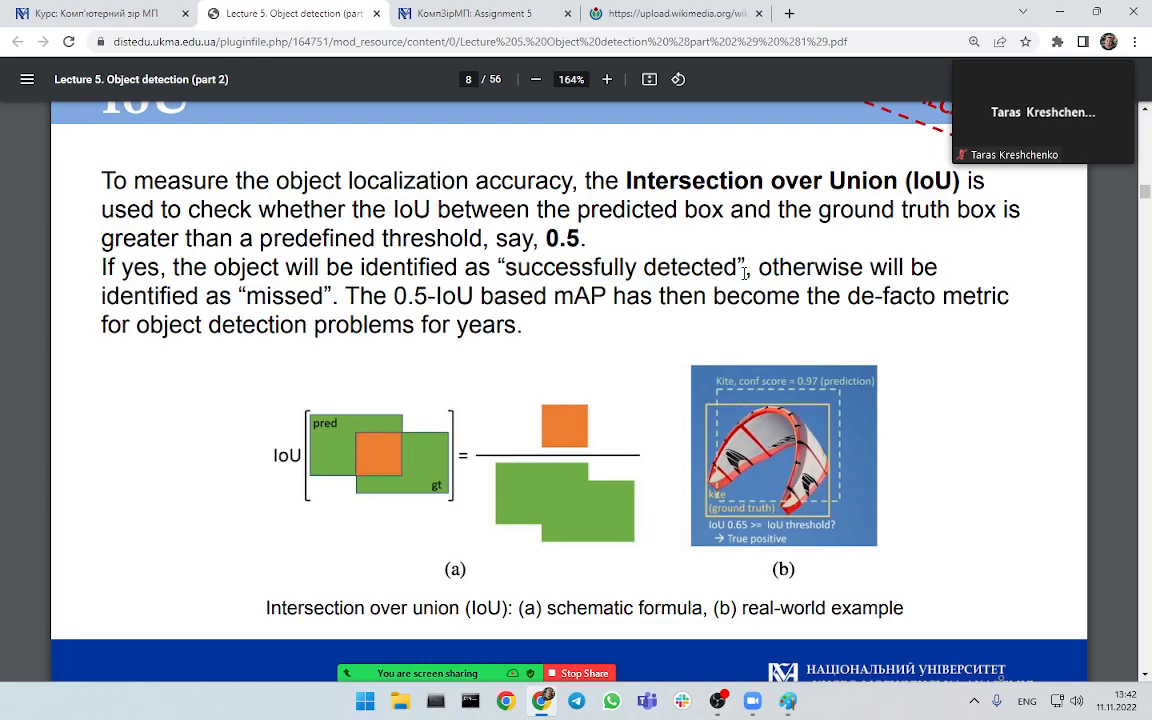
mouse_move(744, 272)
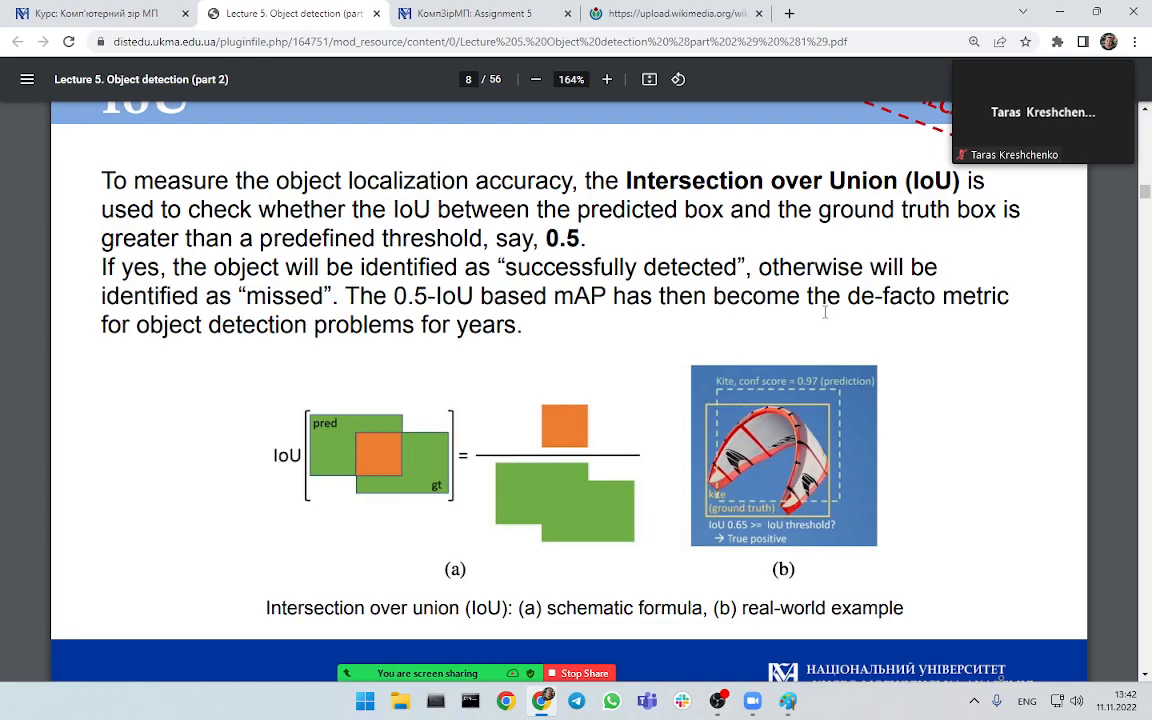
mouse_move(652, 350)
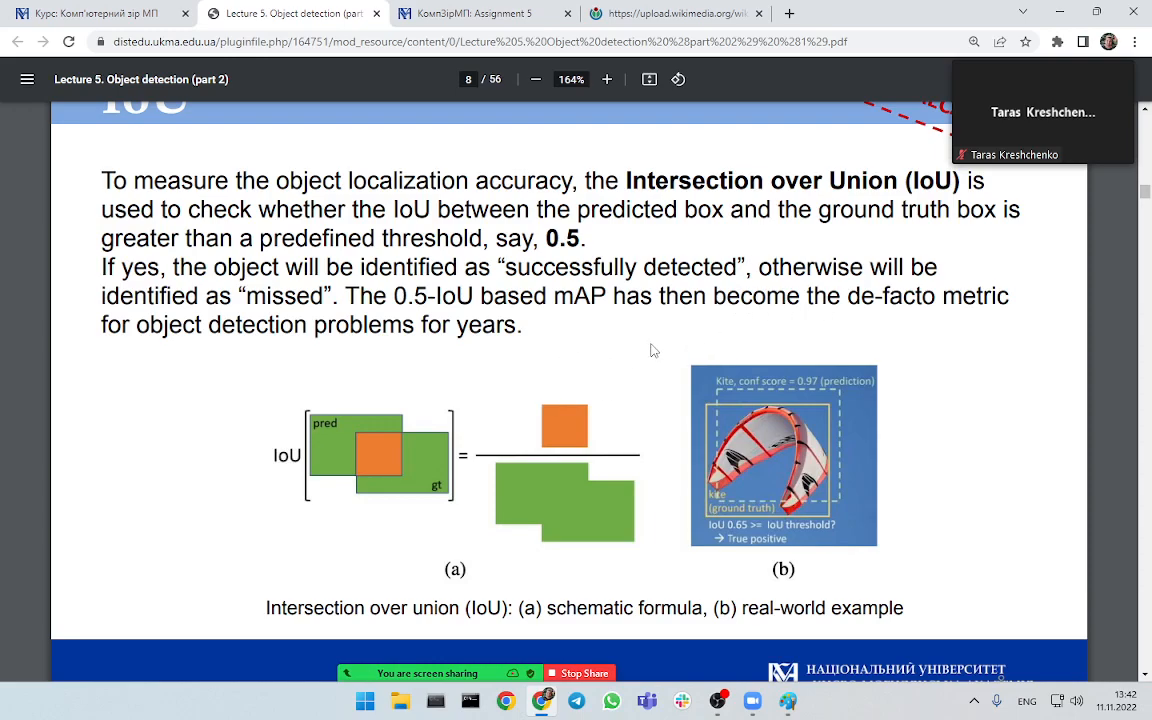
mouse_move(668, 350)
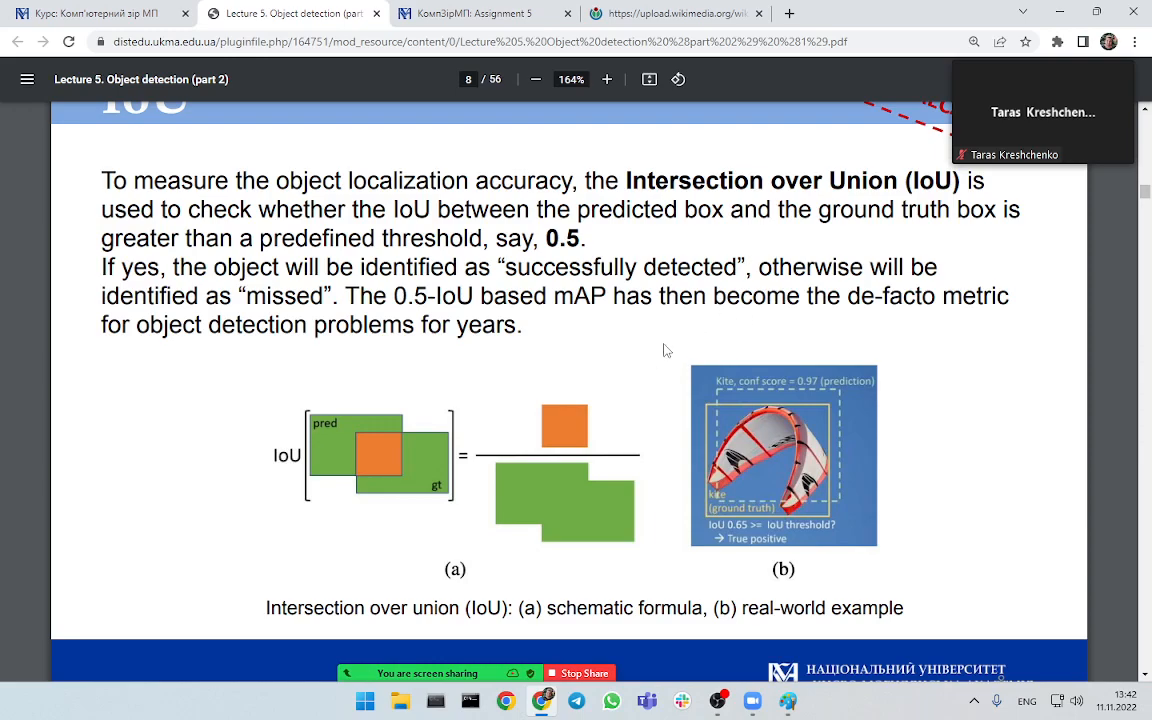
mouse_move(668, 348)
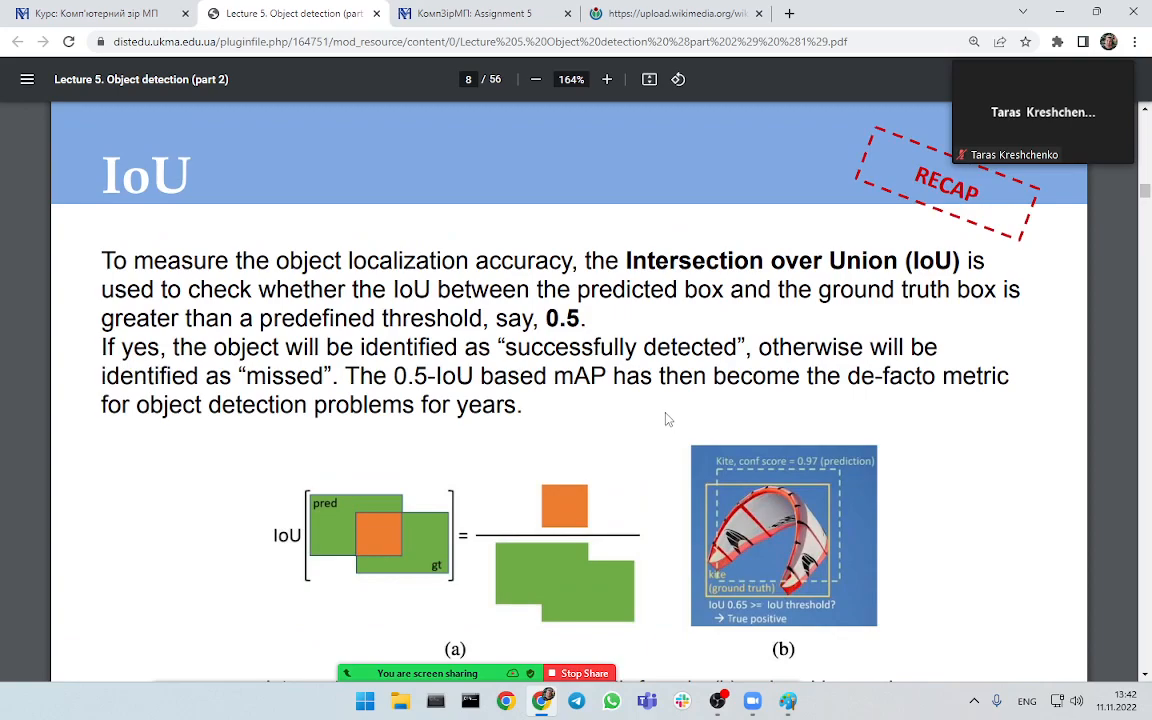
scroll(down, 3)
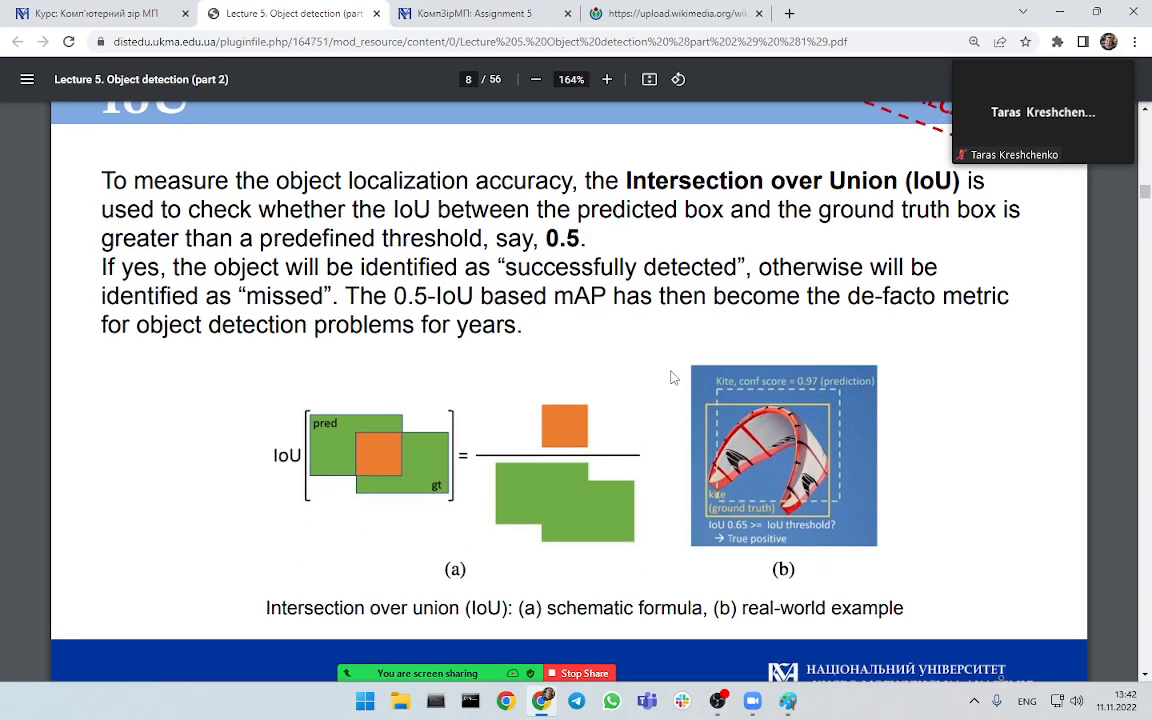
mouse_move(672, 348)
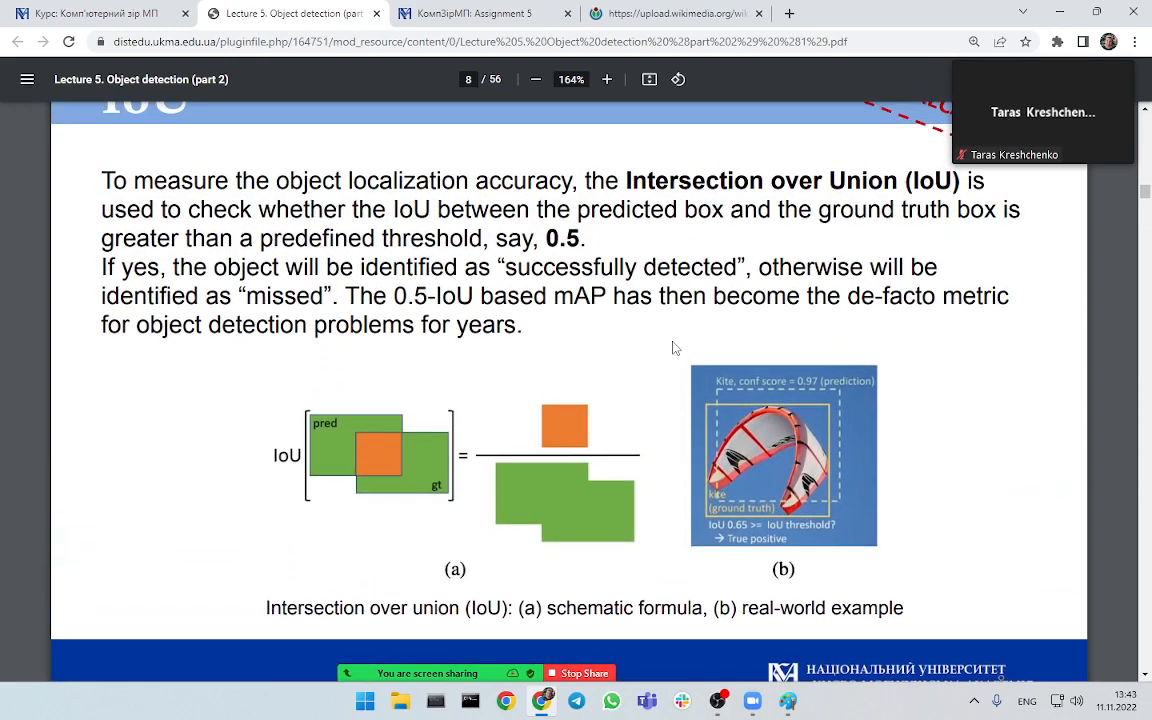
click(606, 80)
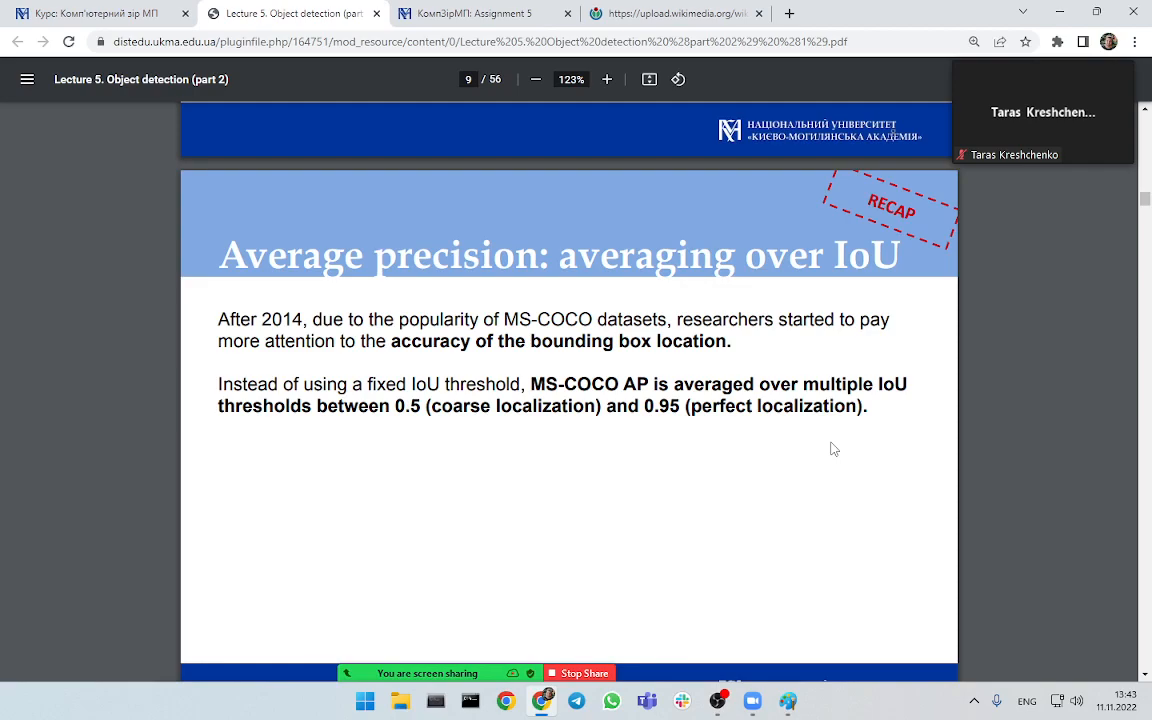
mouse_move(816, 462)
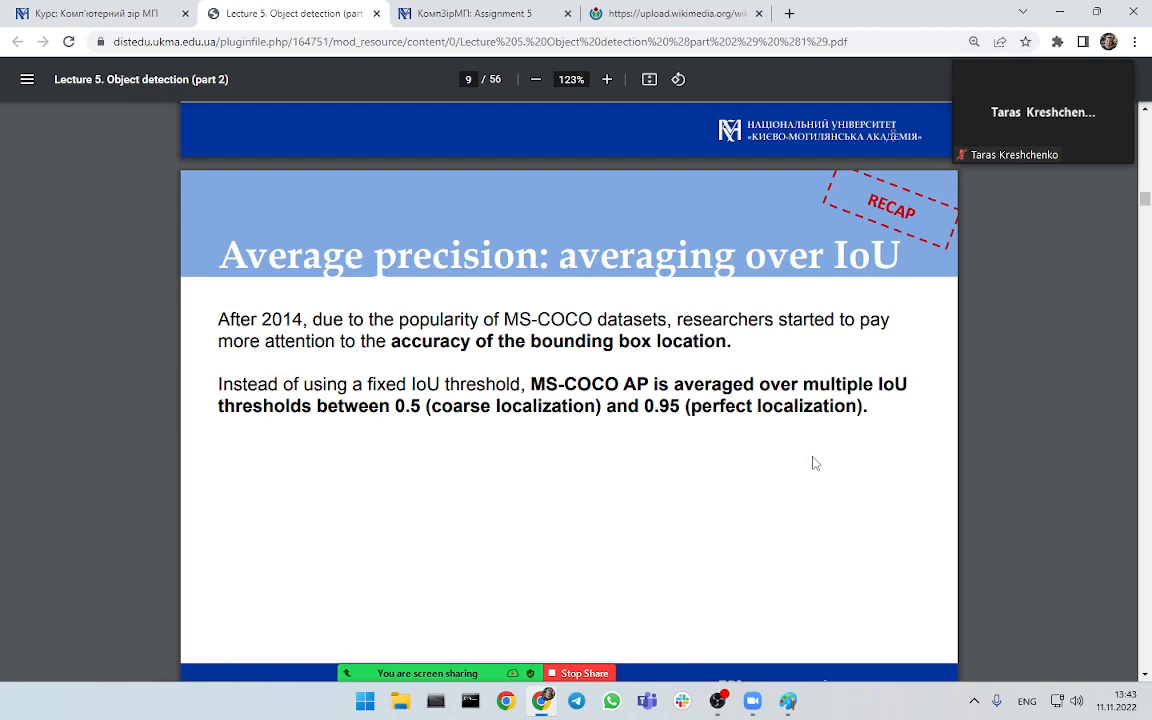
mouse_move(828, 458)
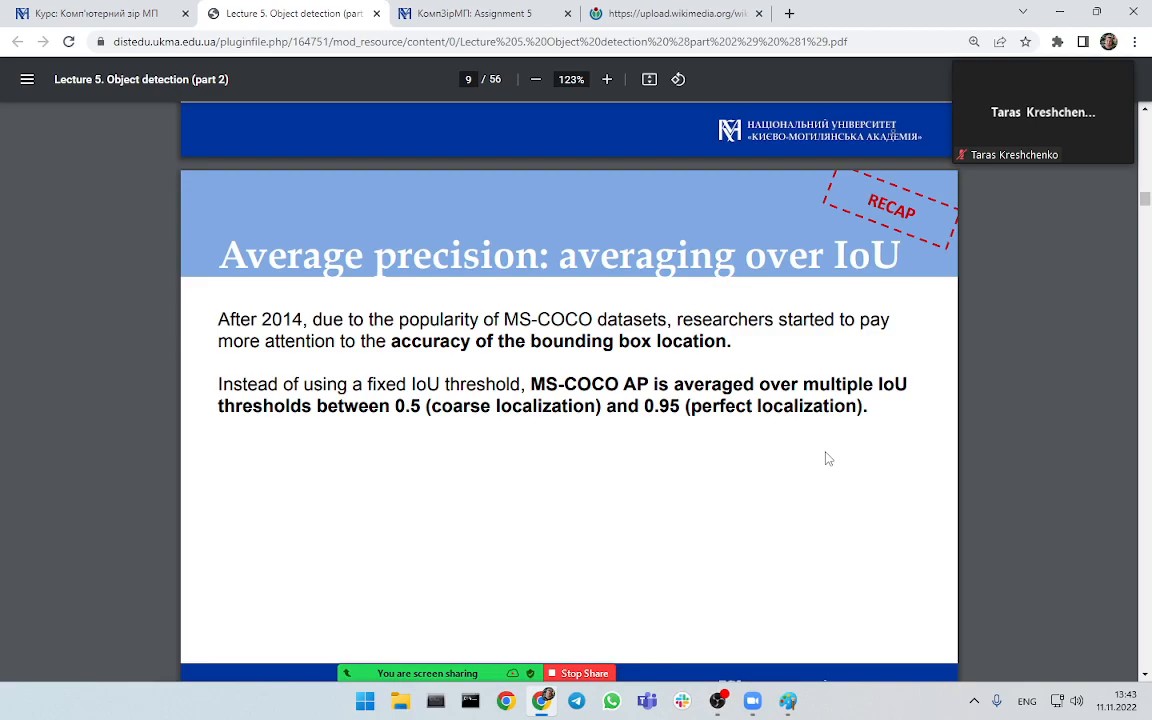
mouse_move(780, 458)
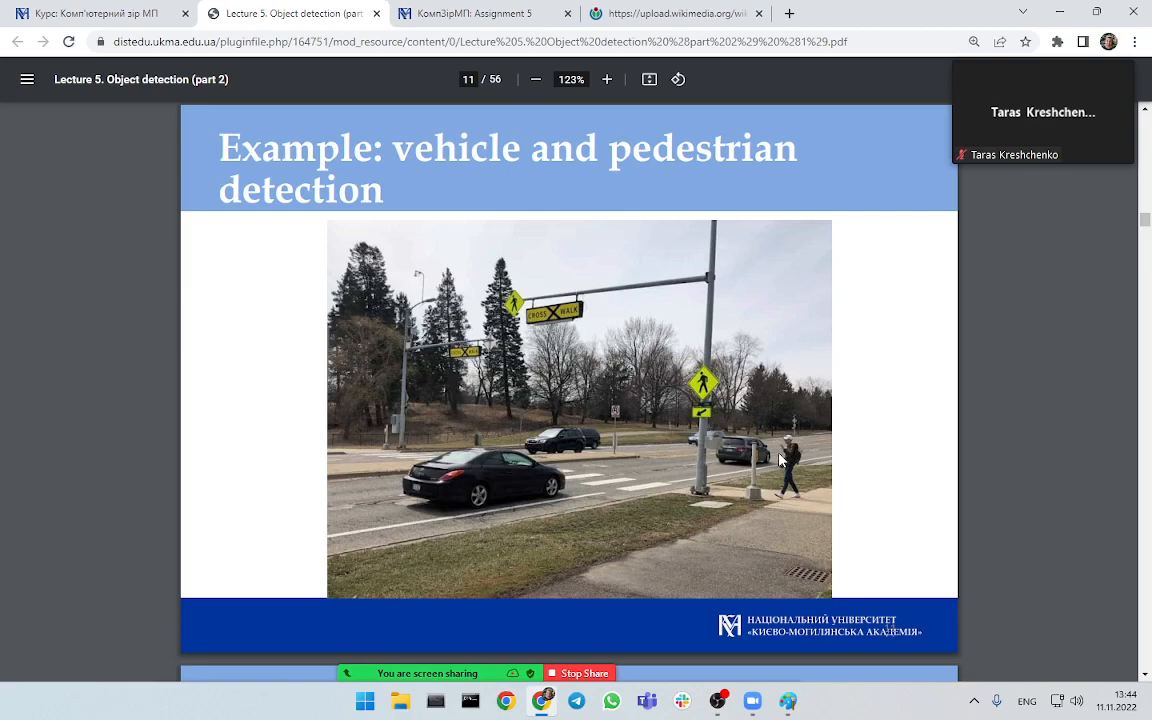
- Zoom in on the street photo and frame the foreground car, the farther car and a third region
click(606, 80)
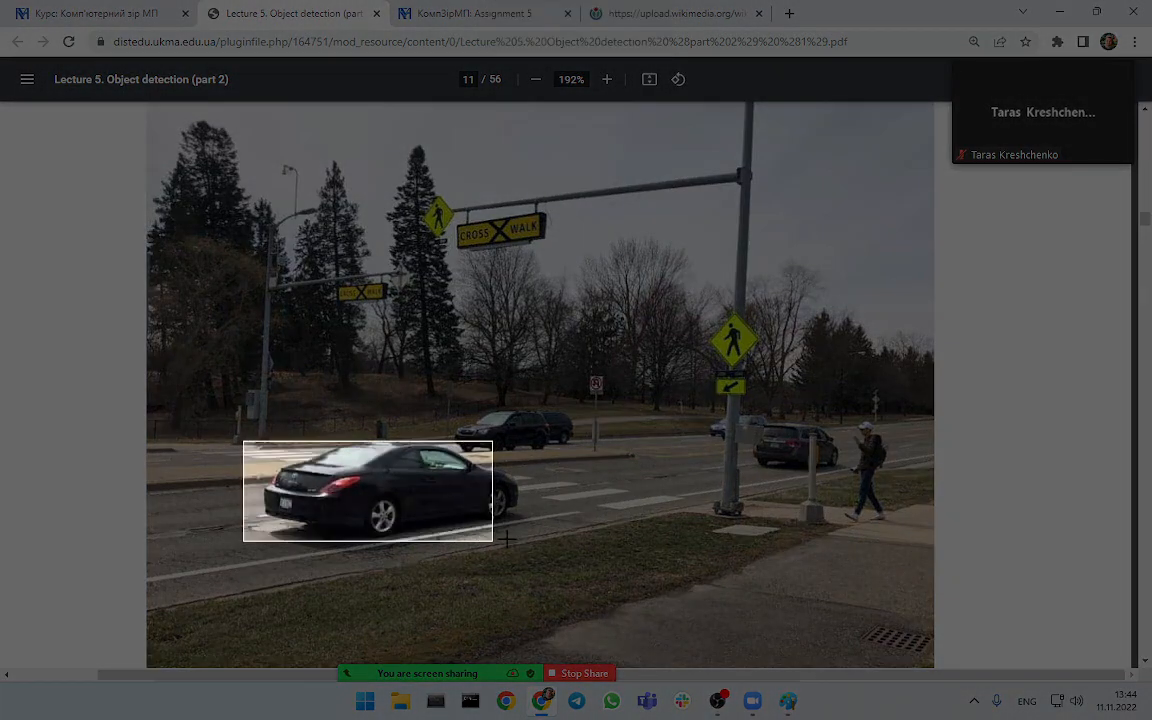
drag(368, 492, 522, 436)
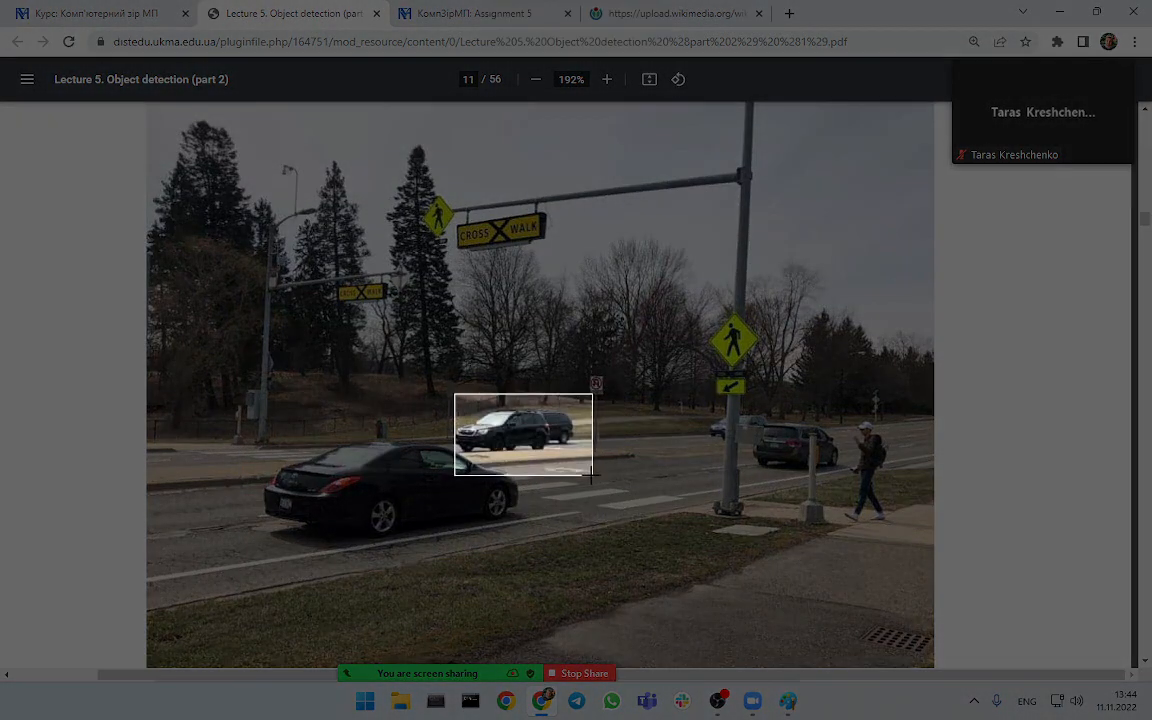
drag(590, 480, 580, 464)
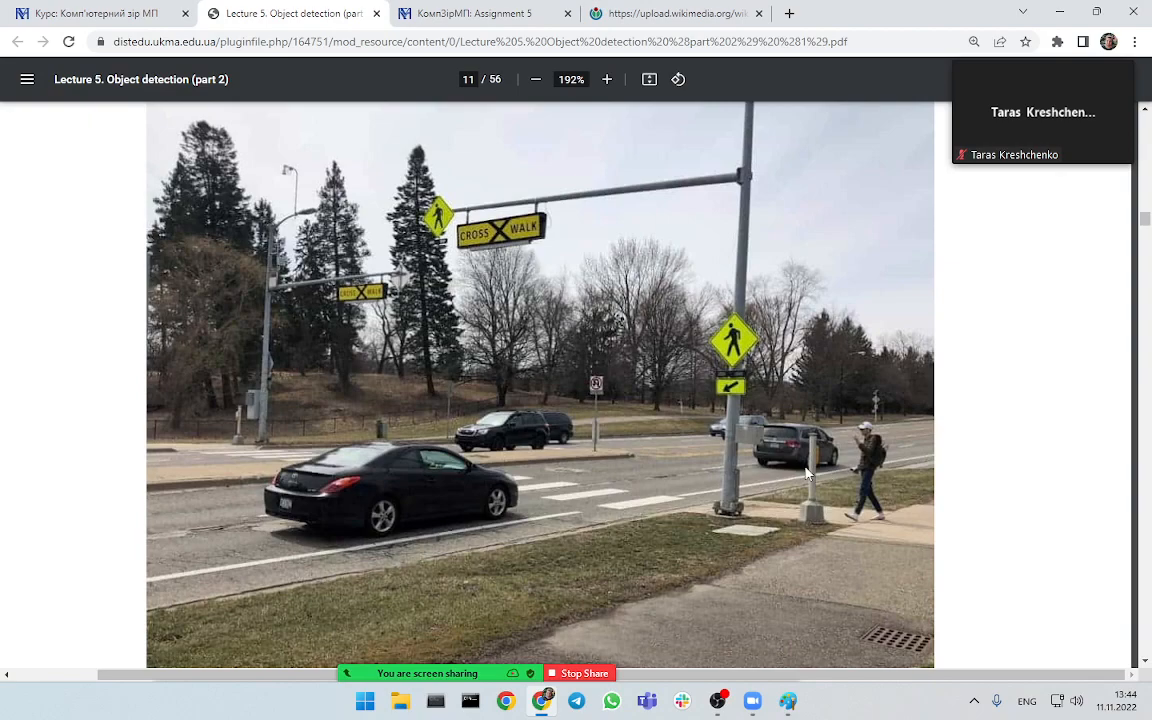
mouse_move(786, 452)
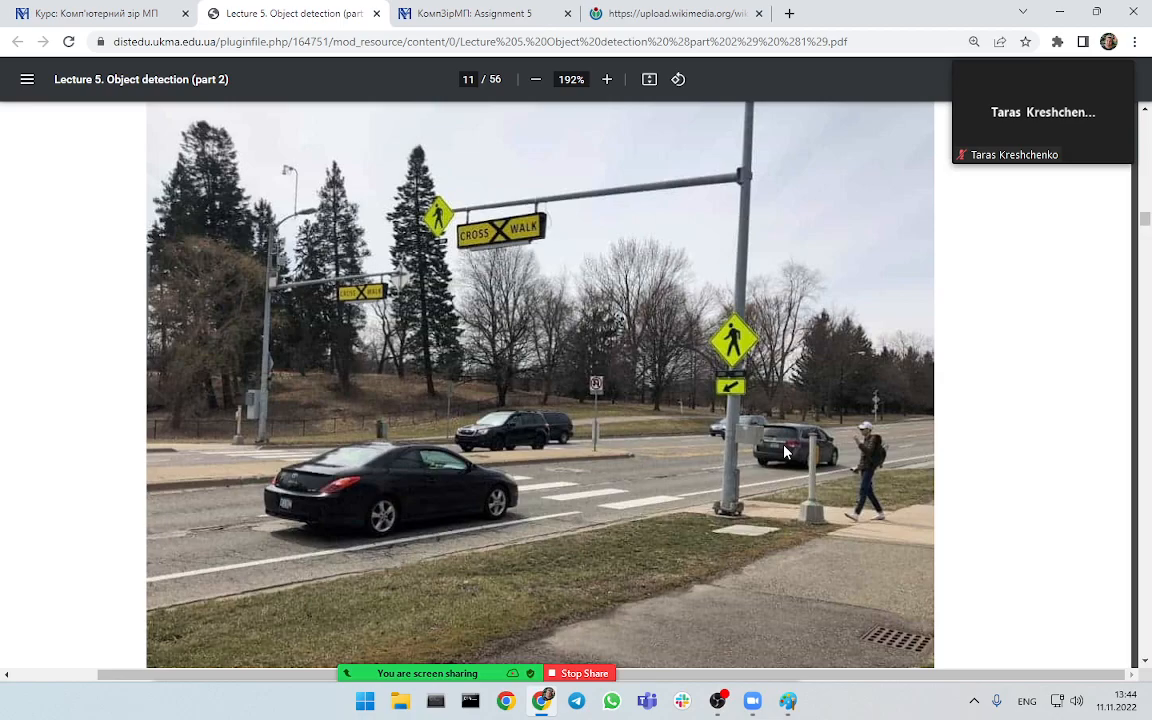
drag(838, 424, 892, 530)
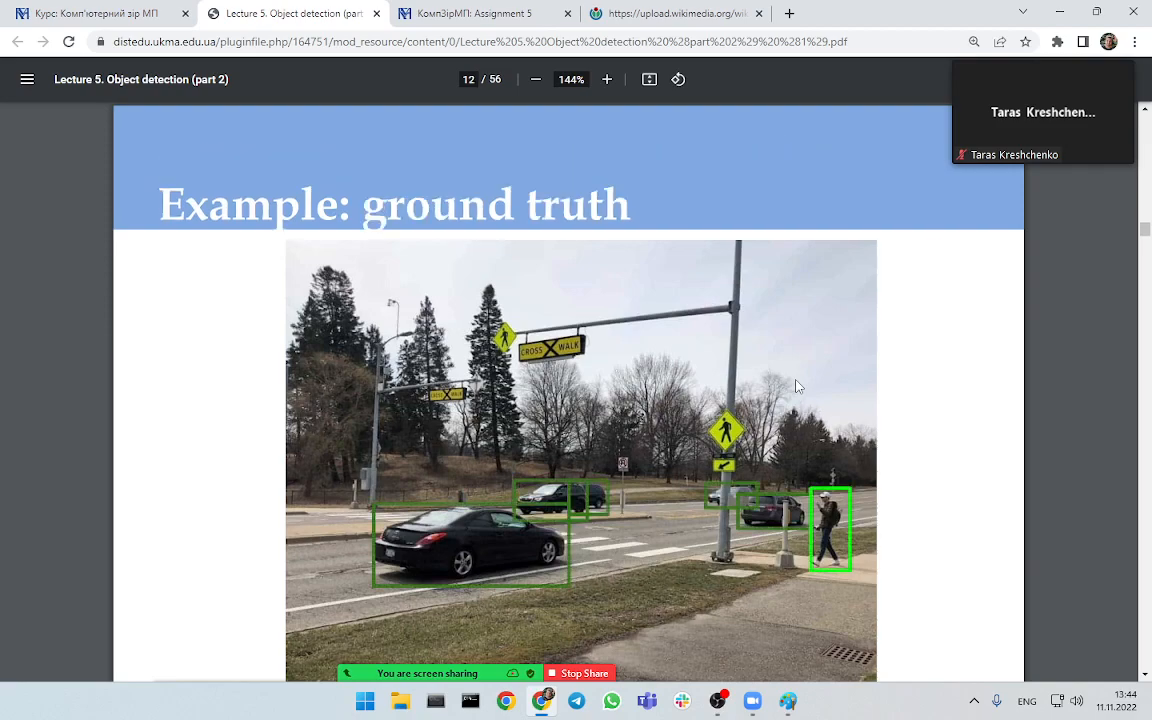
mouse_move(720, 476)
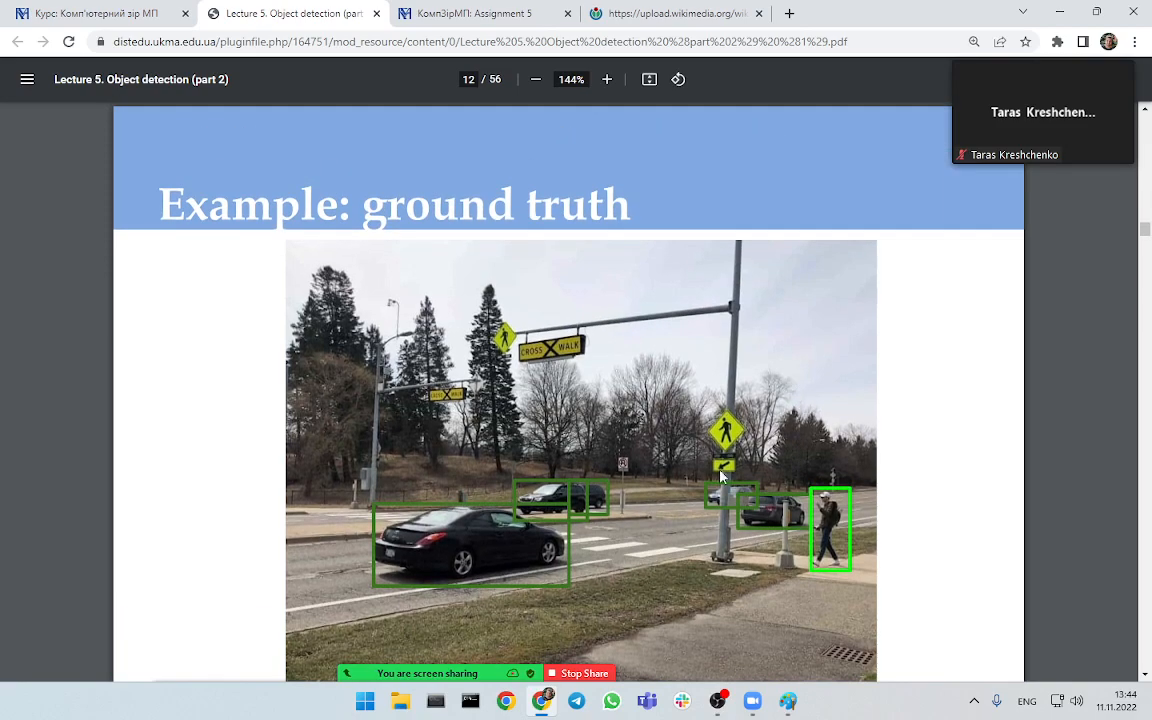
- Zoom in and out on the ground truth photo to inspect the boxed cars, then continue to slide 13
click(608, 80)
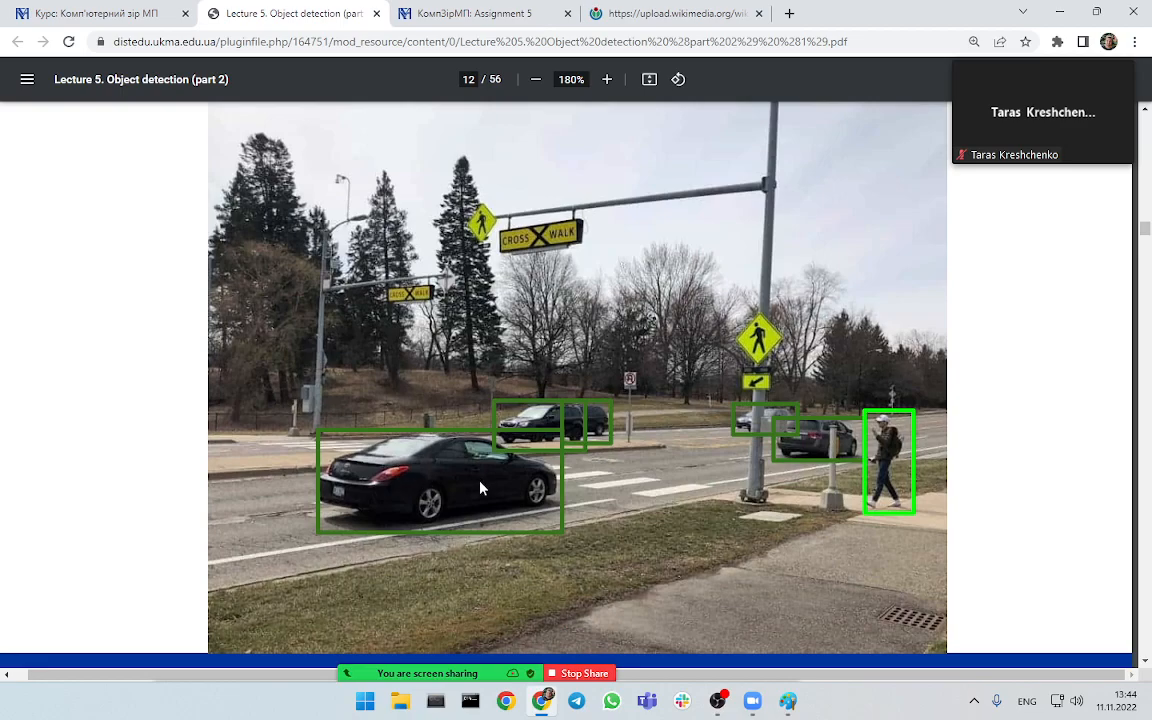
click(606, 80)
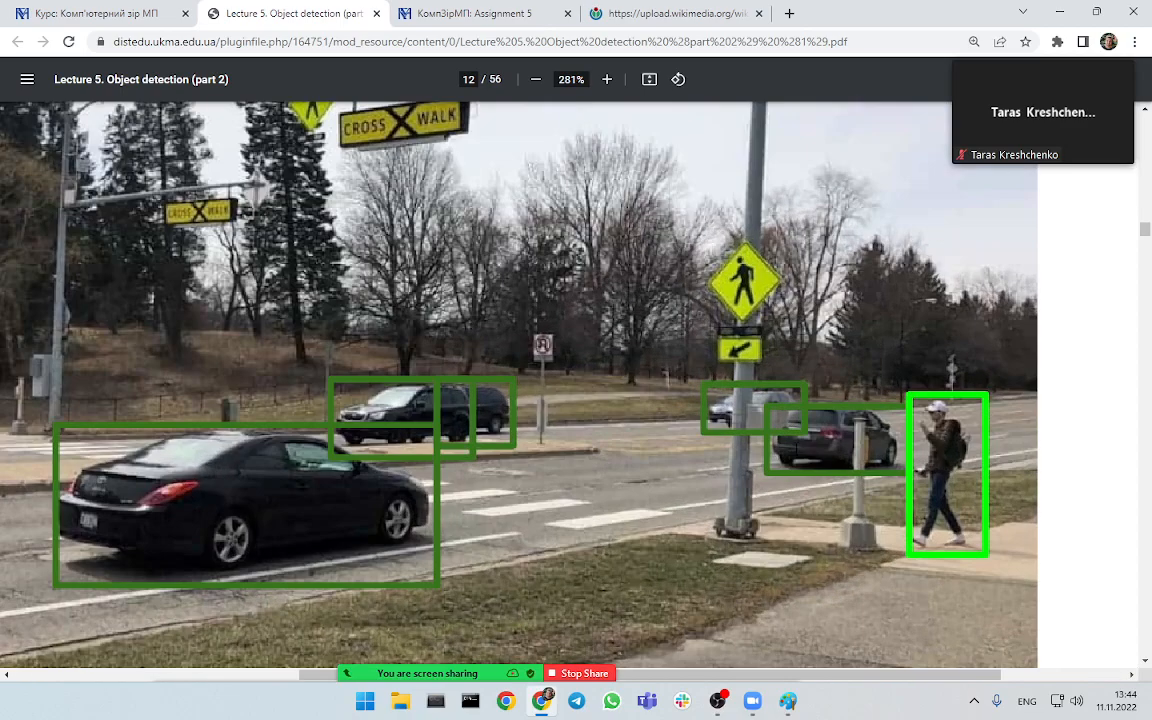
click(606, 80)
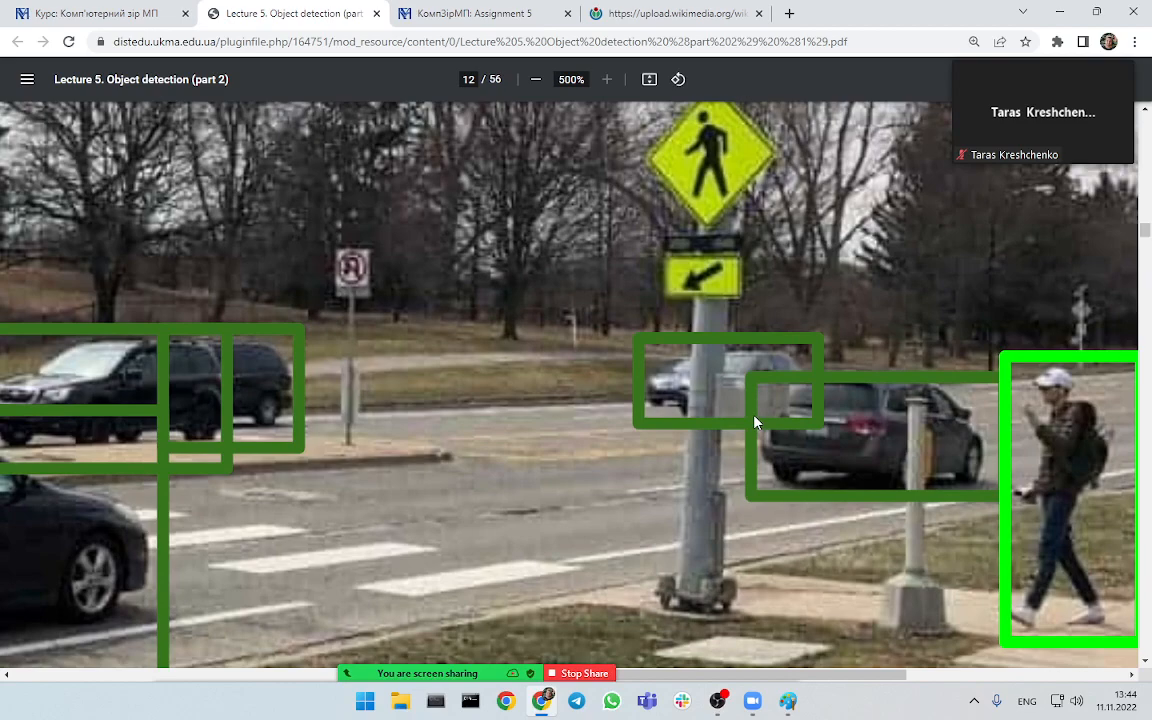
mouse_move(712, 392)
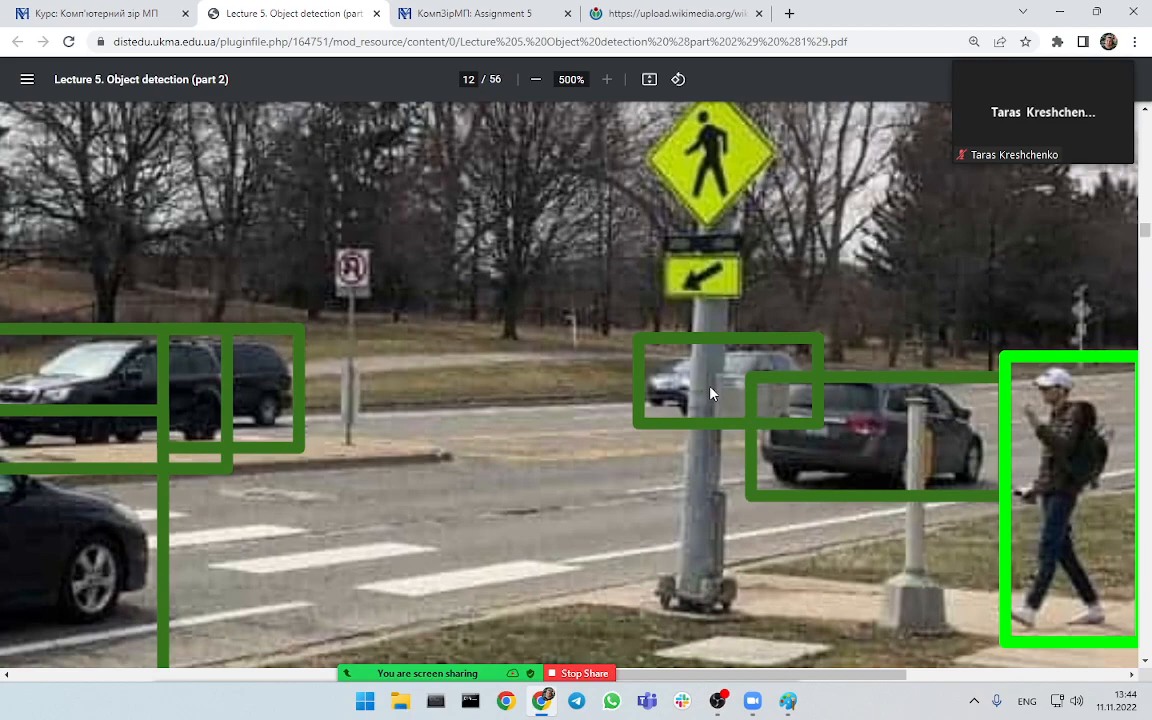
mouse_move(640, 350)
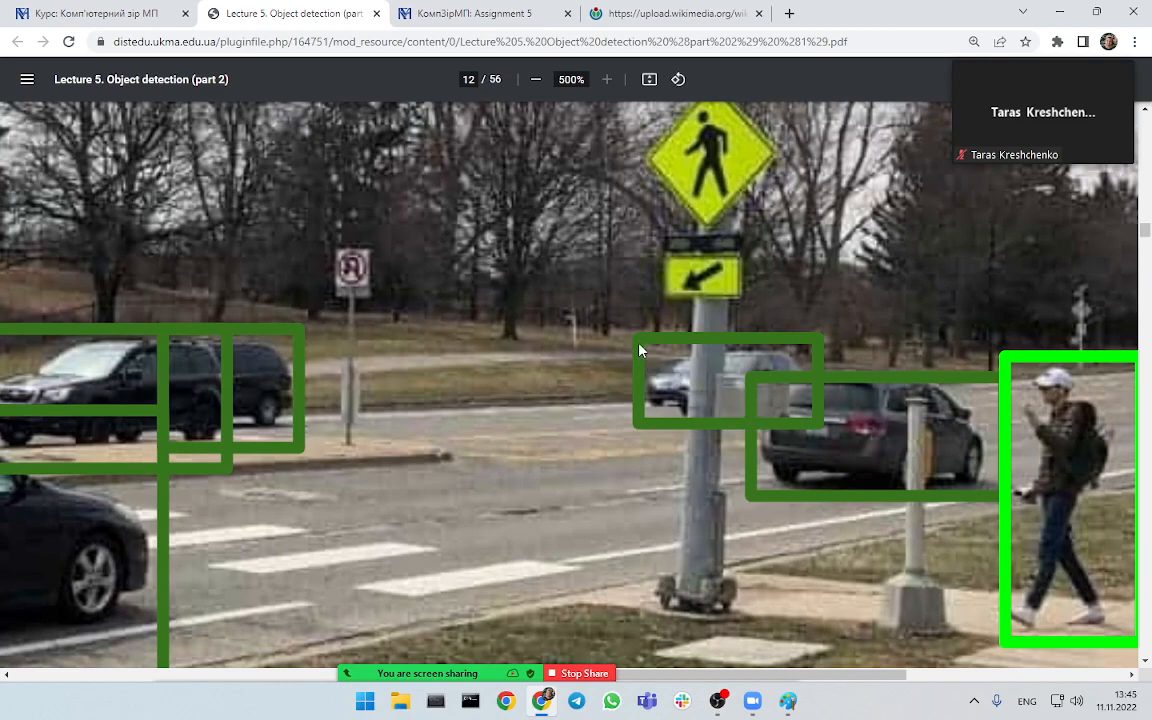
mouse_move(712, 390)
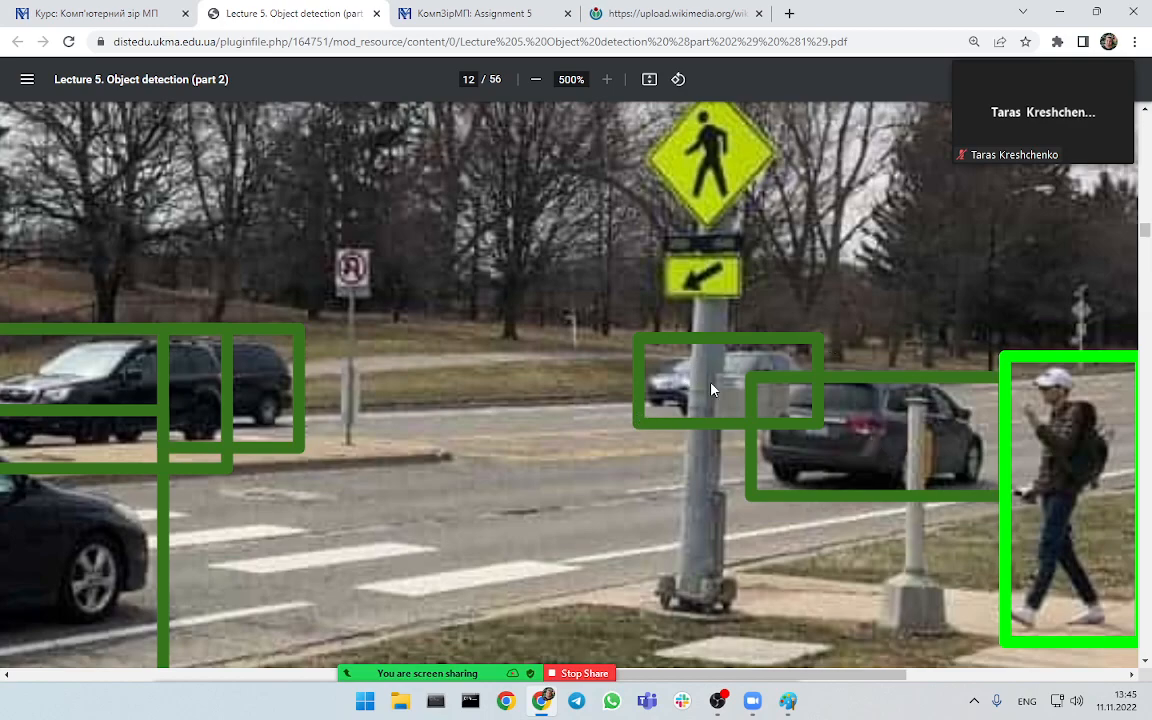
click(536, 80)
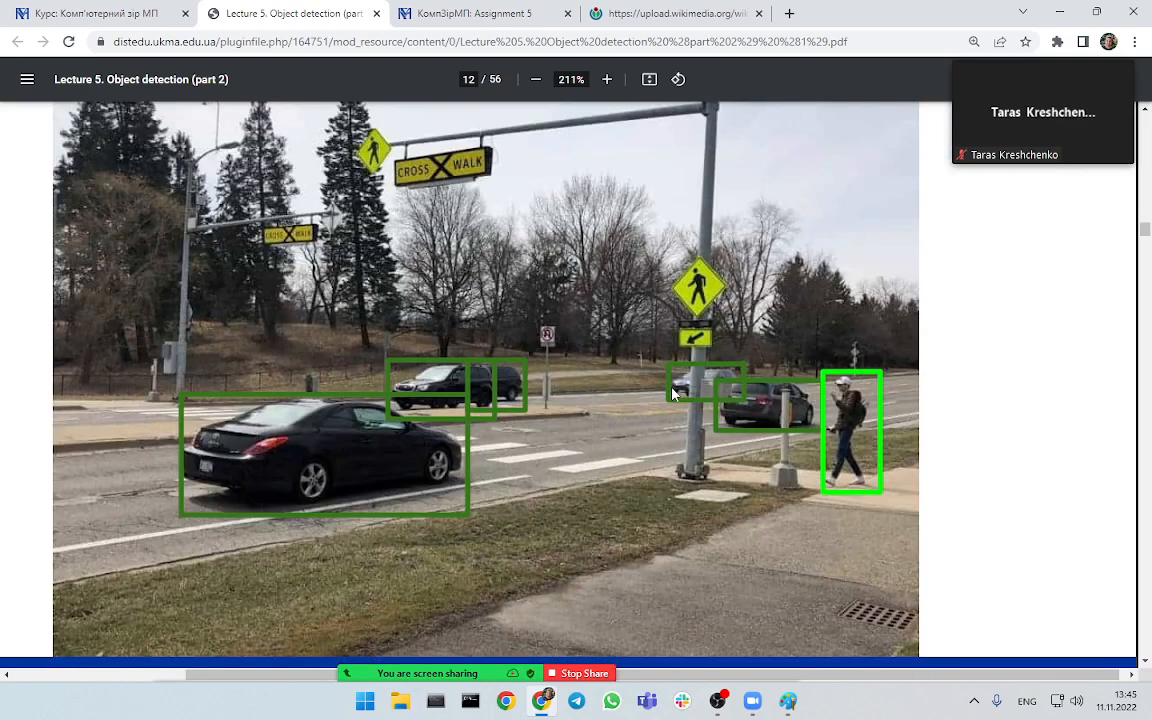
click(536, 80)
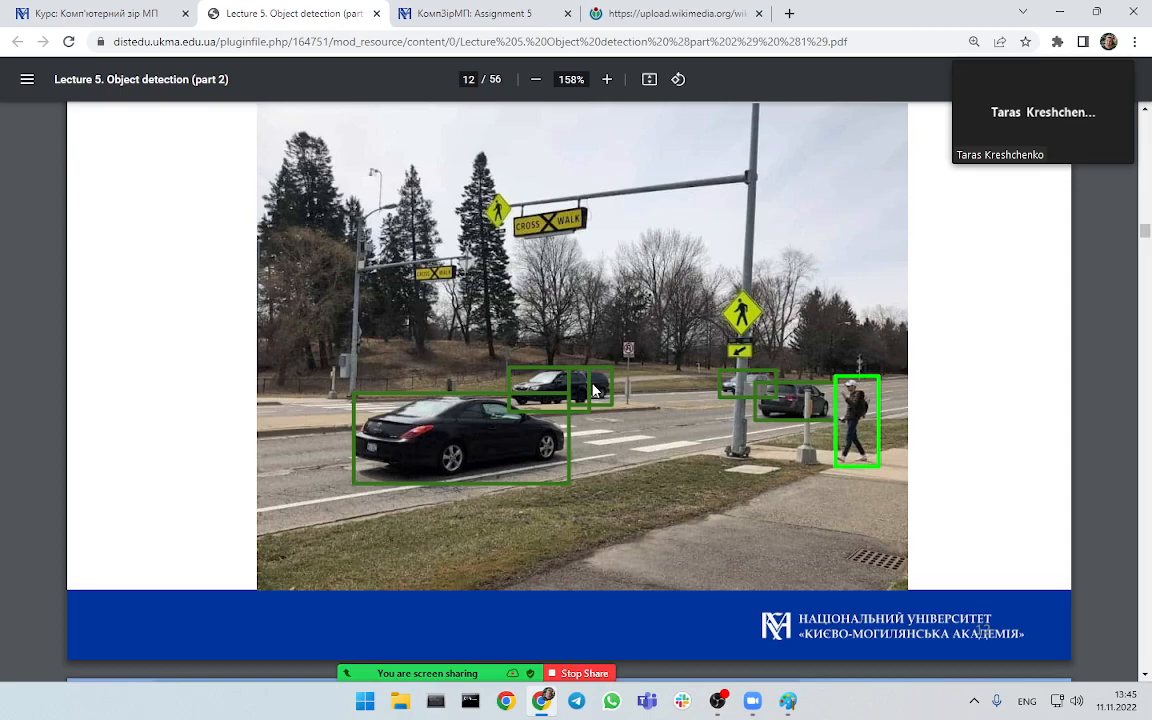
click(608, 80)
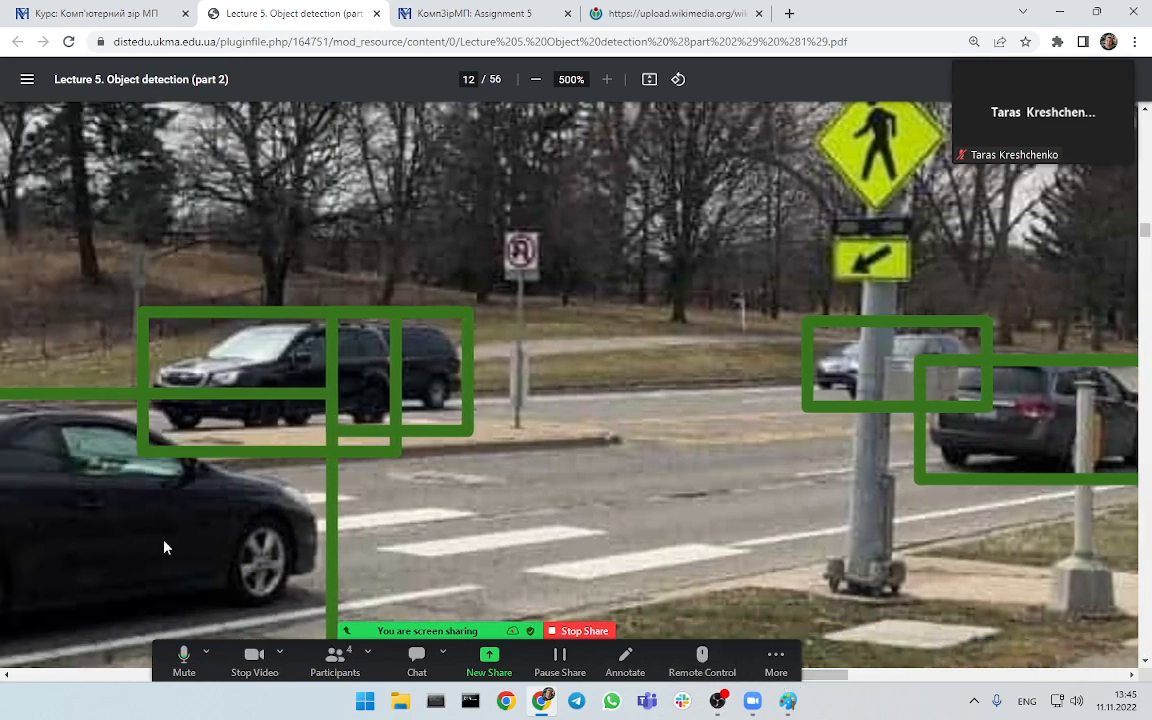
click(536, 80)
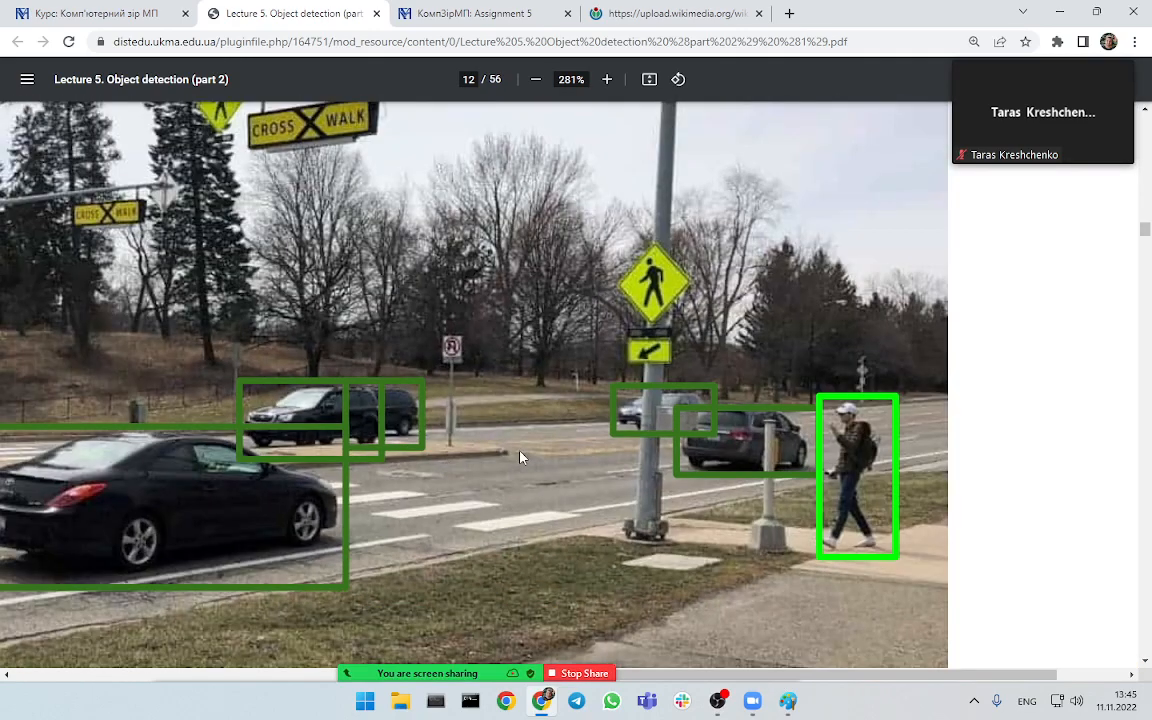
click(536, 80)
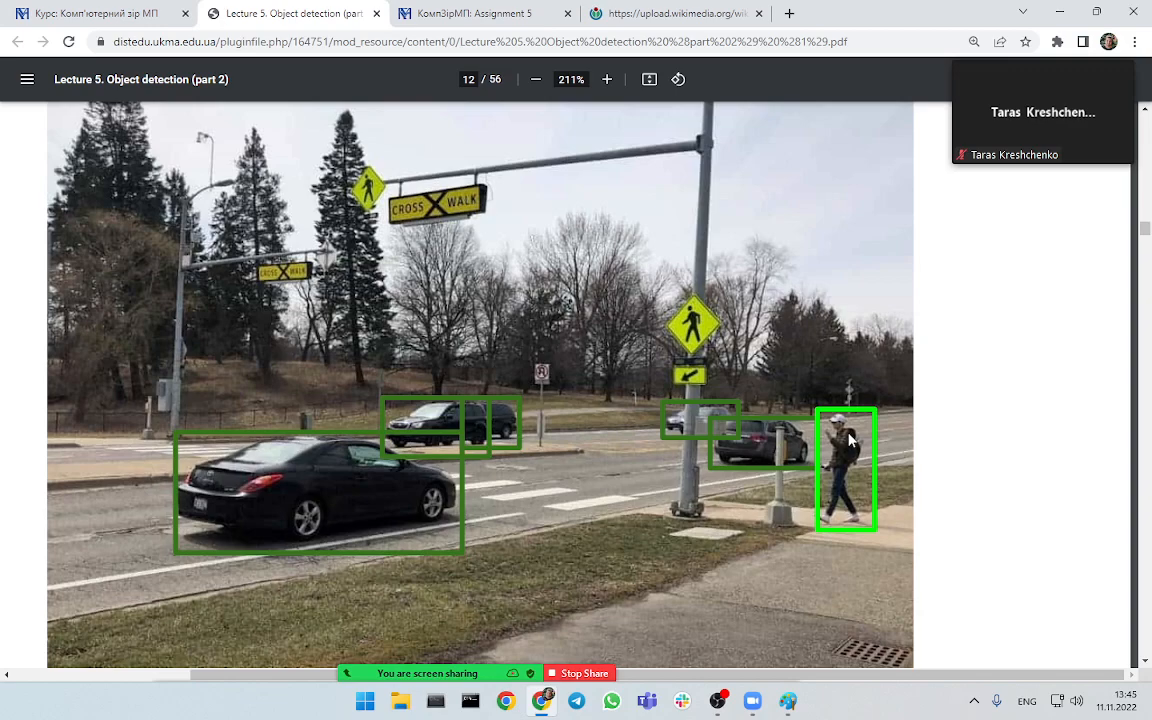
click(536, 80)
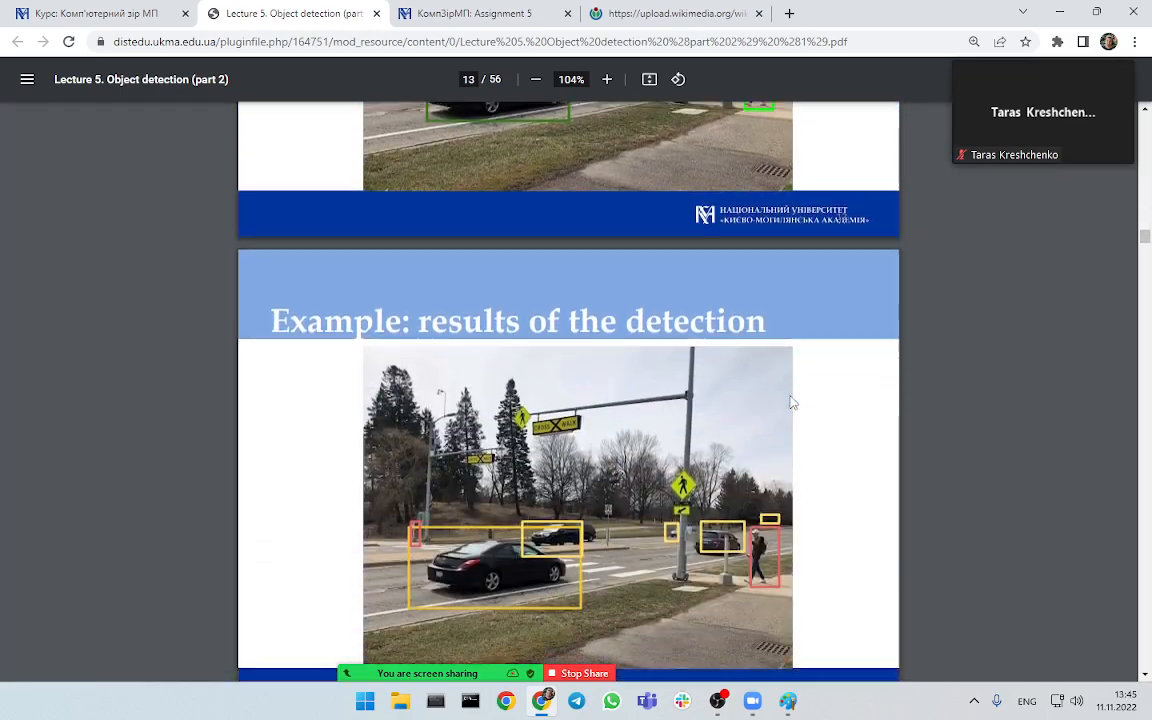
- Zoom into the detection results near the pedestrian, then zoom out and move on to slide 14
click(608, 80)
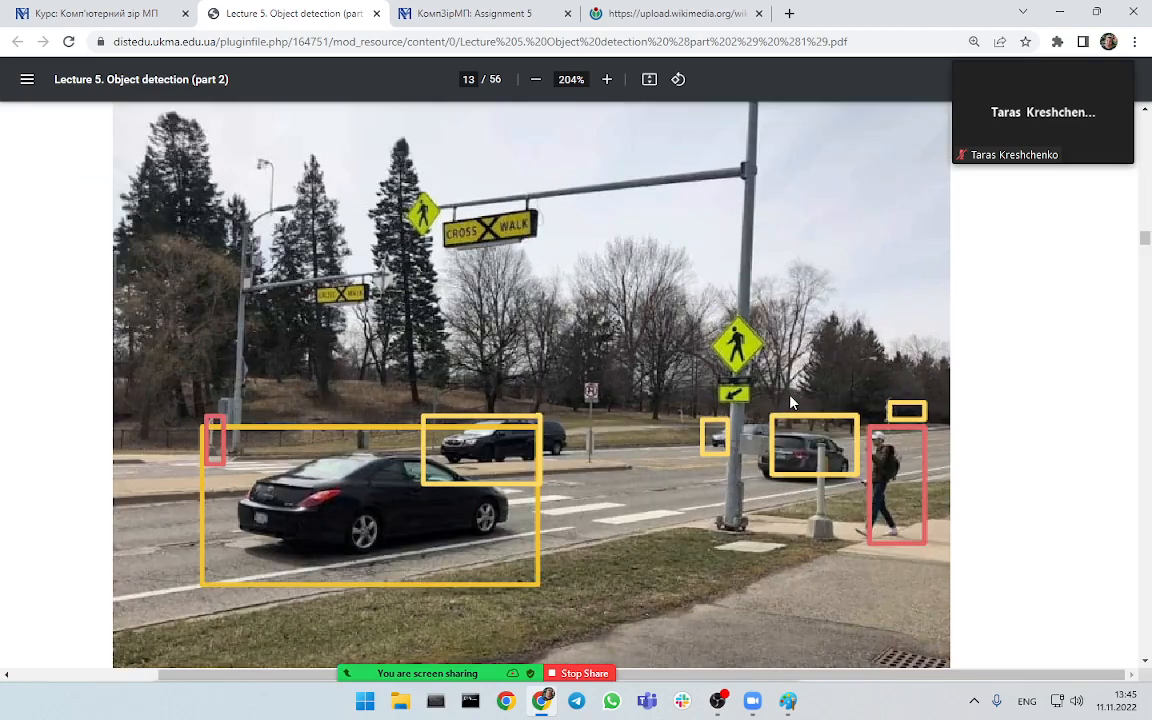
scroll(down, 3)
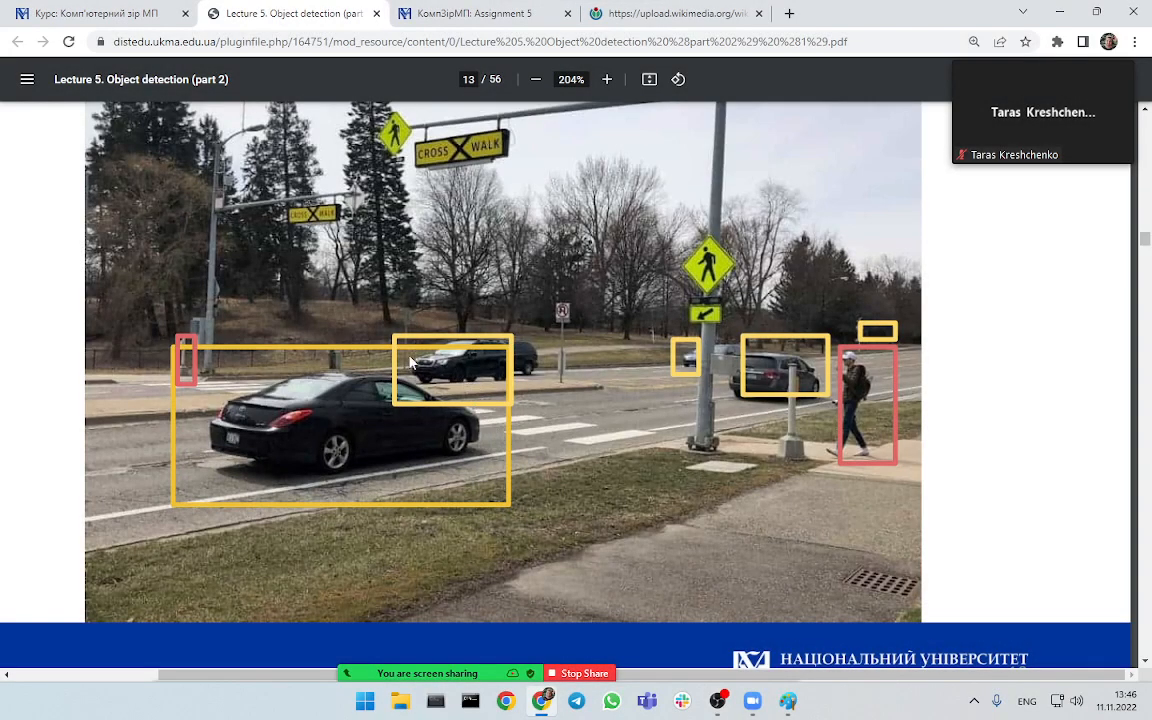
mouse_move(424, 352)
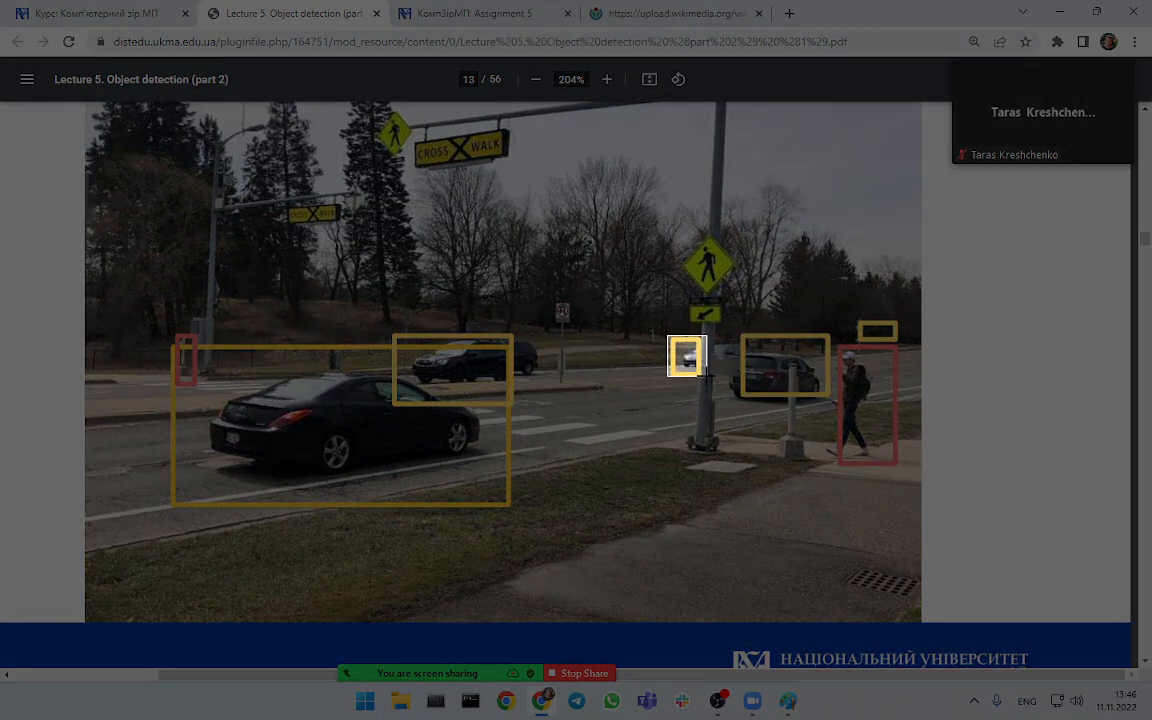
click(606, 80)
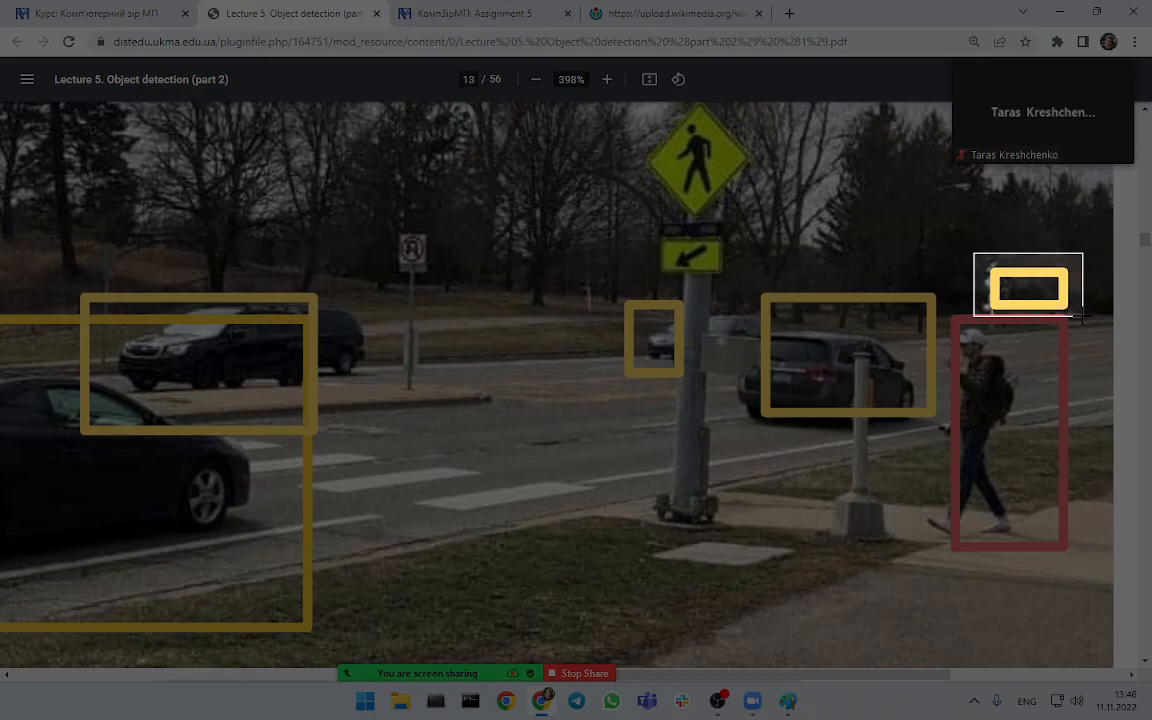
click(536, 80)
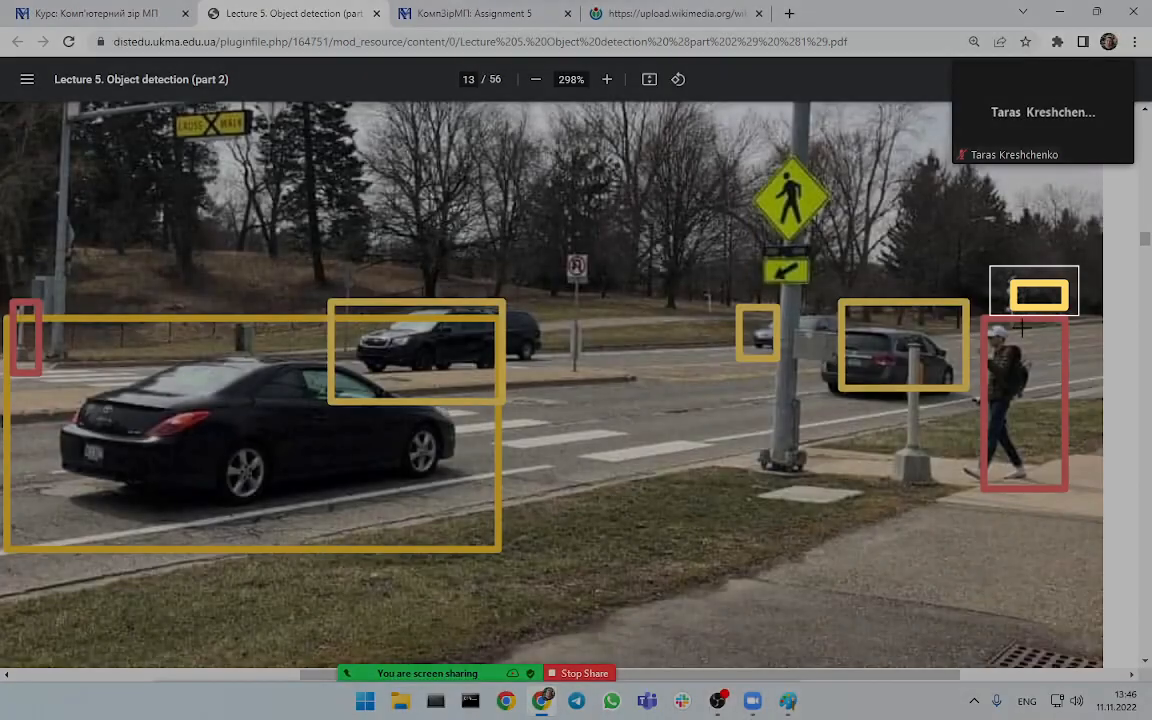
click(536, 80)
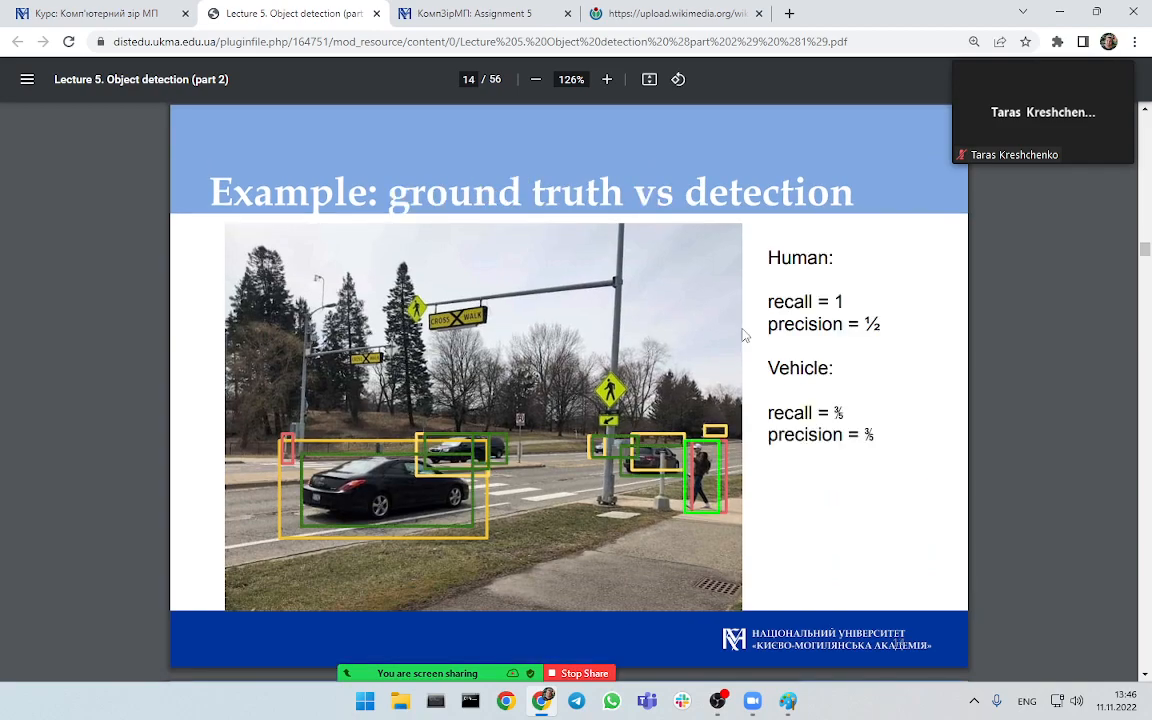
- Enlarge slide 14 to about 197% so the recall and precision values are readable
click(606, 80)
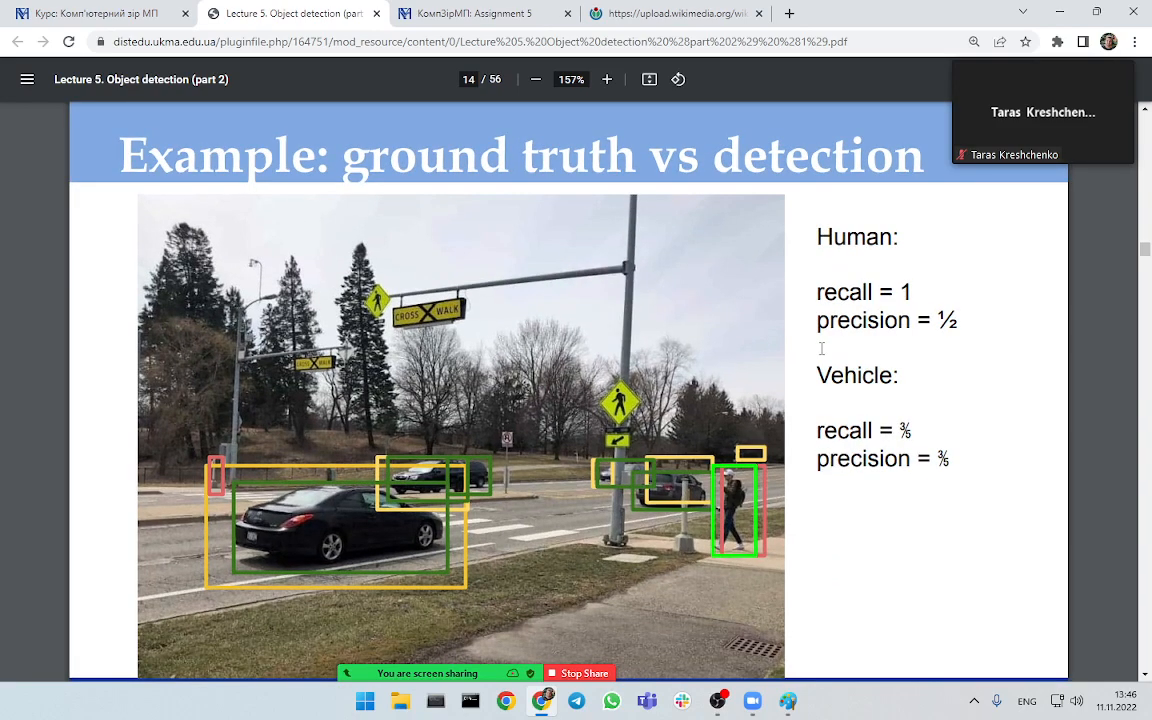
click(608, 80)
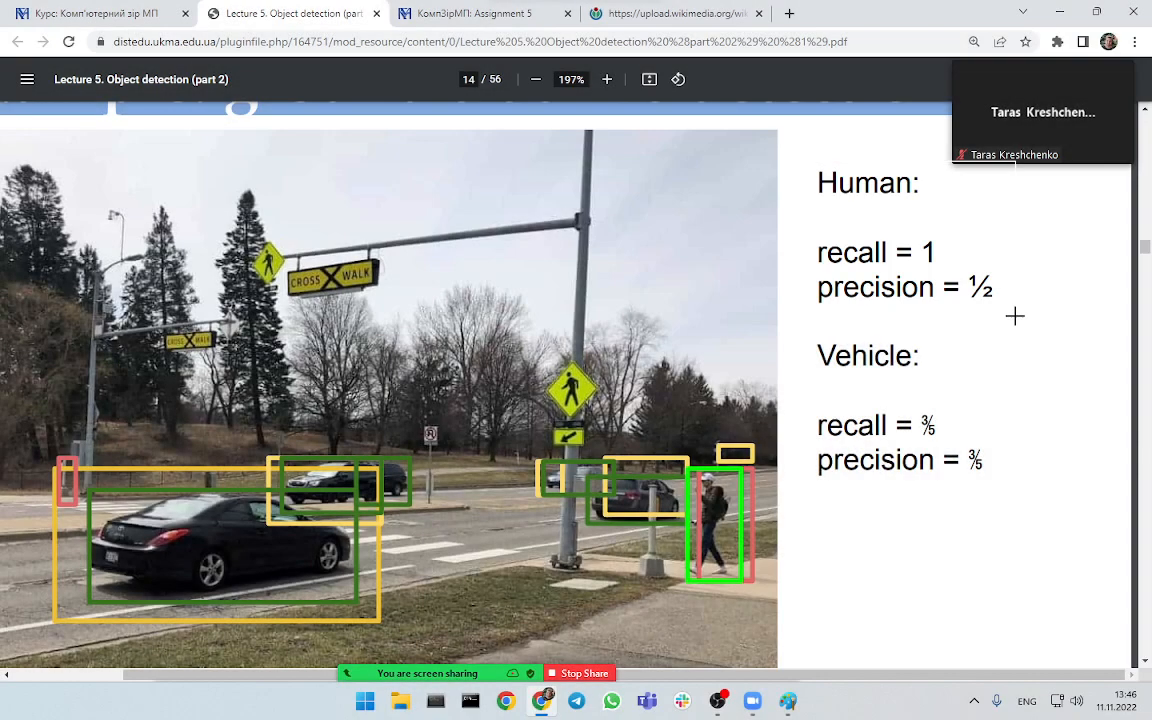
mouse_move(1020, 320)
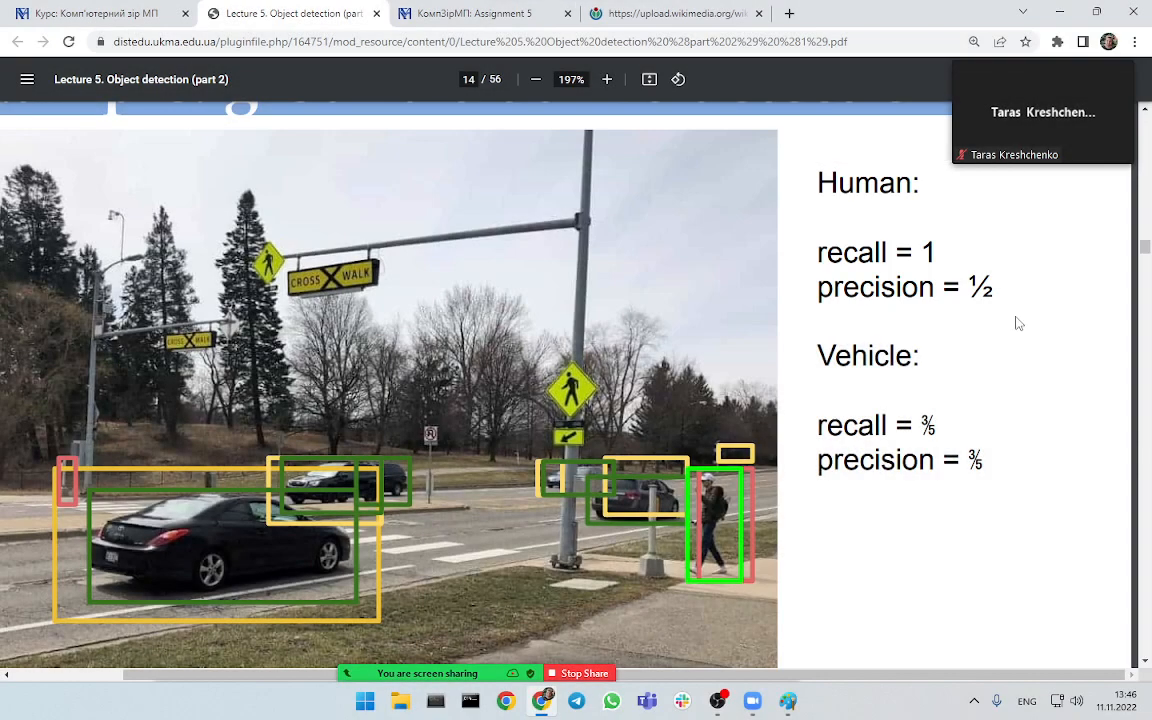
mouse_move(1004, 304)
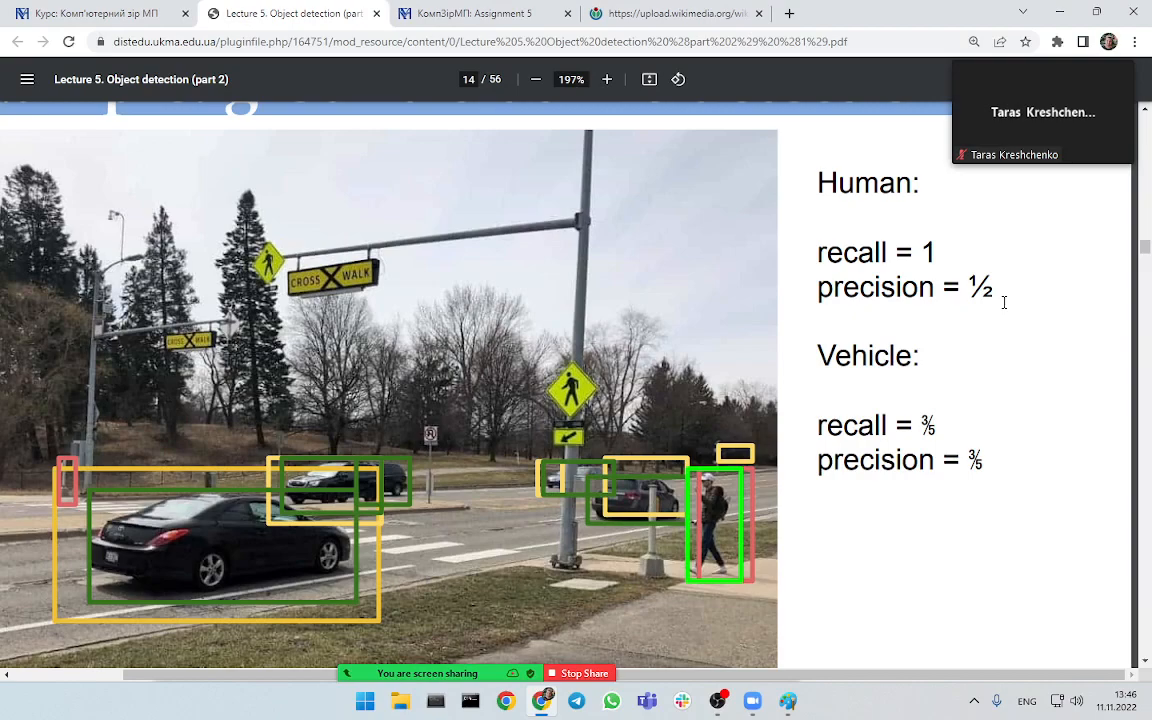
mouse_move(750, 470)
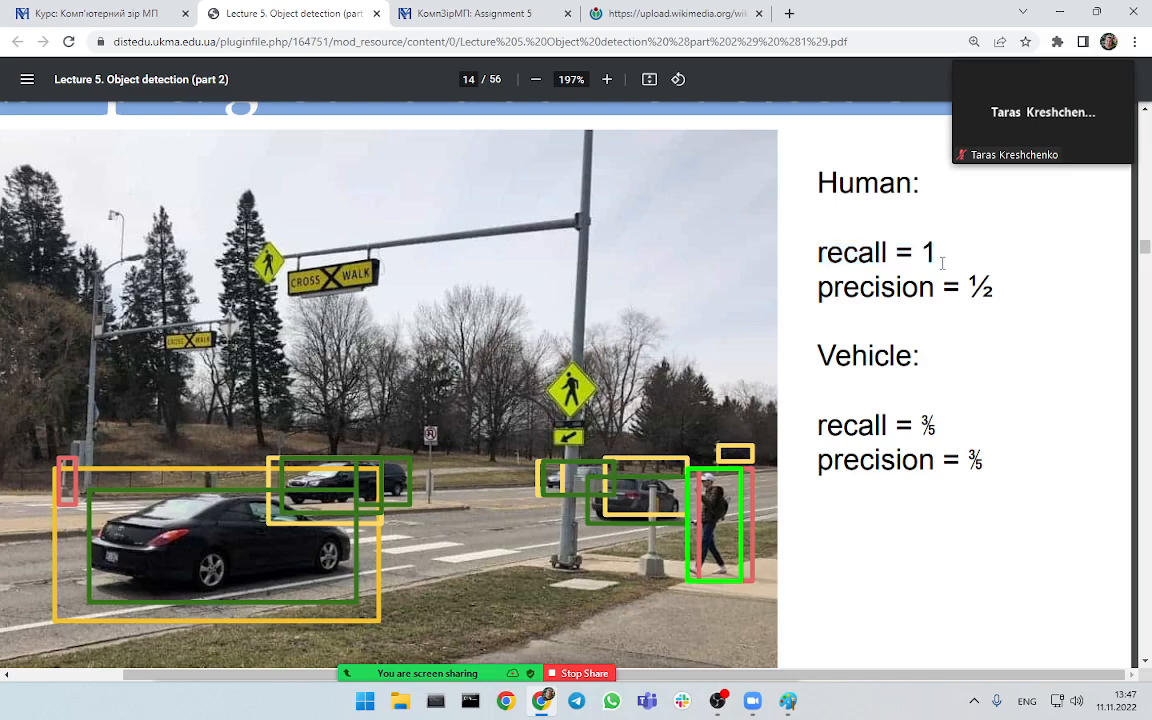
mouse_move(676, 534)
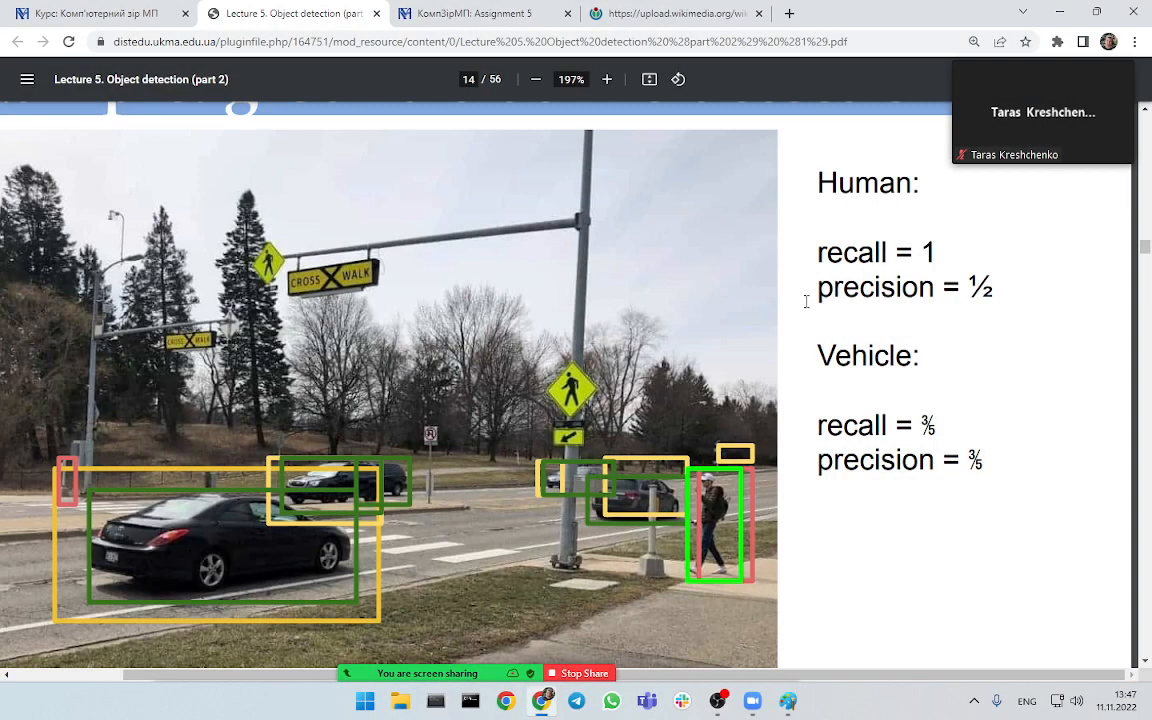
mouse_move(108, 410)
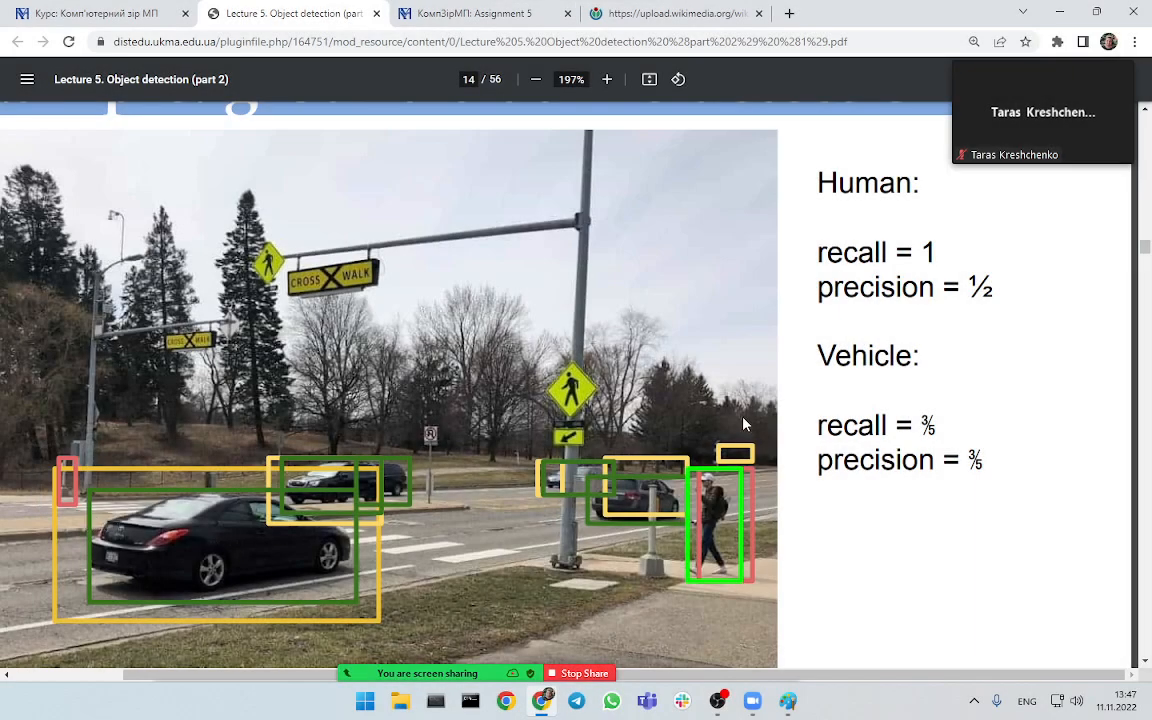
mouse_move(784, 414)
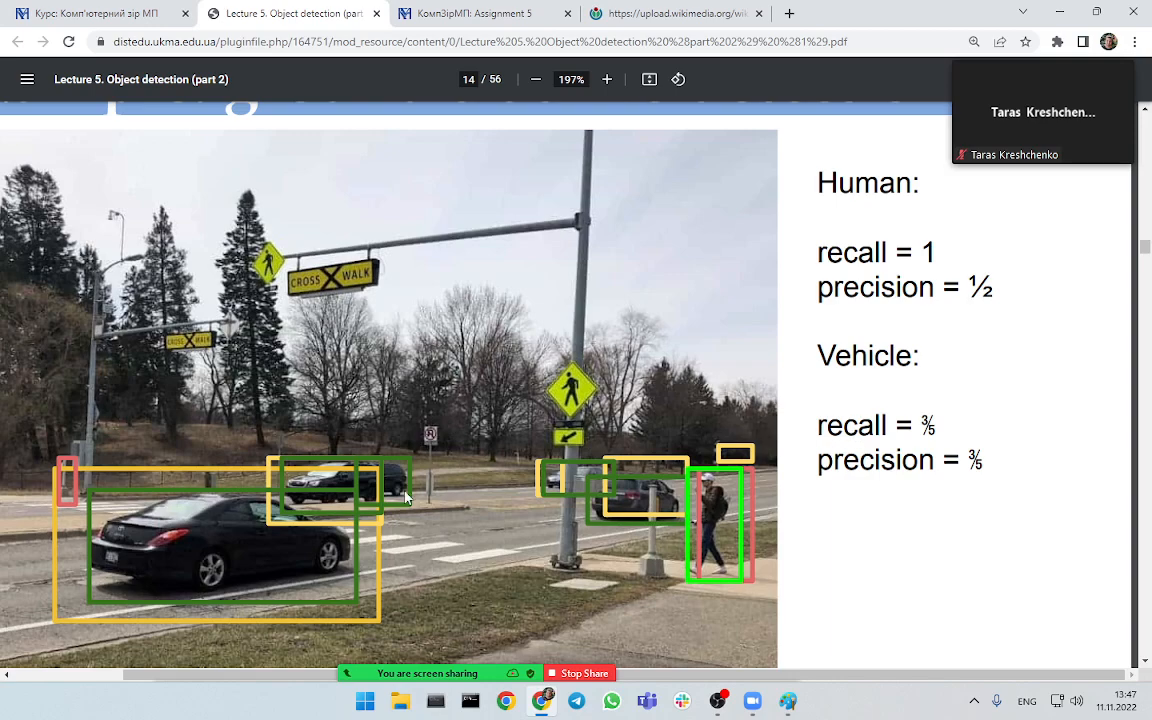
mouse_move(390, 504)
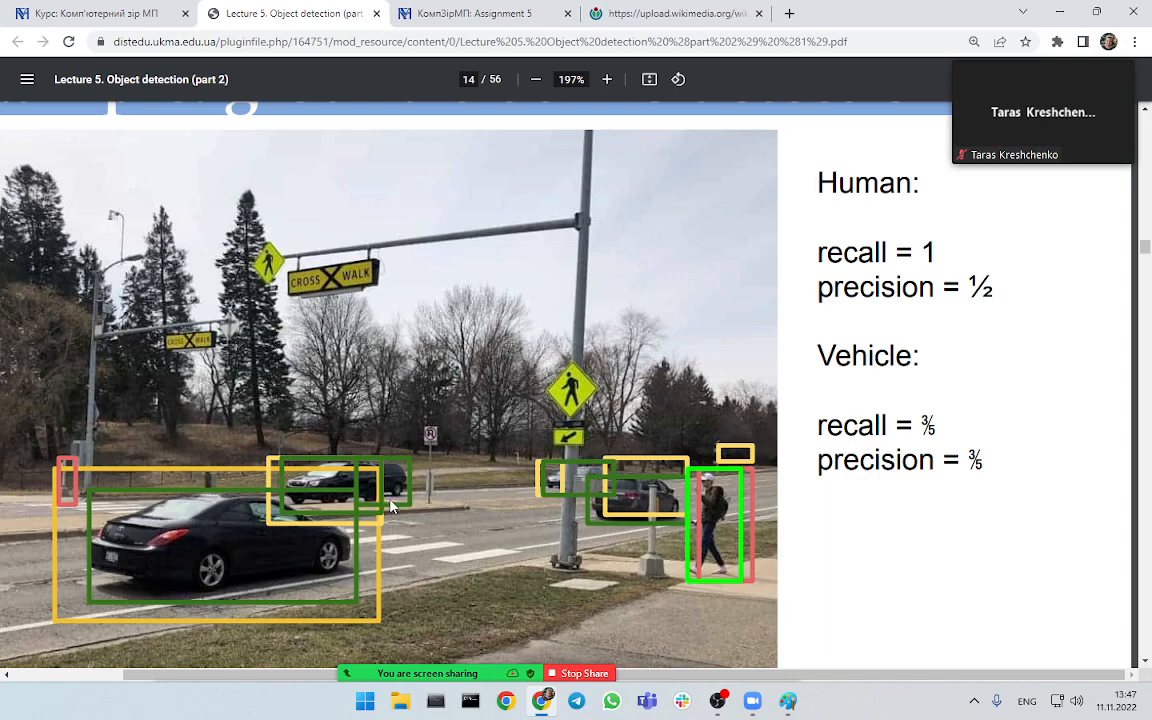
mouse_move(316, 570)
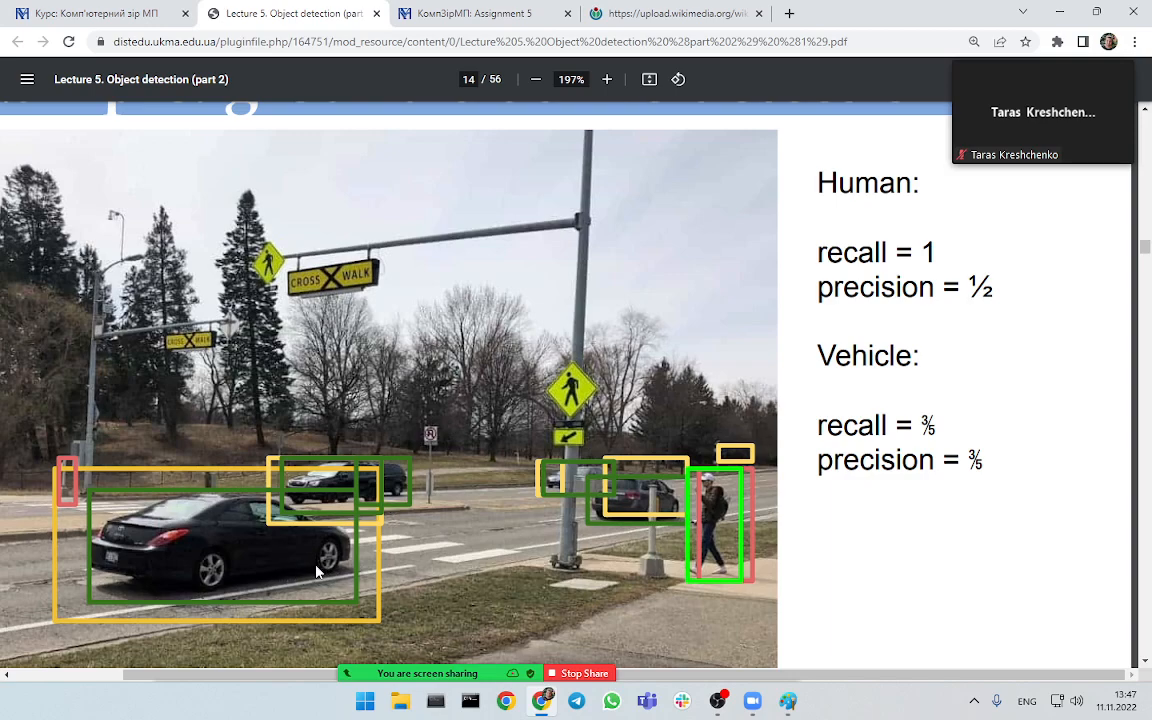
mouse_move(280, 448)
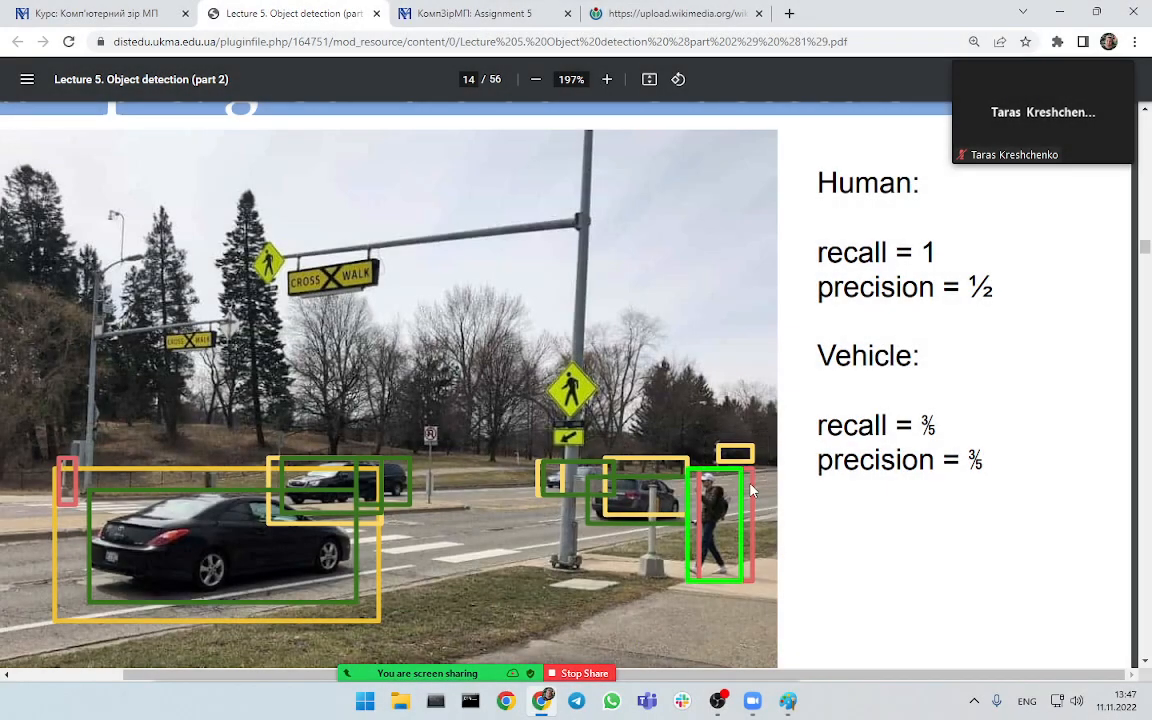
mouse_move(740, 502)
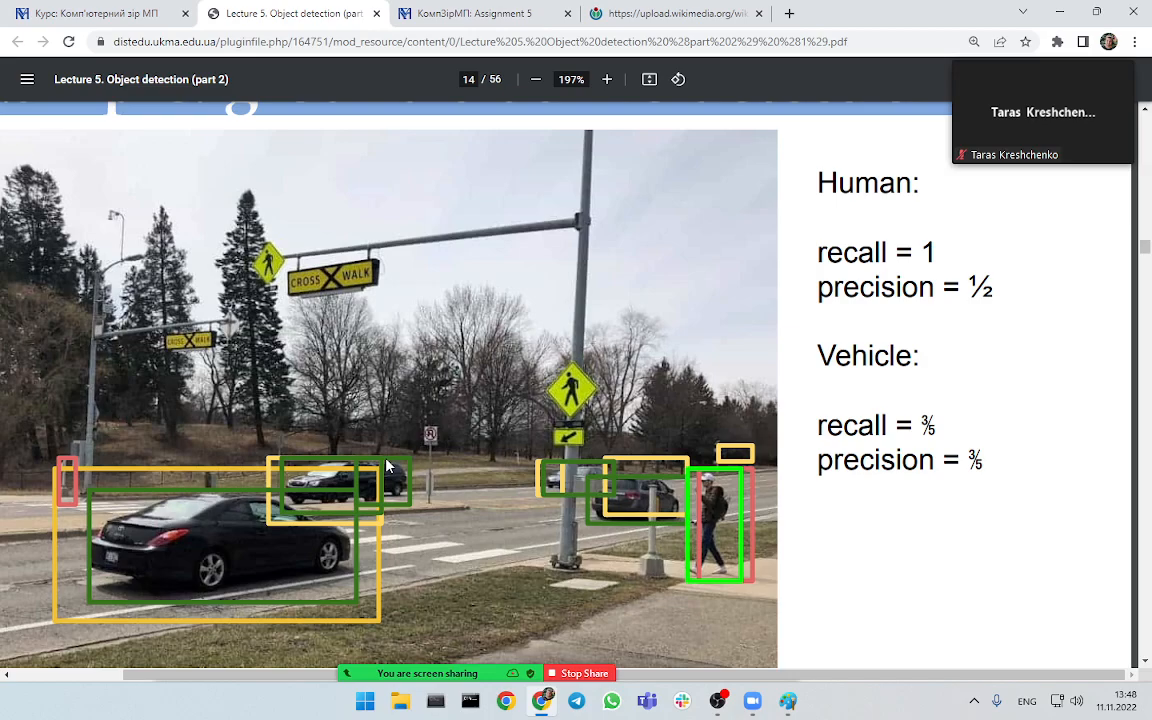
mouse_move(504, 458)
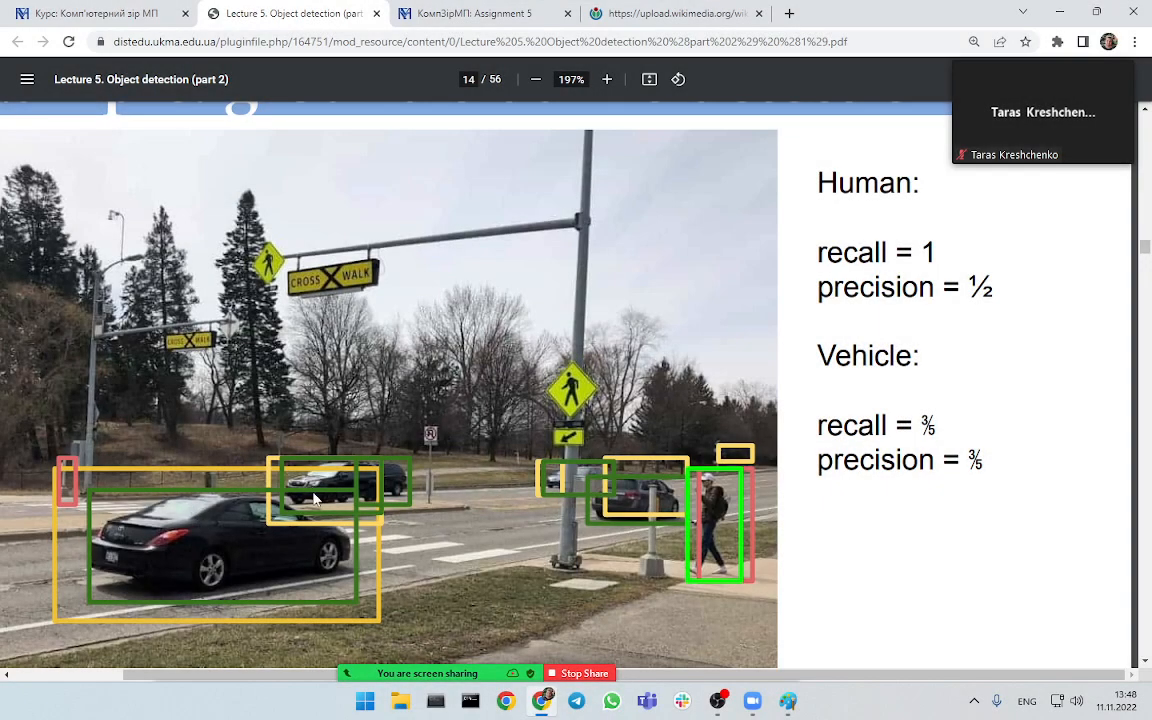
mouse_move(630, 476)
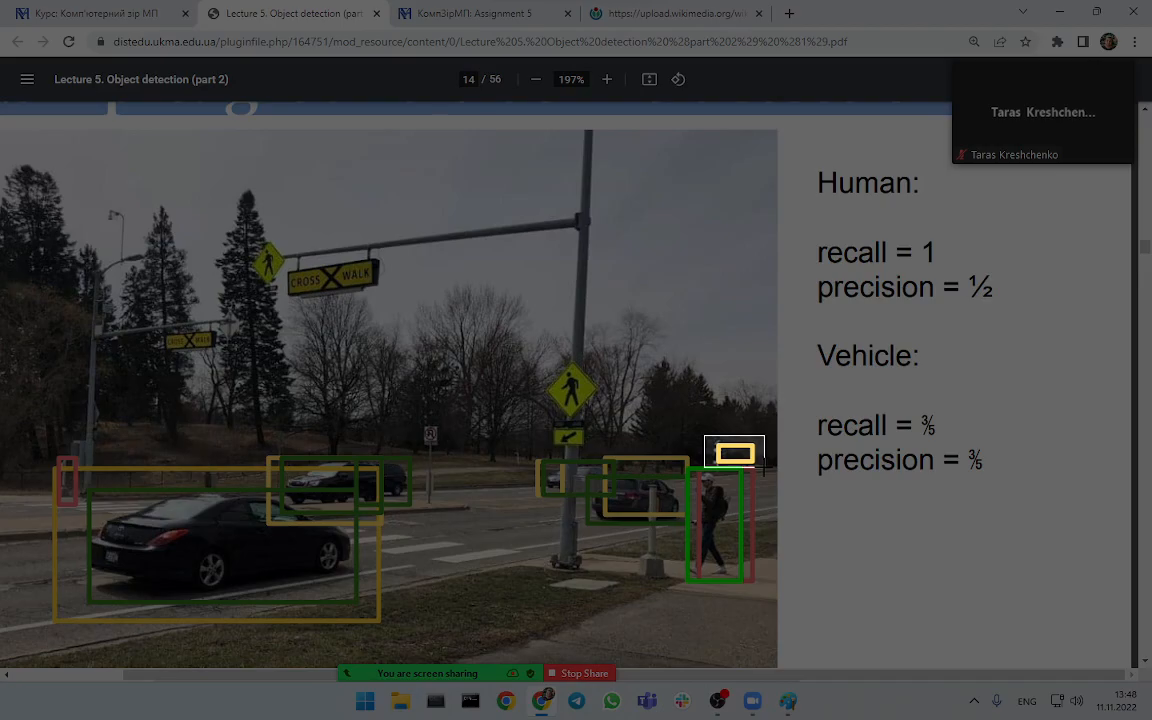
click(364, 700)
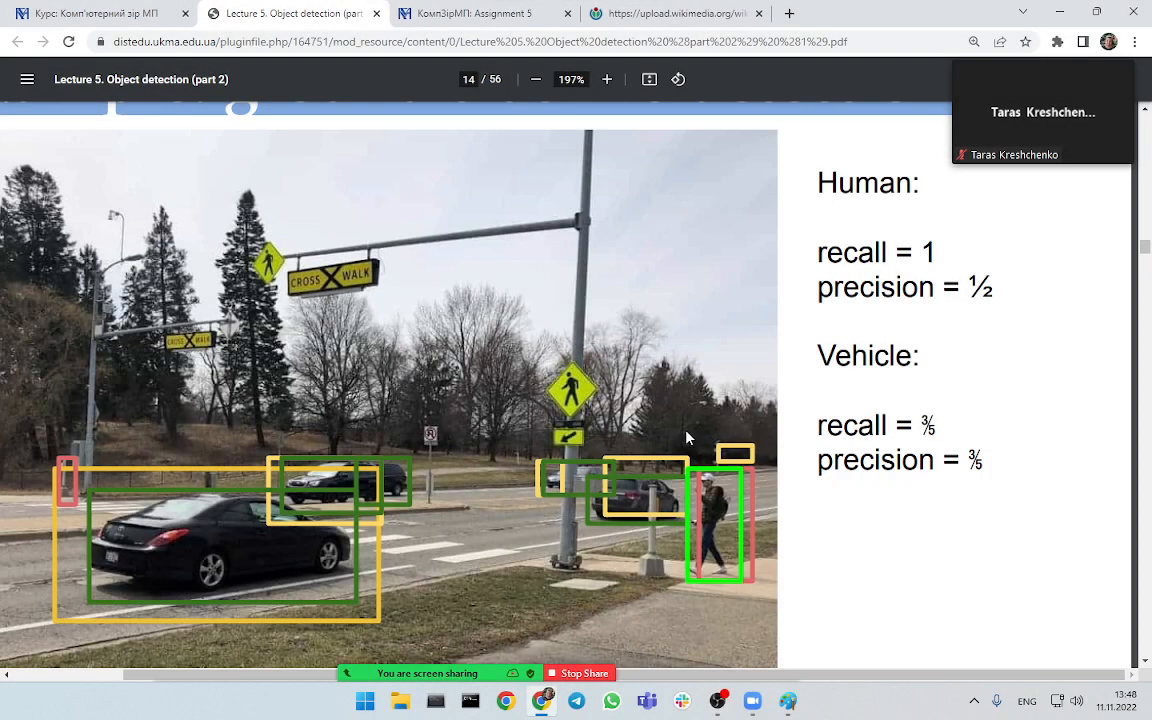
mouse_move(702, 400)
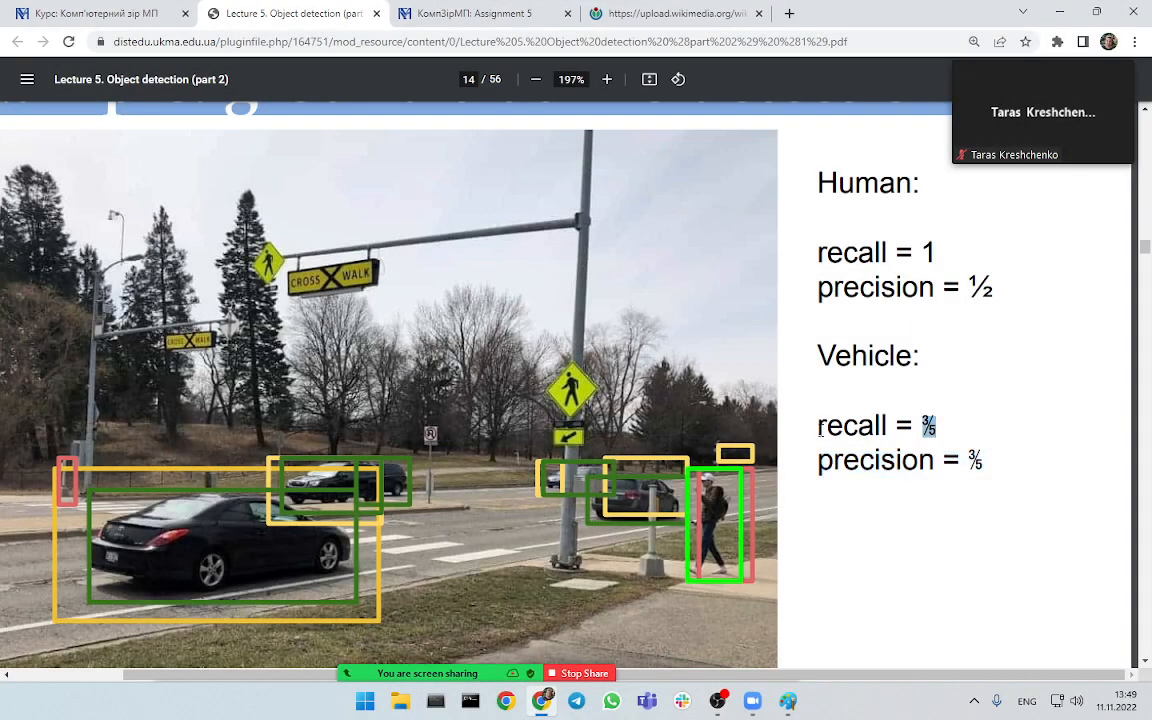
click(536, 80)
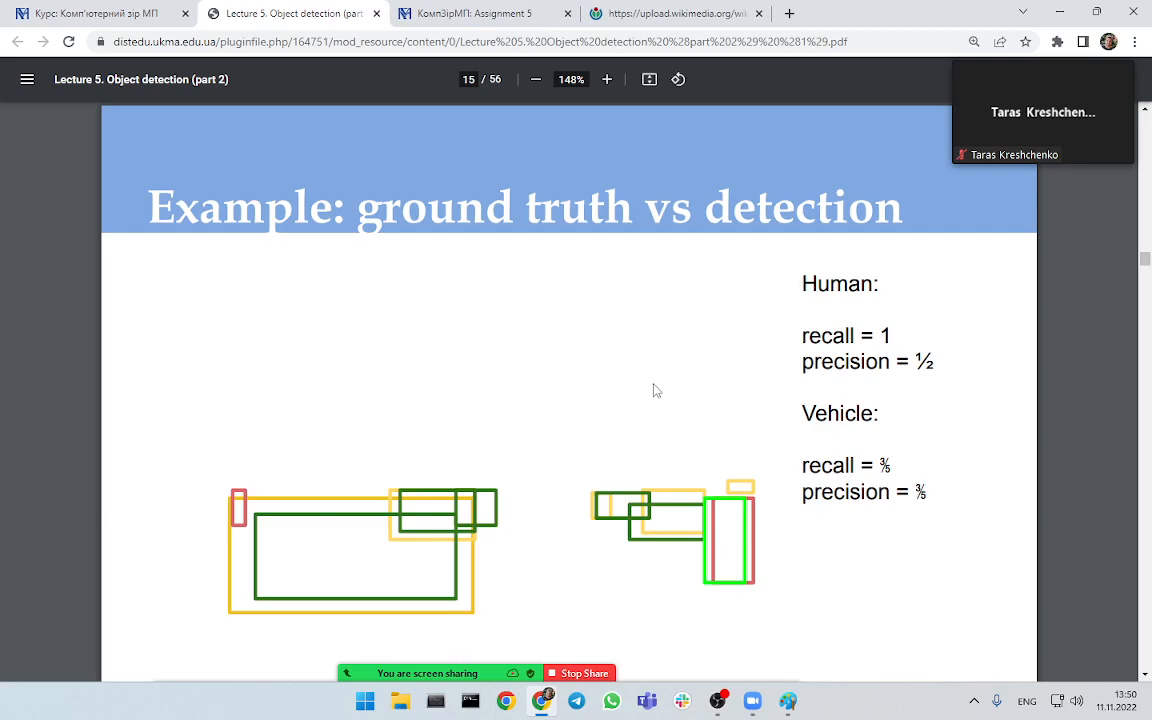
mouse_move(568, 510)
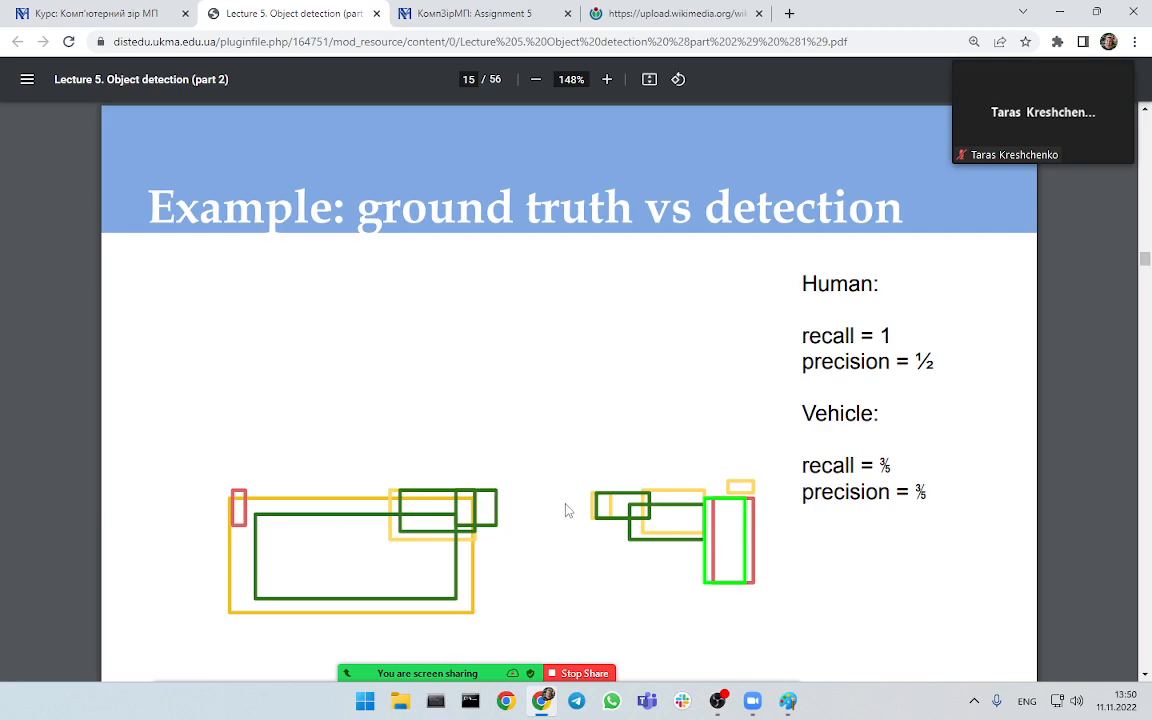
- Adjust the zoom to move from page 15 to slide 16, detection results with scores
click(536, 80)
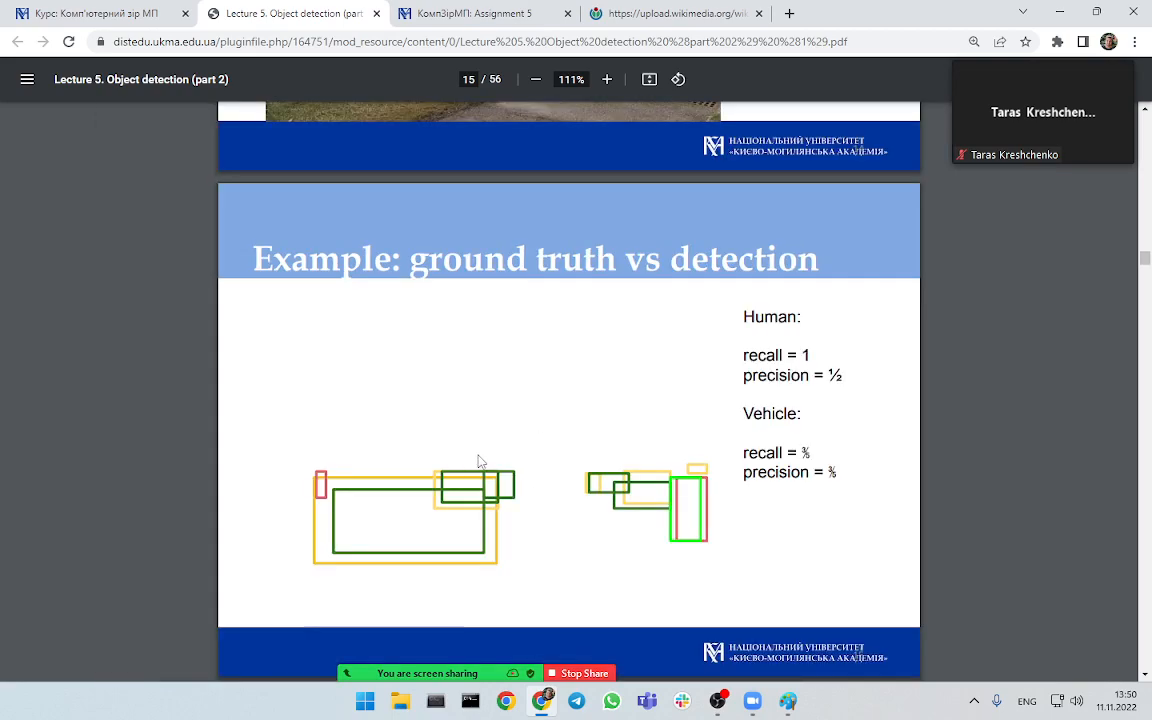
click(608, 80)
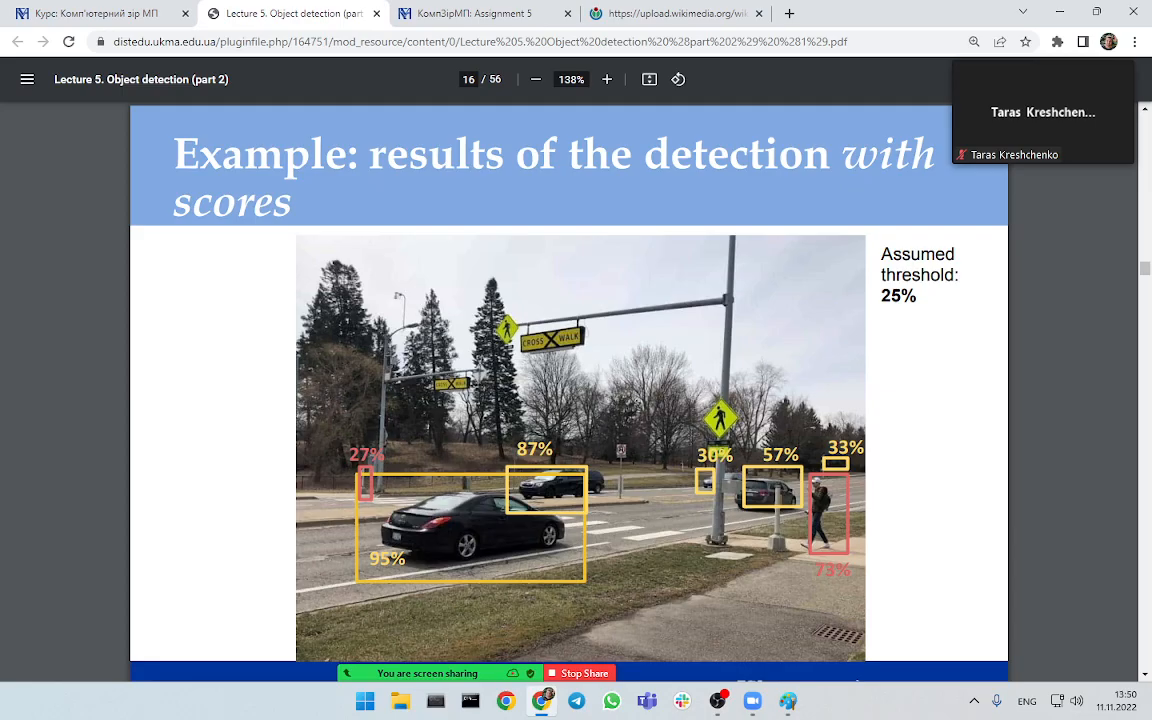
- Zoom through the scores slide and the 50% threshold example on to slide 18
click(608, 80)
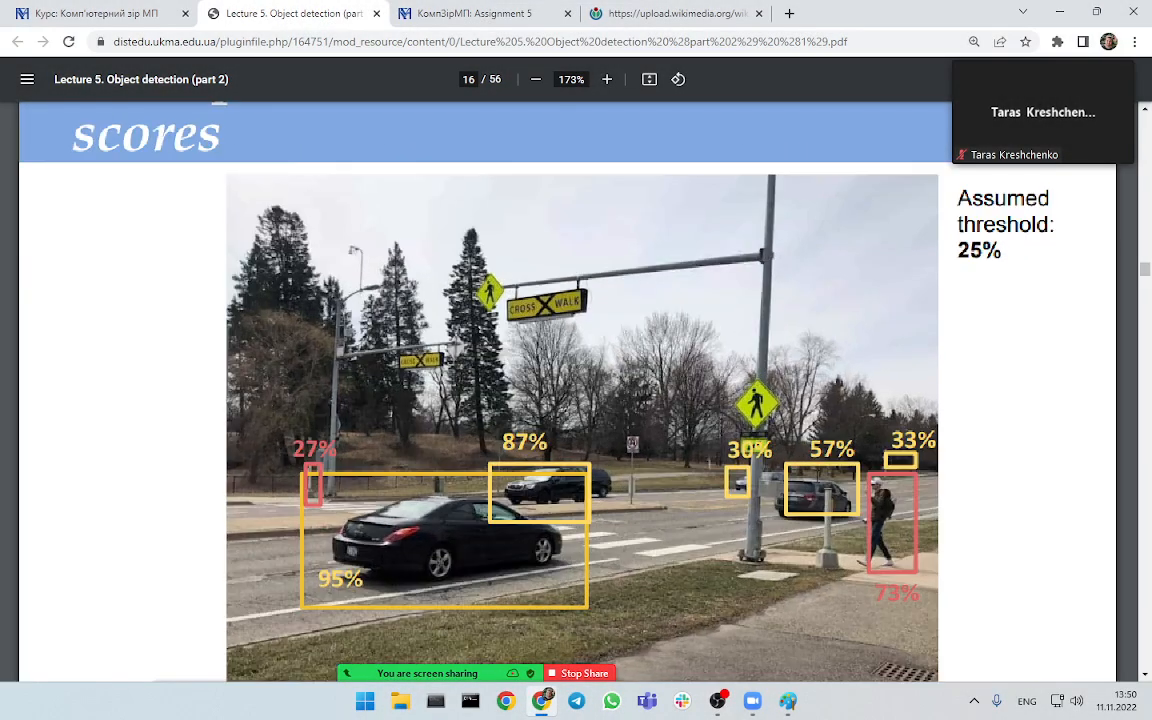
click(608, 80)
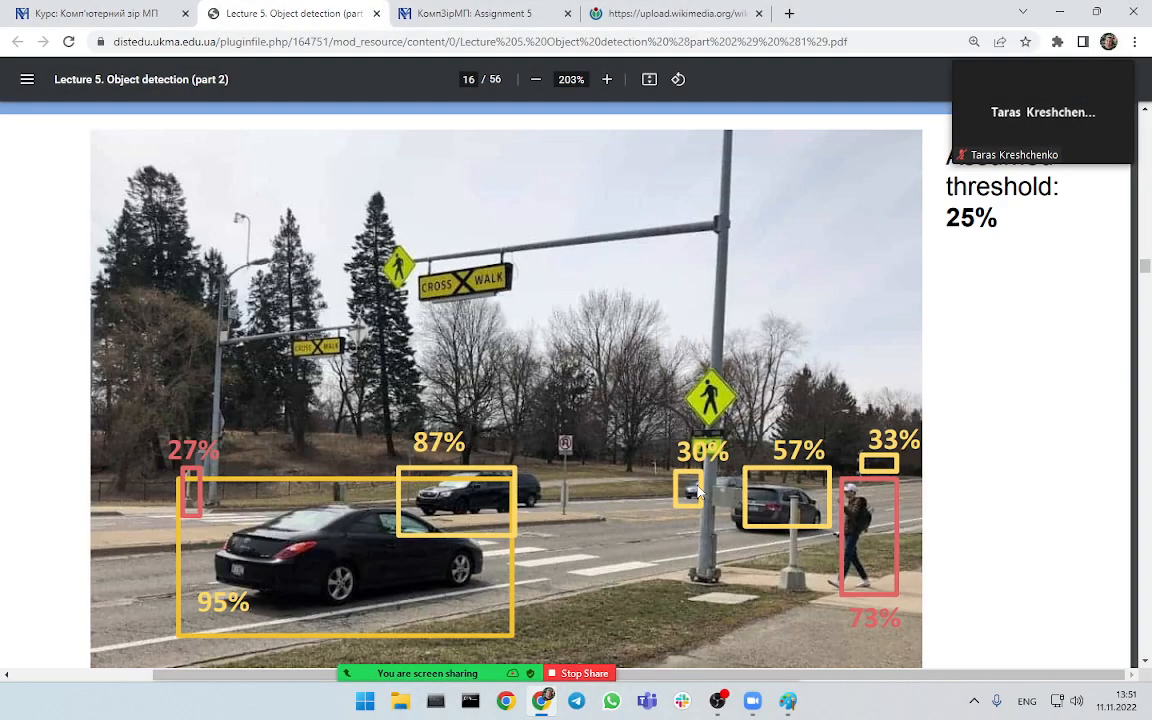
mouse_move(198, 490)
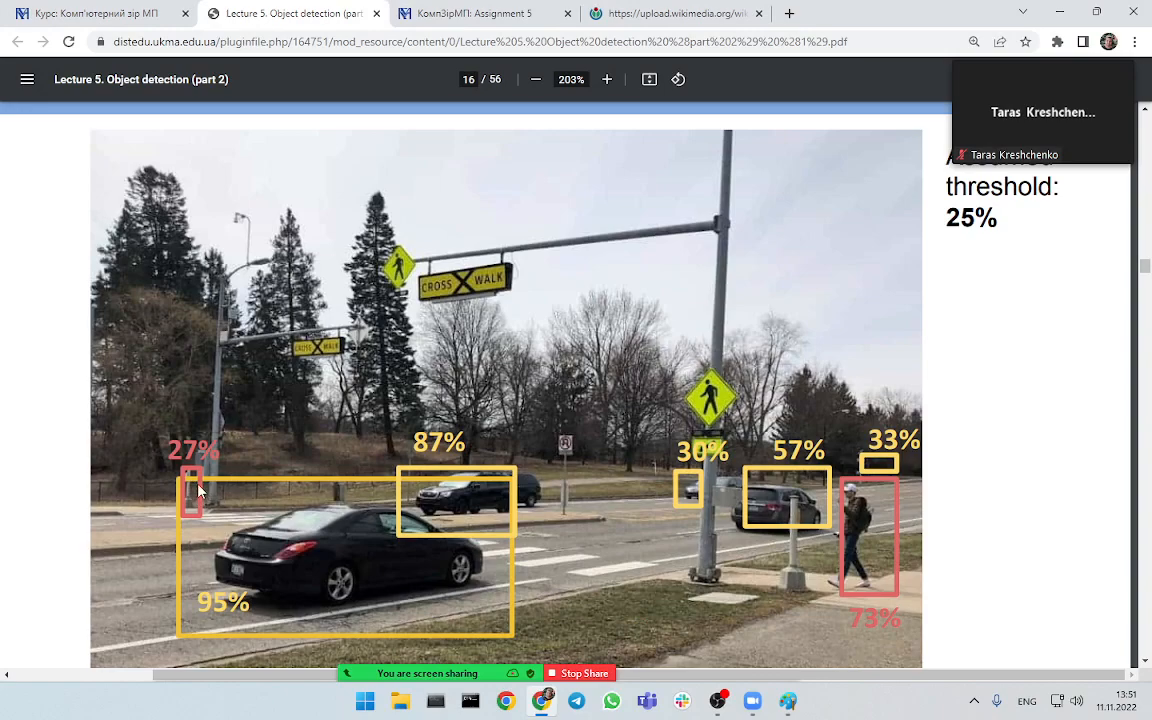
mouse_move(424, 502)
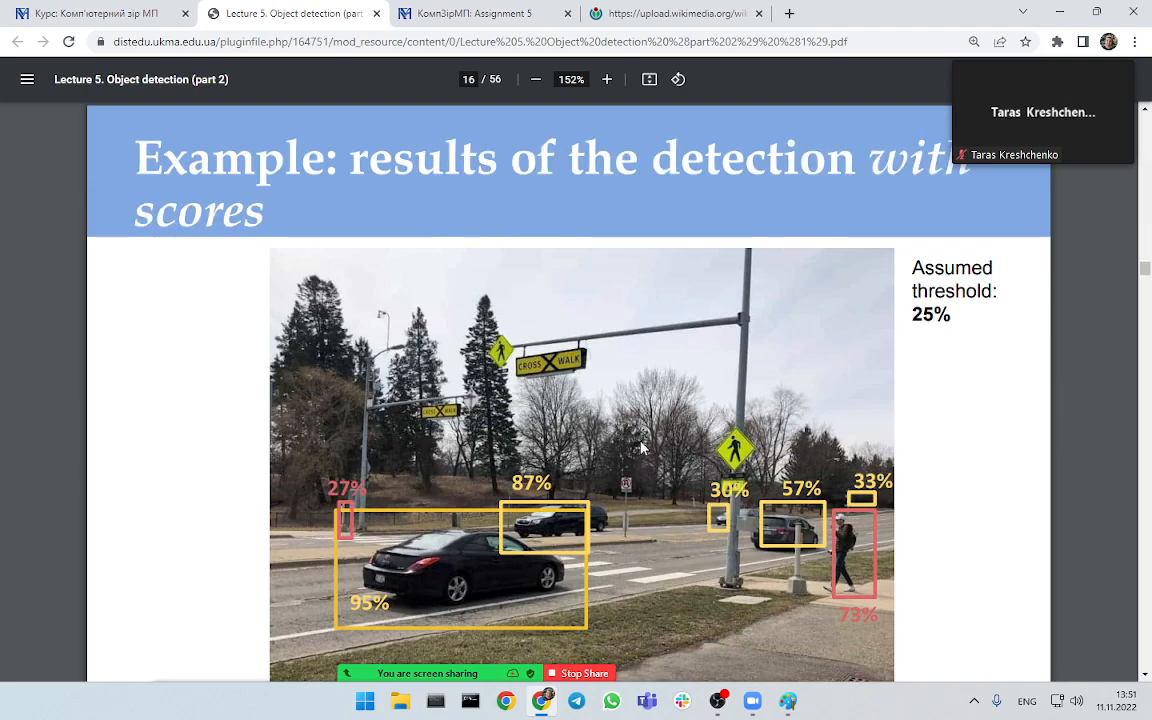
mouse_move(498, 610)
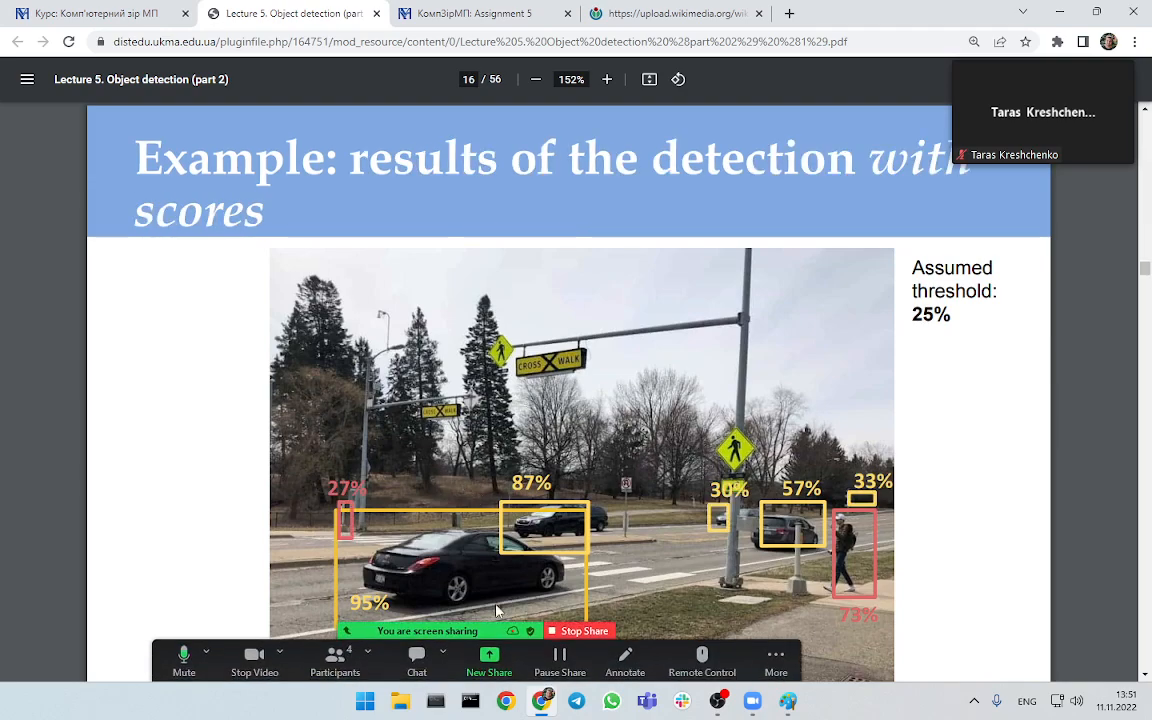
scroll(down, 3)
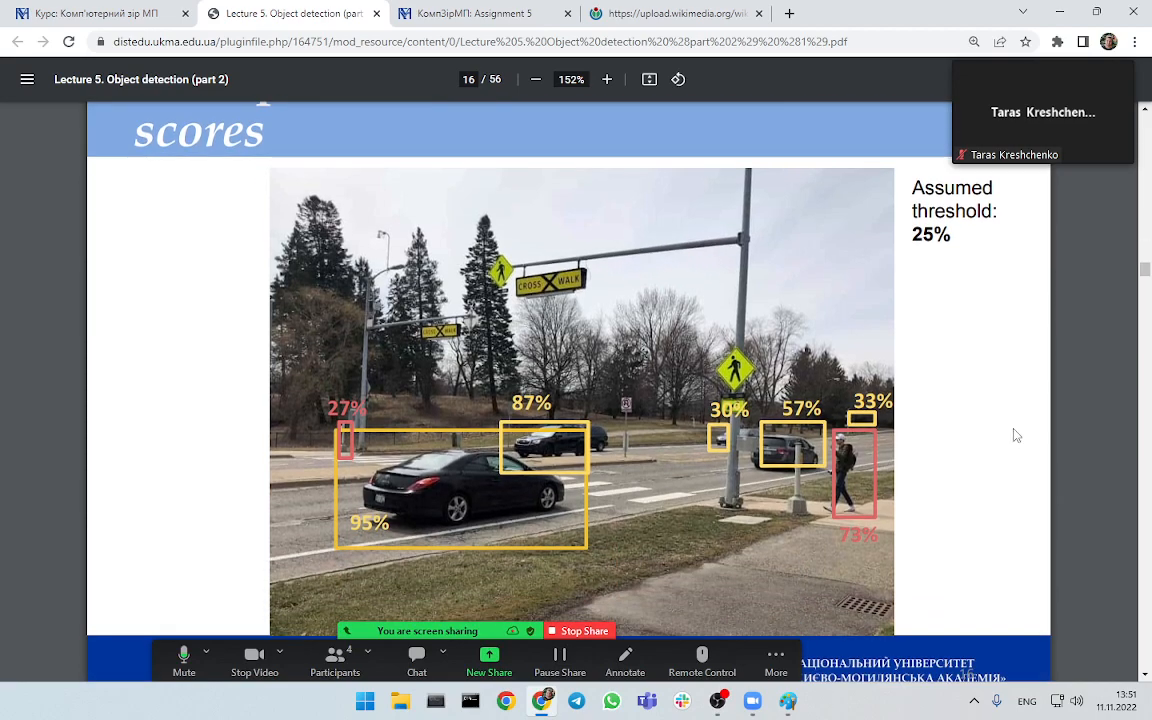
click(536, 80)
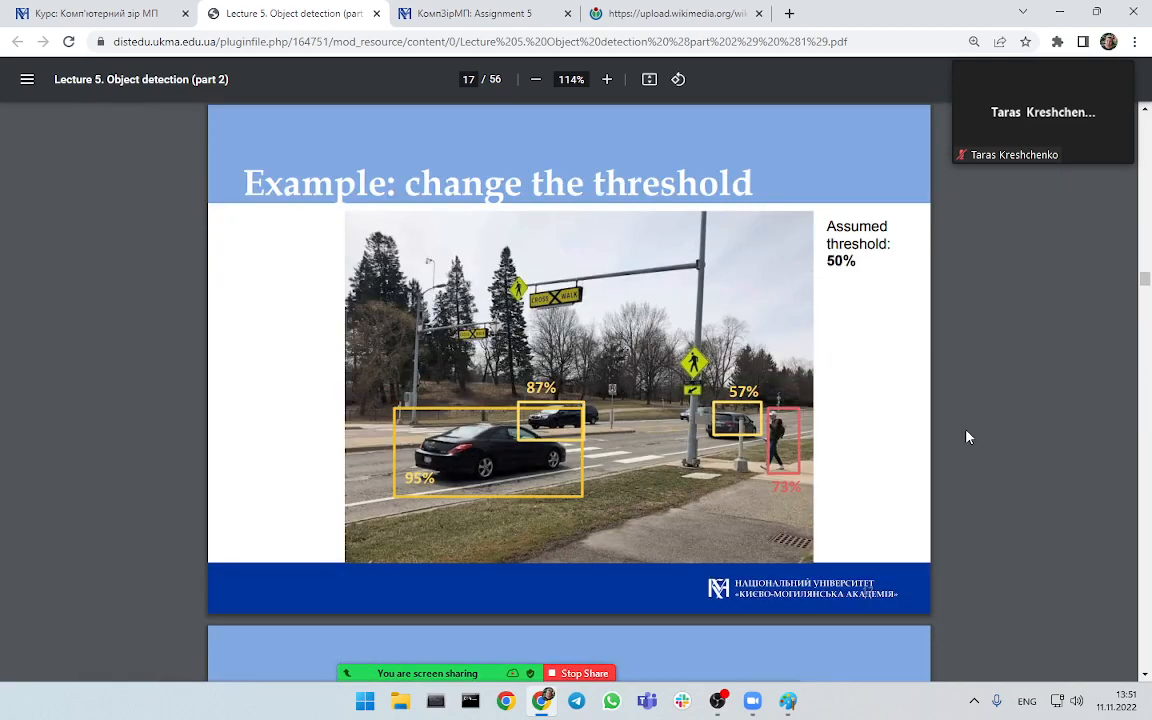
click(608, 80)
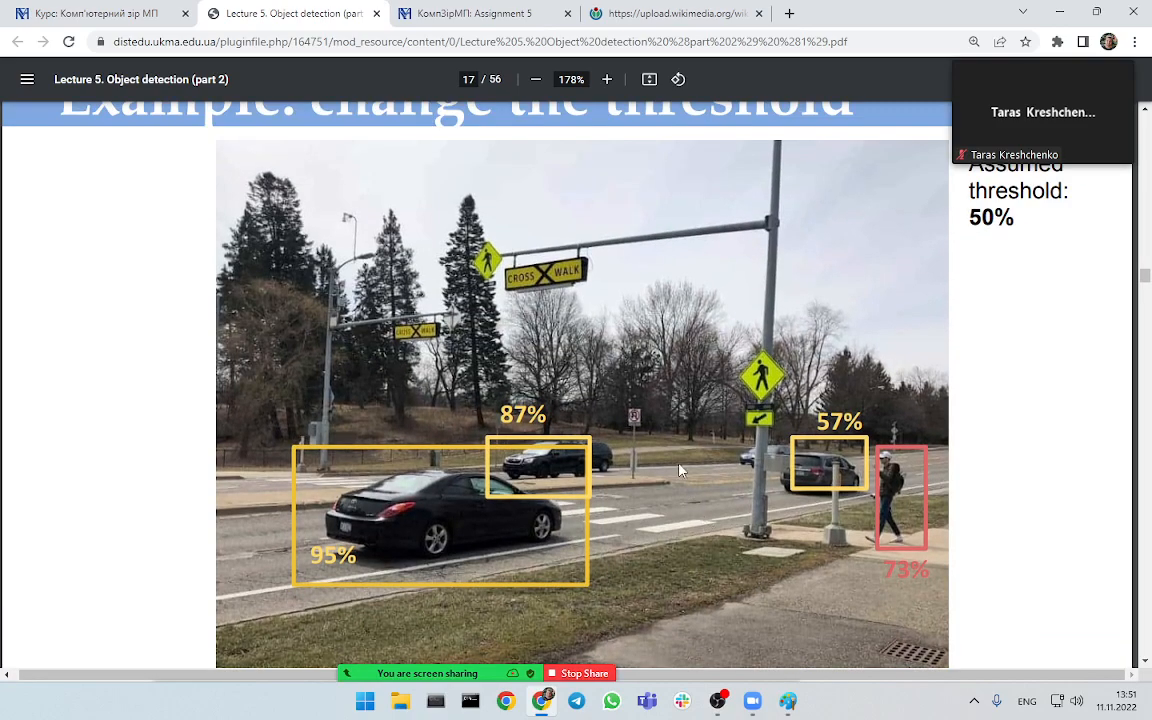
mouse_move(740, 470)
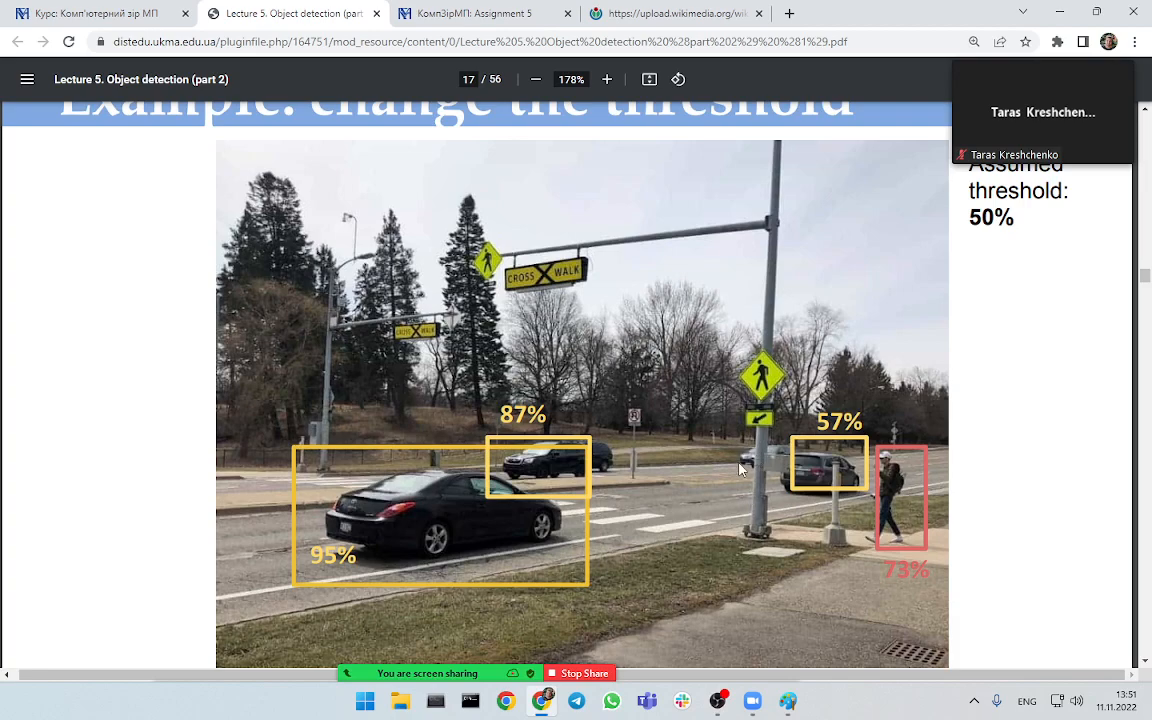
mouse_move(884, 460)
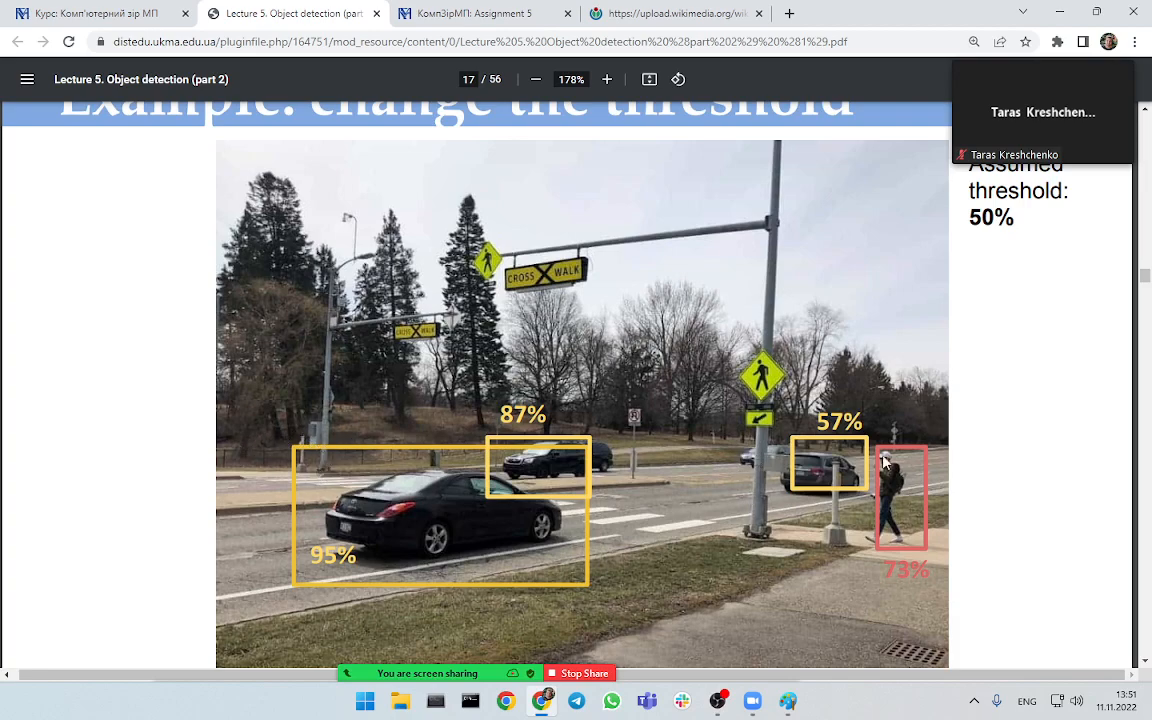
mouse_move(896, 416)
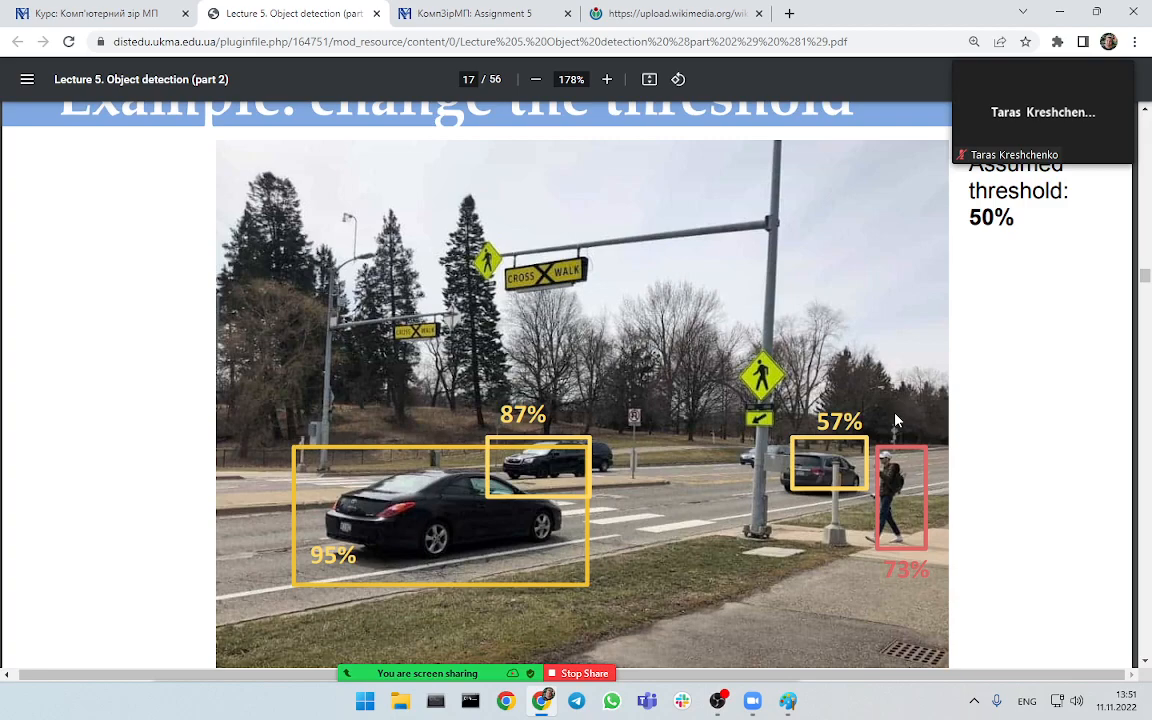
click(606, 80)
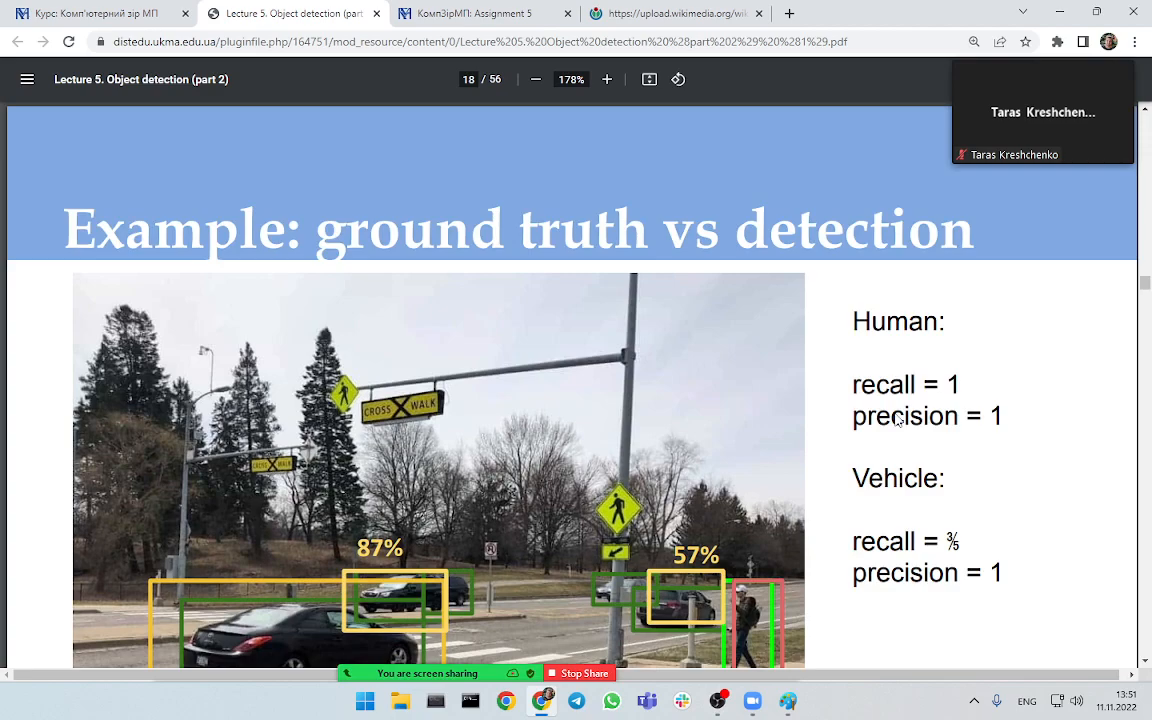
- Shrink the slide to fit and advance to slide 19, the detection results at a 10% threshold
click(536, 80)
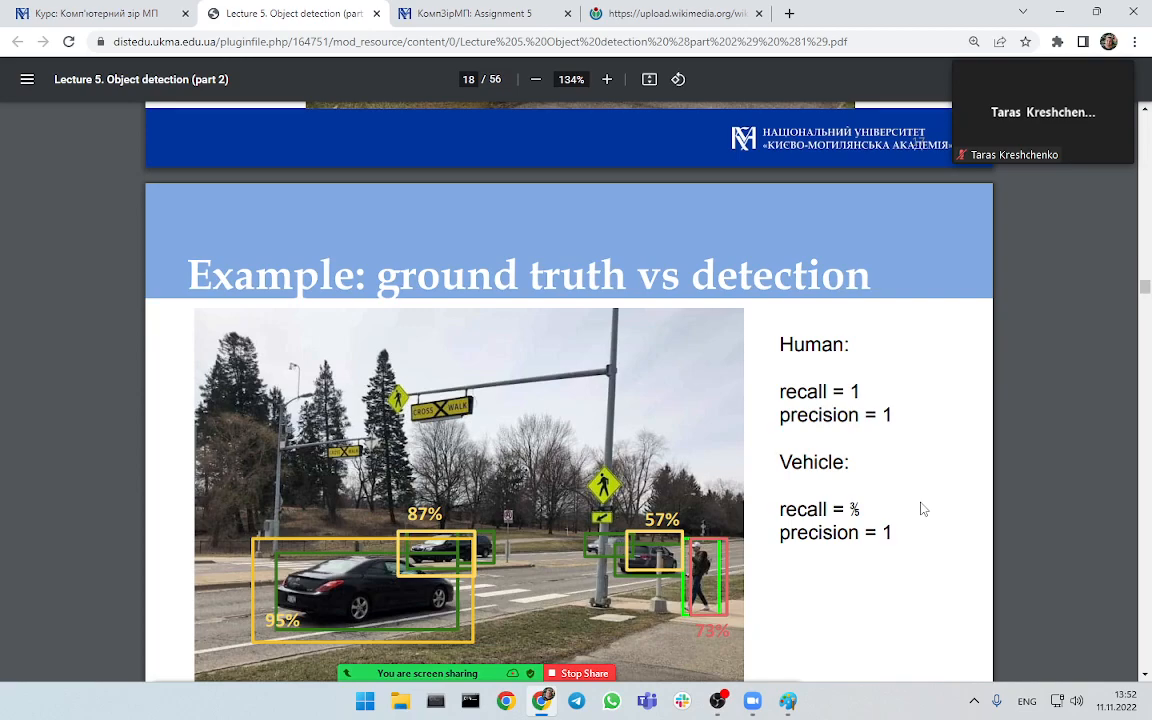
mouse_move(890, 504)
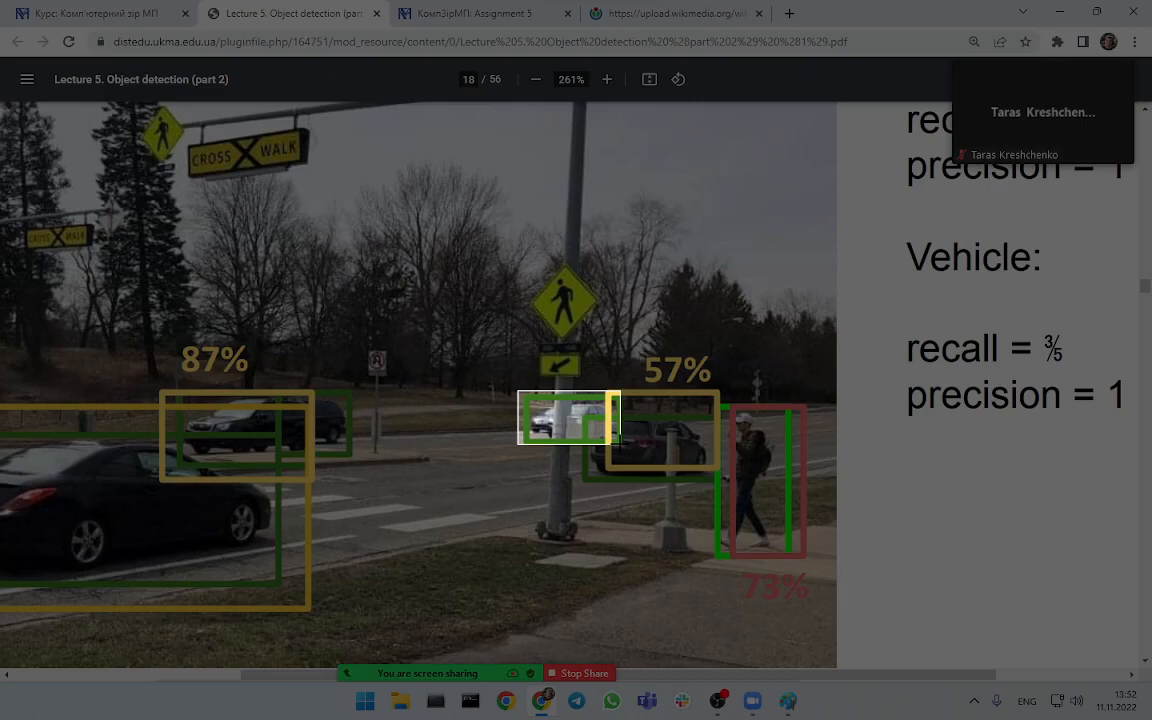
click(536, 80)
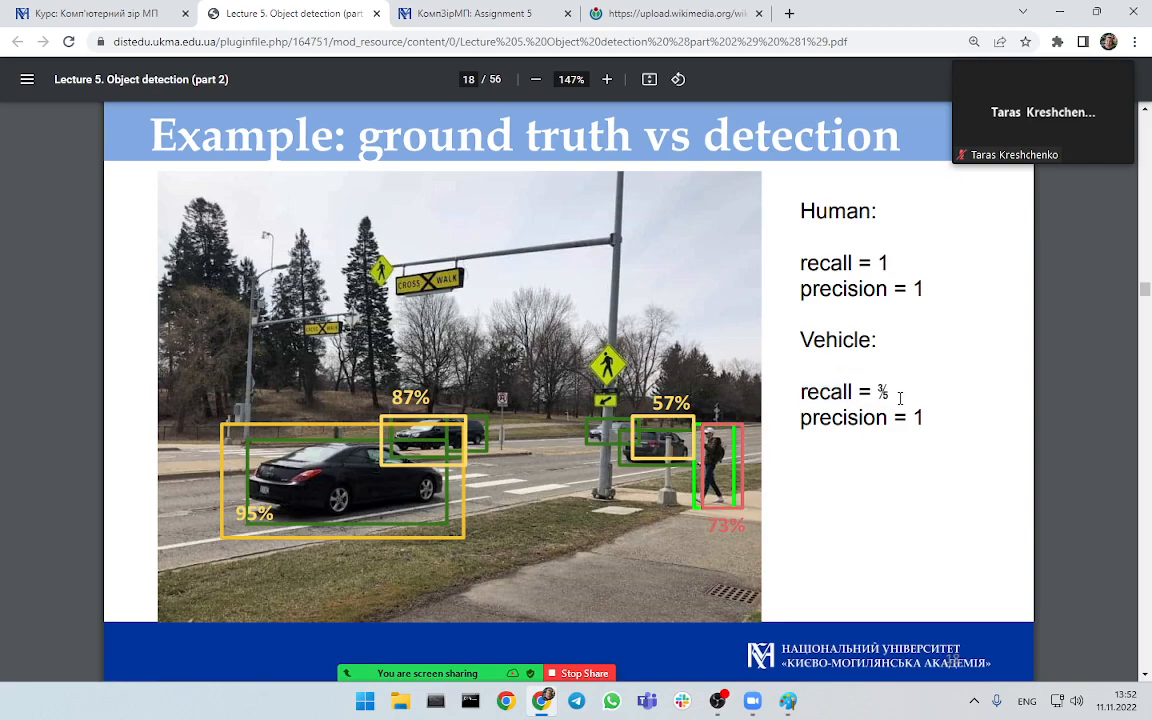
click(536, 80)
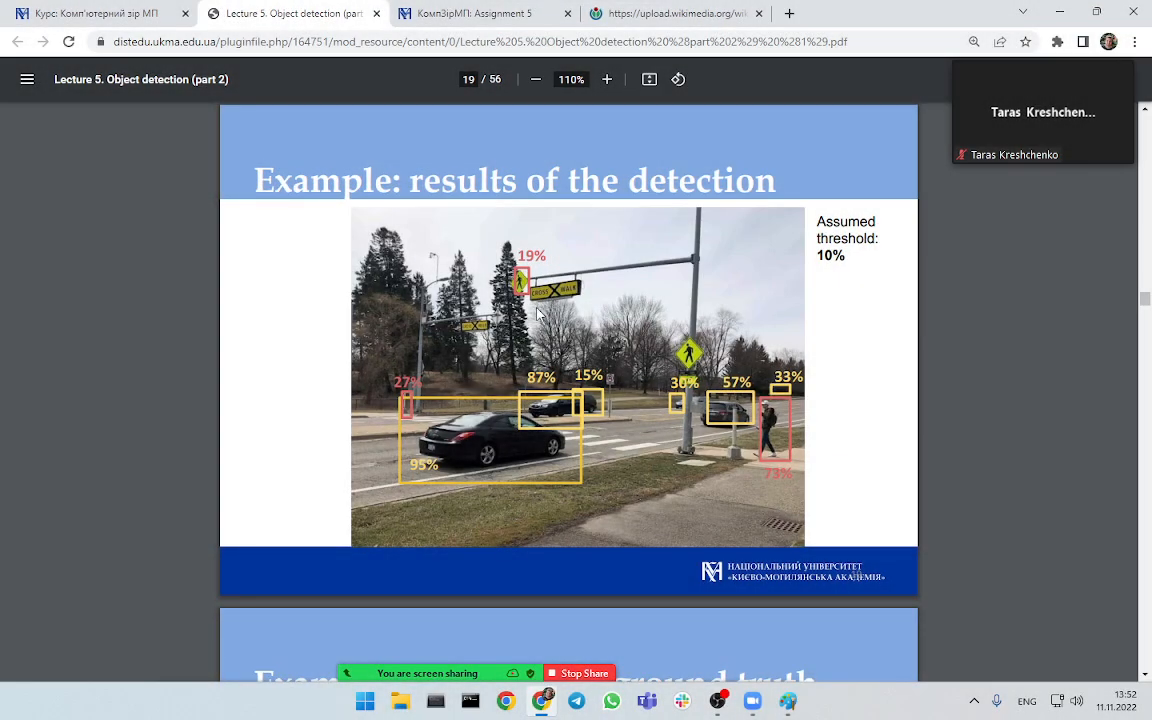
- Adjust the zoom on slide 20 'detection vs ground truth' and move on to slide 21 on changing the threshold
click(608, 80)
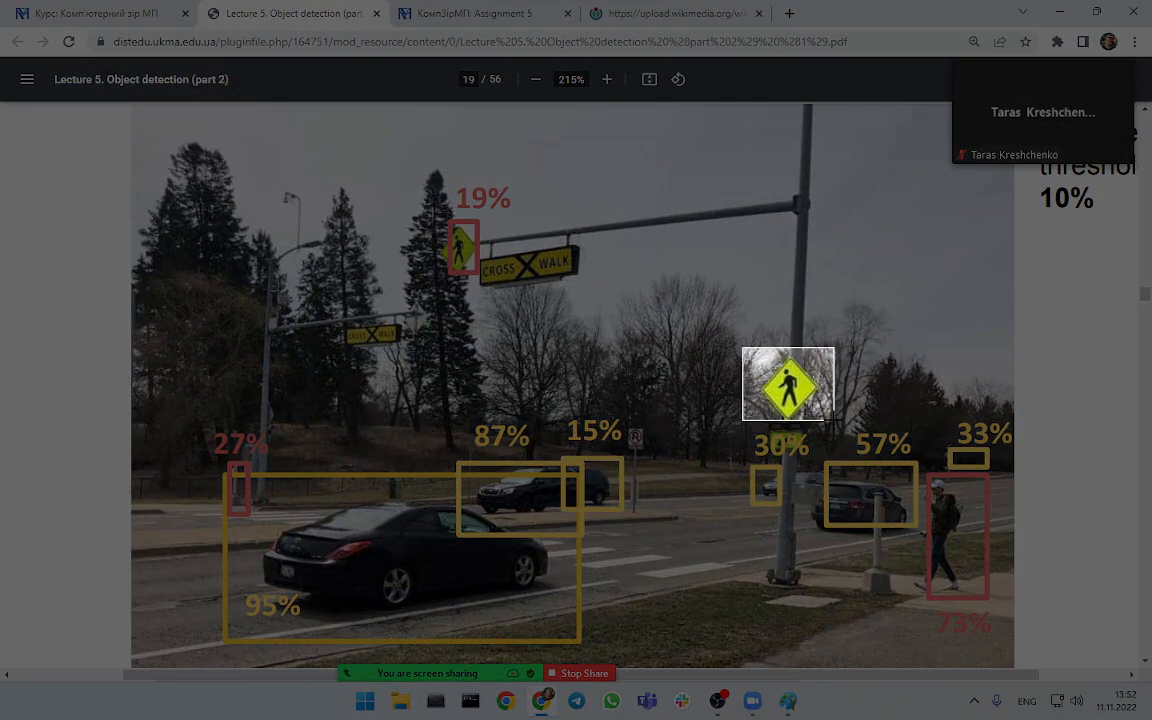
click(536, 80)
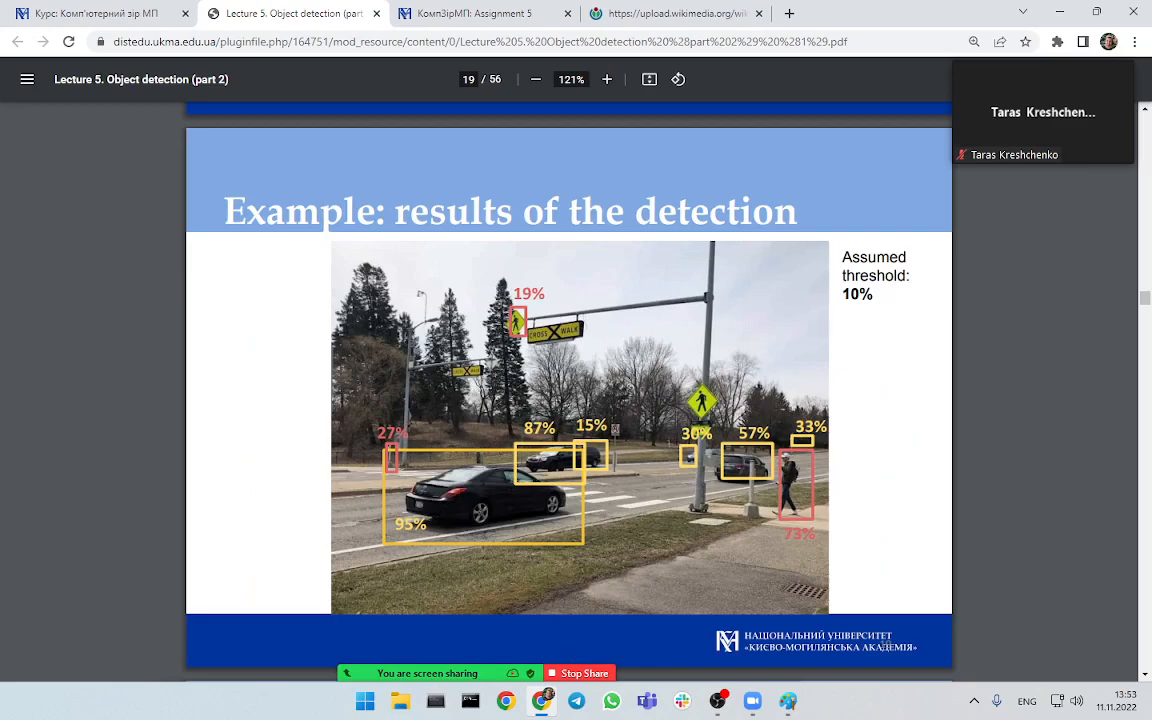
click(608, 80)
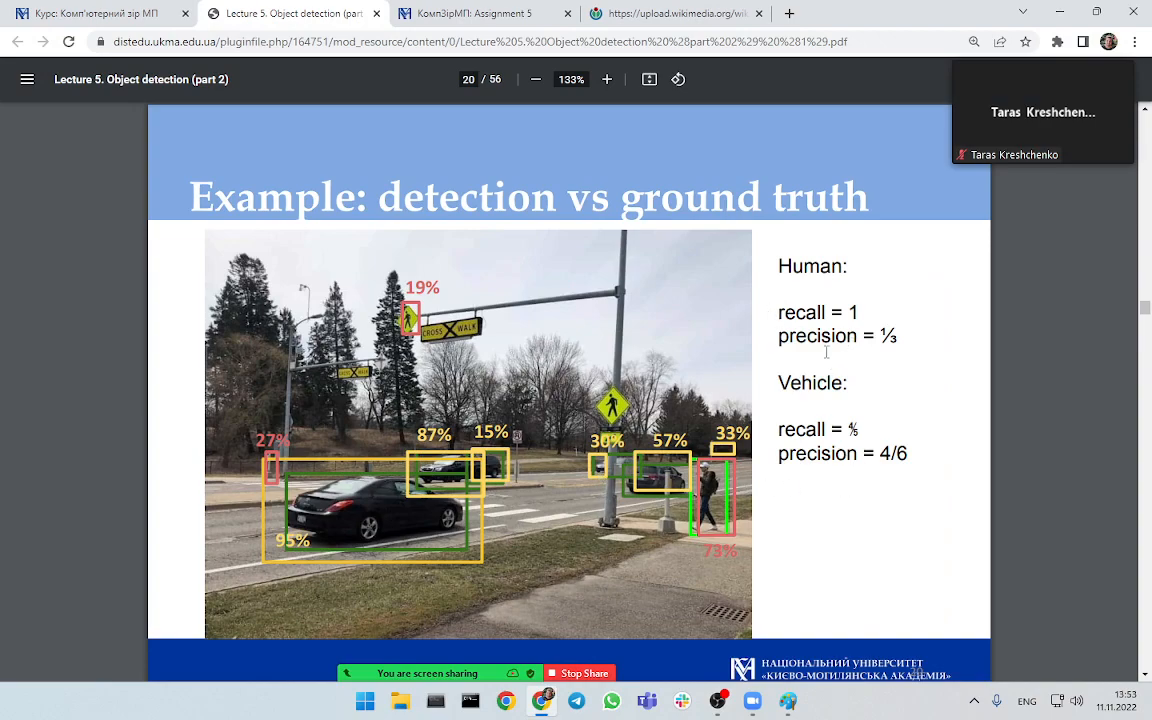
double_click(888, 336)
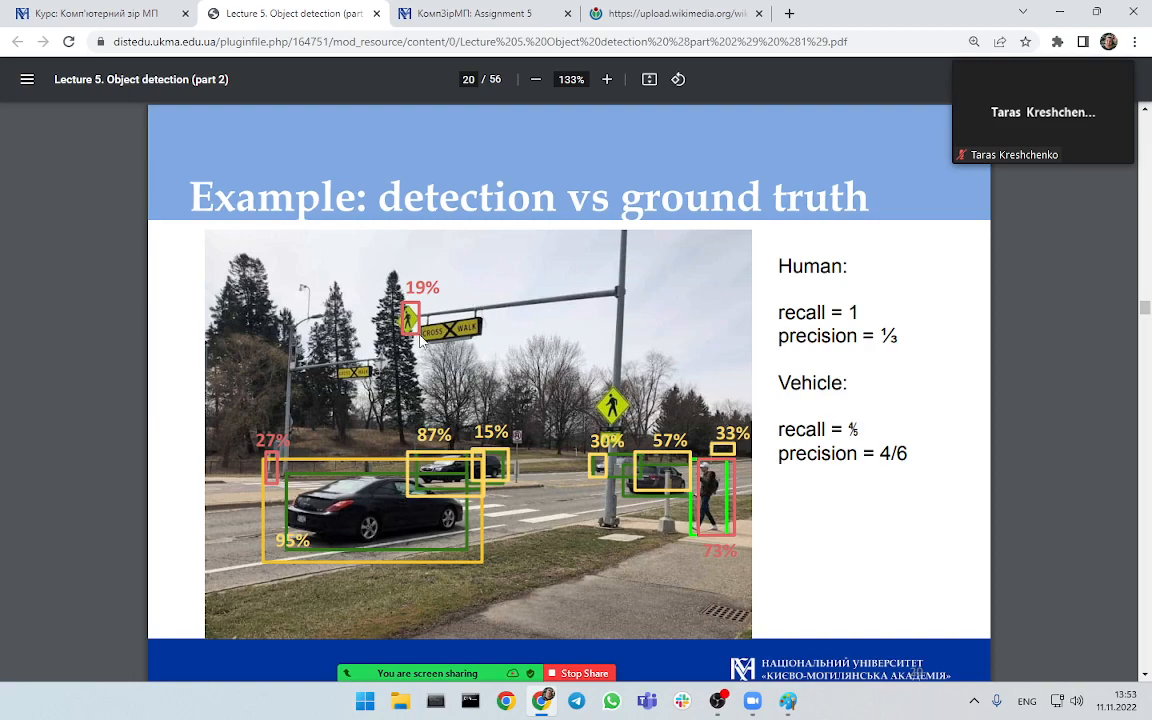
mouse_move(578, 400)
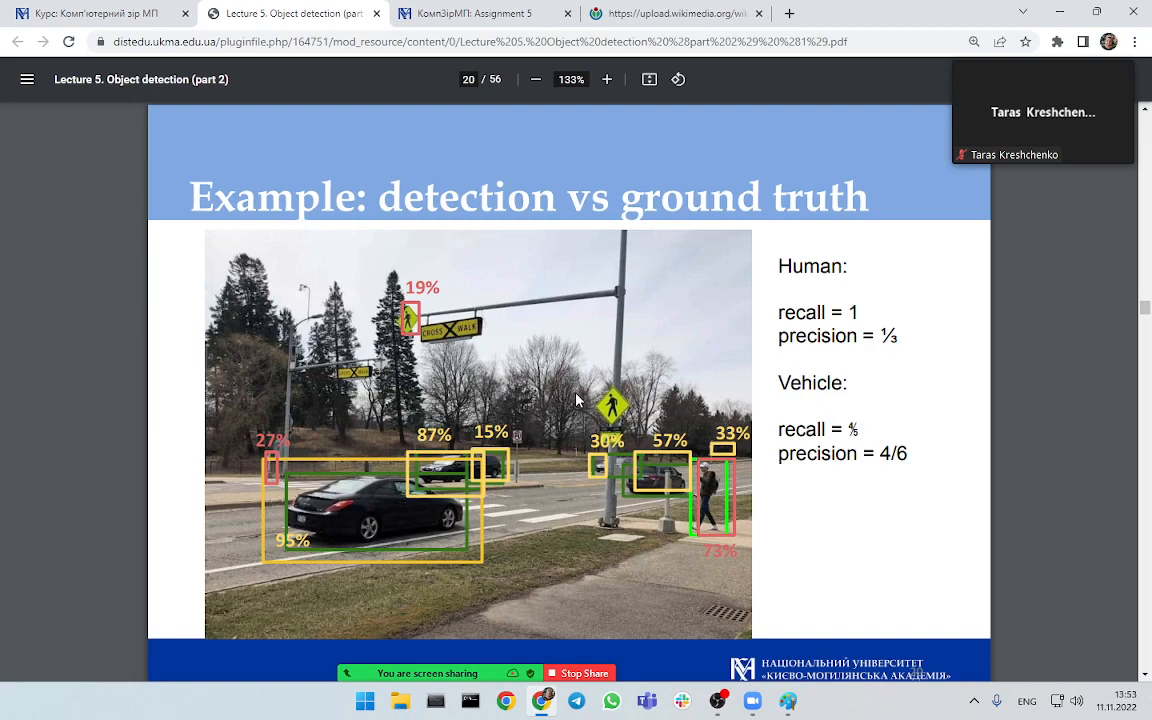
mouse_move(618, 404)
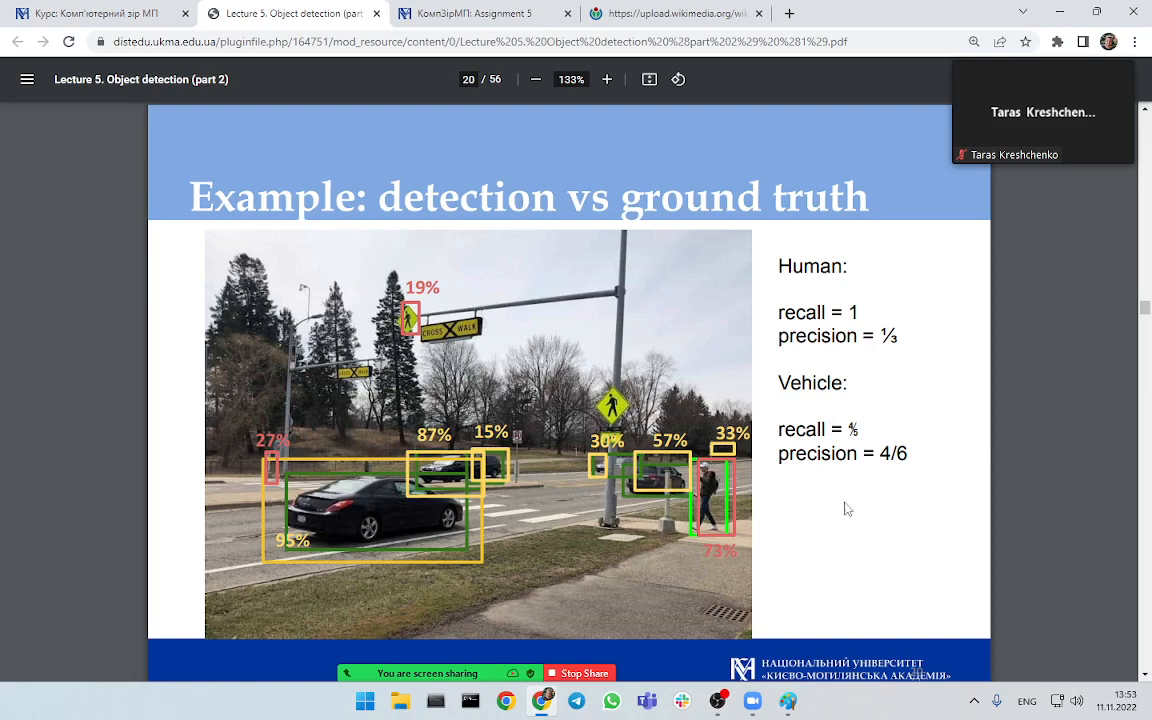
mouse_move(876, 514)
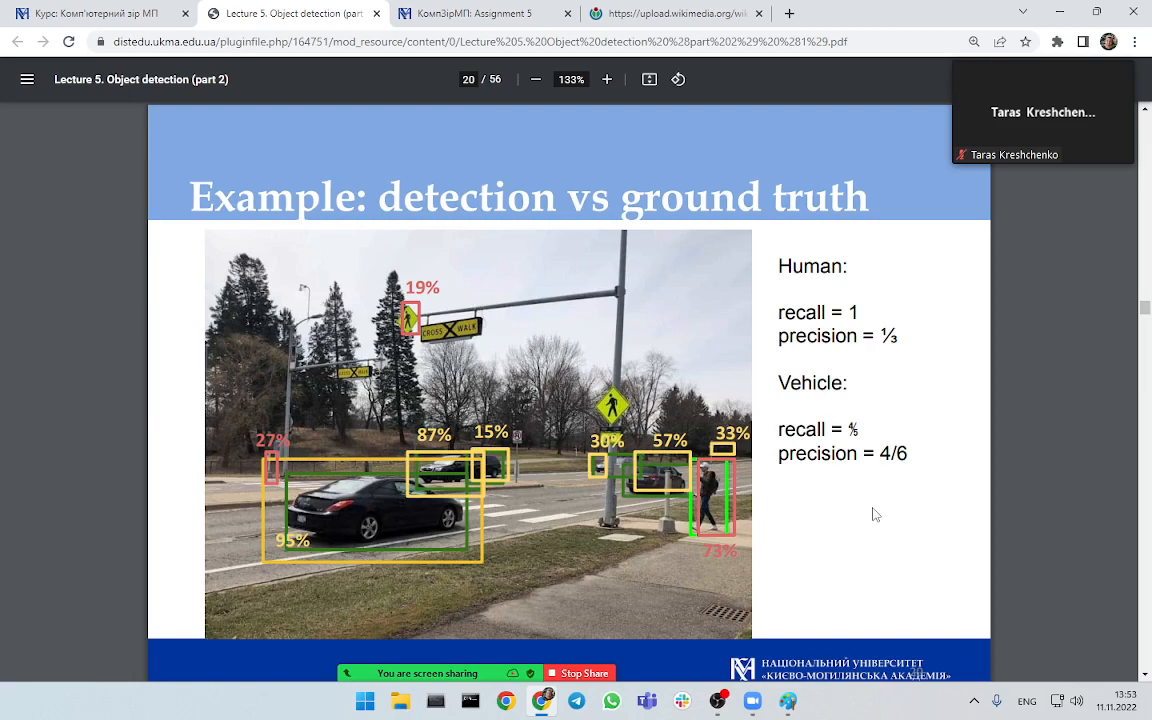
click(608, 80)
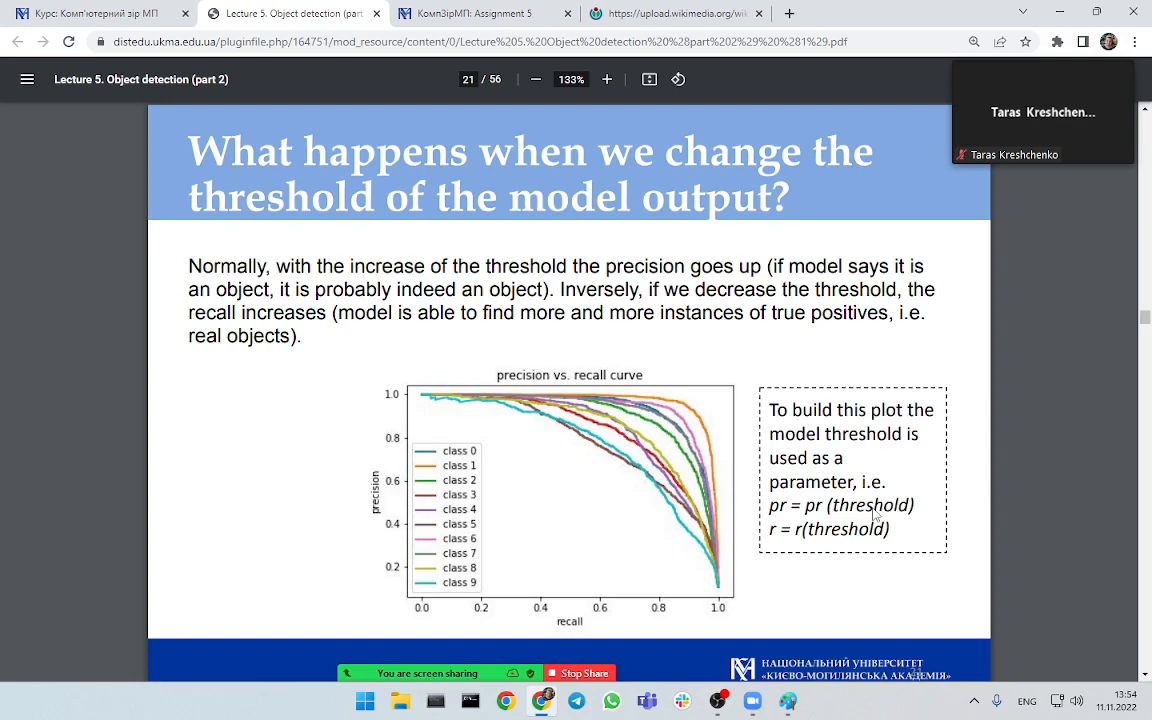
click(606, 80)
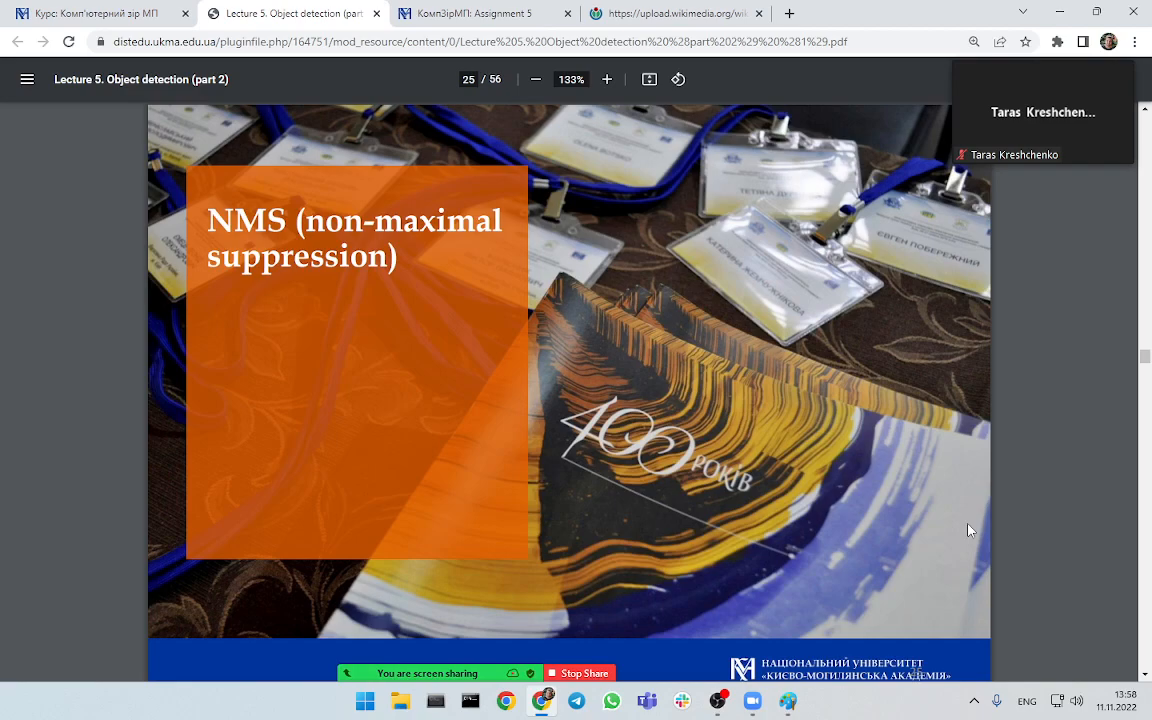
- Glance at the Assignment 5 task page and return to the lecture at slide 25 on NMS
click(470, 12)
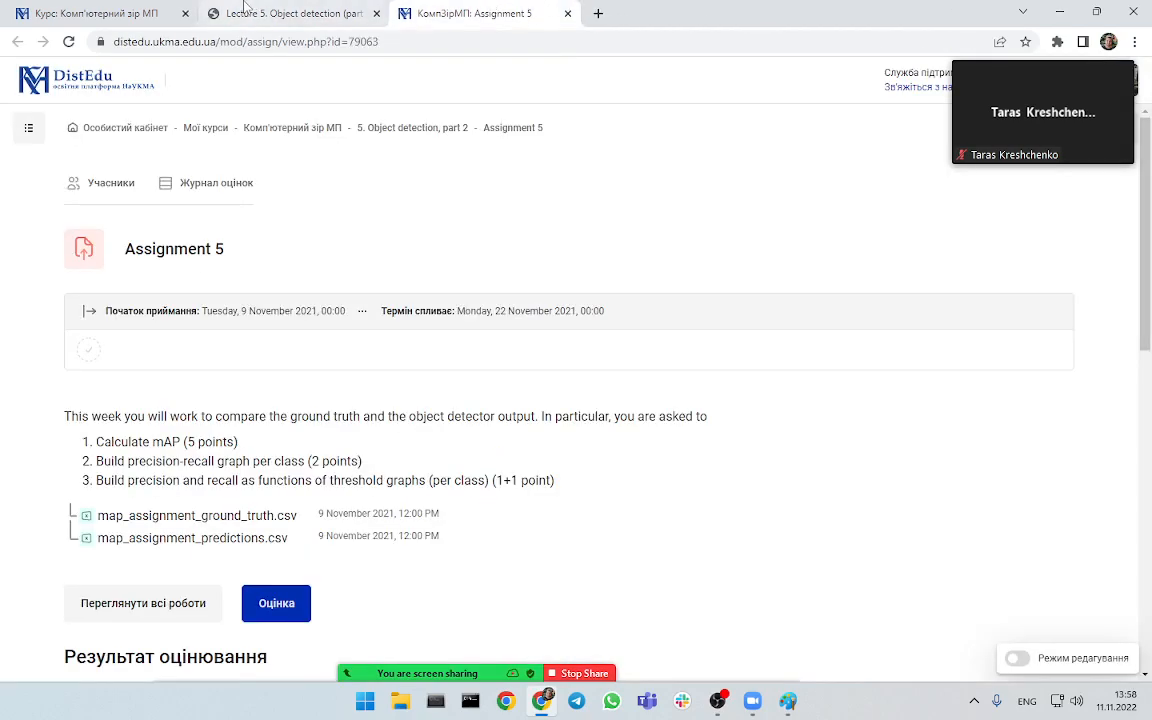
click(290, 12)
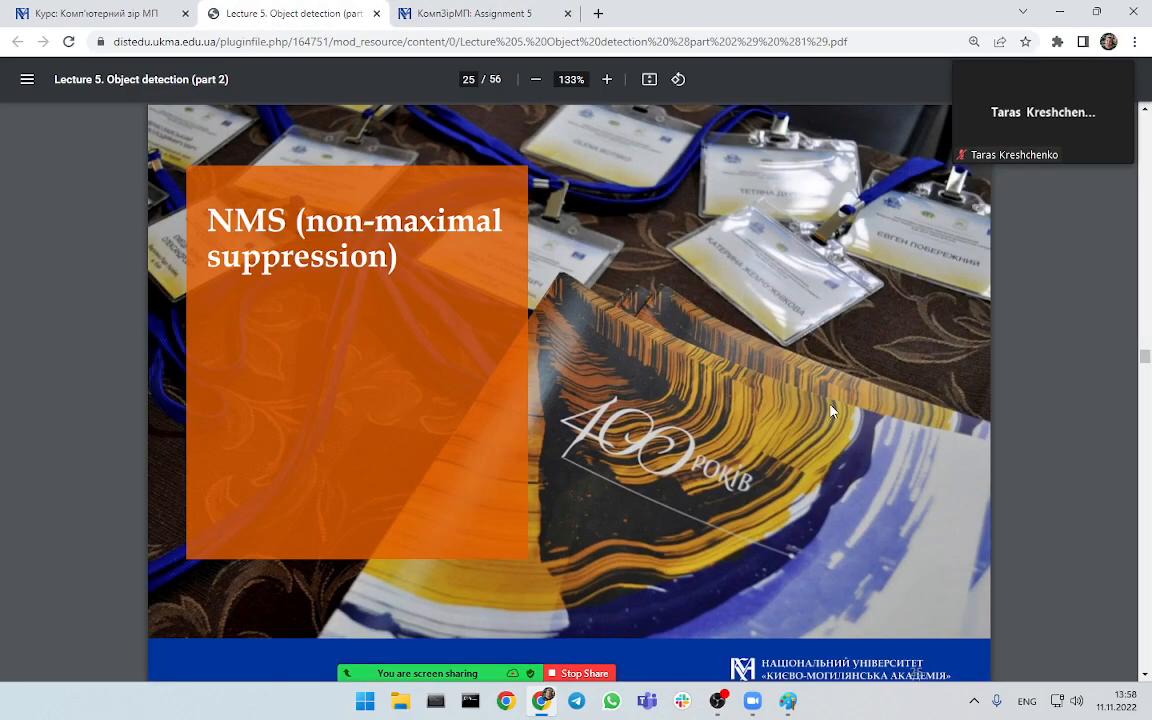
mouse_move(836, 422)
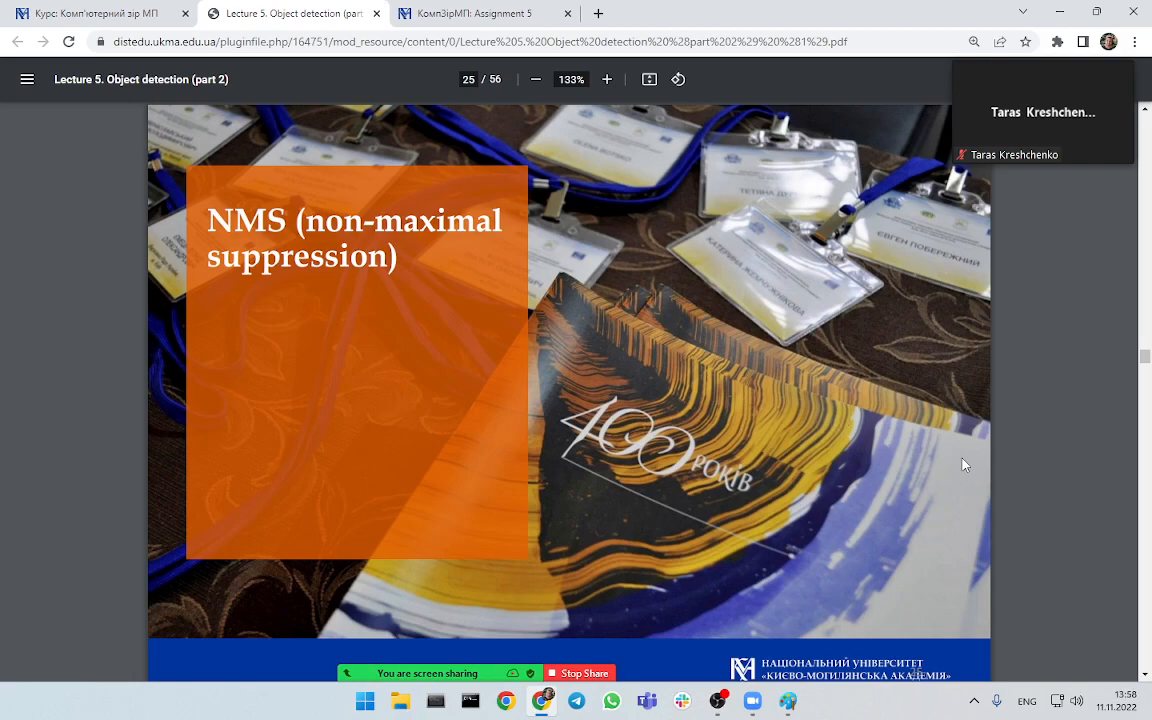
mouse_move(900, 432)
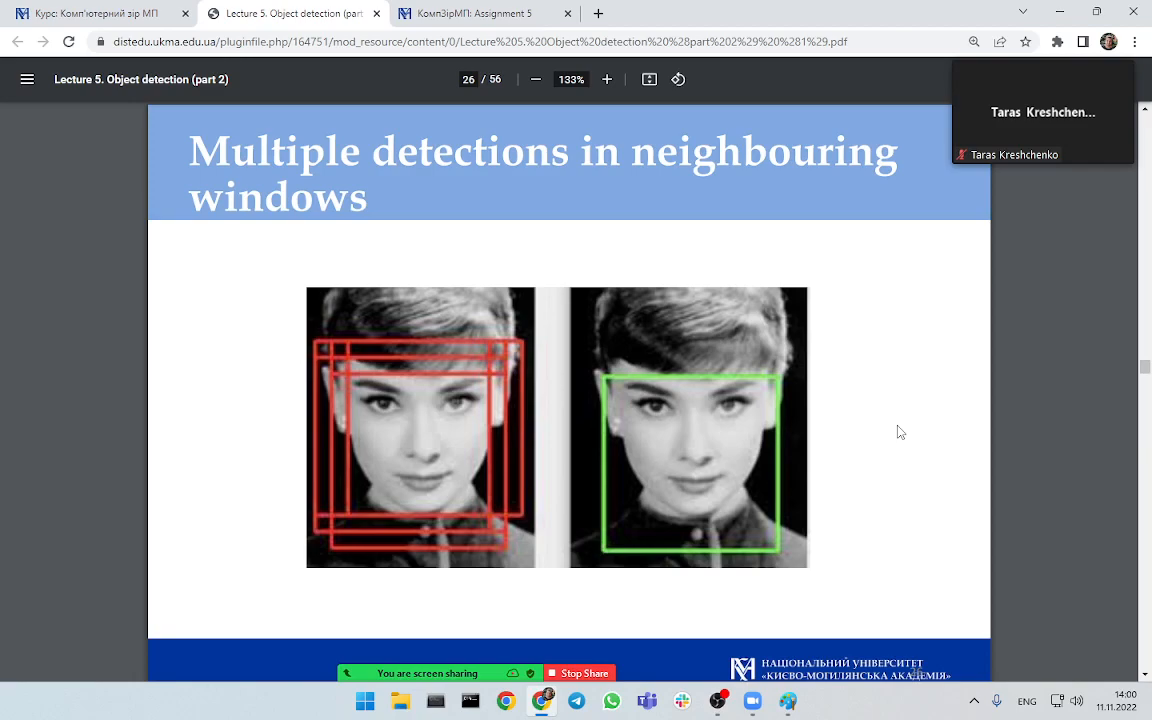
- Advance the lecture to slide 27, 'What is non-maximum suppression?'
click(608, 80)
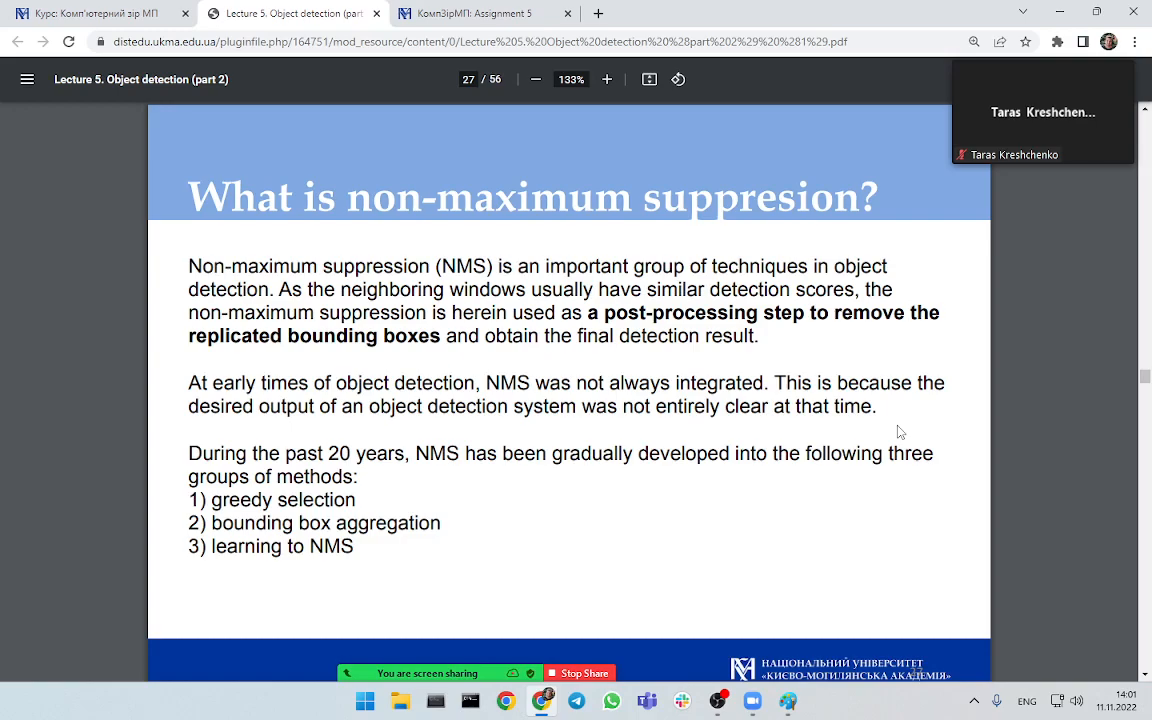
- Advance the lecture to slide 28, the Evolution of Non-Max Suppression timeline
click(606, 80)
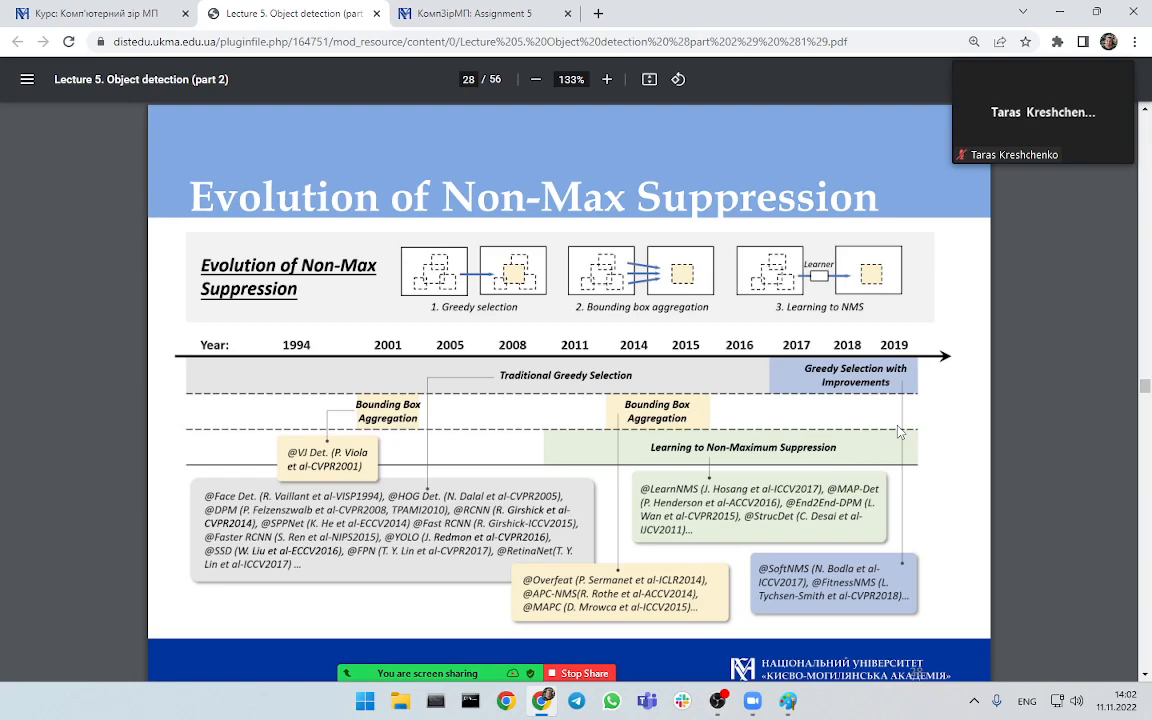
click(608, 80)
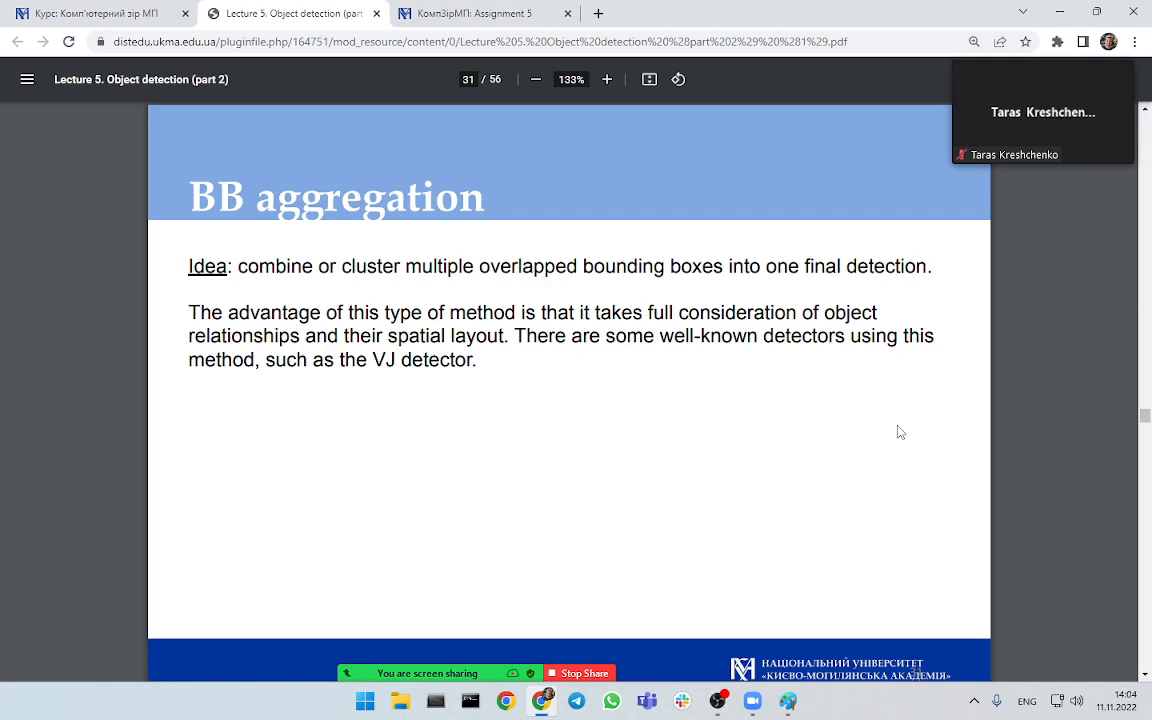
click(536, 80)
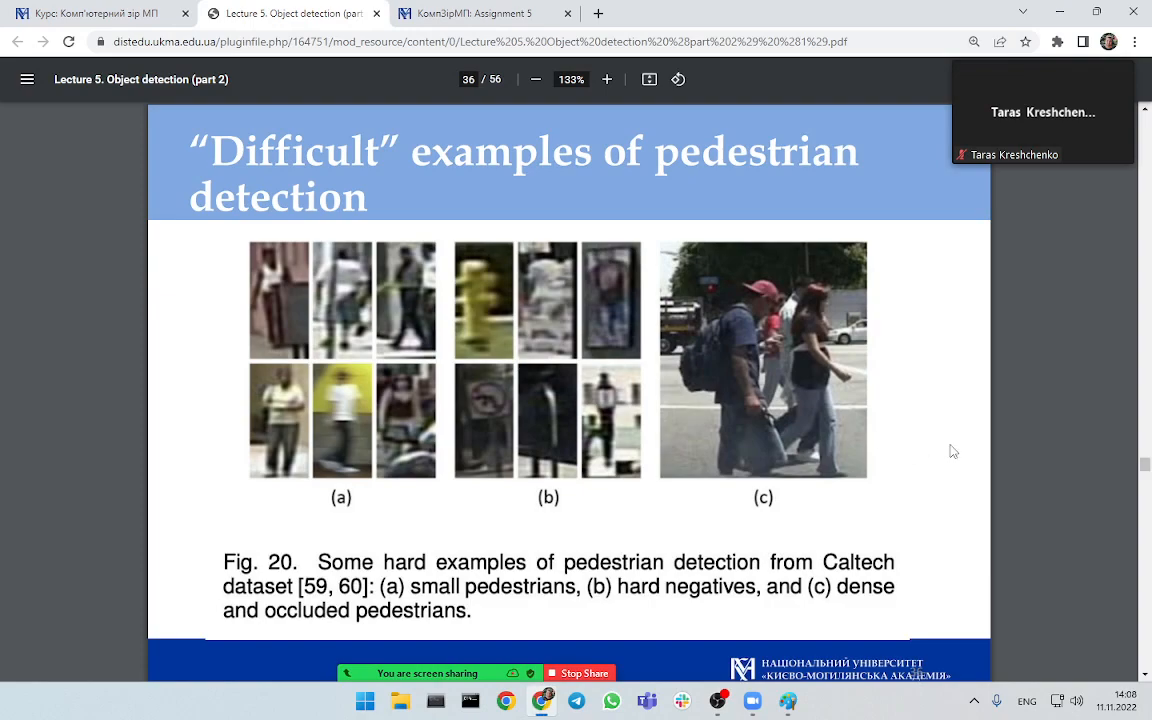
mouse_move(996, 452)
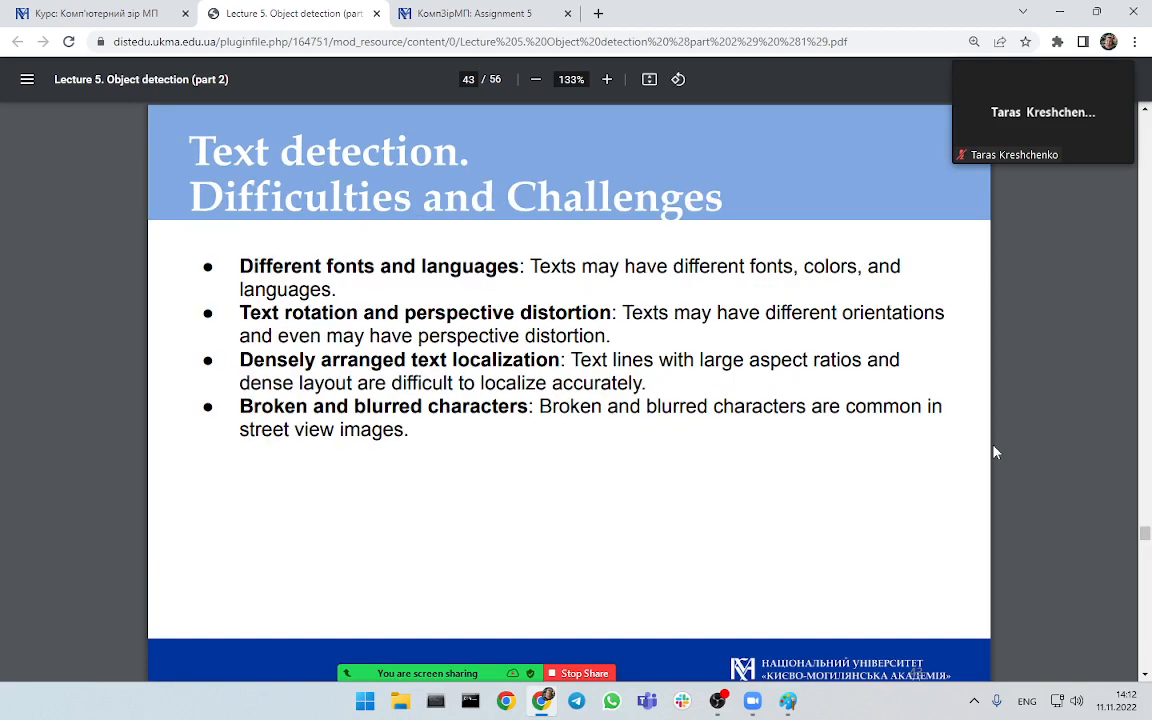
- Move the lecture to slide 44 with photo examples of text detection challenges
key(PageUp)
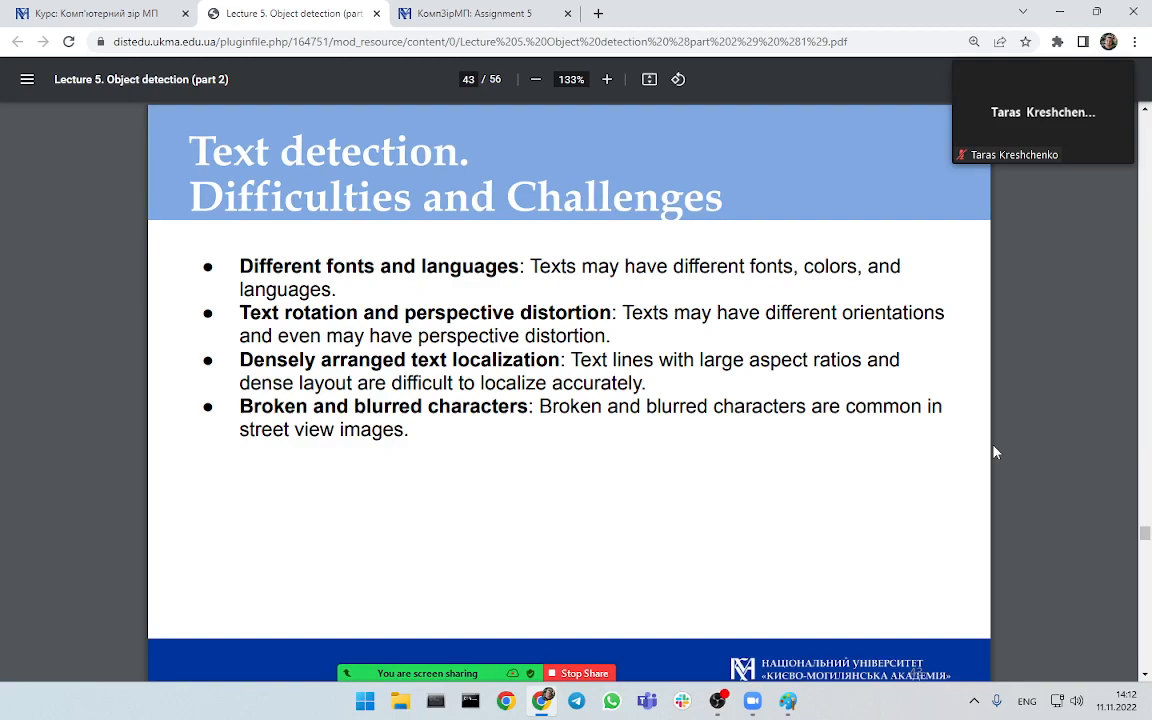
click(608, 80)
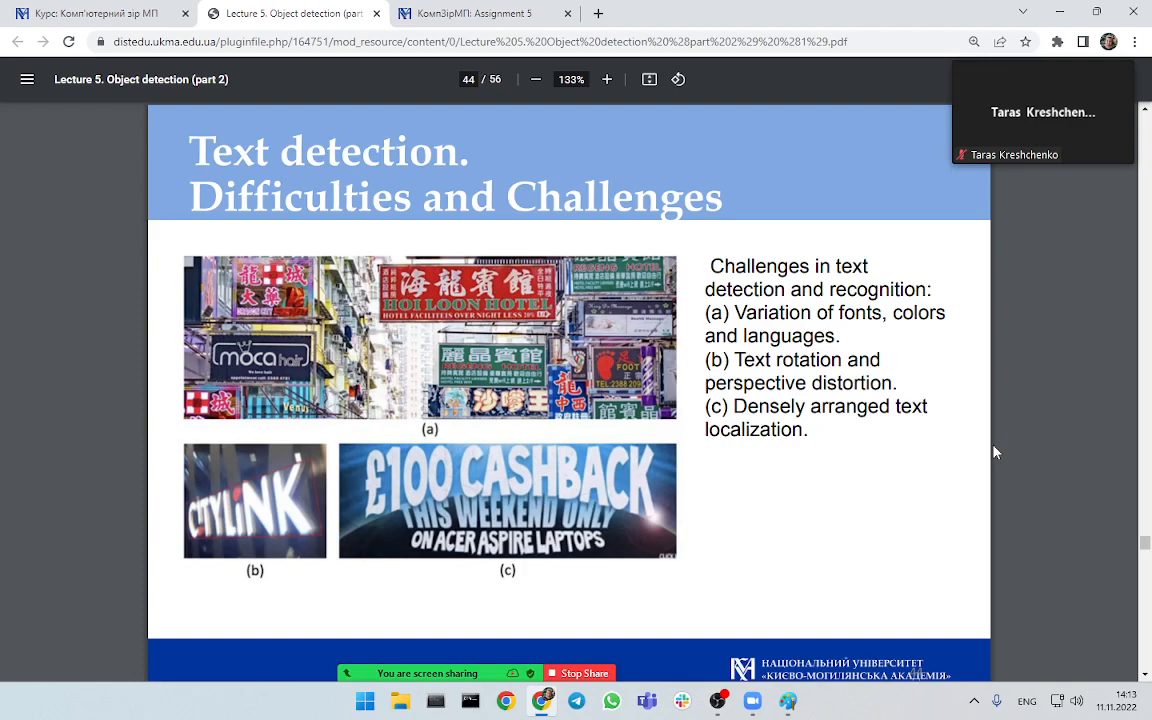
click(606, 80)
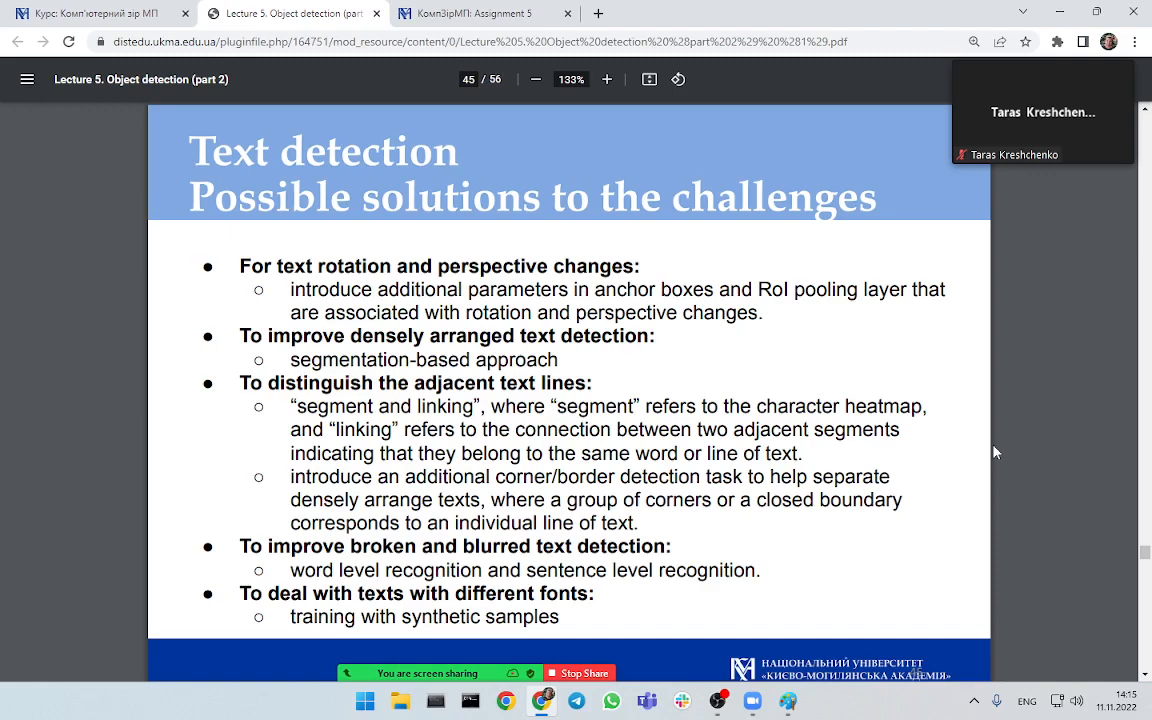
mouse_move(978, 452)
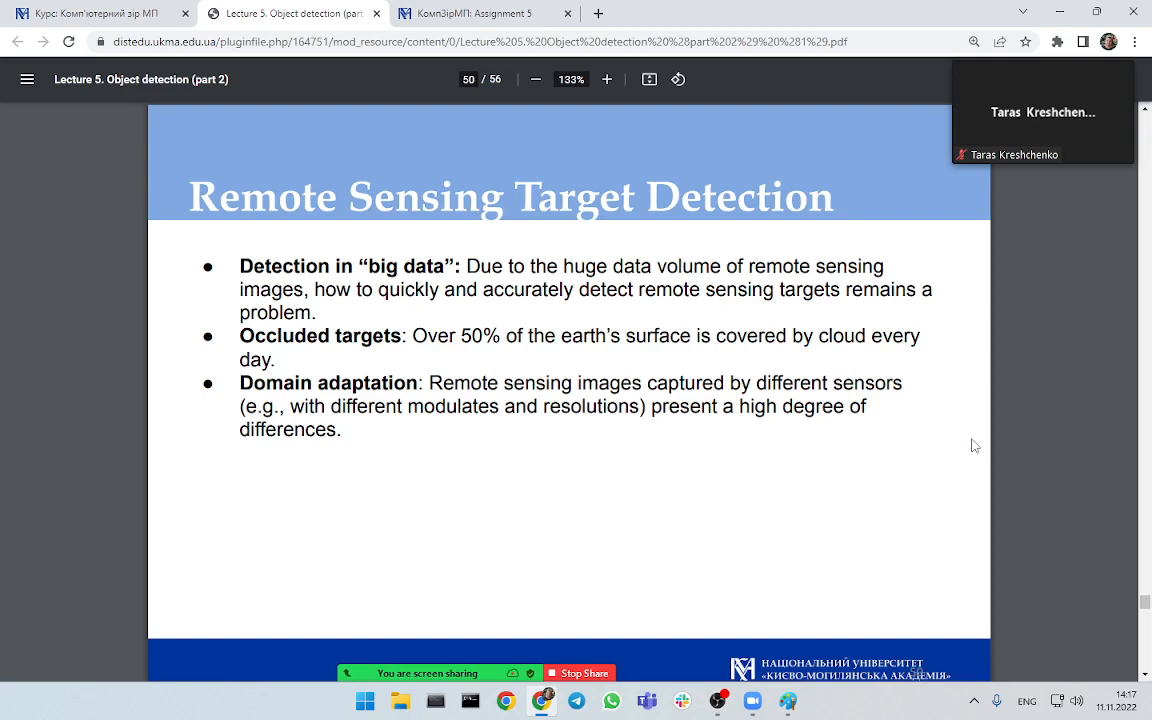
- Page past Remote Sensing Target Detection to slide 53, References and further reading
click(608, 80)
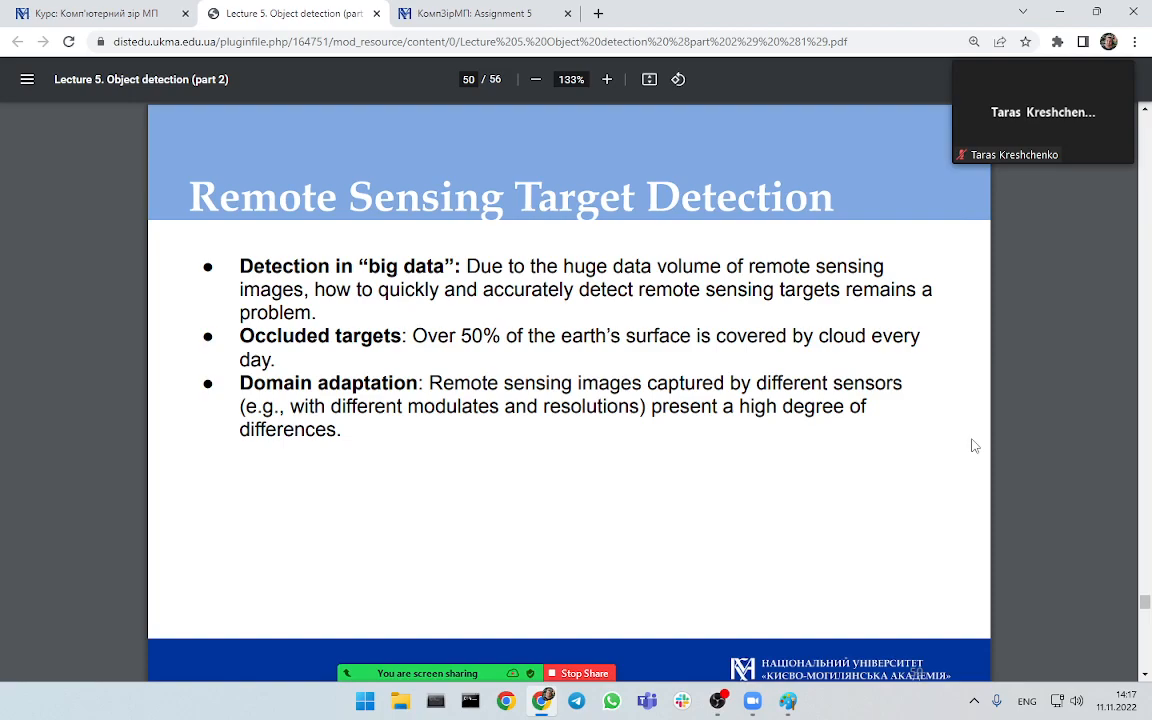
click(608, 80)
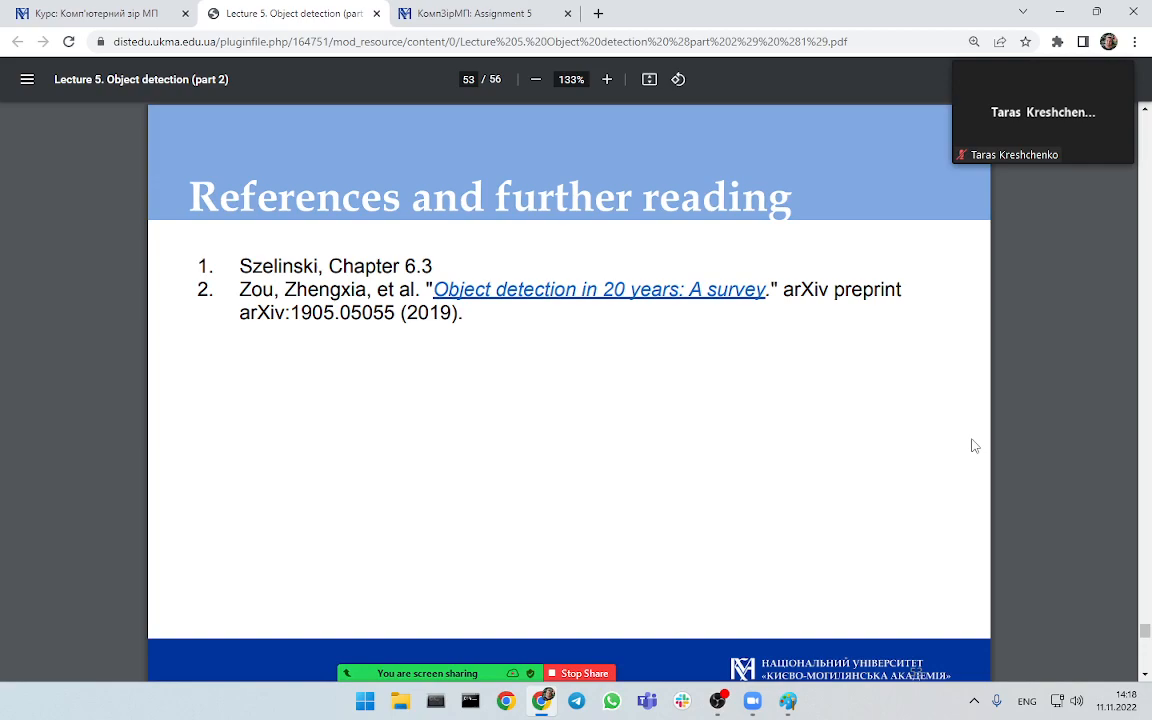
mouse_move(660, 308)
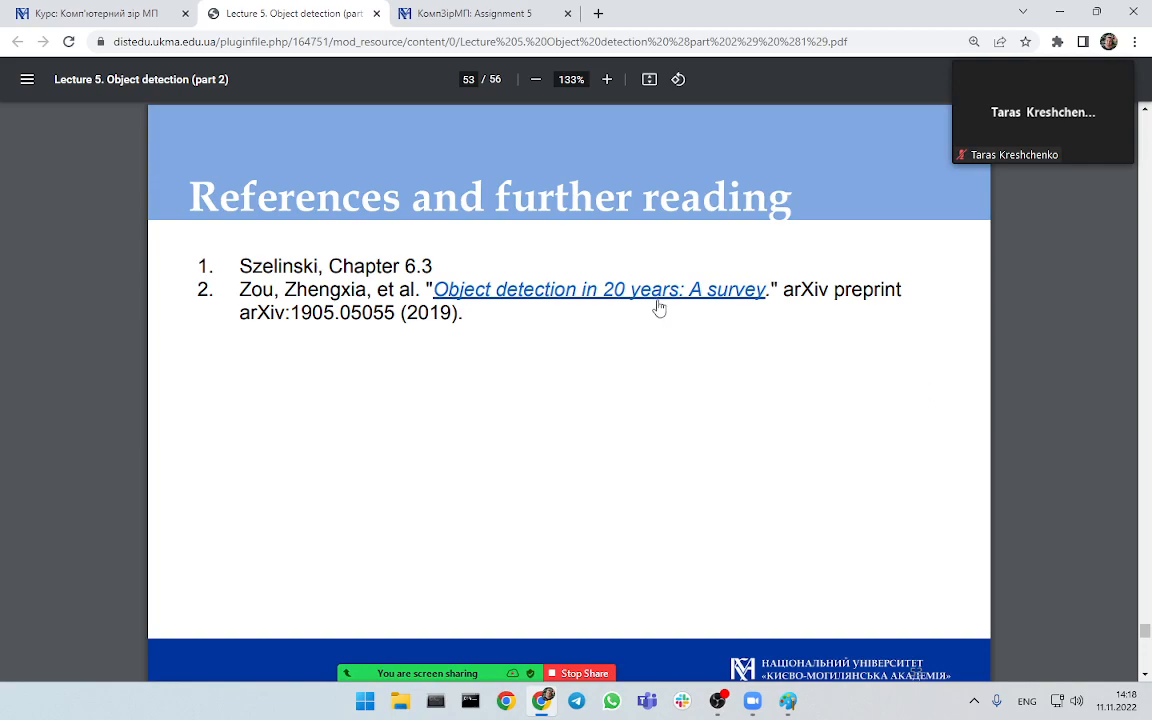
- Follow the reference link to the Zou et al. survey 'Object Detection in 20 Years' on arXiv
click(600, 288)
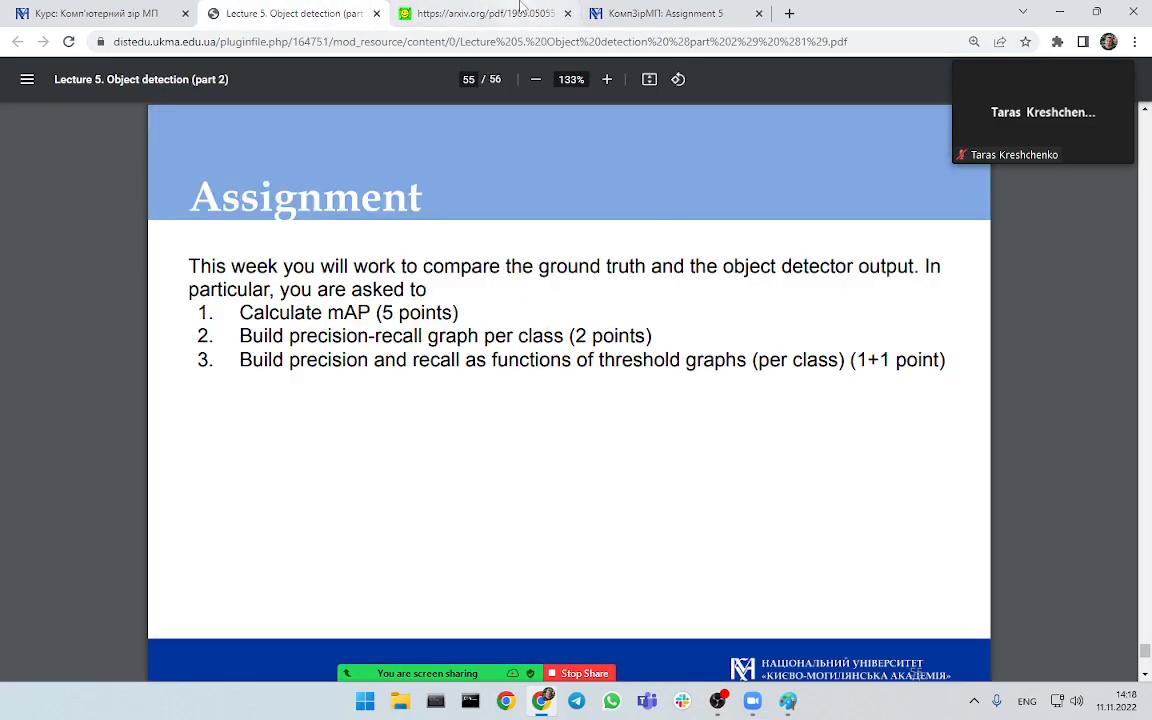
click(480, 12)
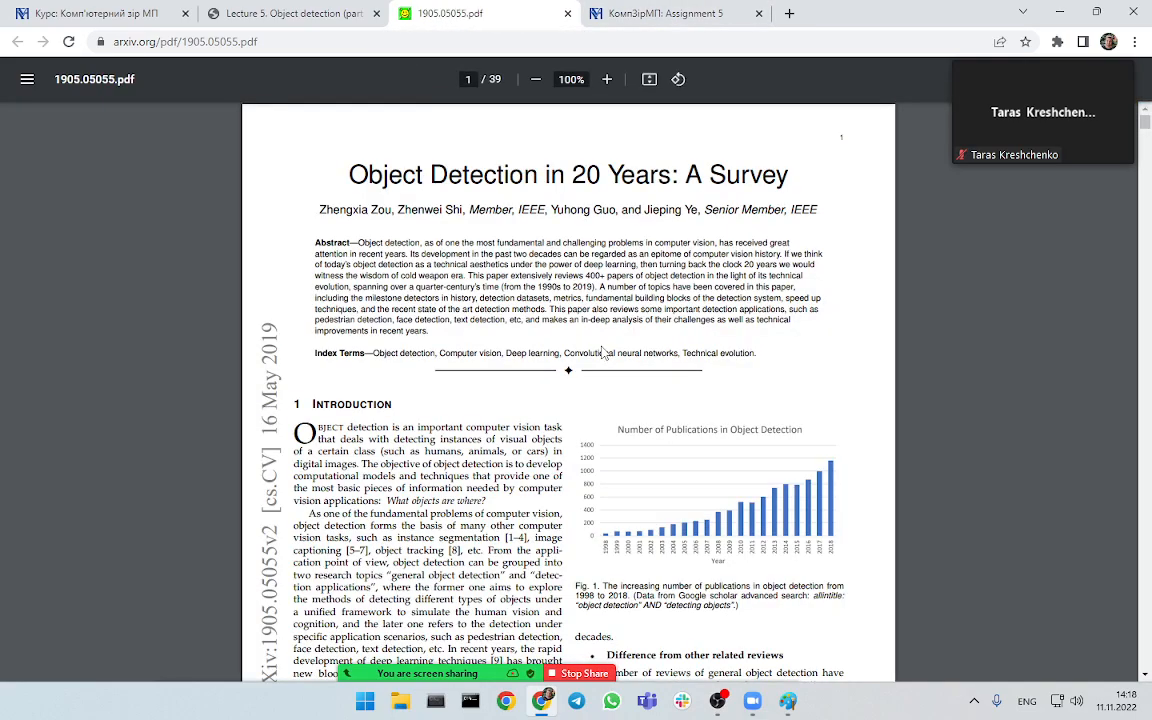
- Scroll through the survey past the milestones figure and metrics section to the references on page 39
scroll(down, 3)
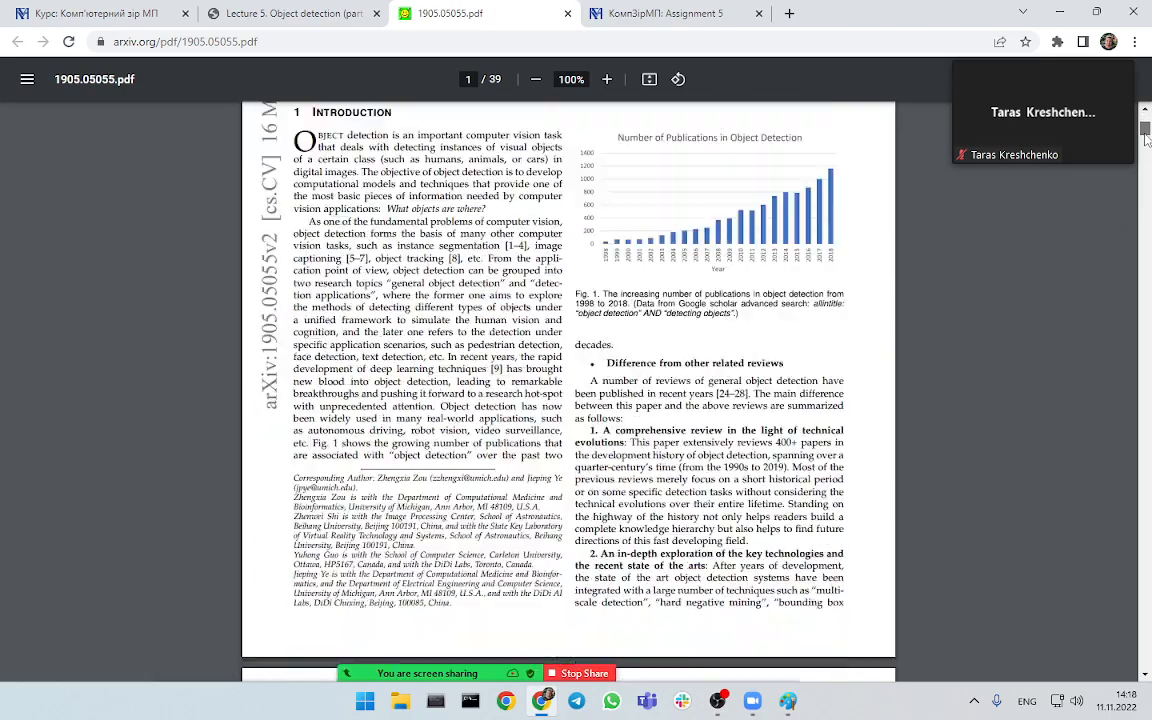
scroll(down, 3)
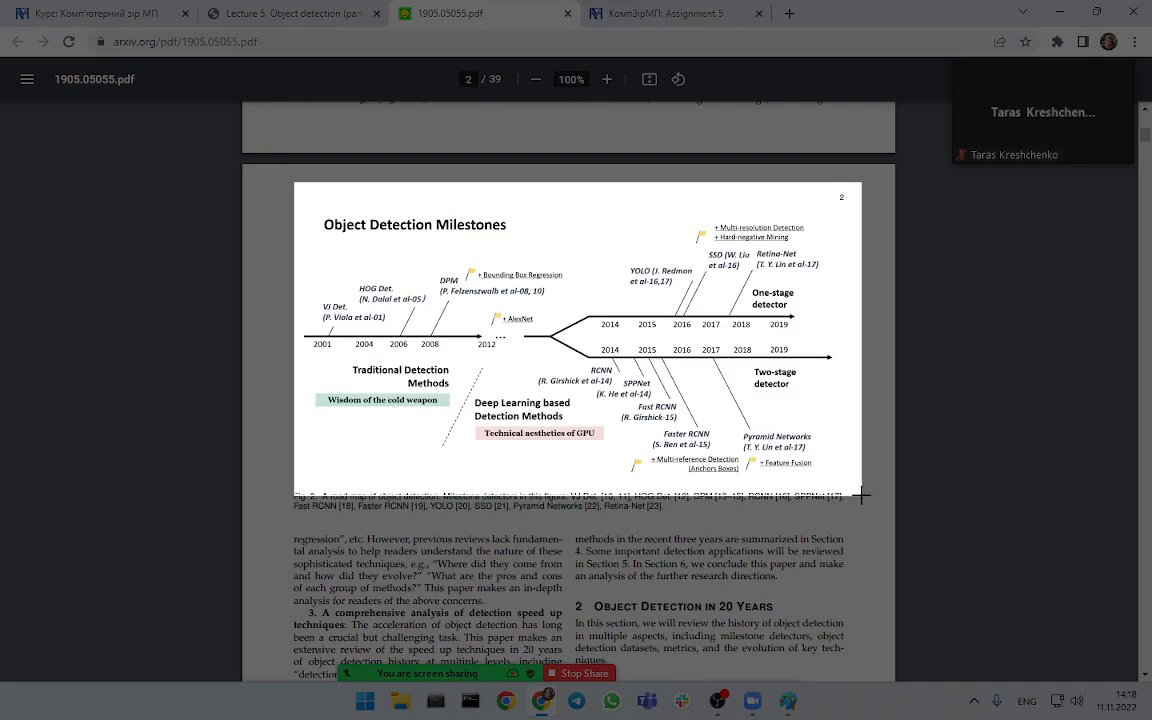
scroll(down, 3)
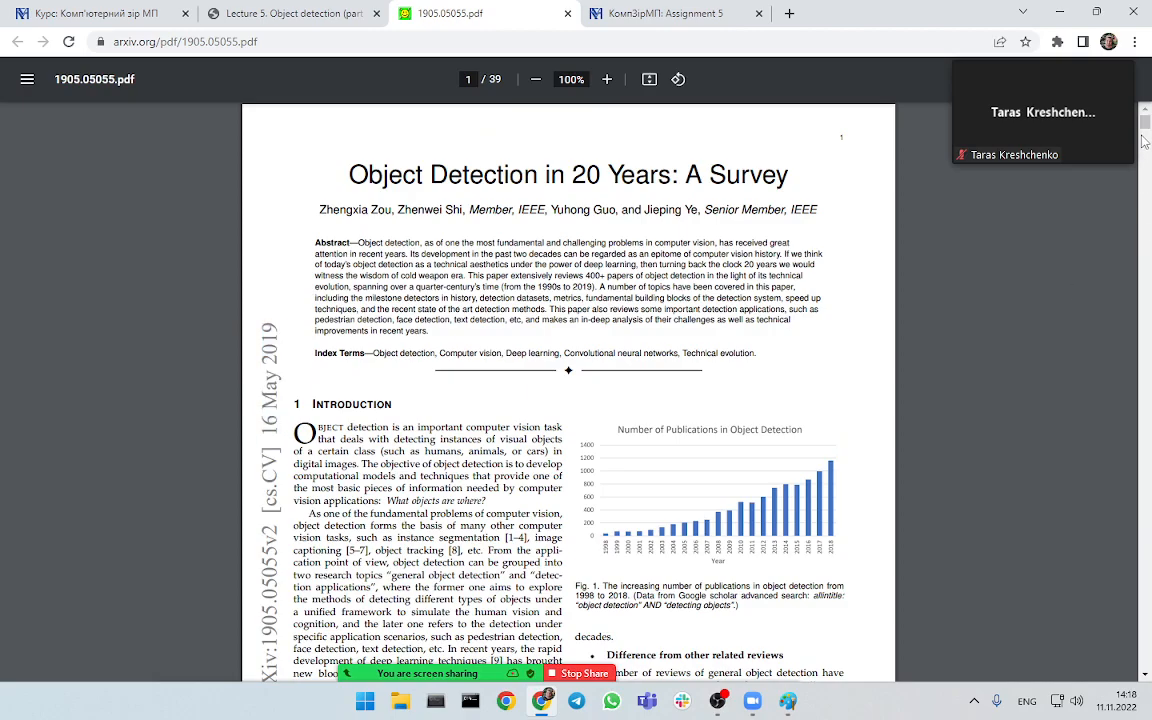
scroll(down, 3)
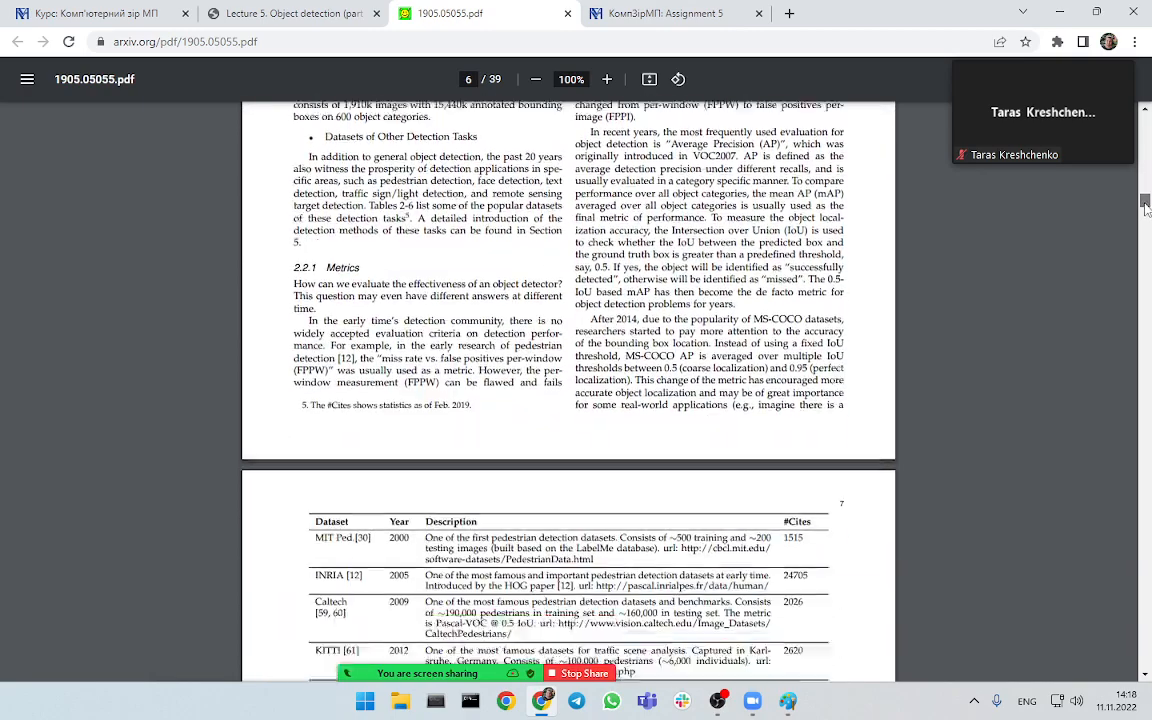
scroll(down, 3)
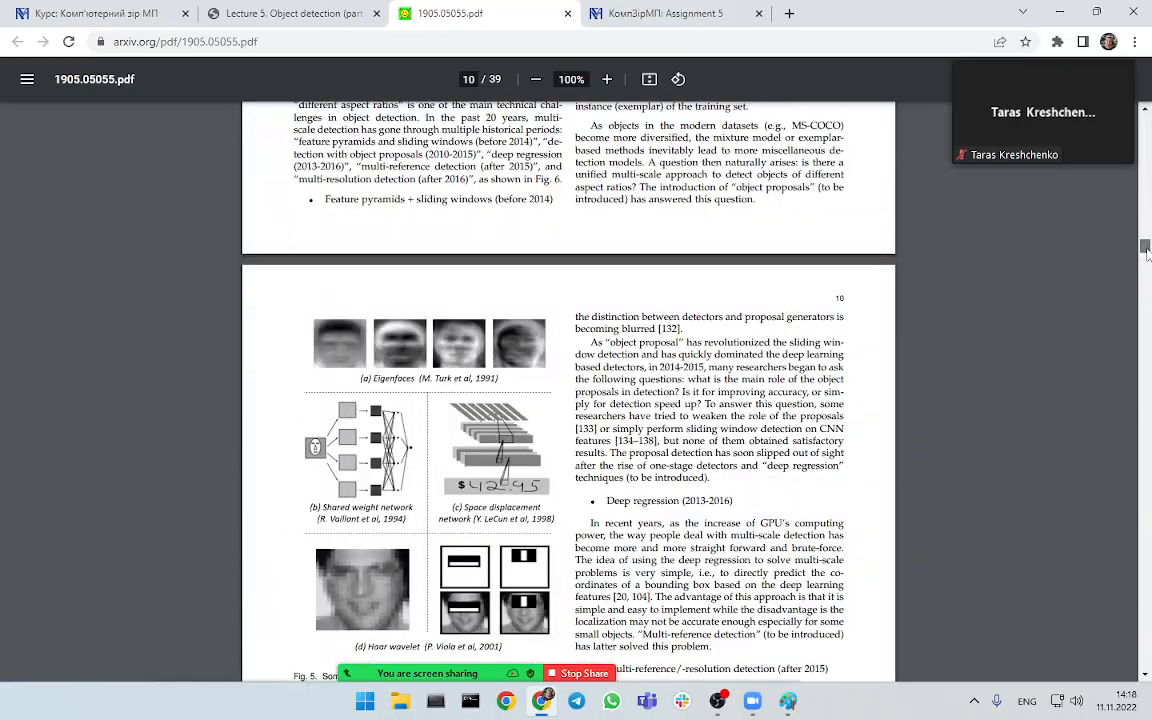
scroll(down, 3)
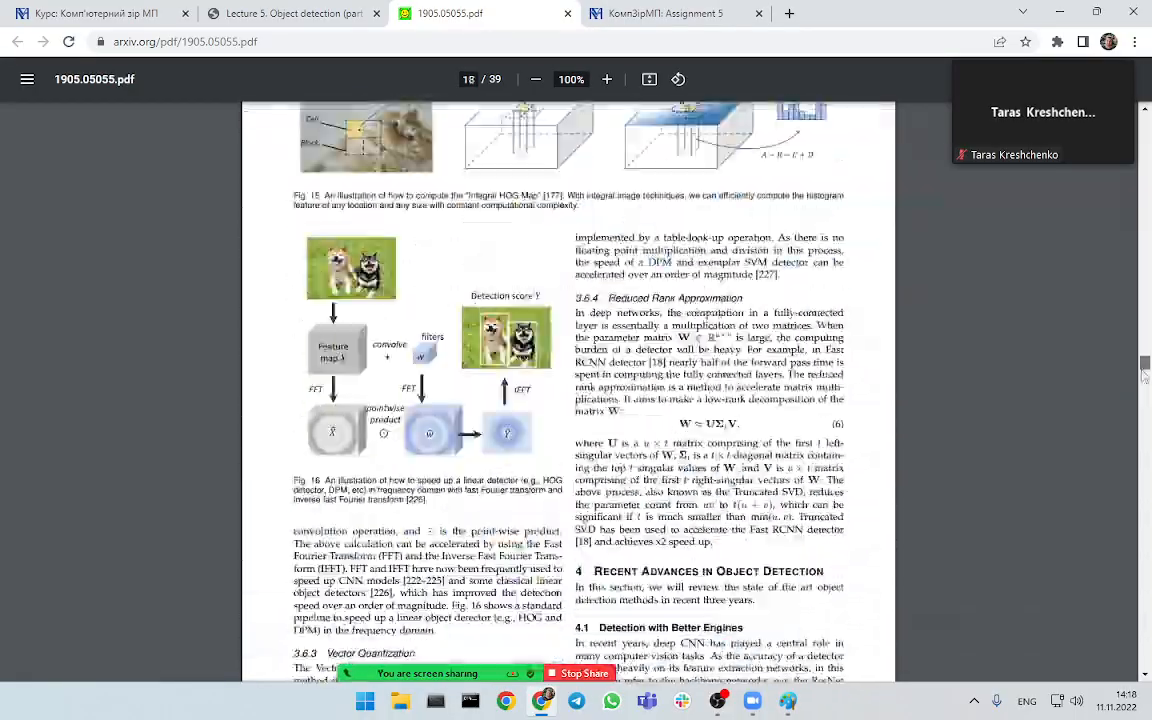
scroll(down, 3)
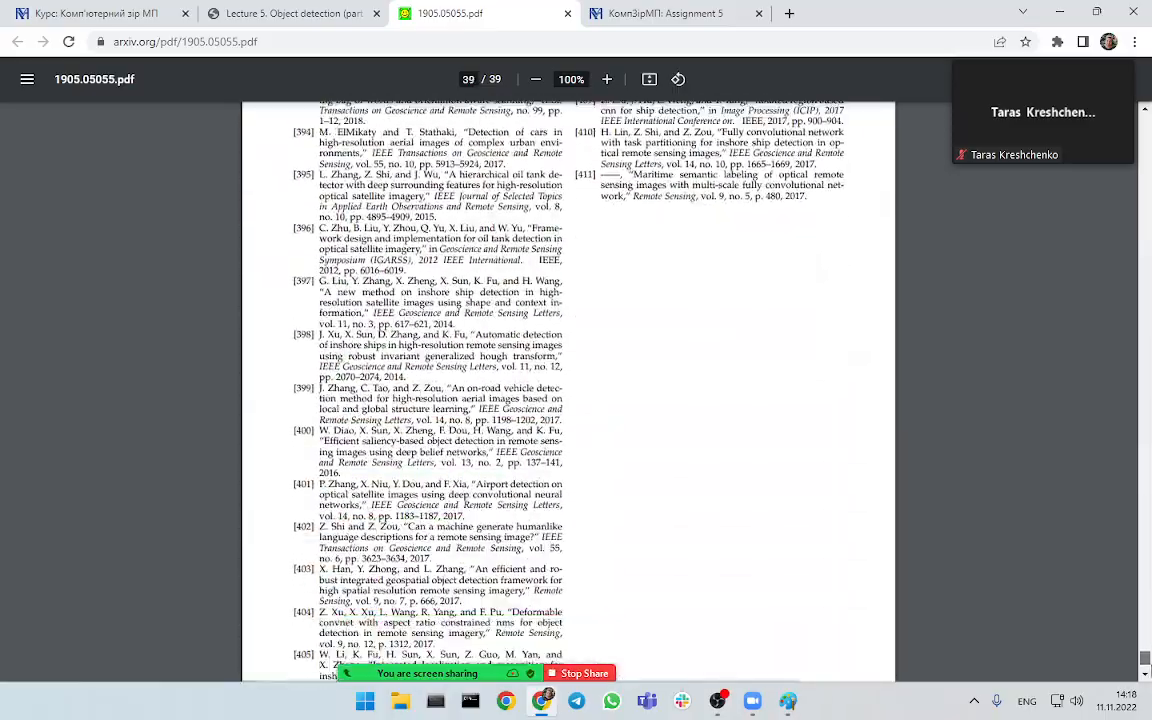
scroll(up, 3)
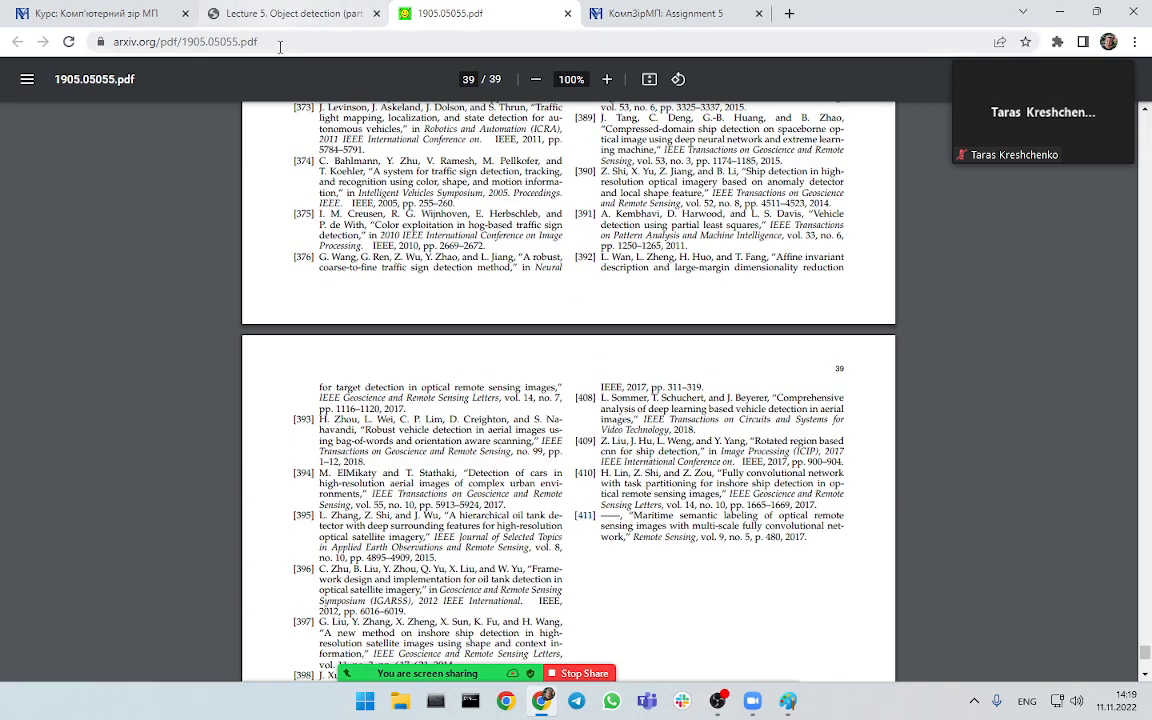
- Return to the lecture's Assignment slide, then bring up the DistEdu Assignment 5 task page
click(290, 12)
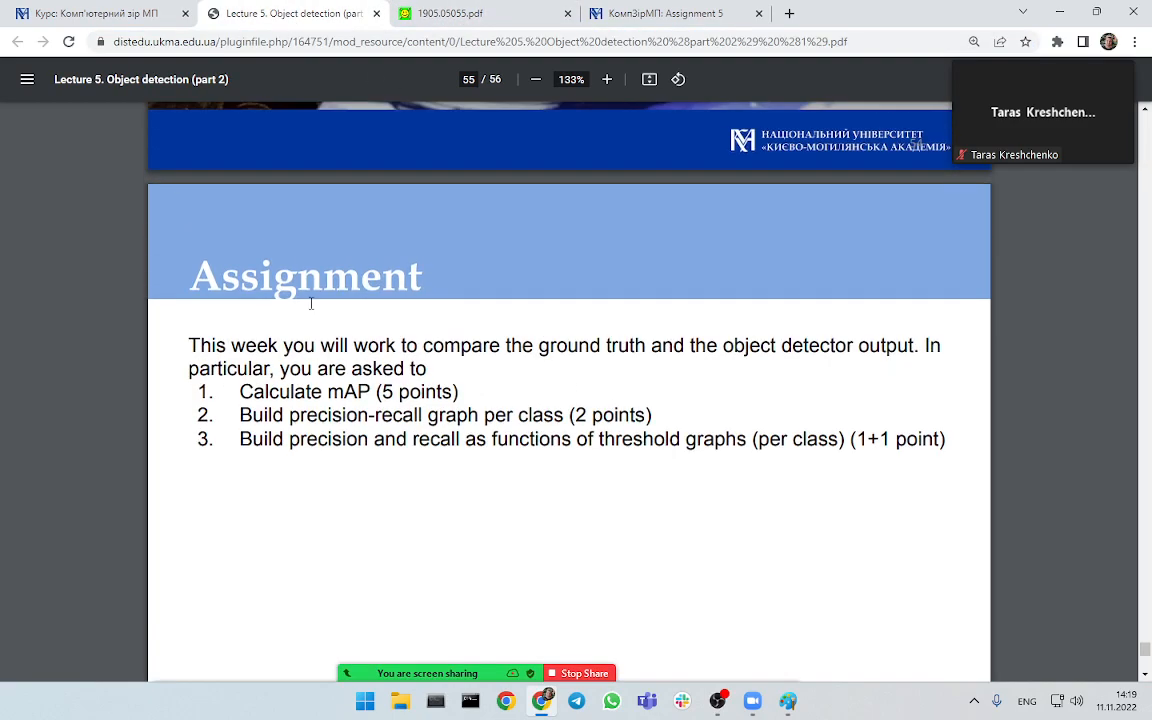
scroll(down, 3)
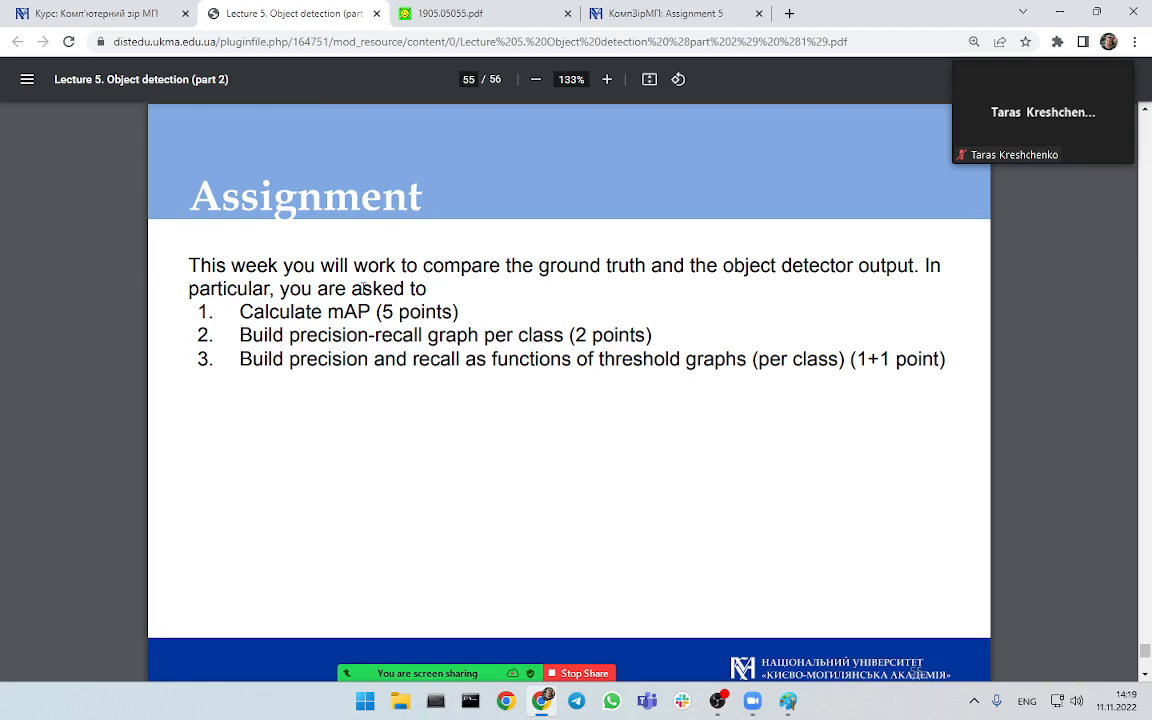
scroll(down, 3)
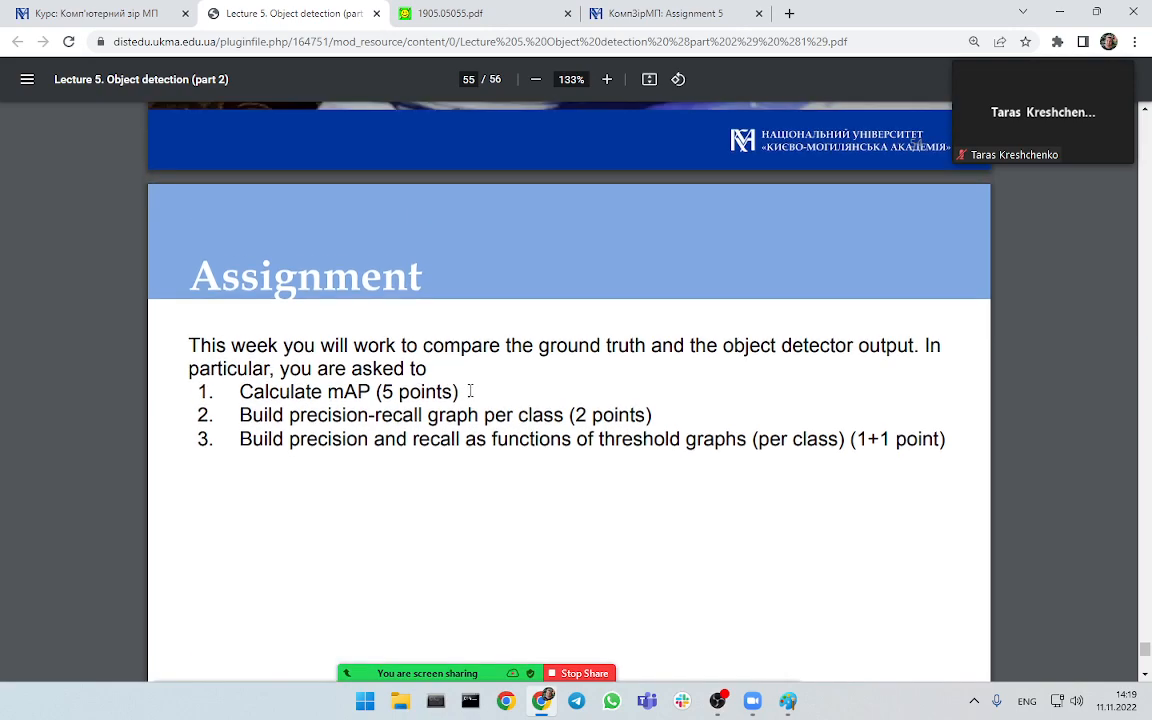
click(480, 12)
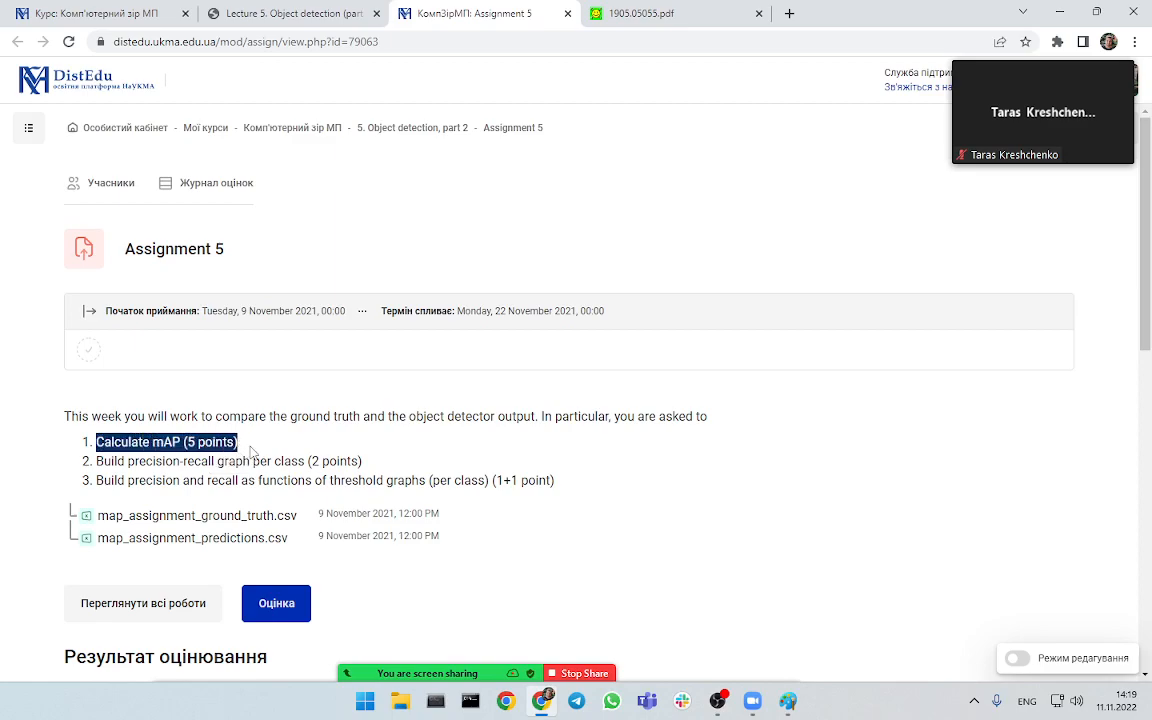
mouse_move(298, 540)
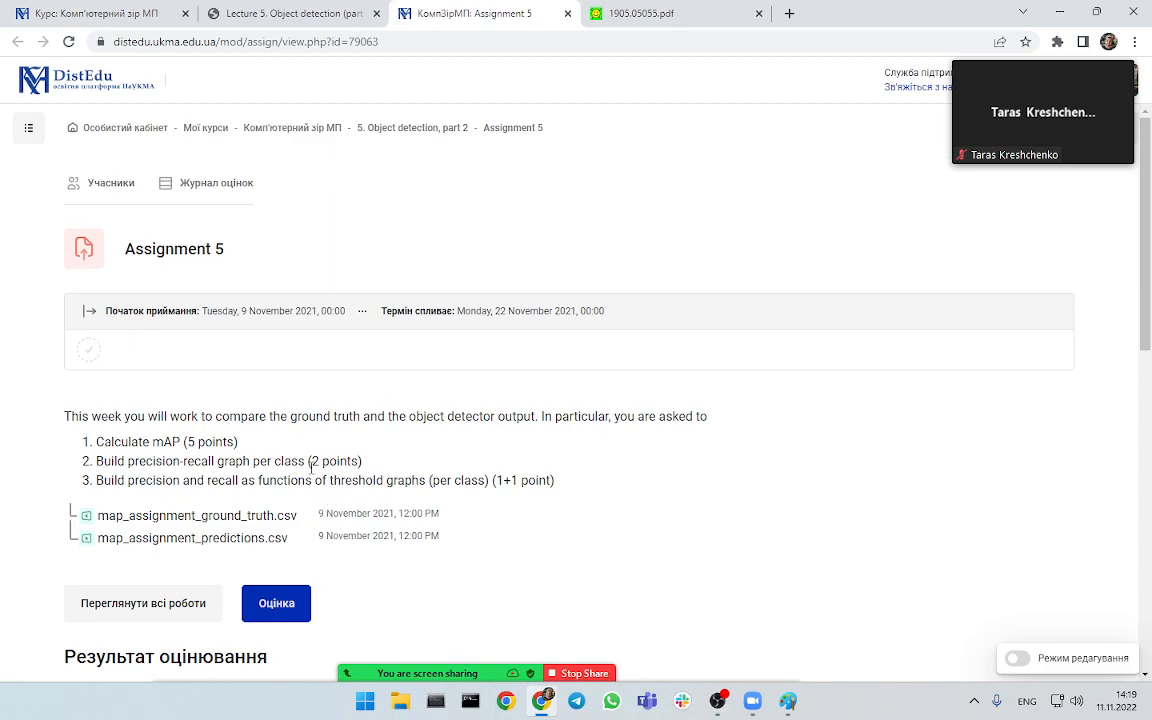
- Review the Assignment 5 task list, then return to the lecture PDF on the Average precision slide
drag(128, 460, 310, 460)
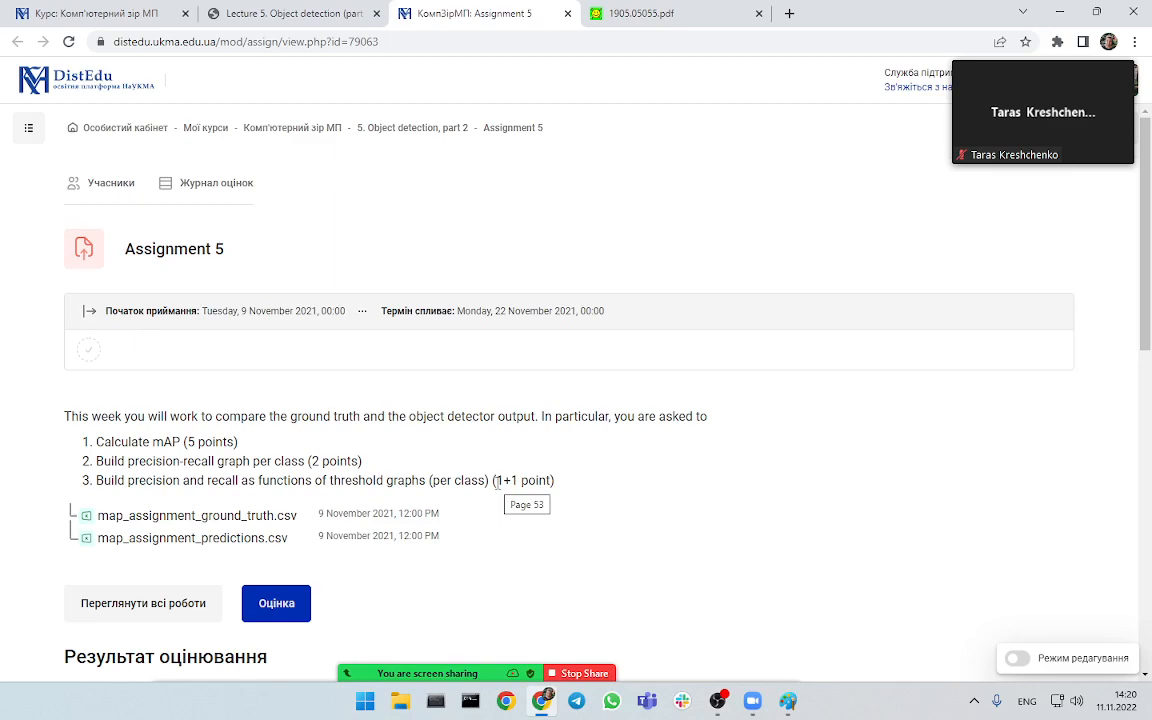
mouse_move(592, 508)
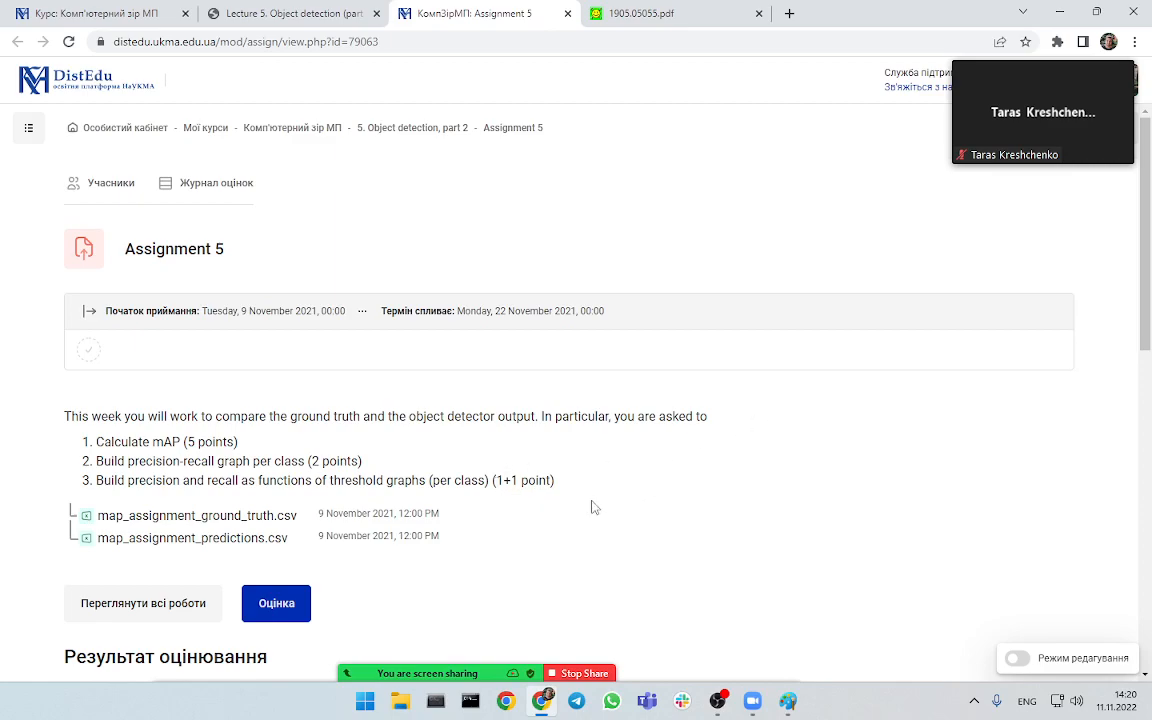
mouse_move(616, 500)
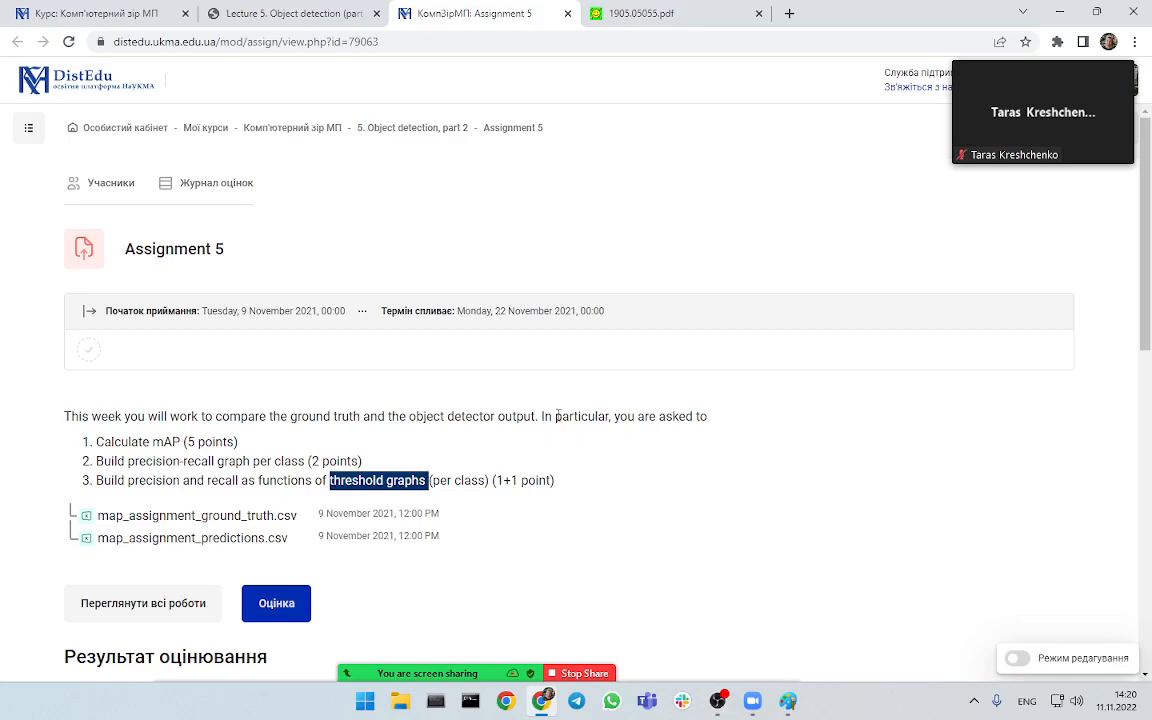
click(290, 12)
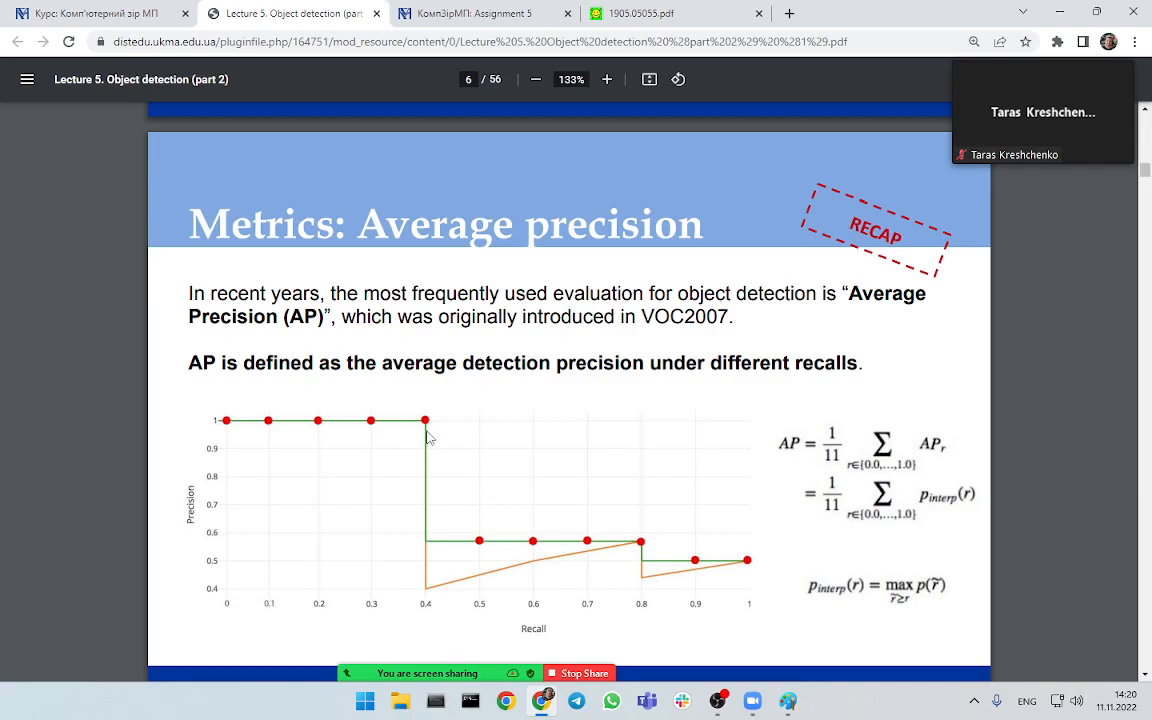
mouse_move(668, 612)
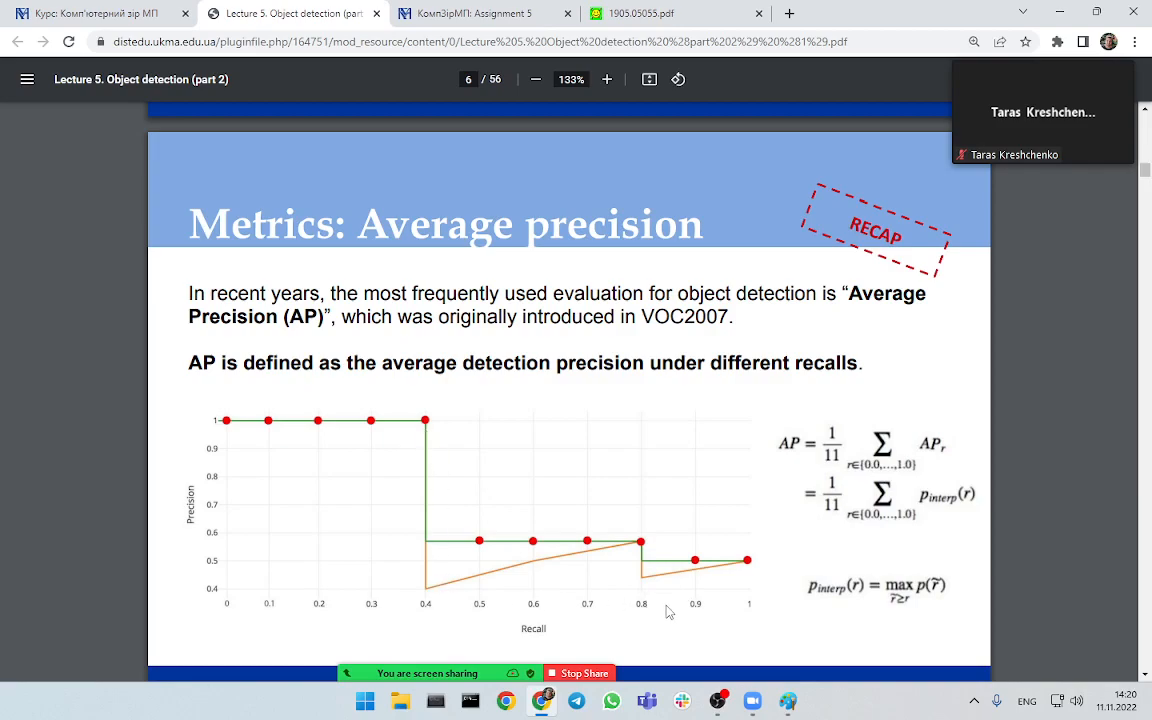
mouse_move(596, 544)
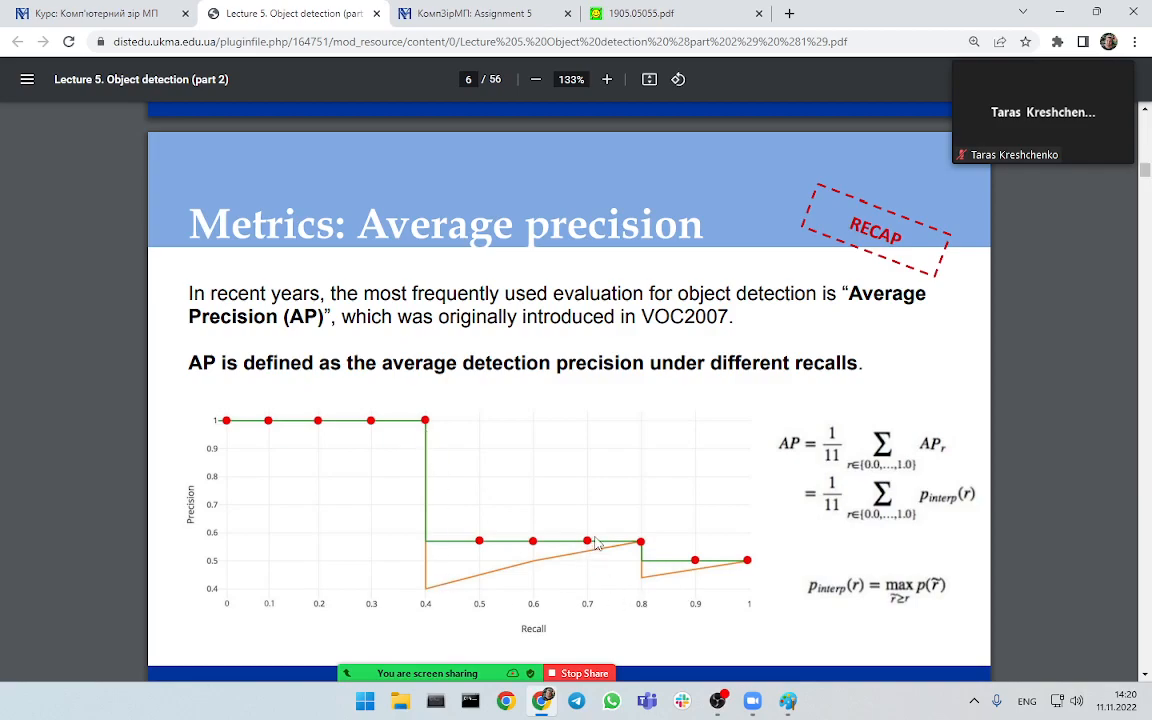
mouse_move(516, 460)
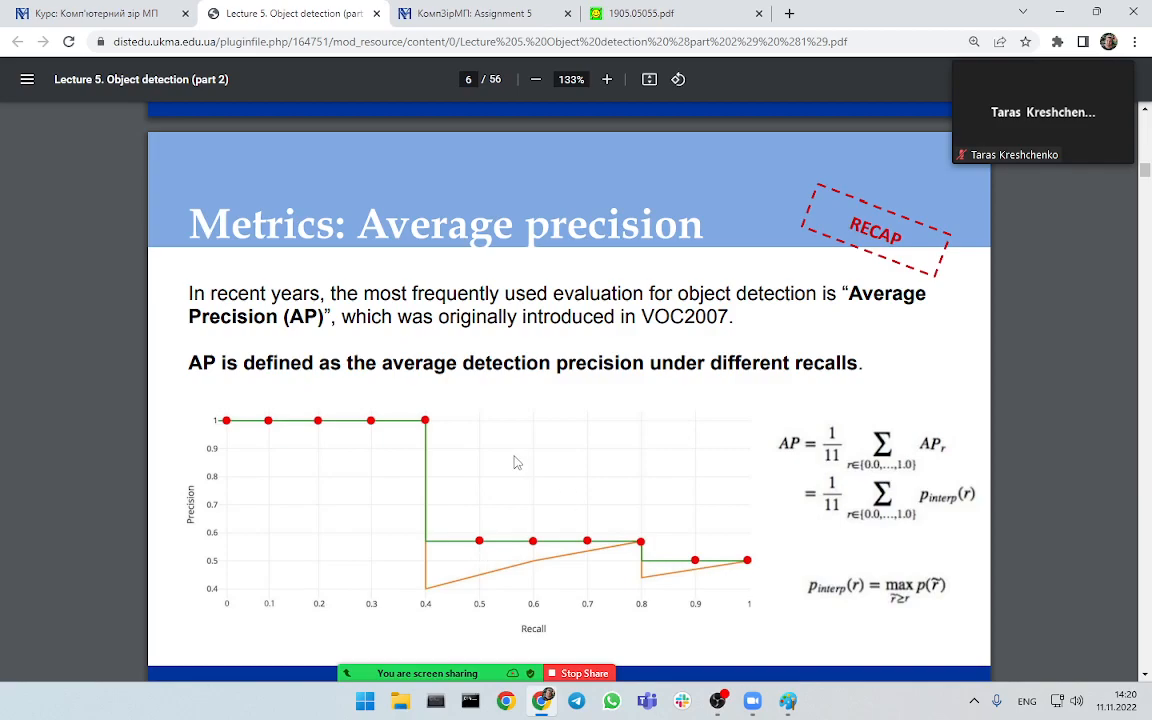
mouse_move(748, 624)
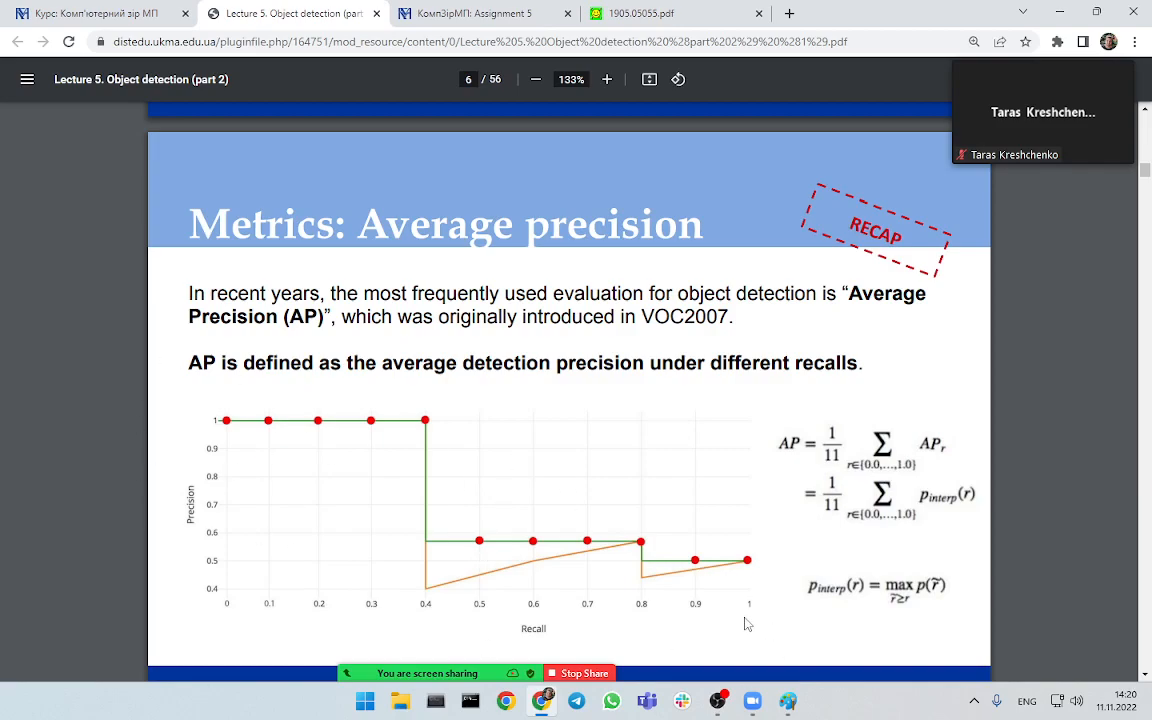
mouse_move(688, 554)
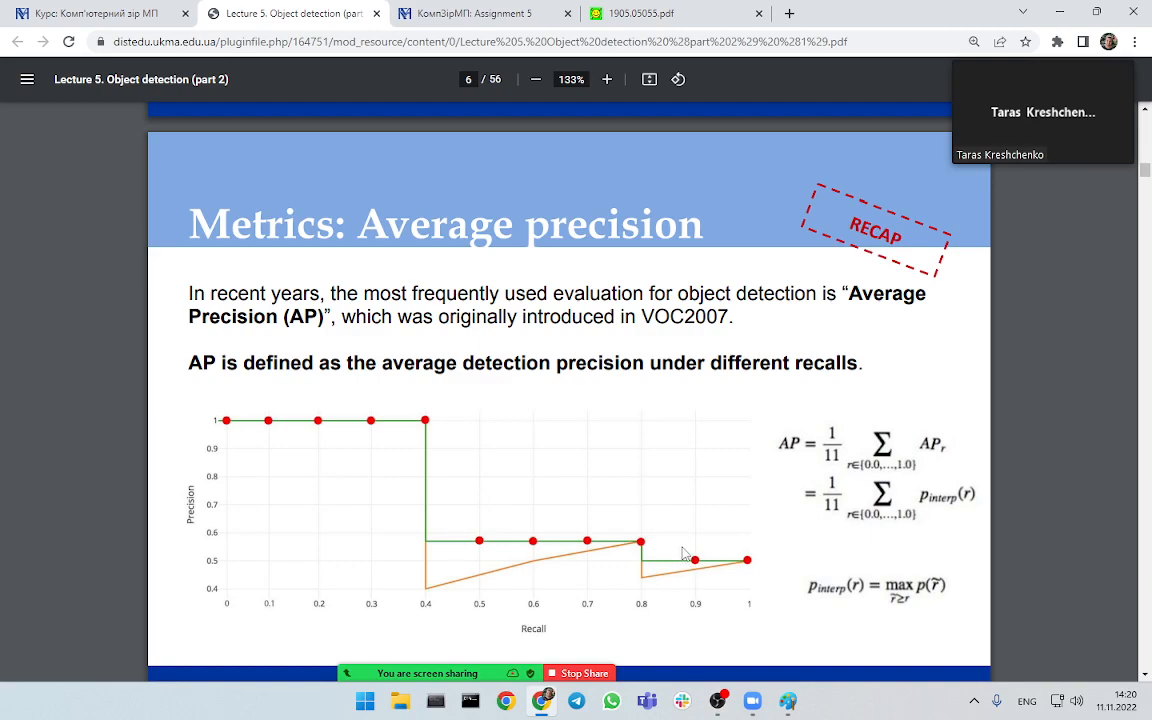
mouse_move(532, 220)
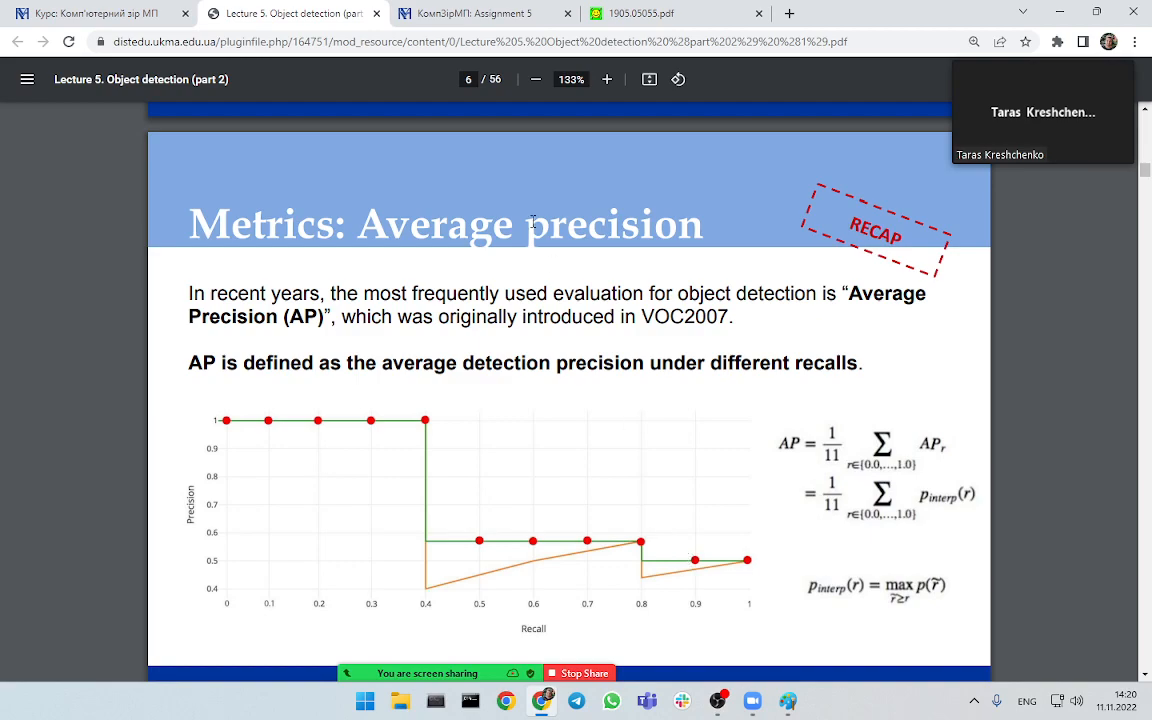
mouse_move(500, 532)
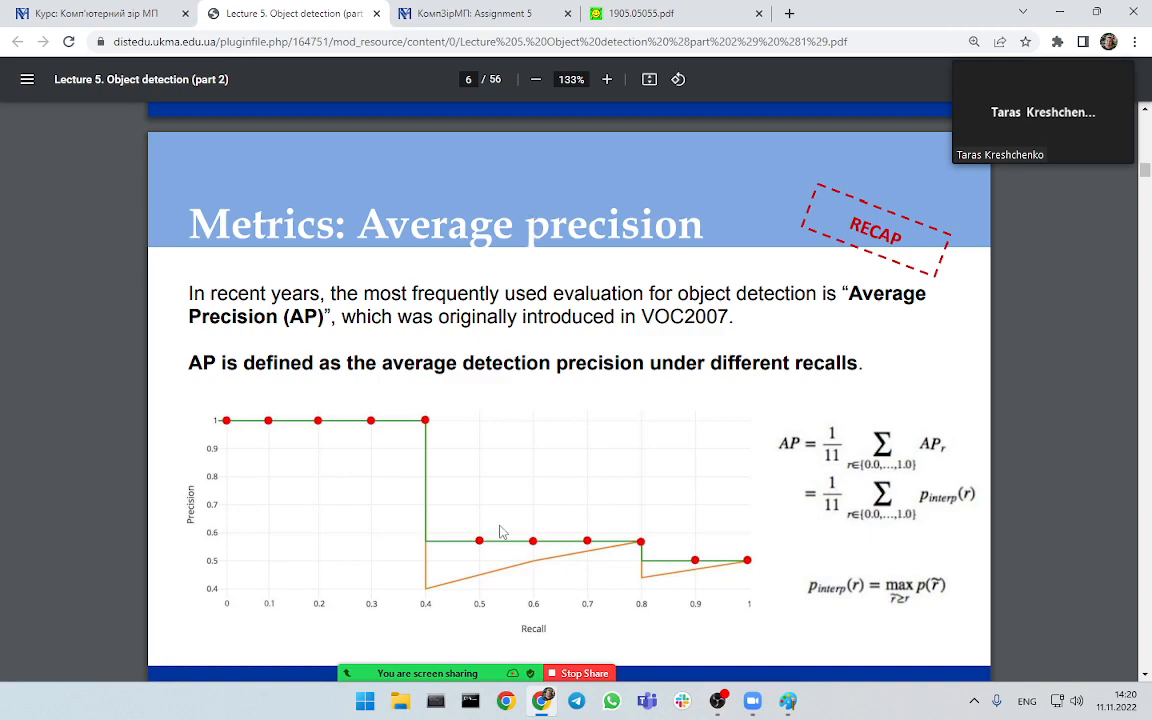
mouse_move(460, 528)
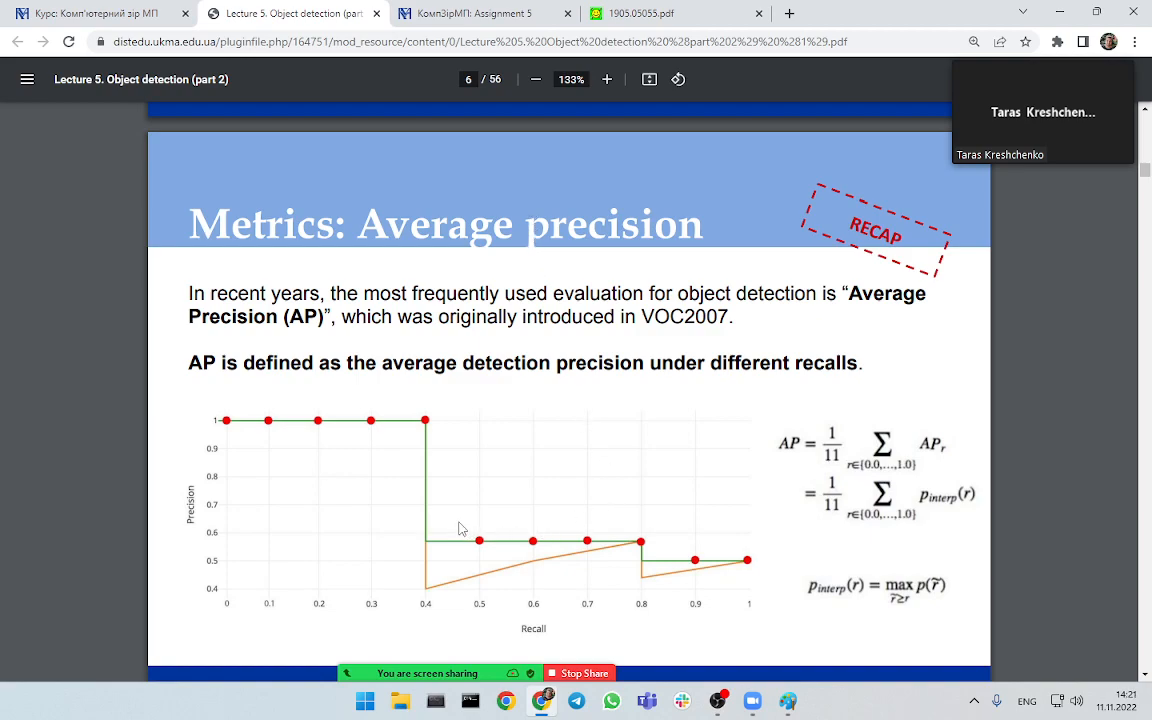
mouse_move(478, 504)
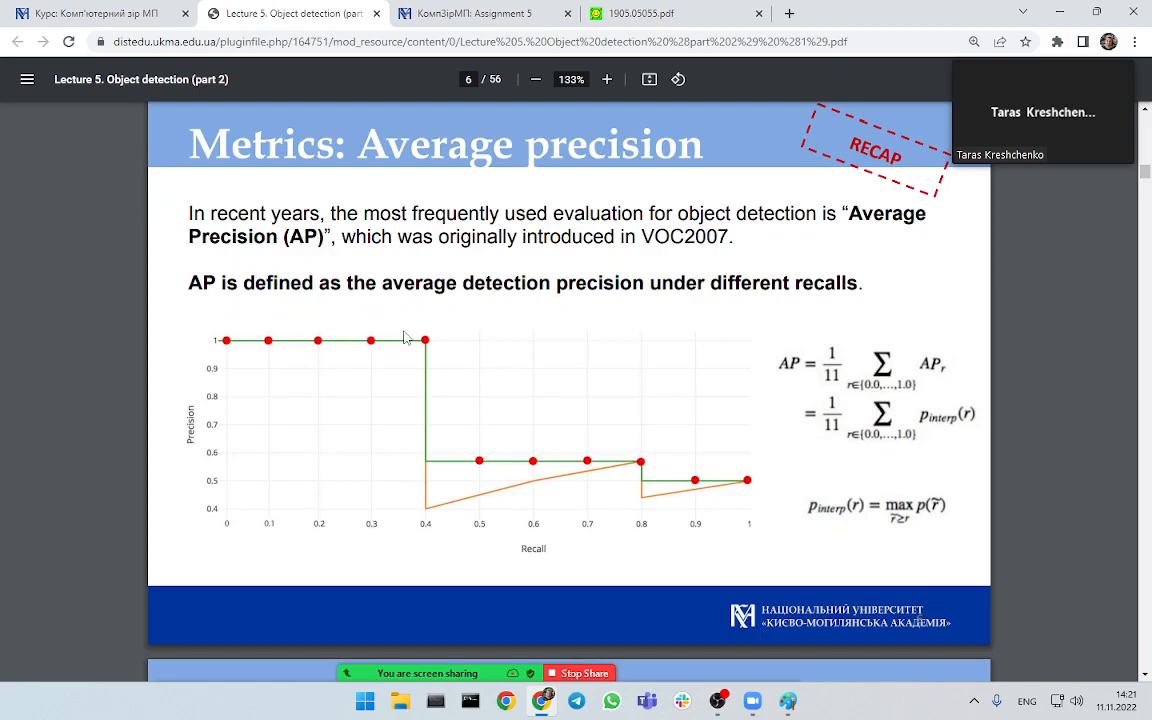
mouse_move(428, 470)
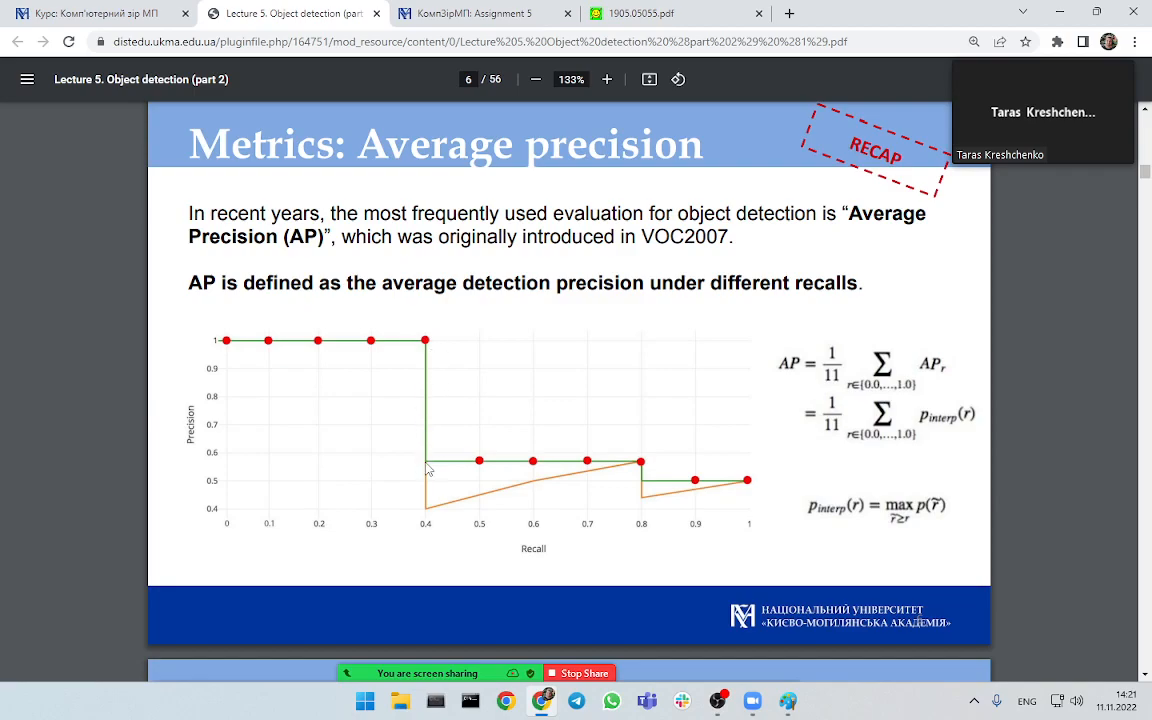
mouse_move(472, 384)
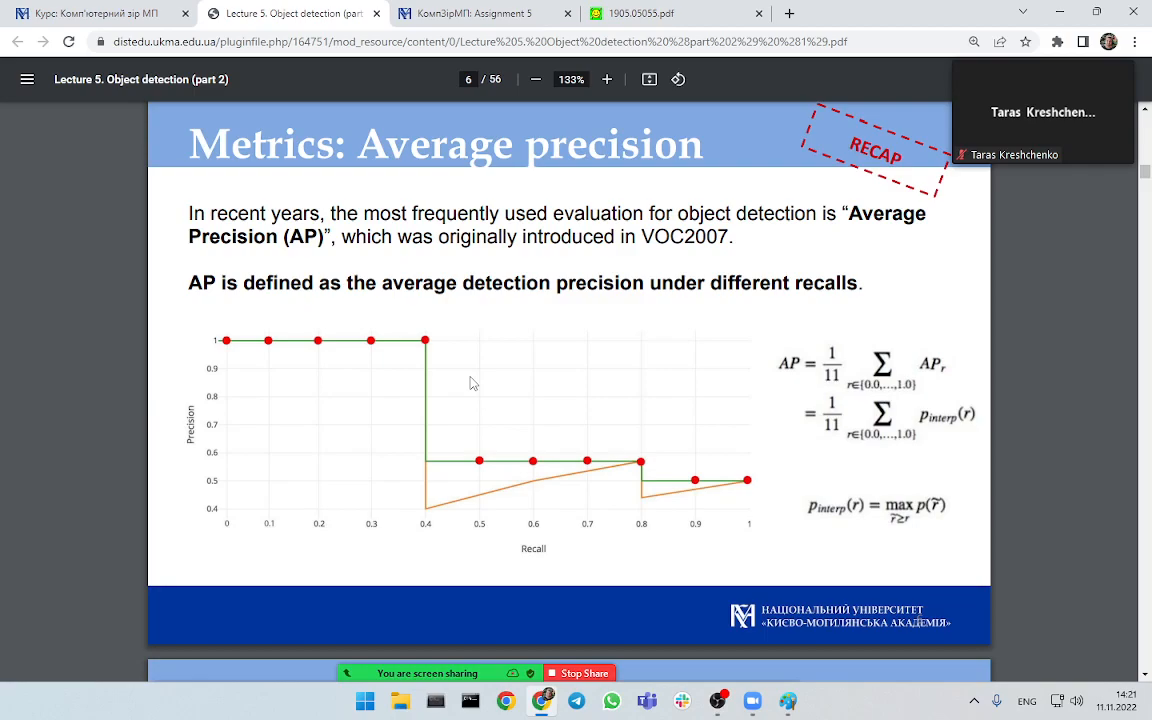
mouse_move(476, 384)
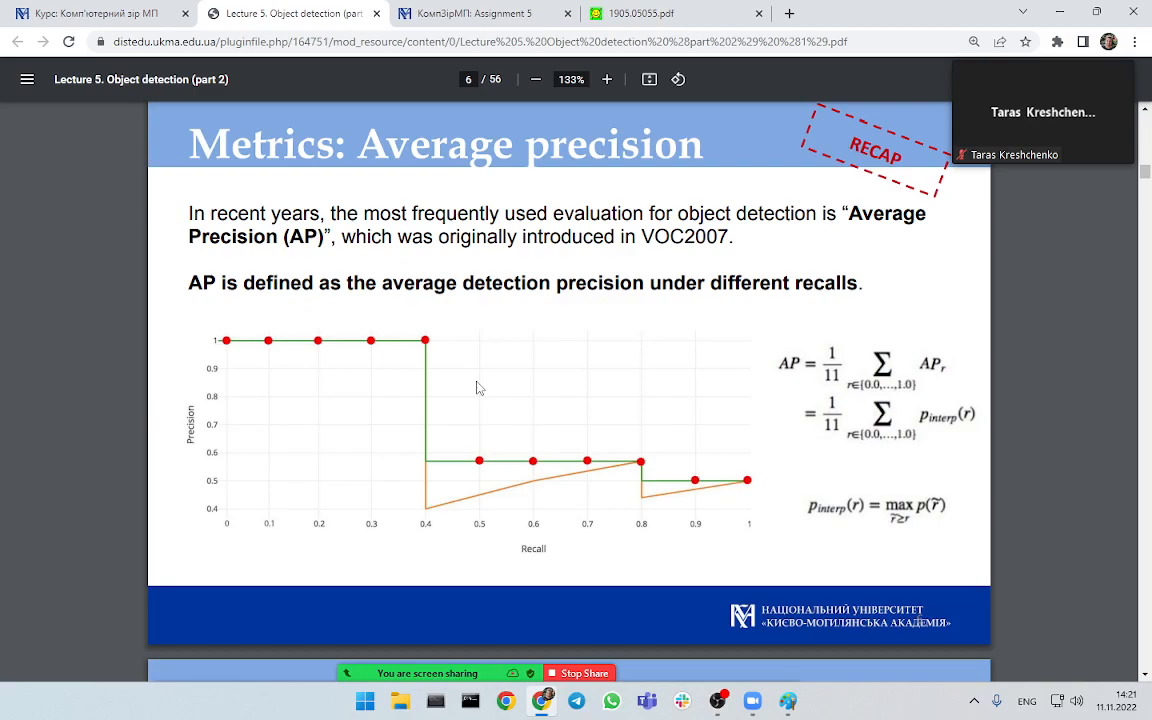
scroll(down, 3)
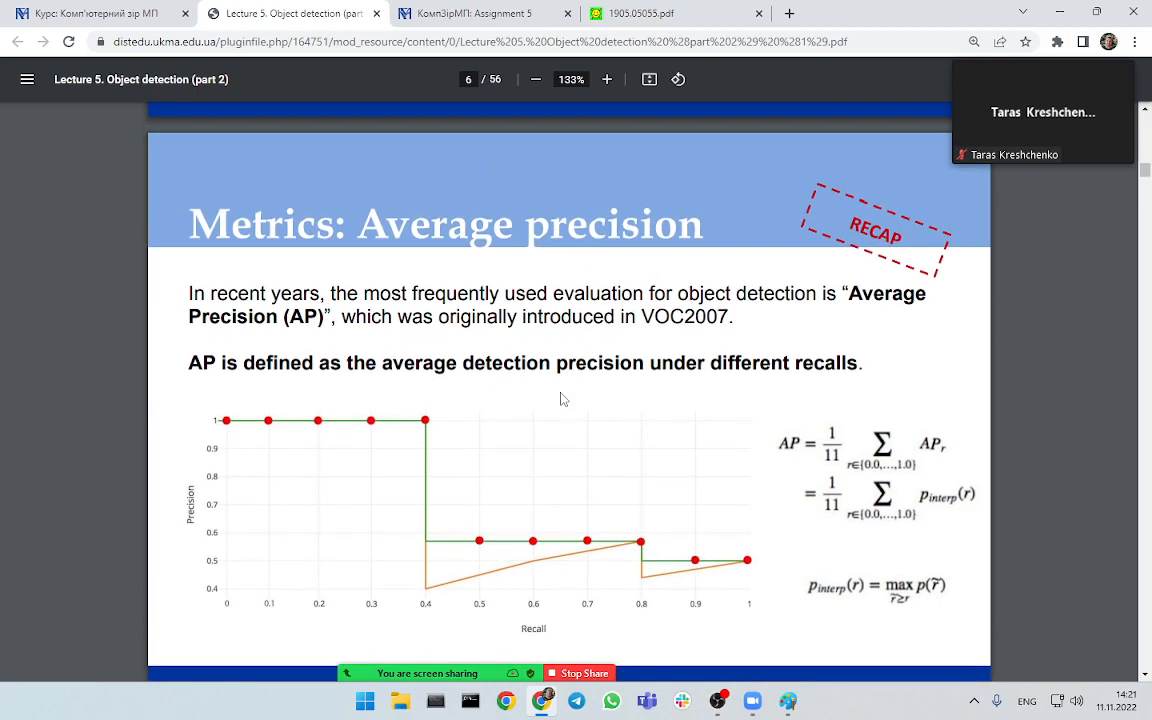
scroll(down, 3)
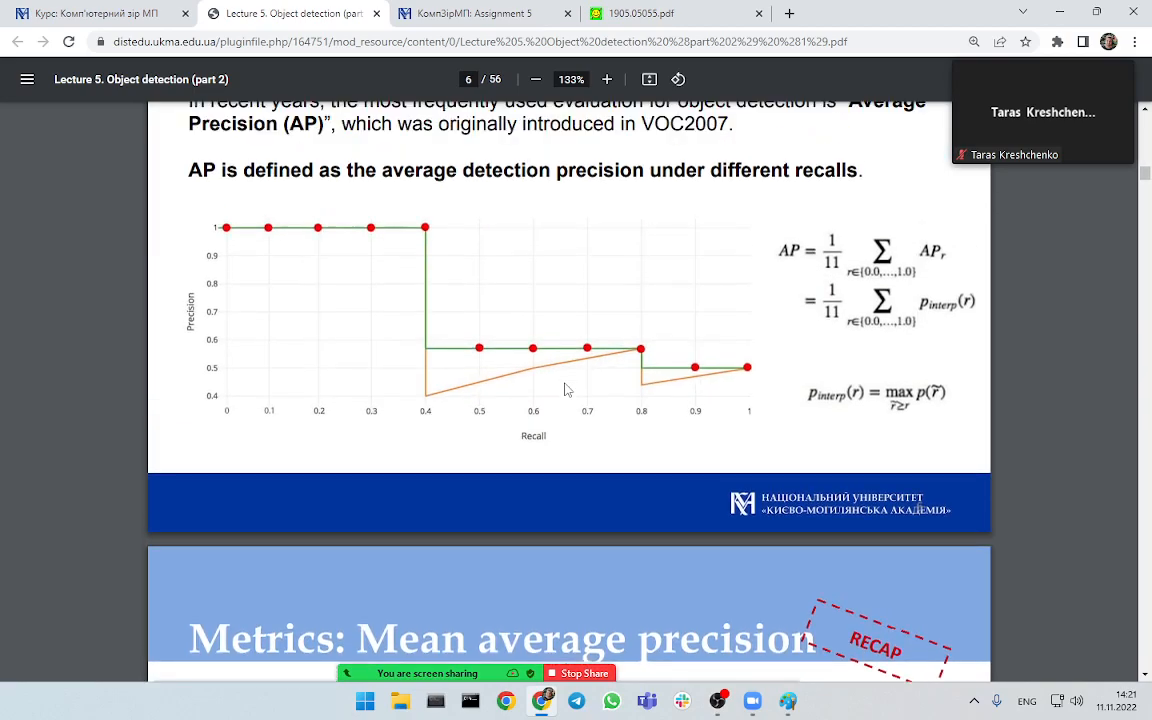